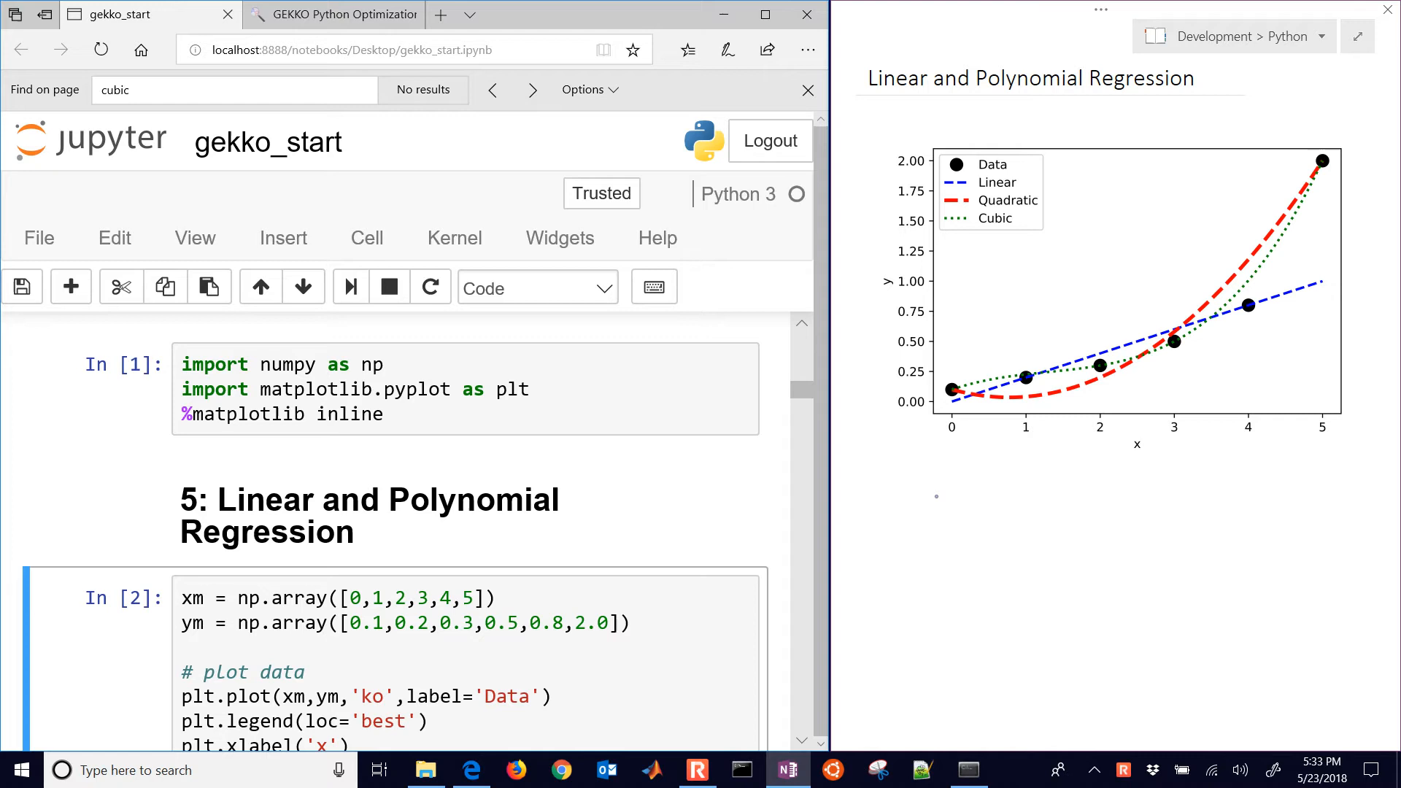
- Re-run the numpy/matplotlib import cell and add blank lines below the xm and ym arrays
click(542, 421)
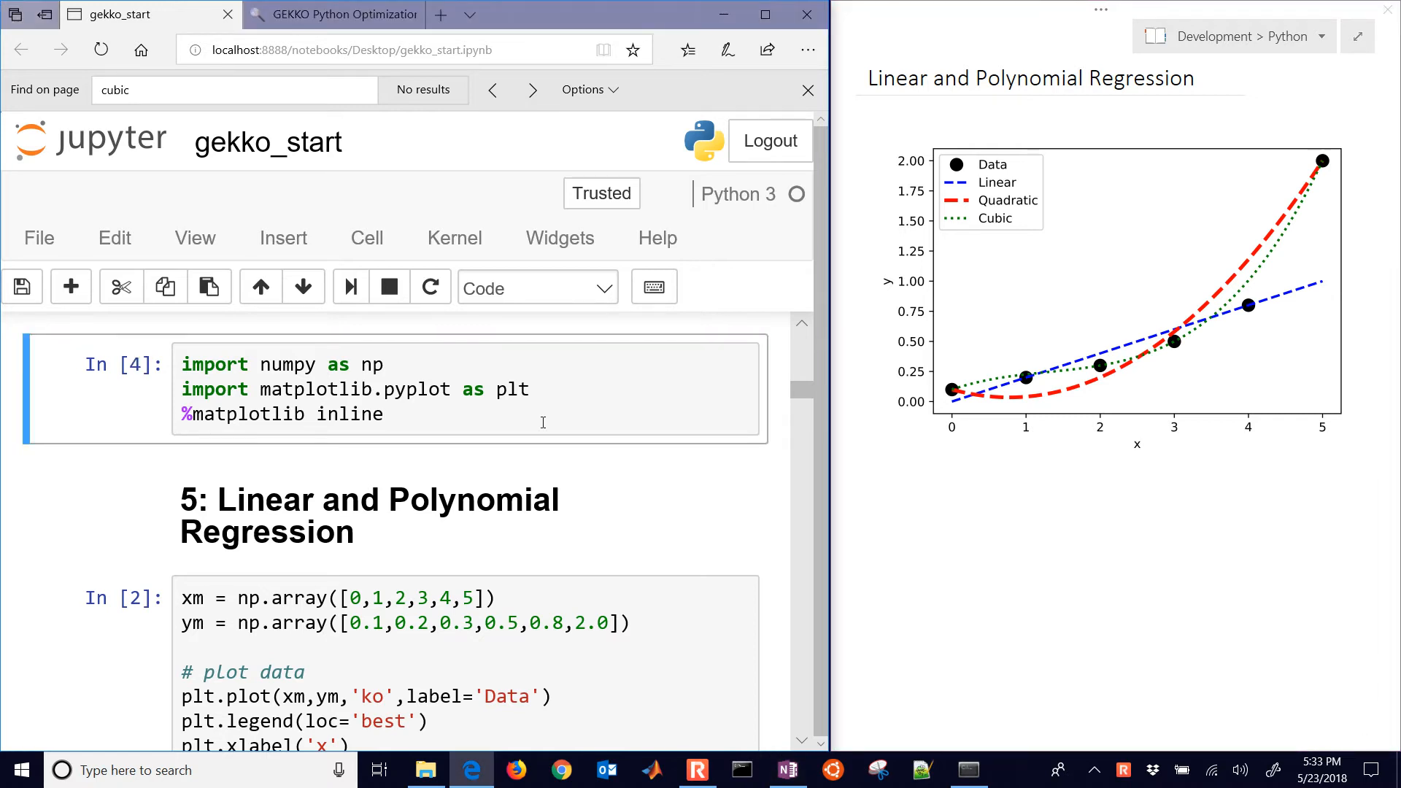
scroll(down, 3)
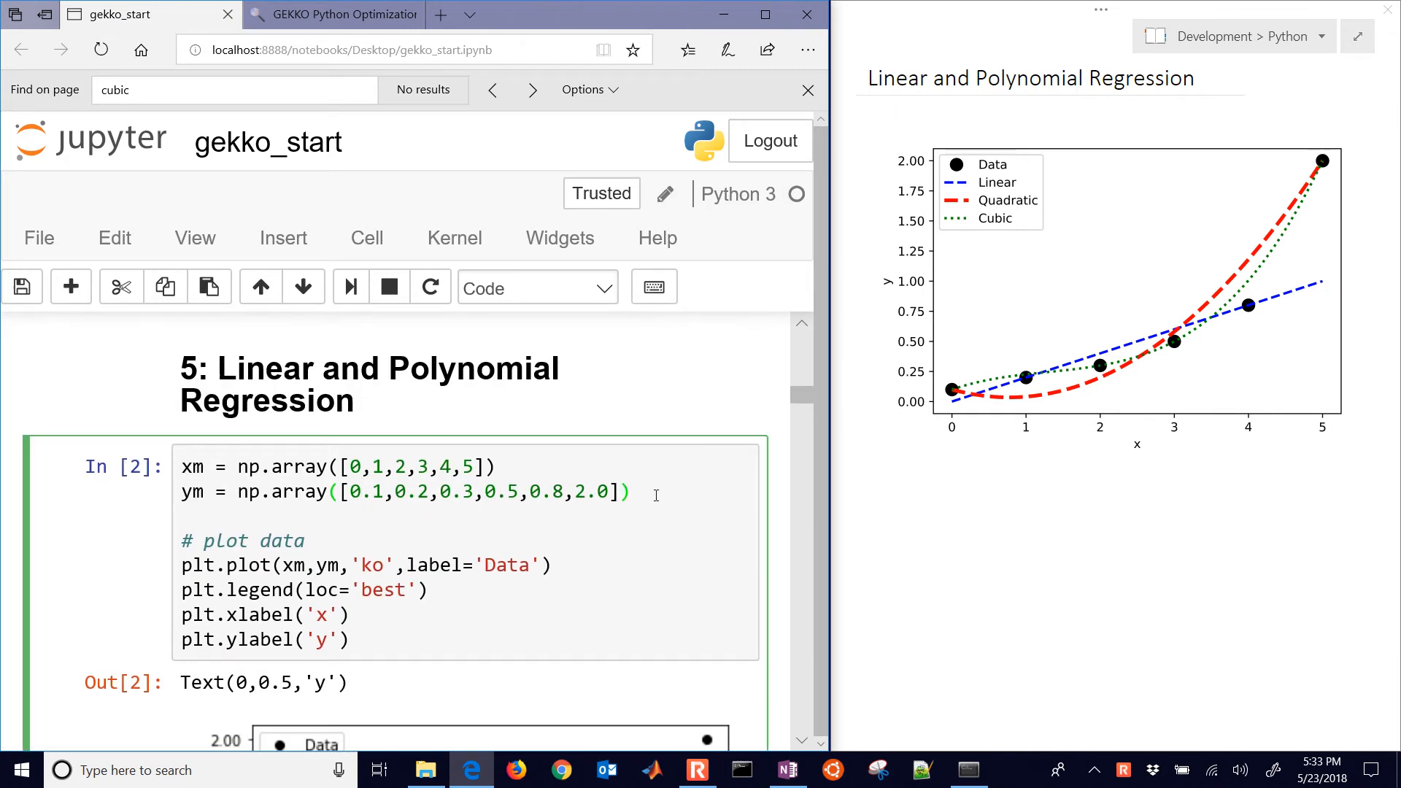
scroll(down, 3)
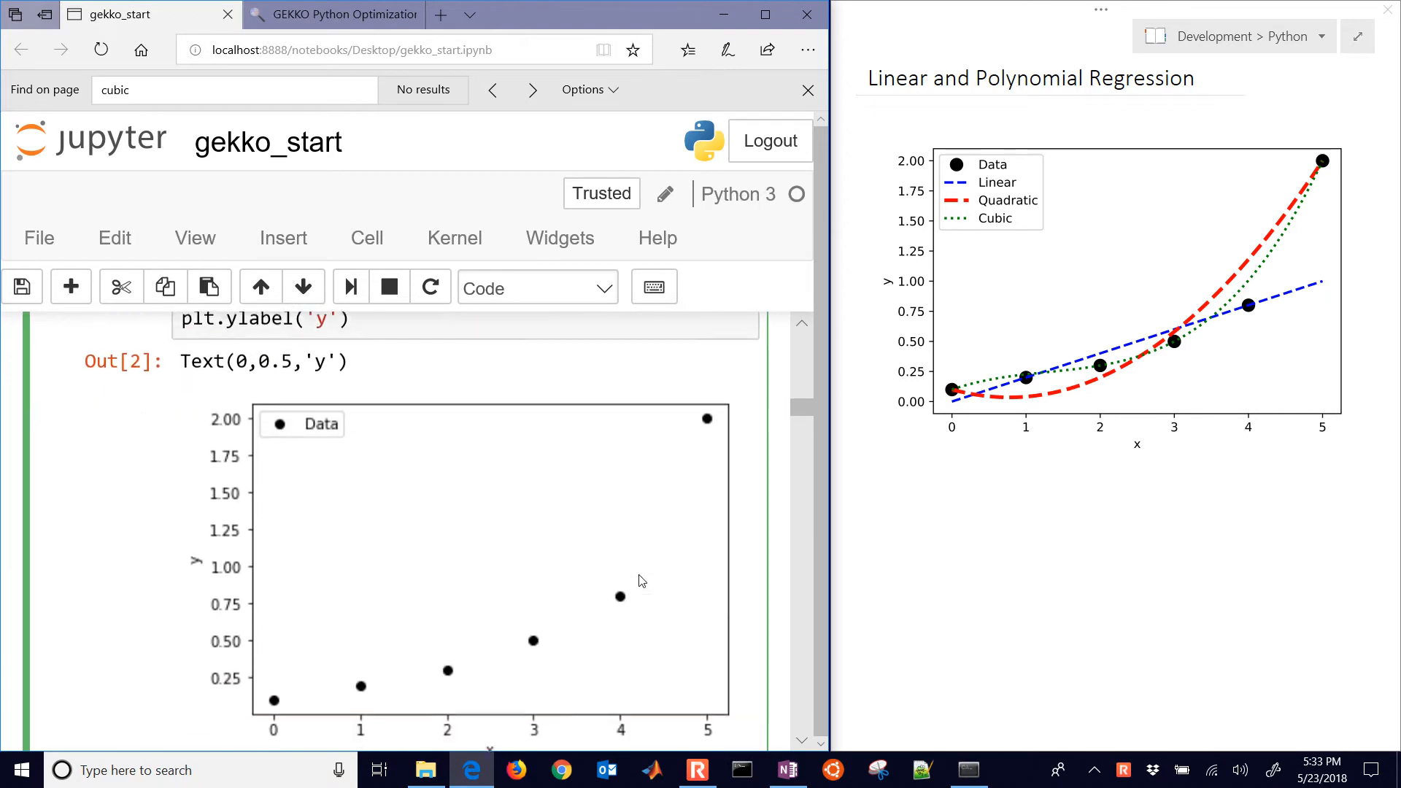
scroll(up, 3)
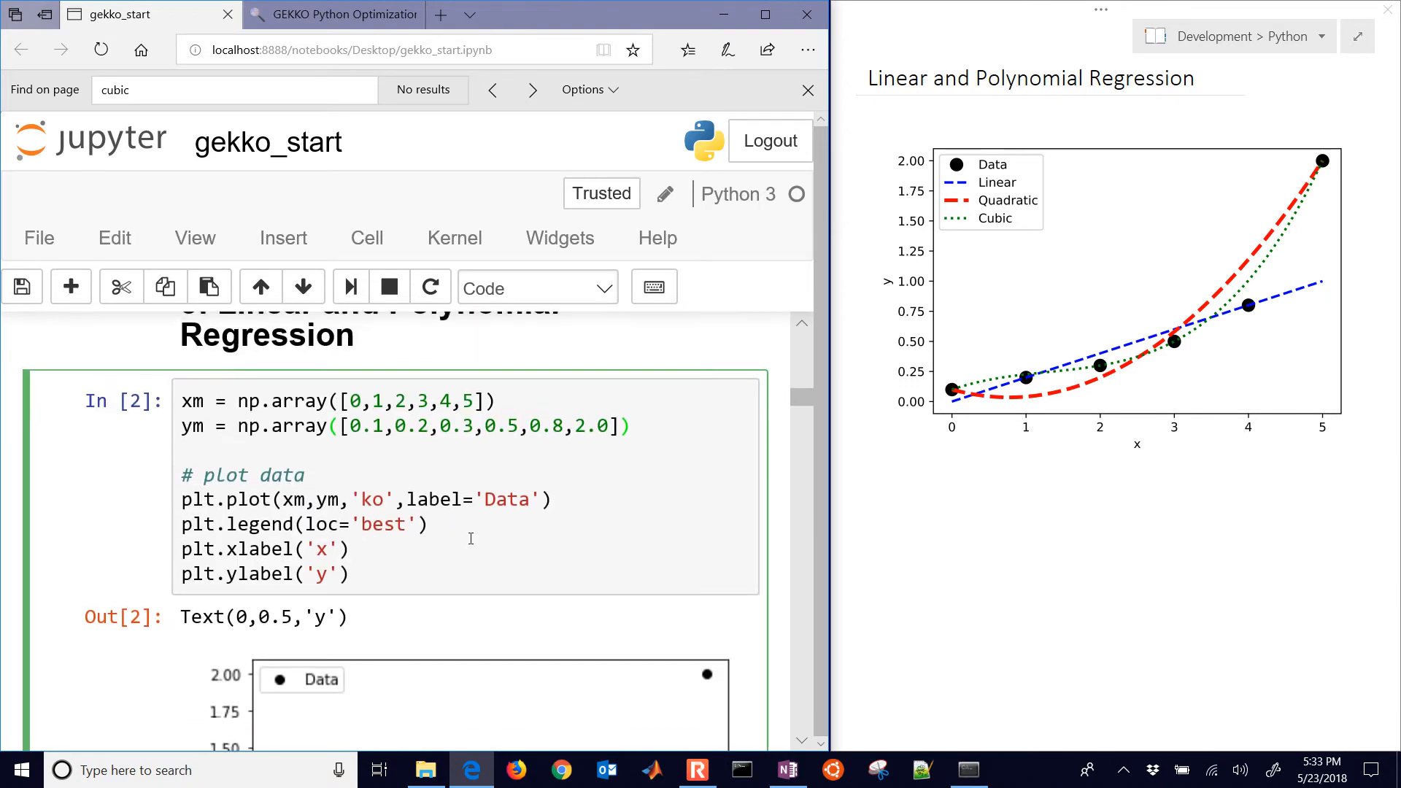
key(enter)
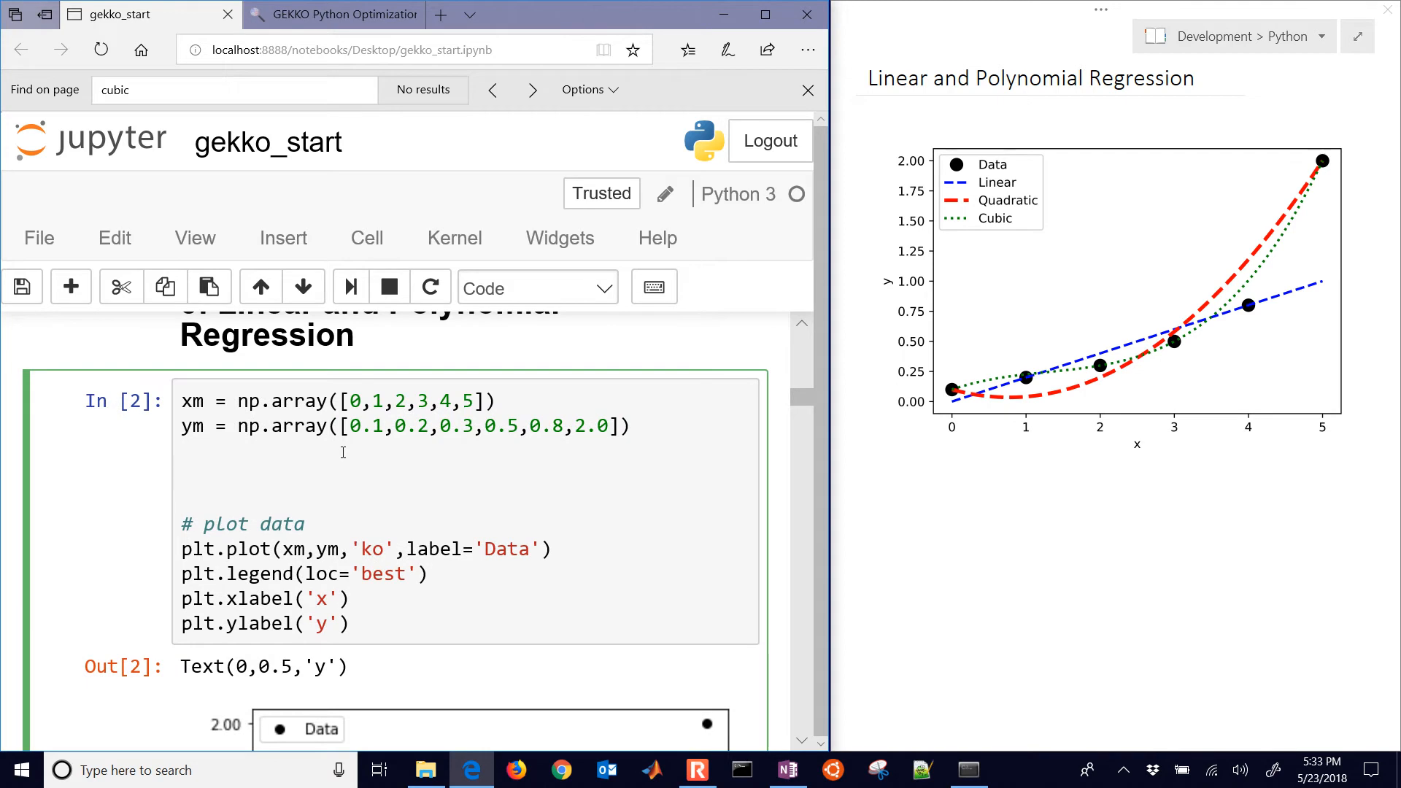
- Create the GEKKO model m and set m.options.IMODE = 2
click(182, 474)
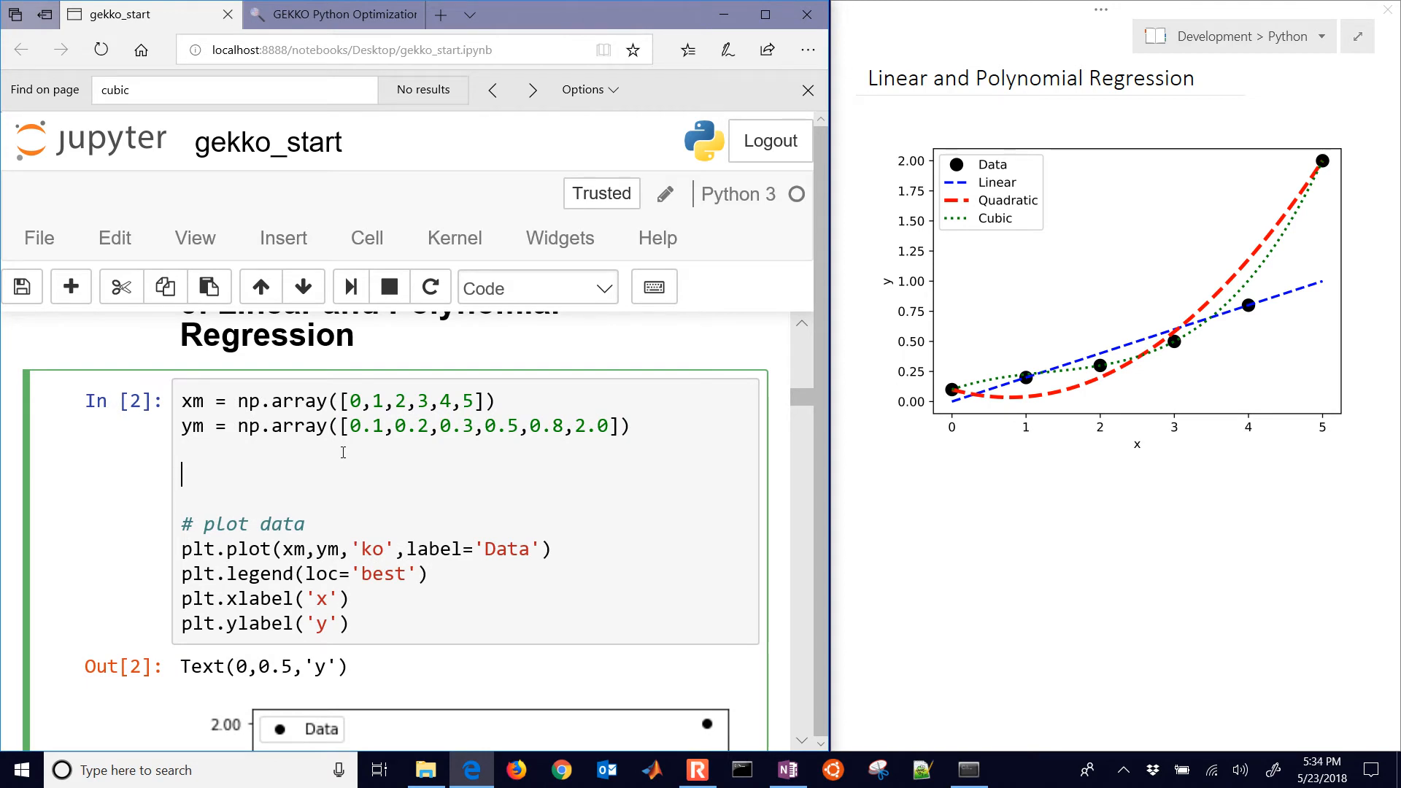
text(m = GEKK)
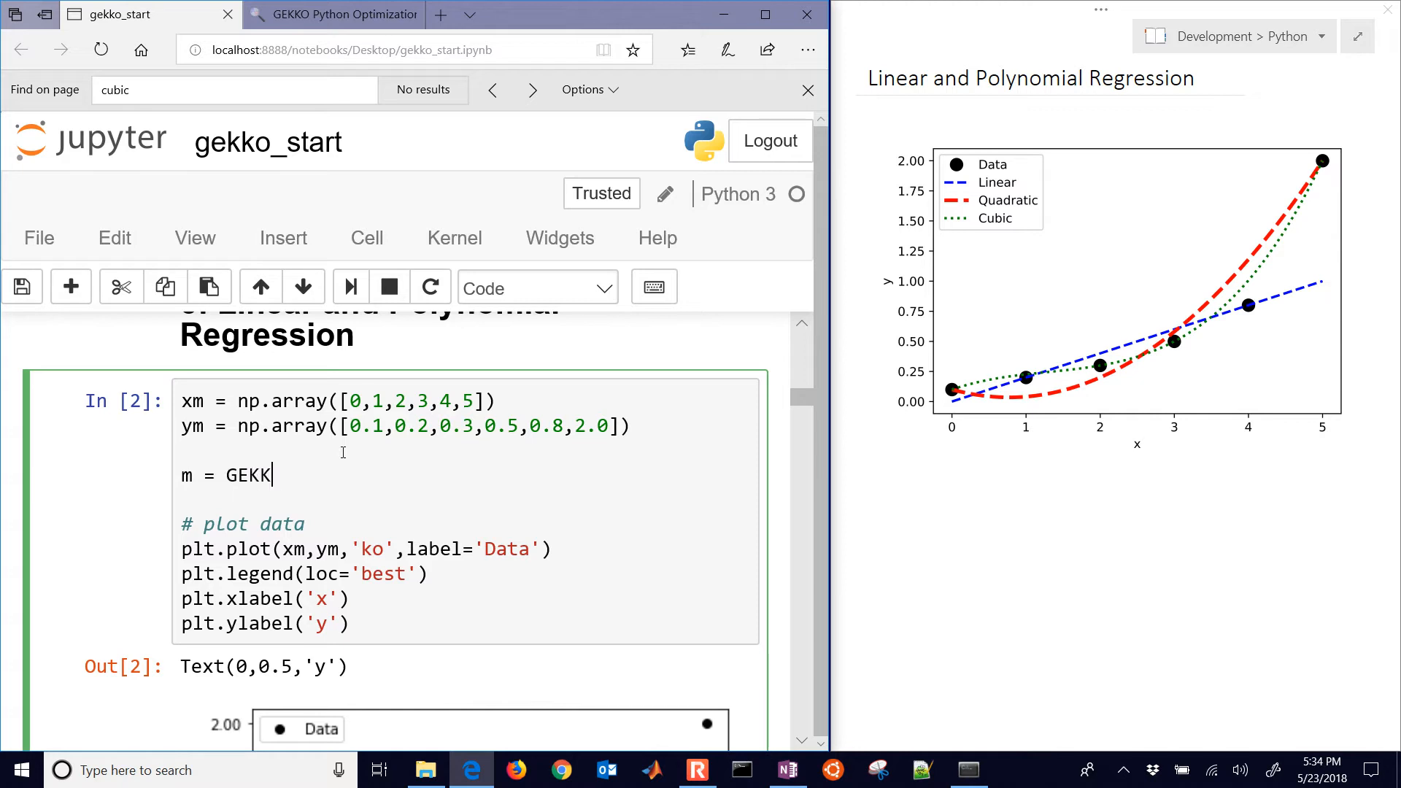
text(O())
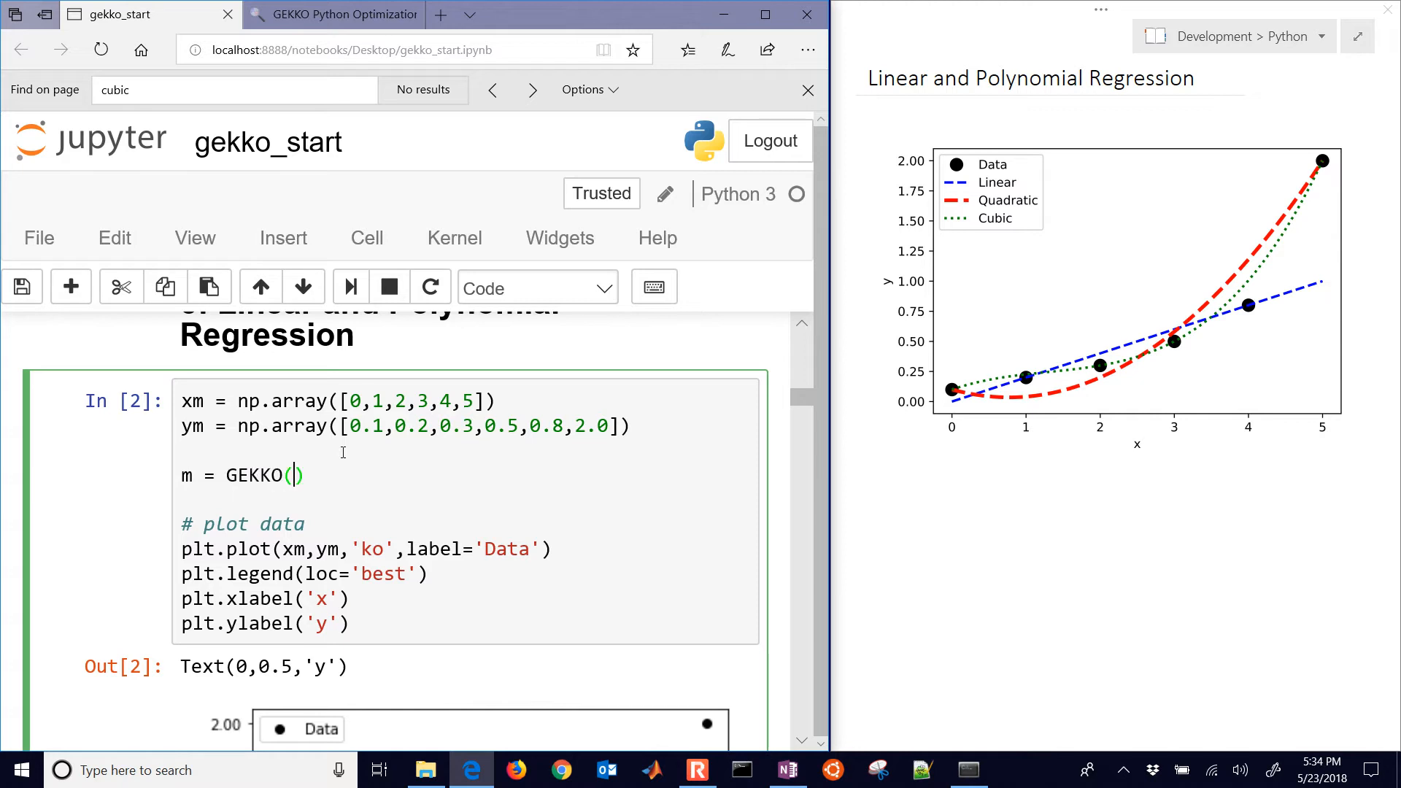
key(Return)
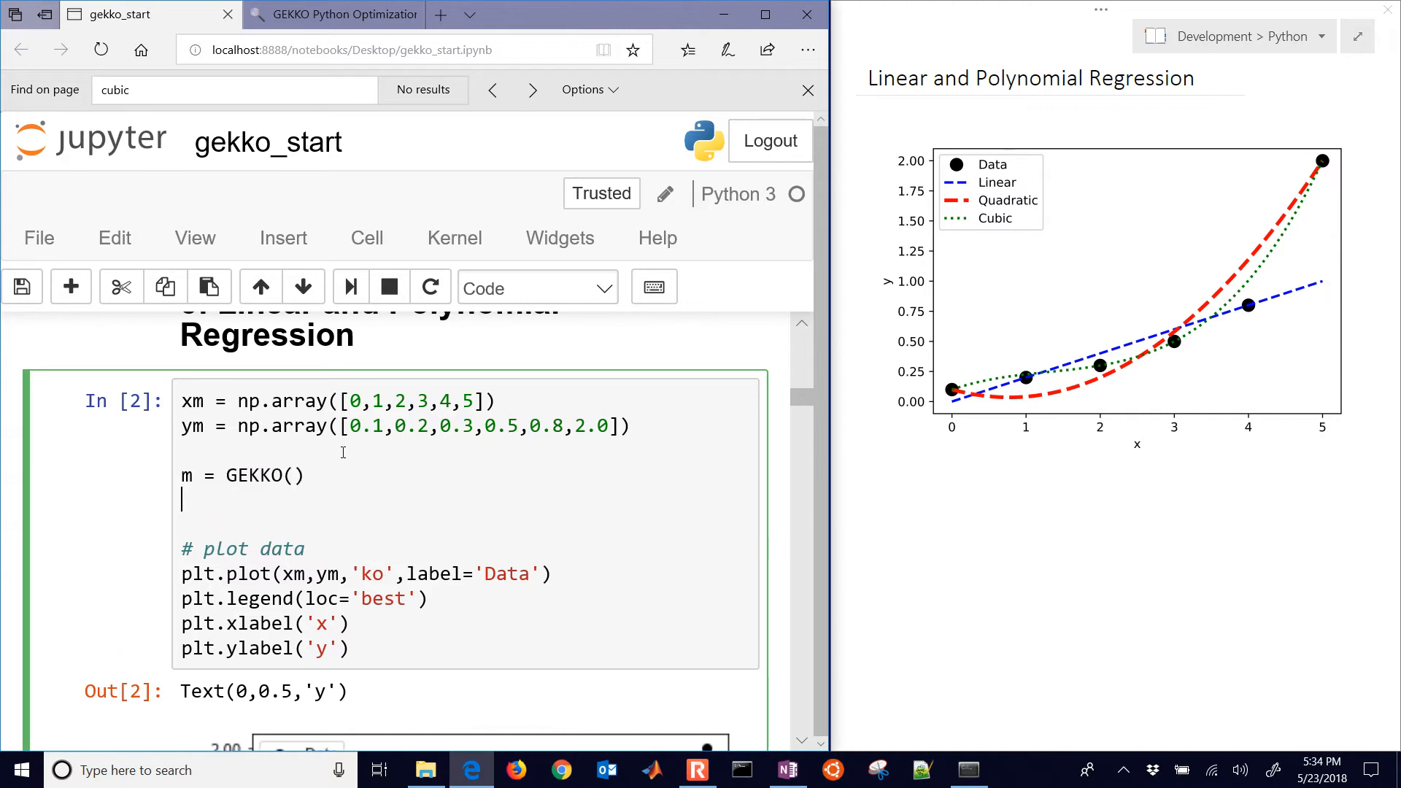
text(m.)
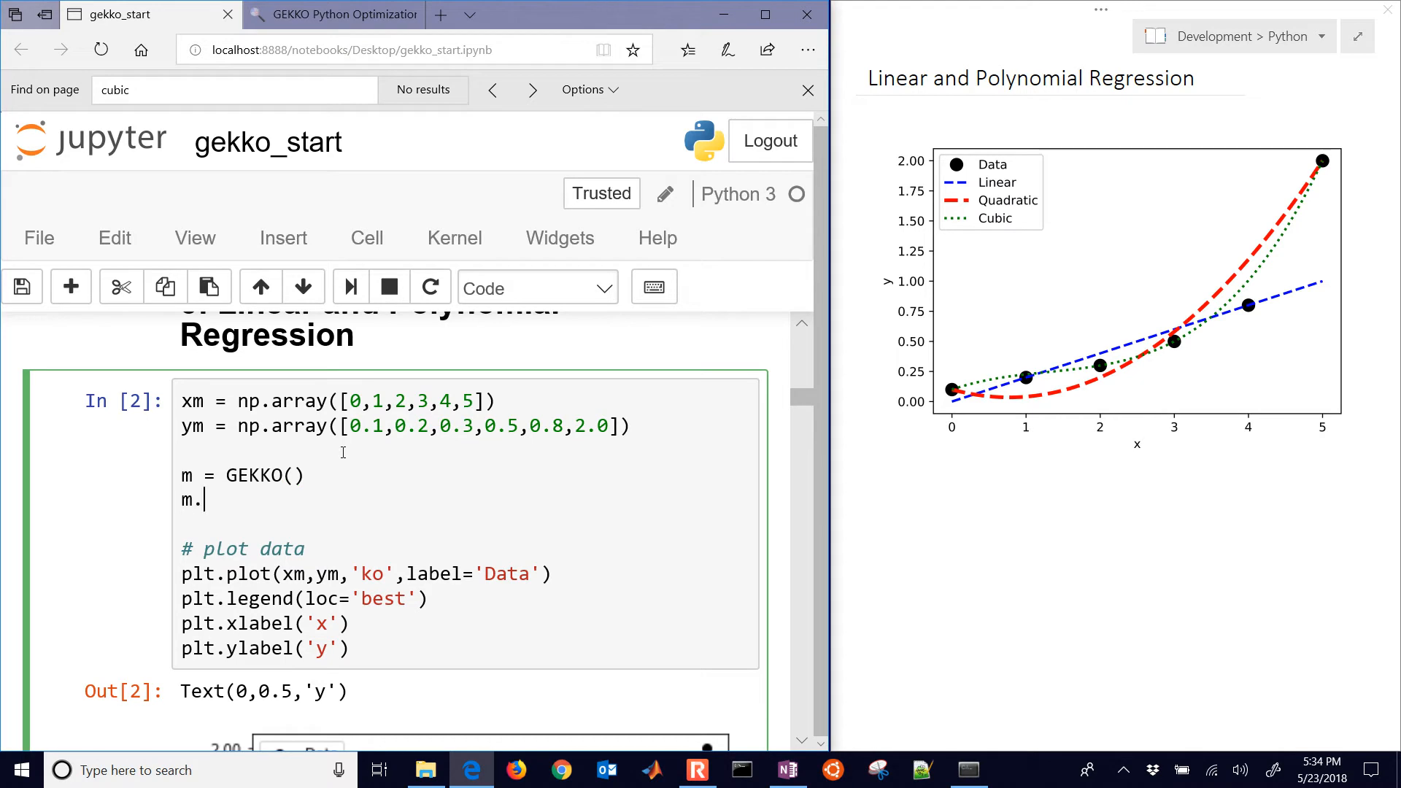
text(options)
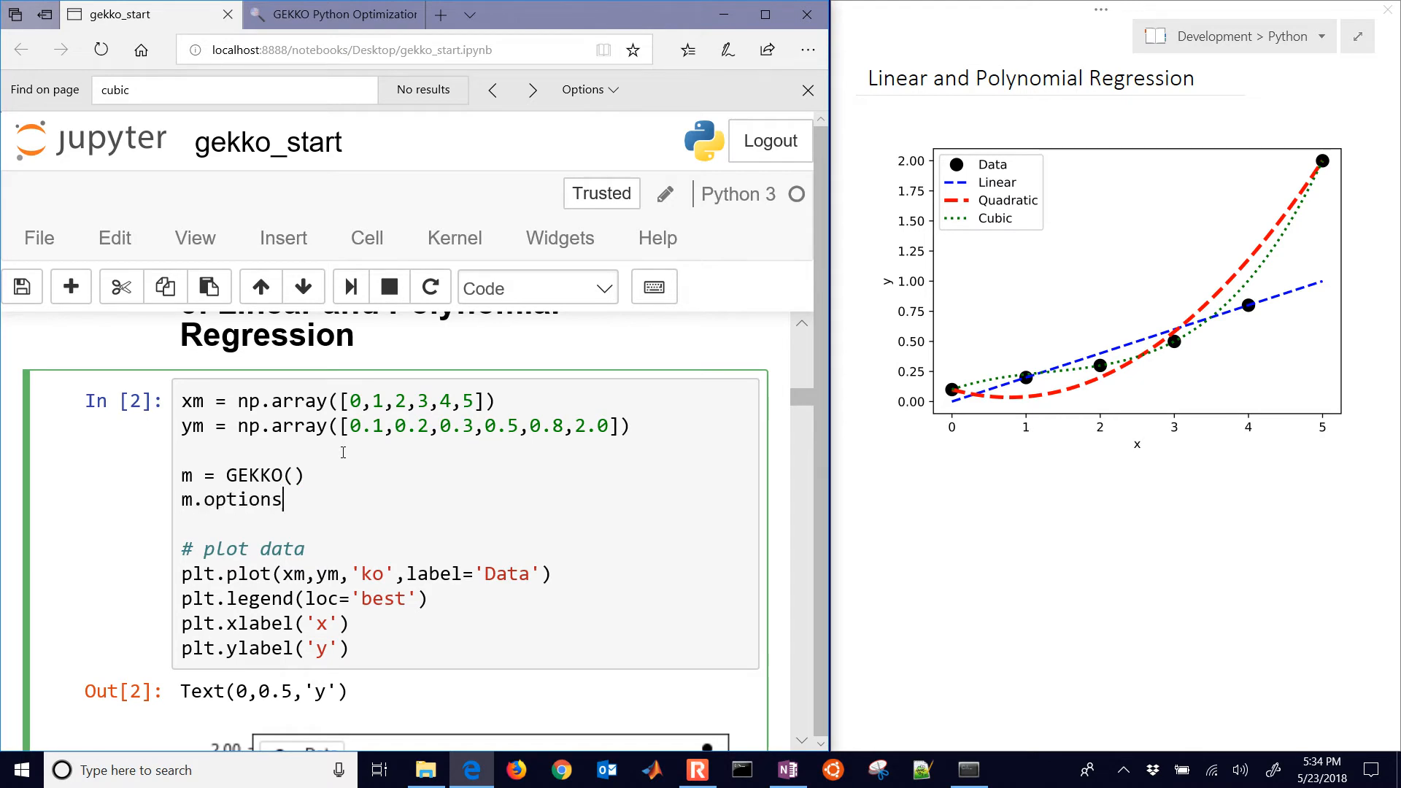
text(.IMODE=)
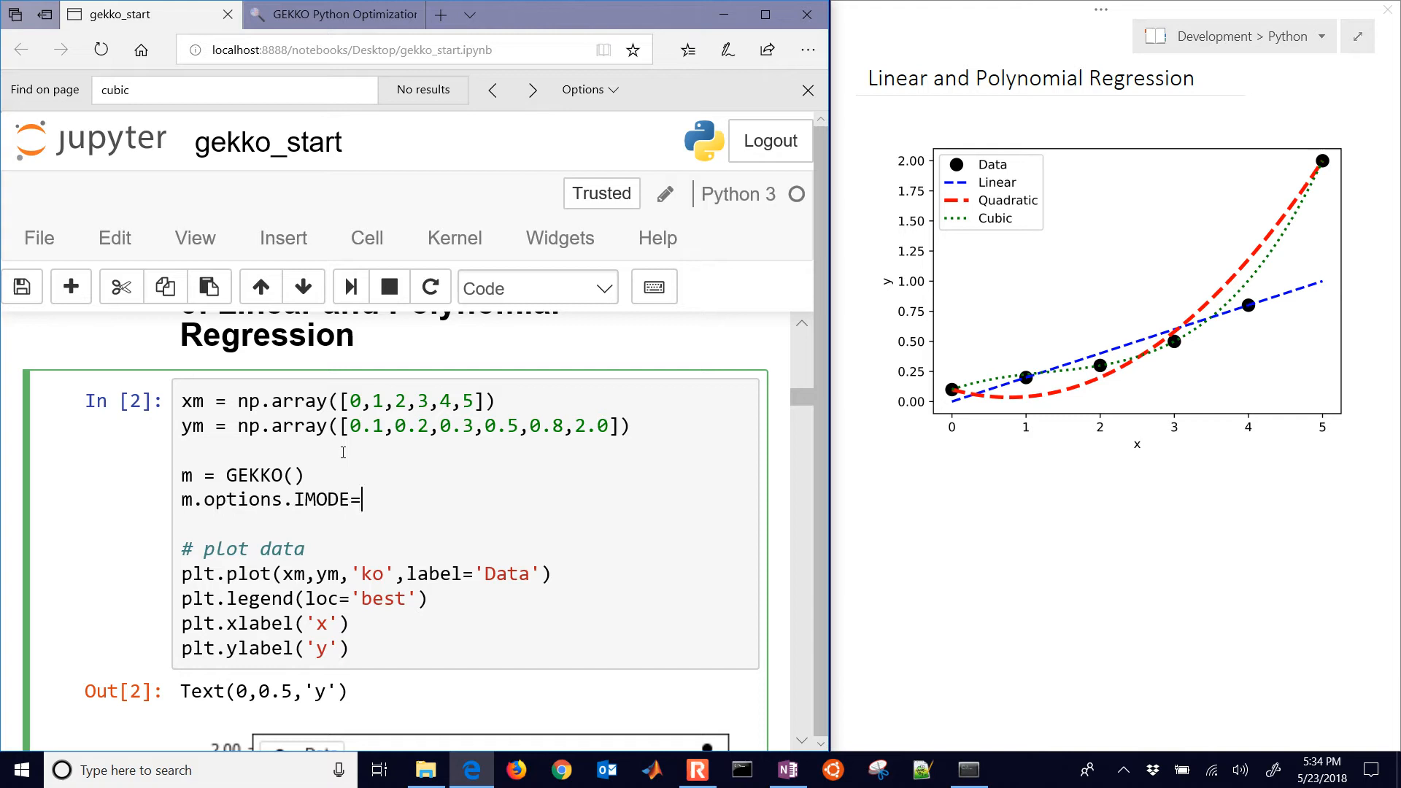
text(2)
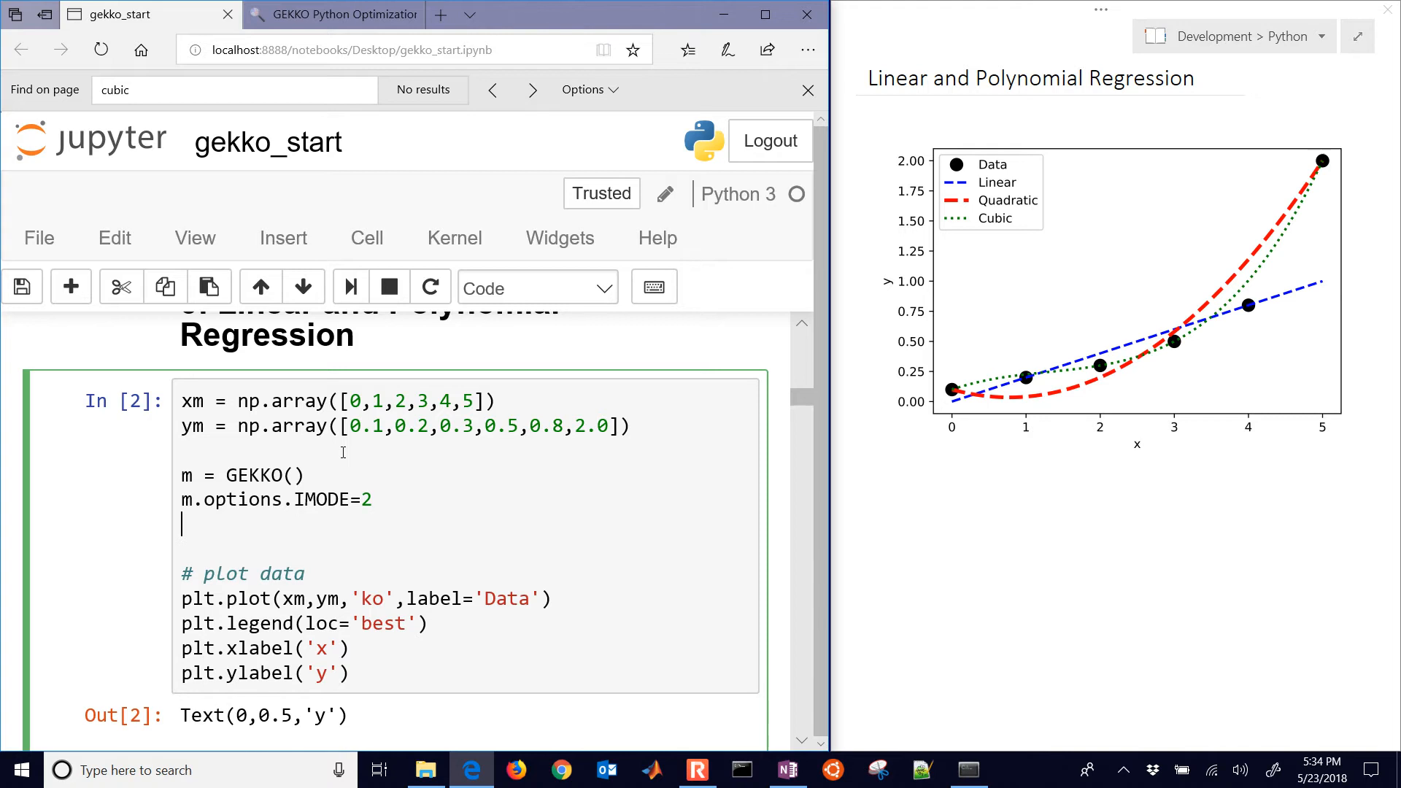
- Define c as four FV coefficients initialised to 0 using range(4)
text(c =)
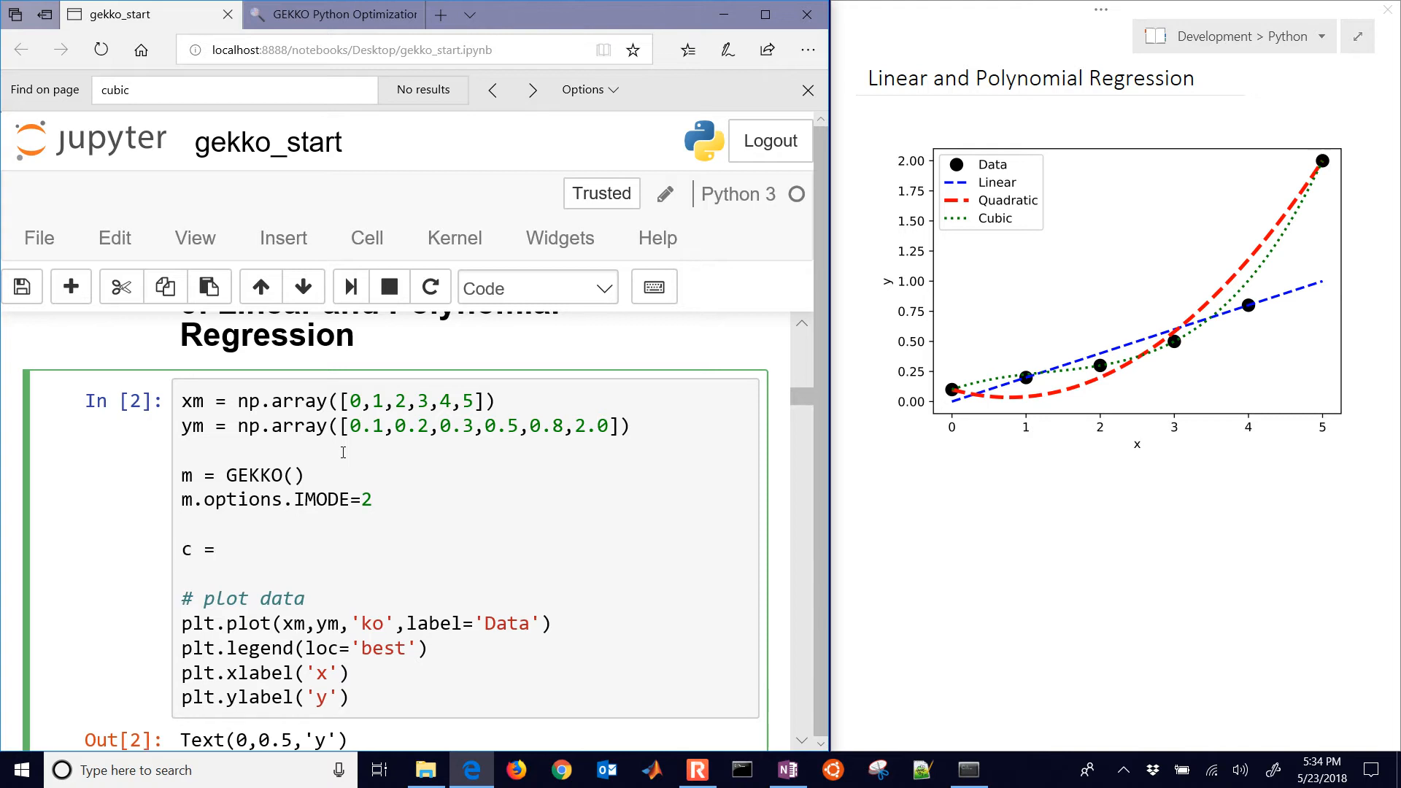
text([m])
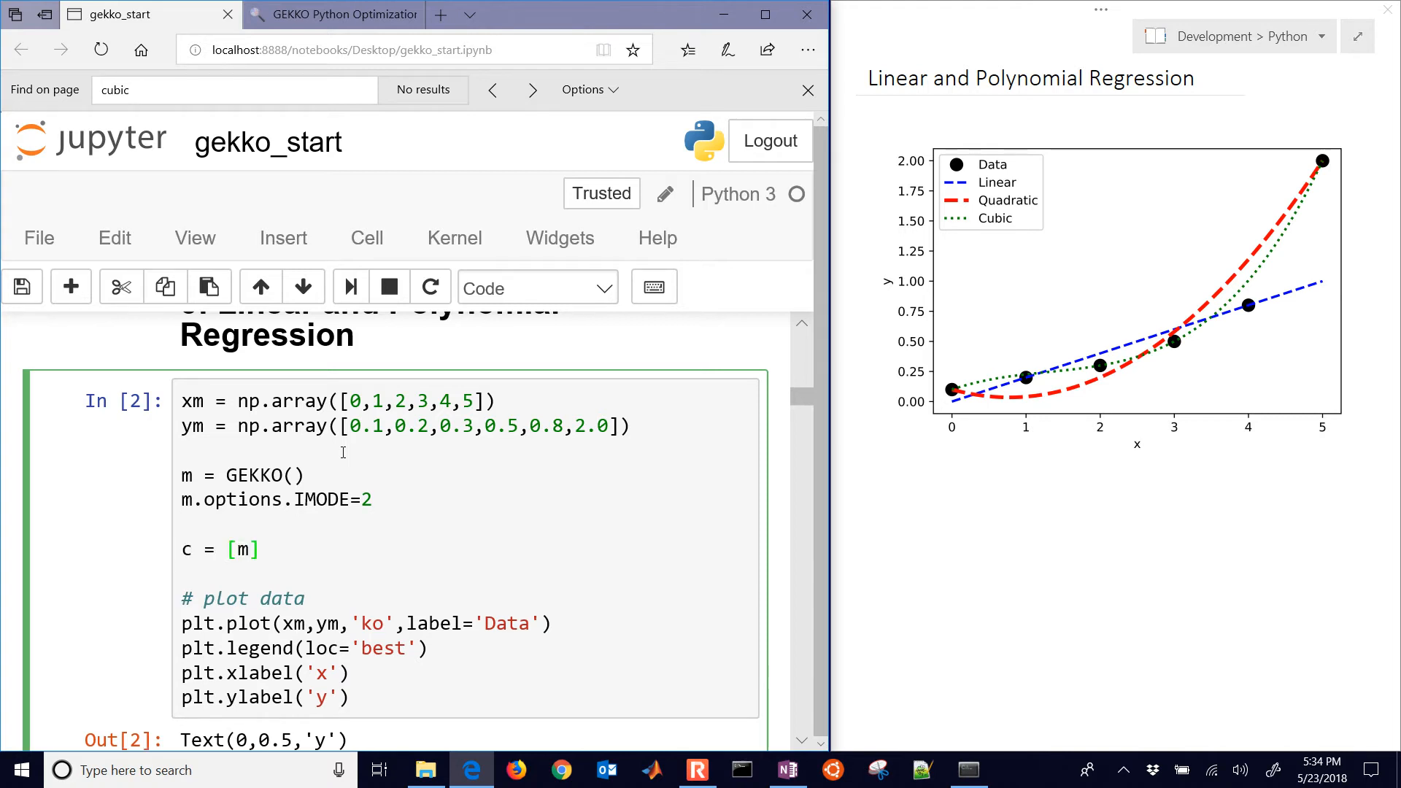
text(.FV)
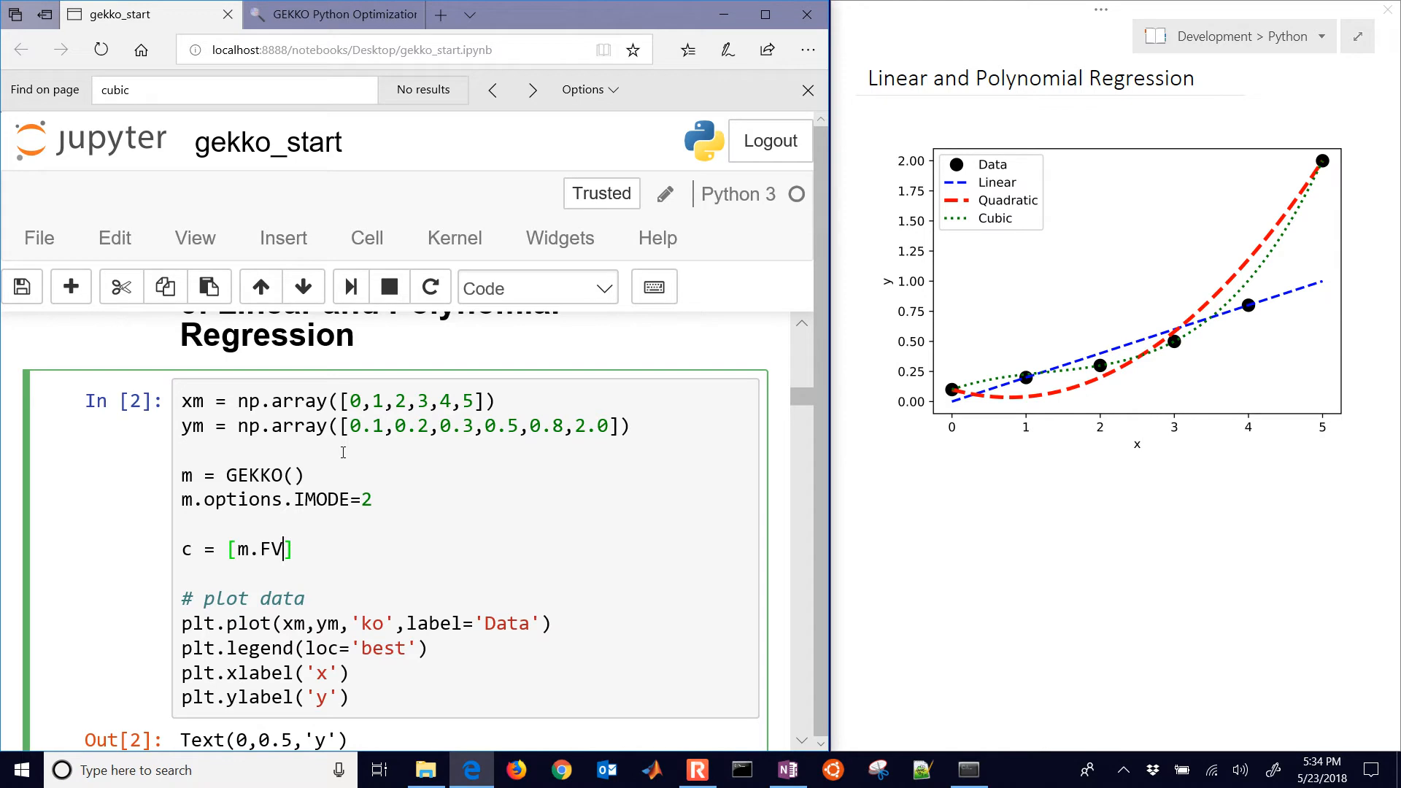
text((value))
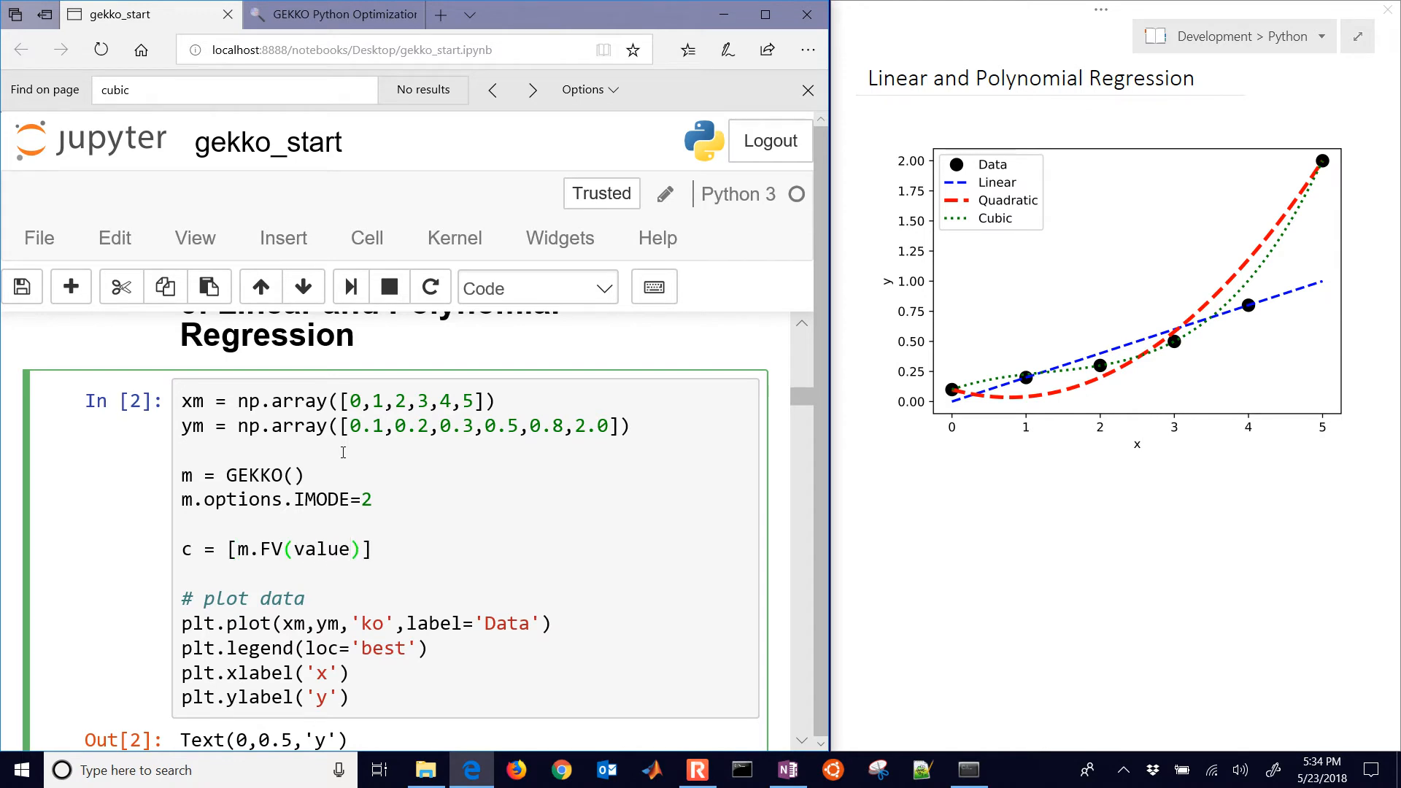
text(=0)
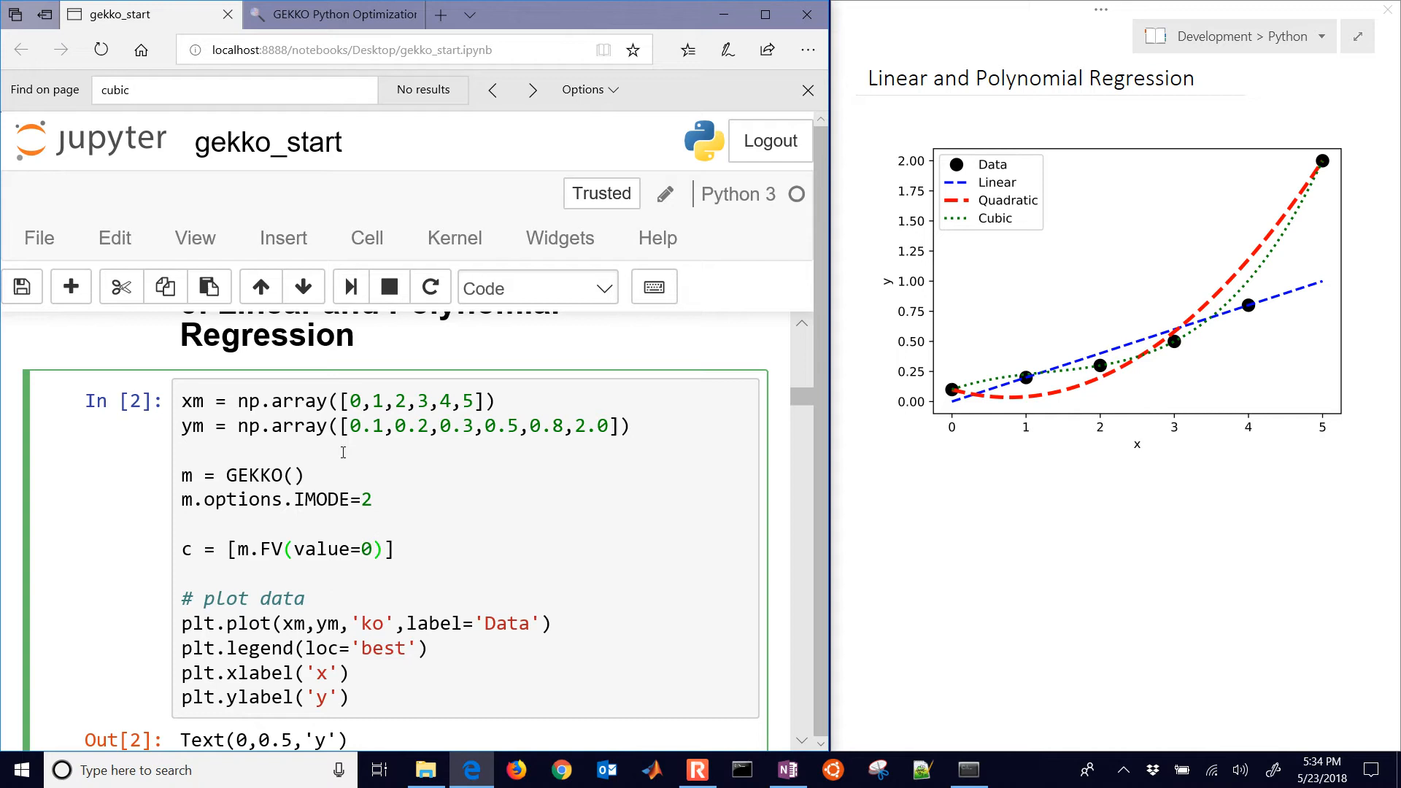
text(for i)
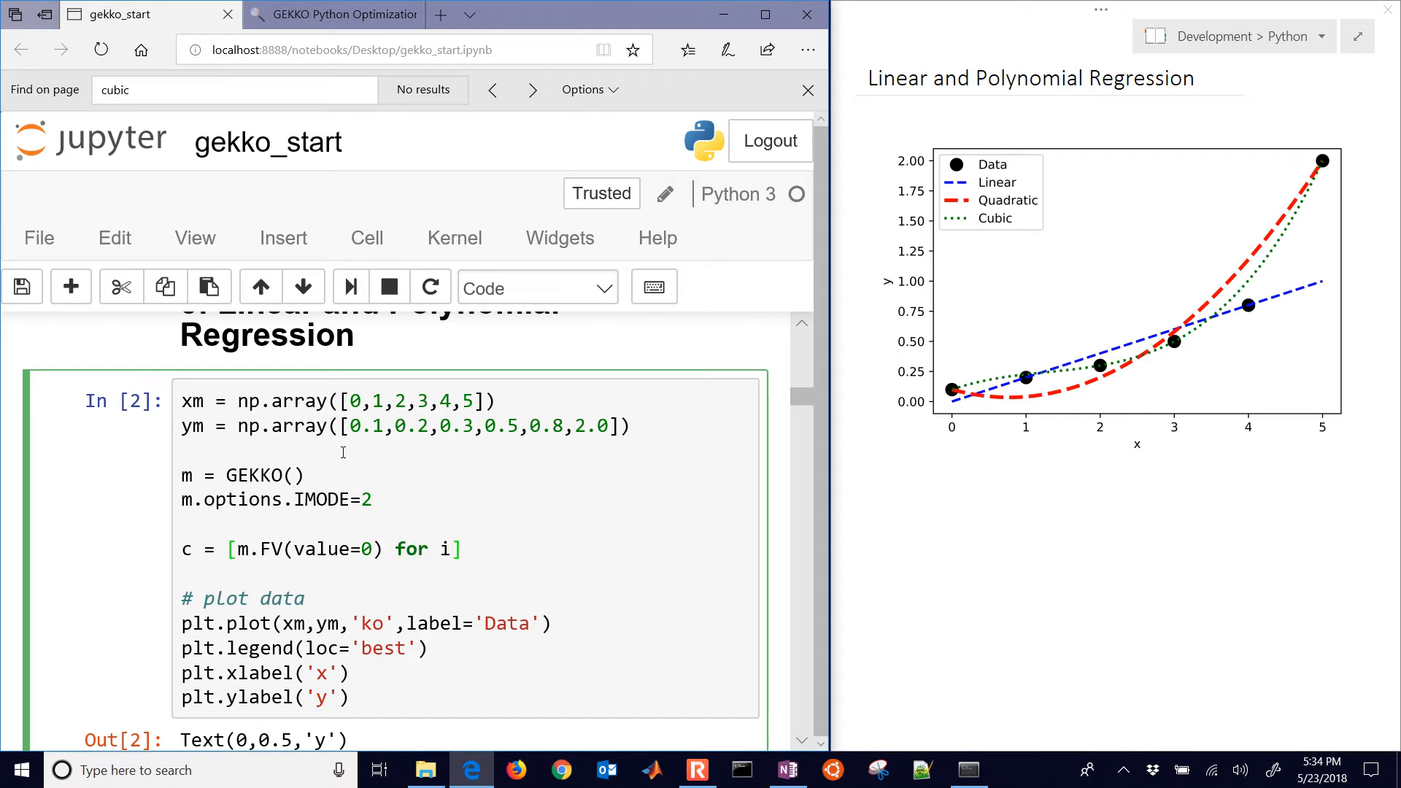
text(in range(4))
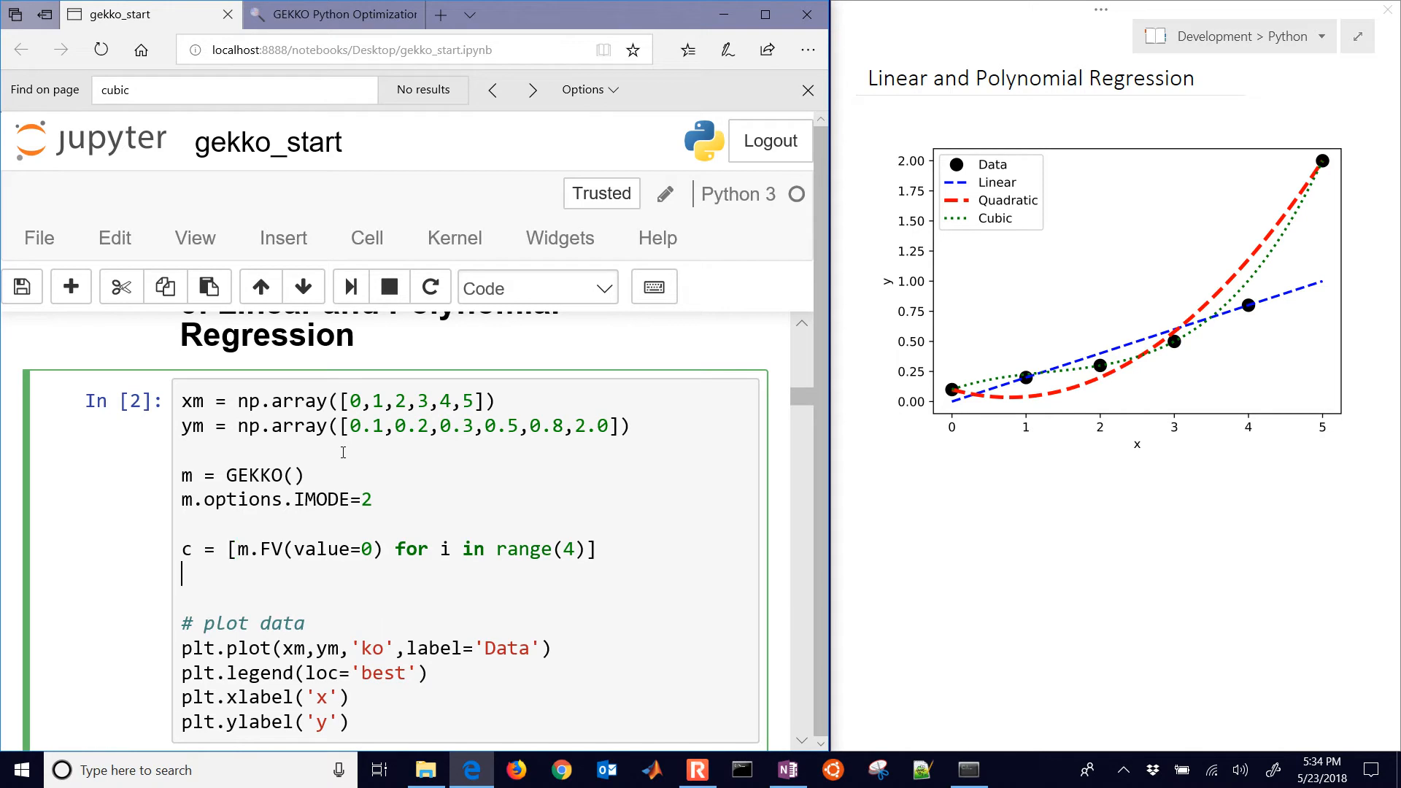
- Define x as a GEKKO parameter holding the xm data
text(x =)
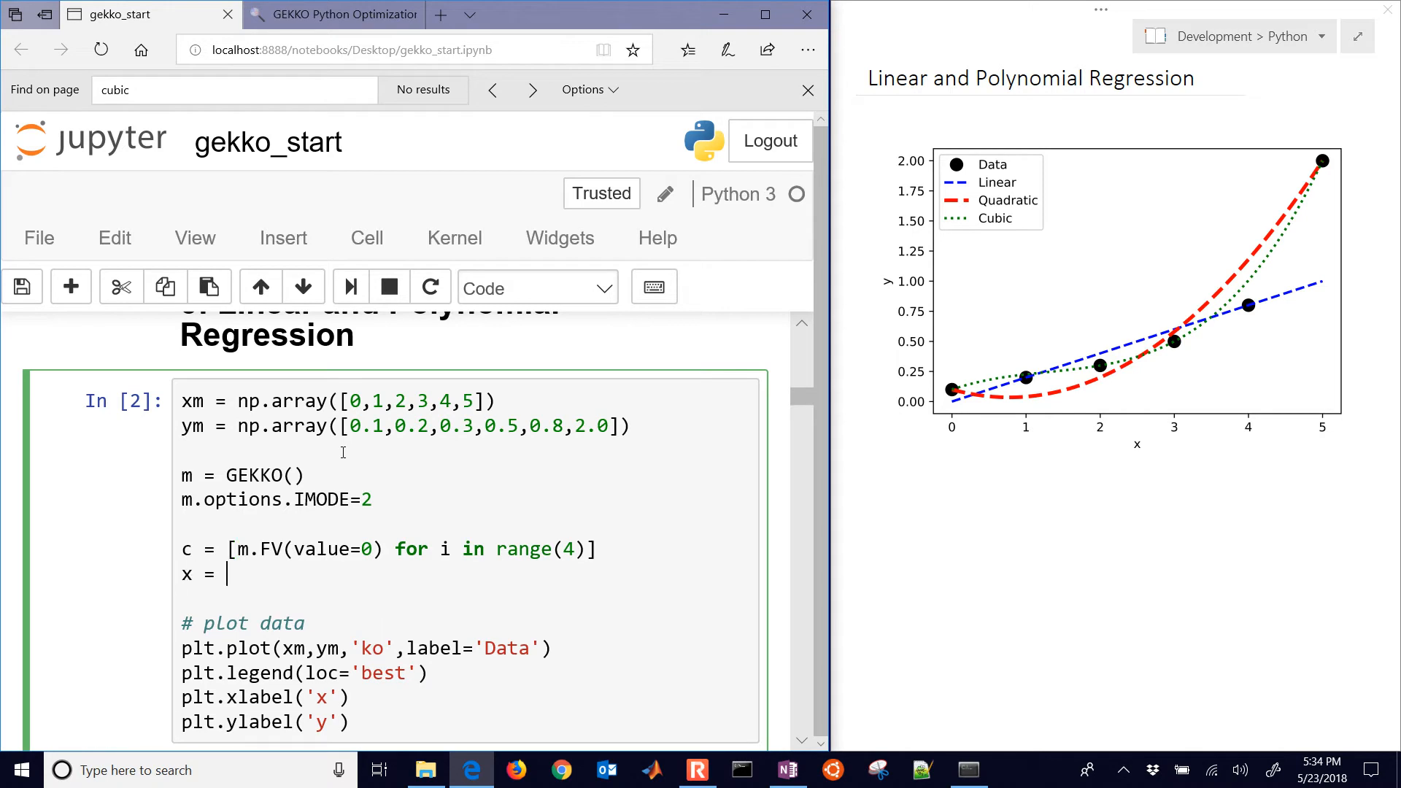
text(m.)
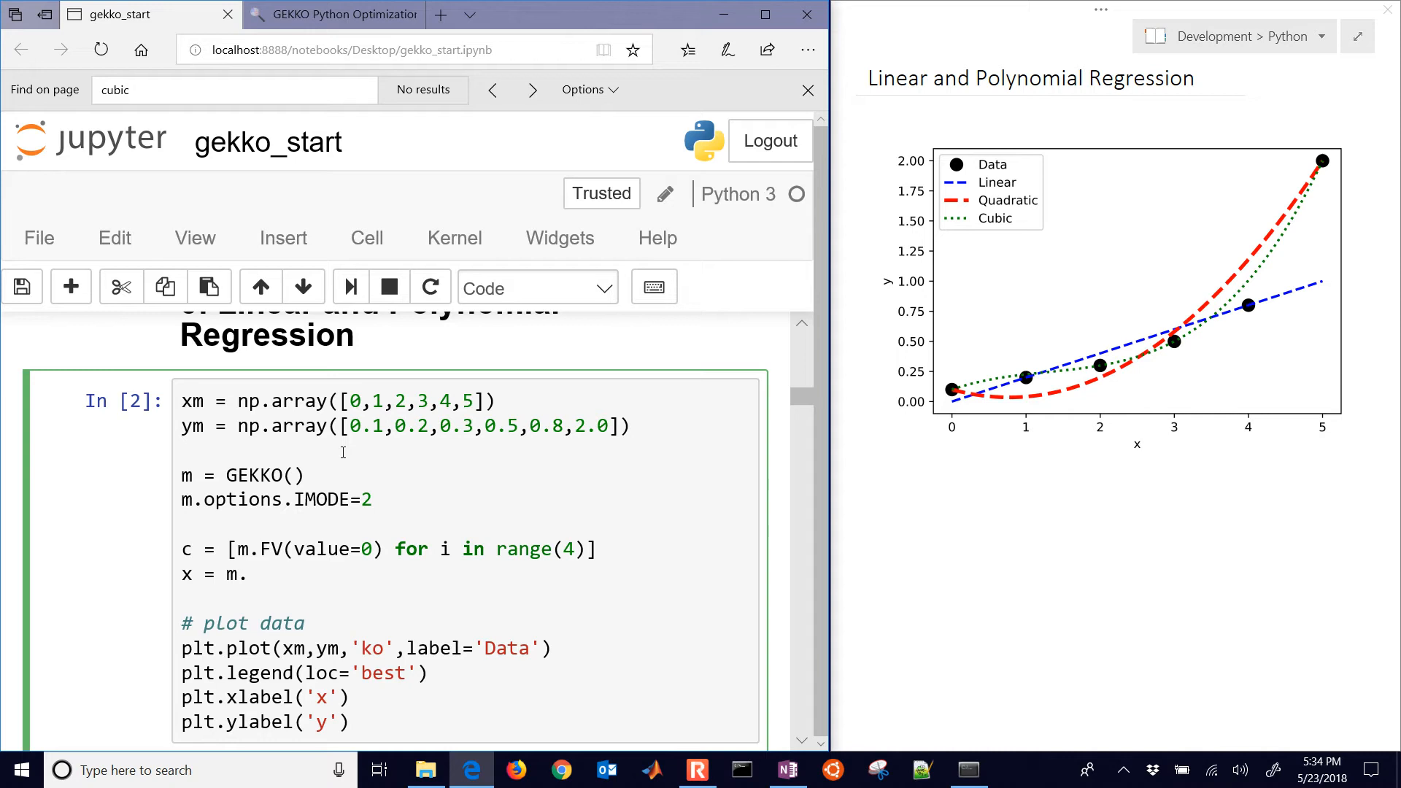
text(Pa)
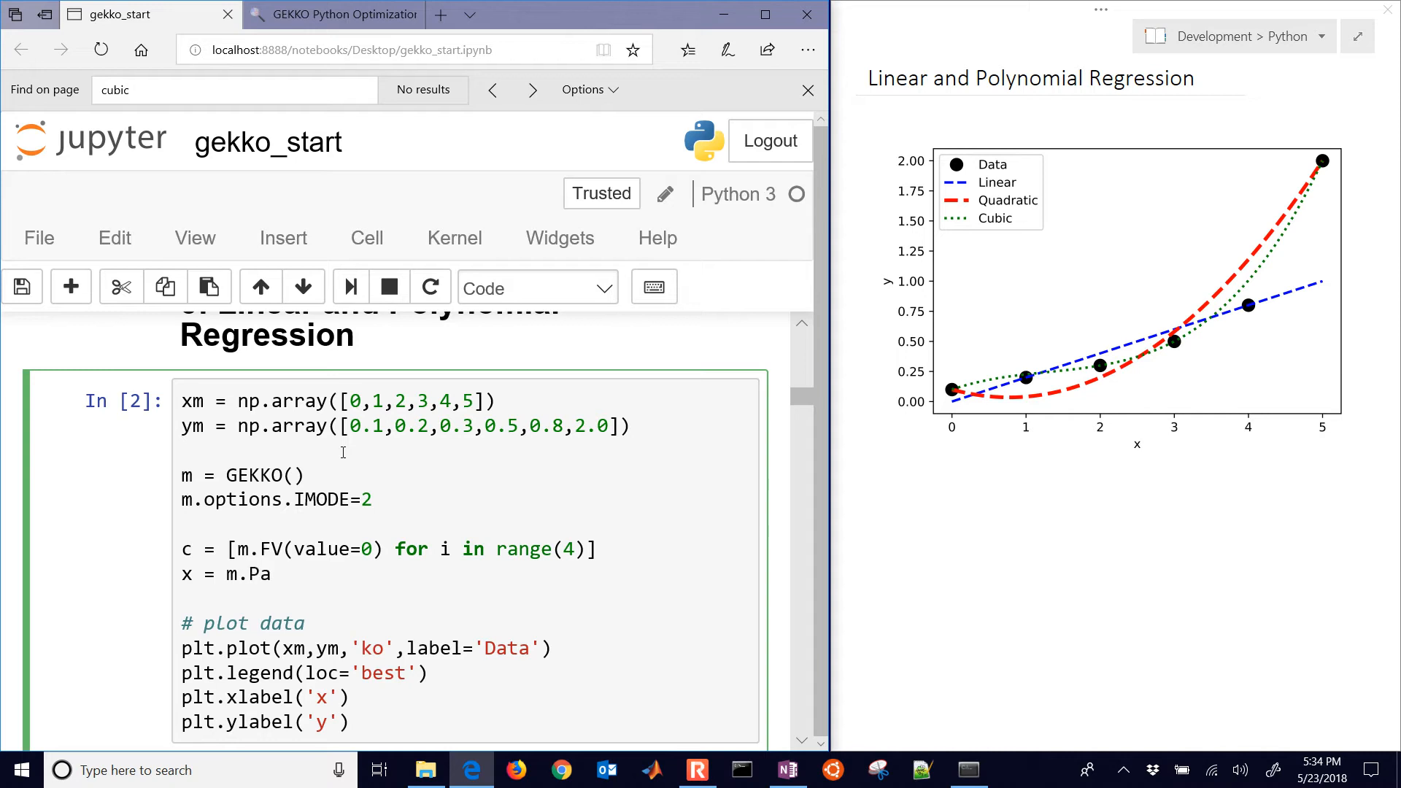
text(ram())
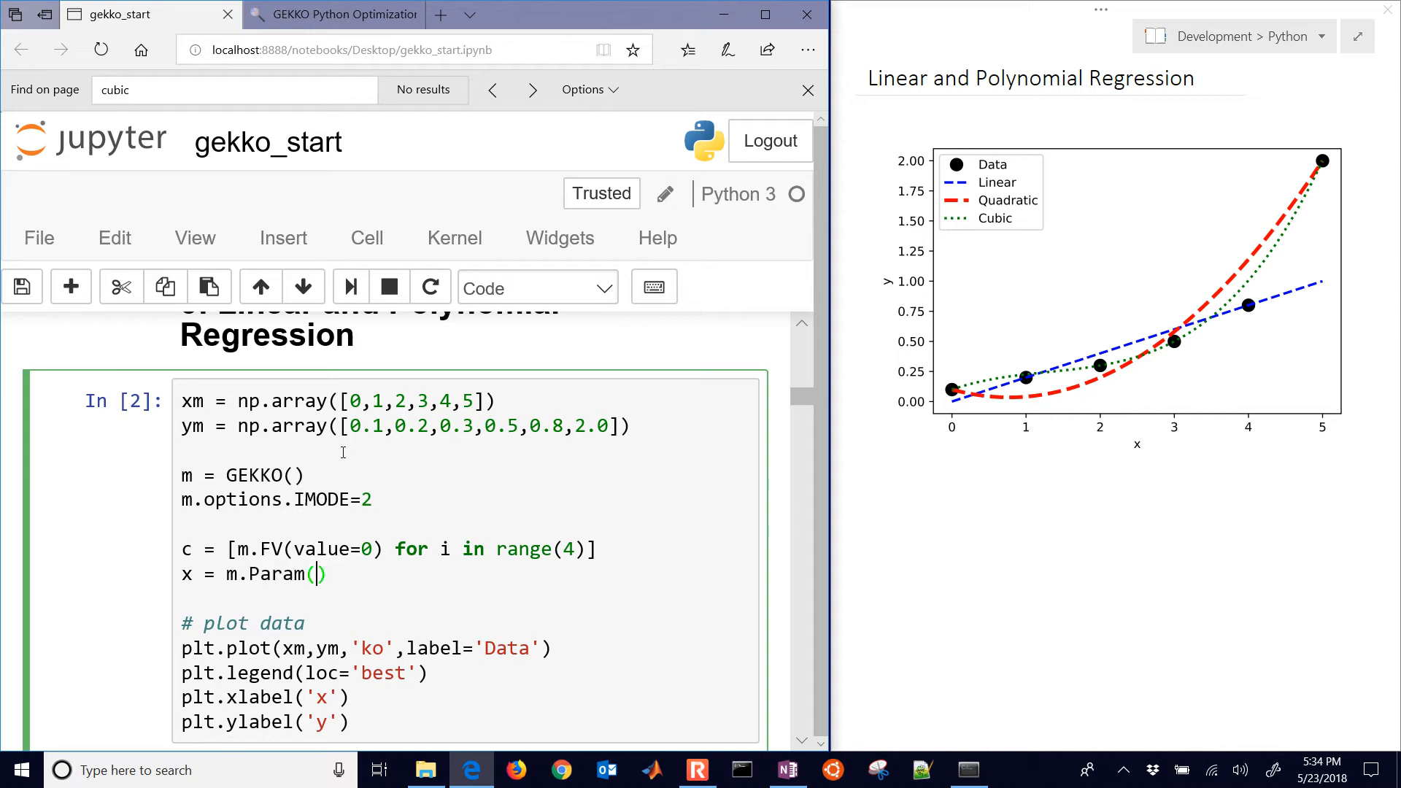
text(value=w)
text(y)
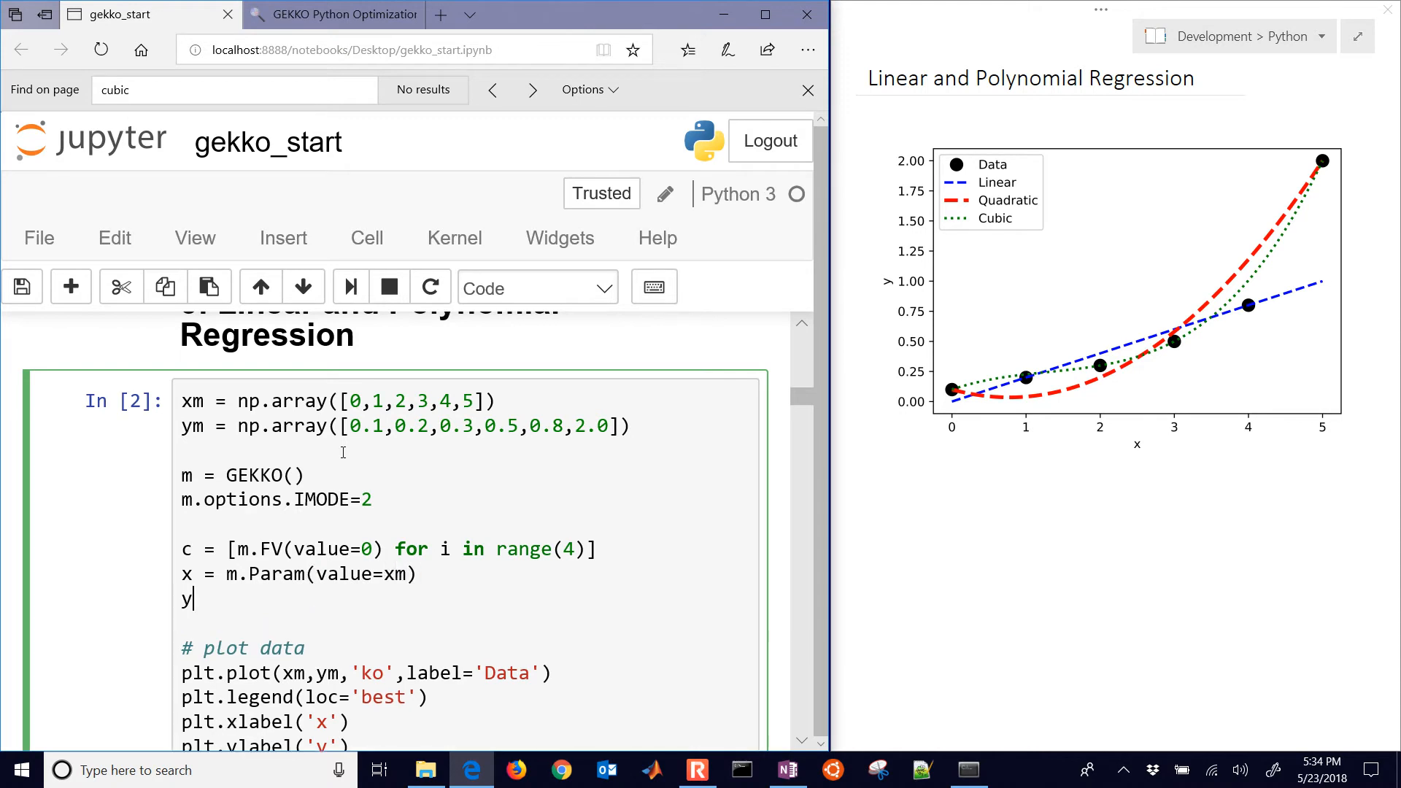
- Define y as a CV with value ym and set y.FSTATUS = 1
text(=)
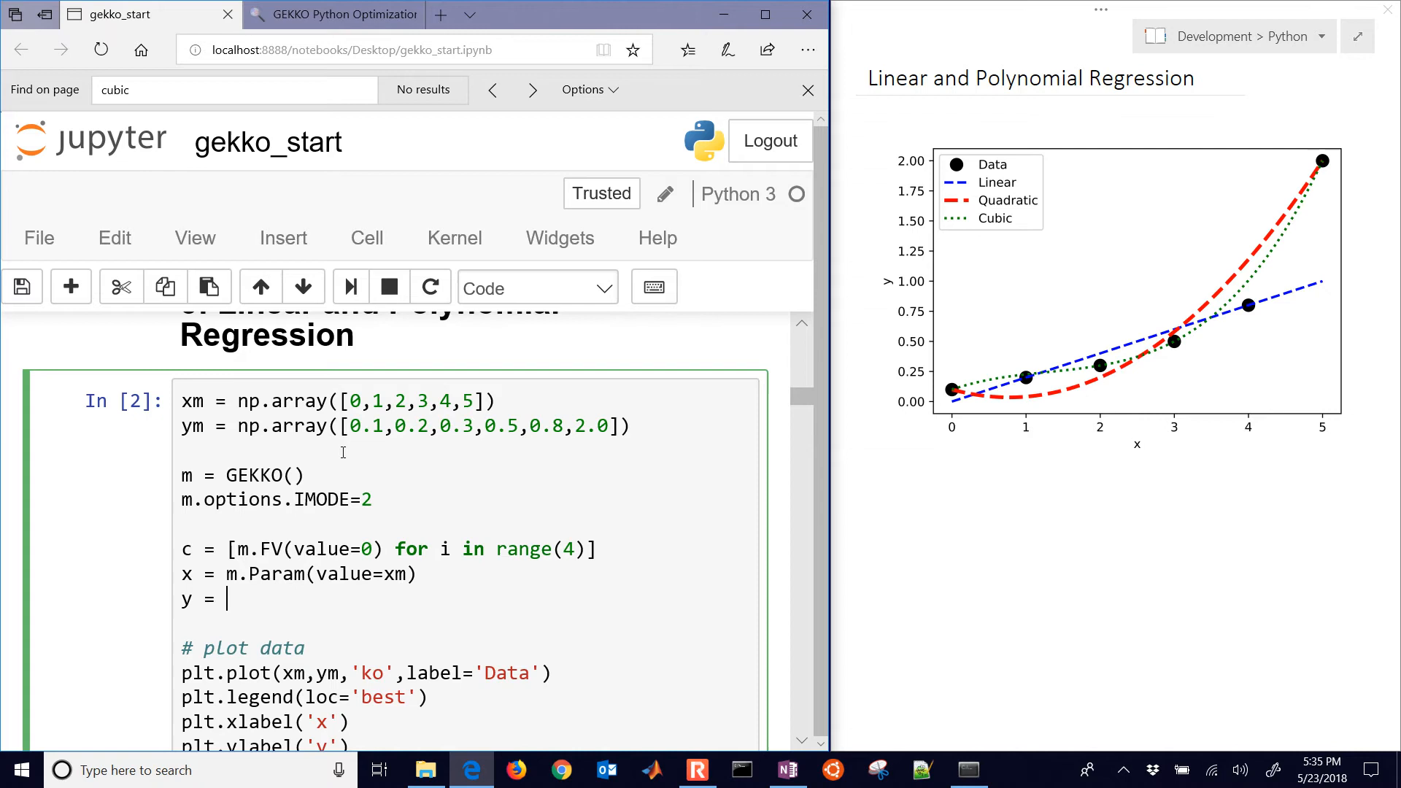
text(m.CV)
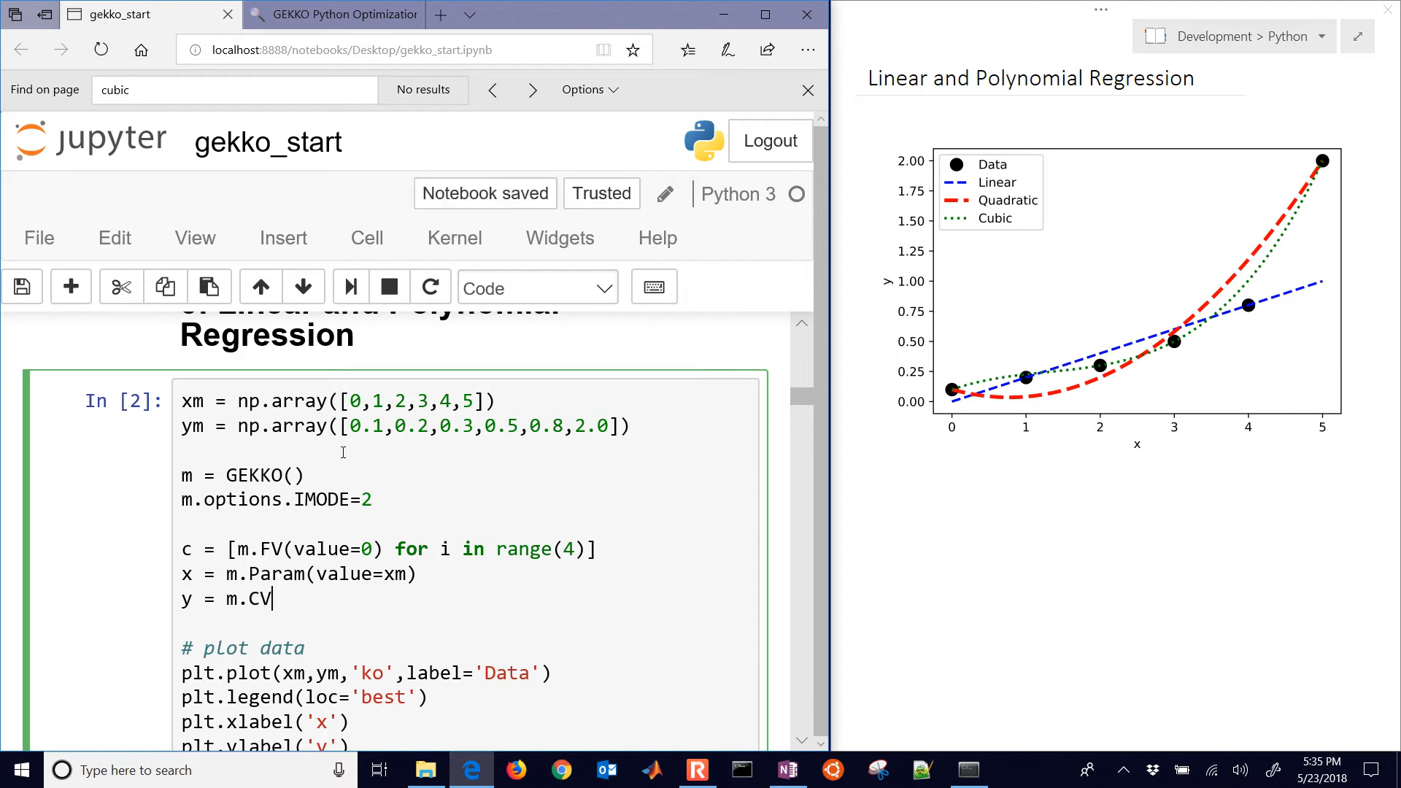
text((value))
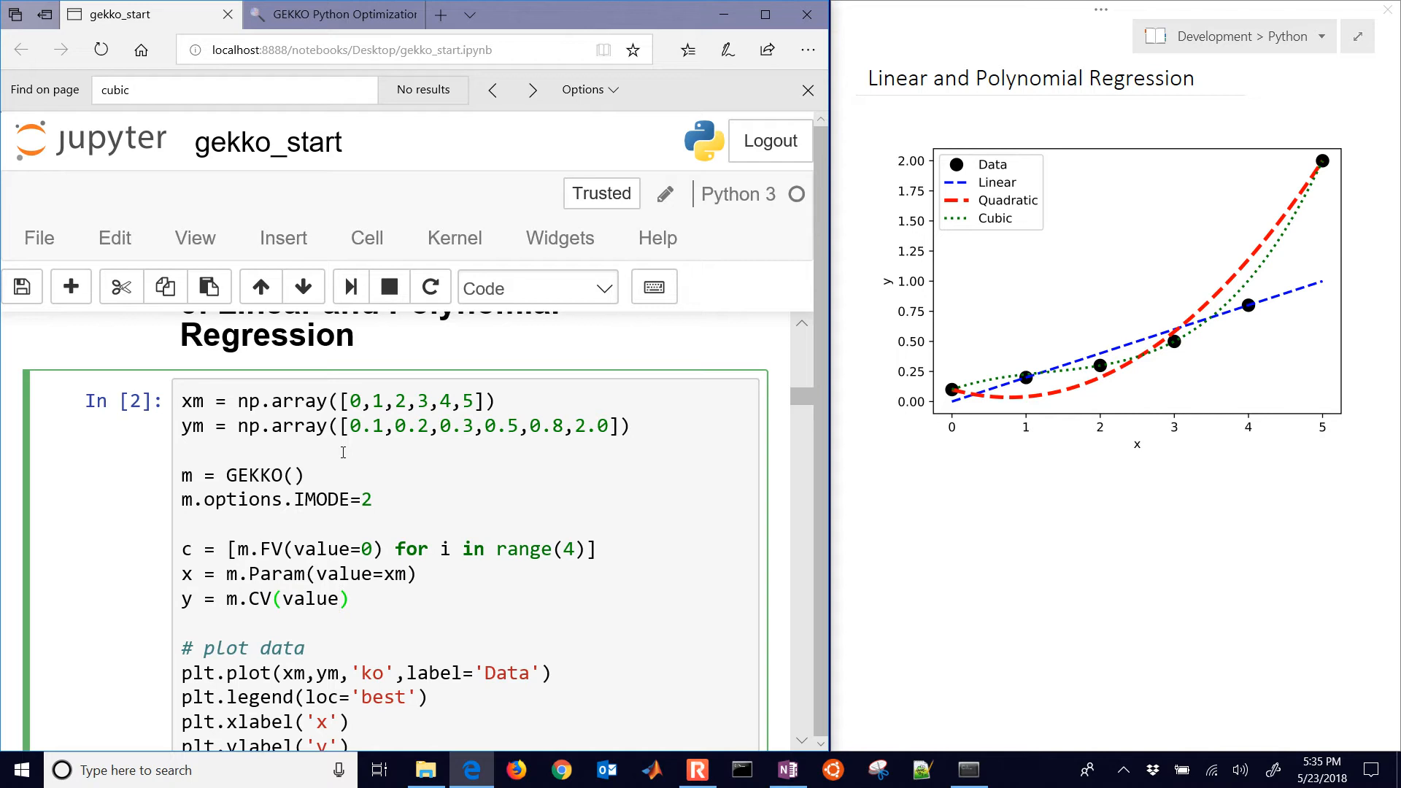
text(=)
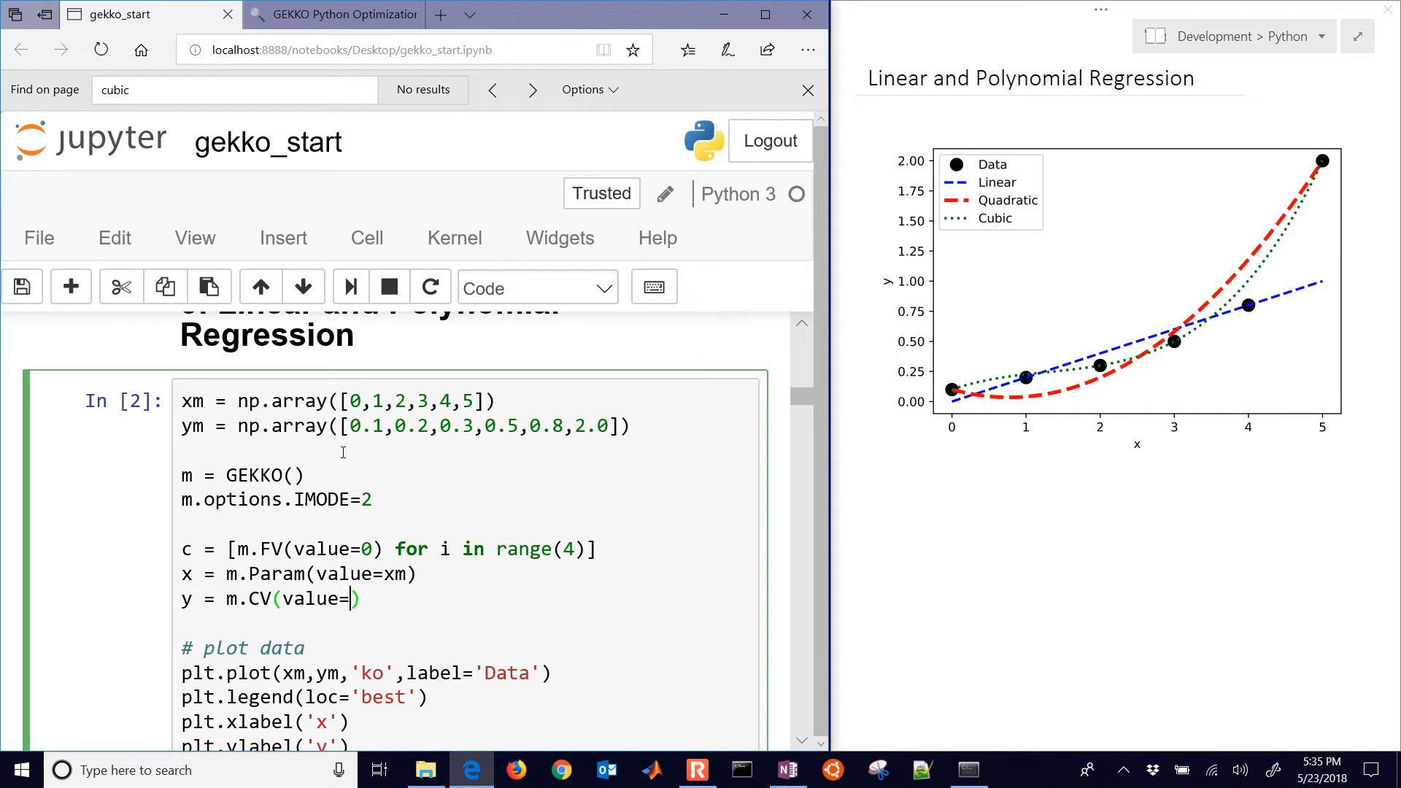
text(ym)
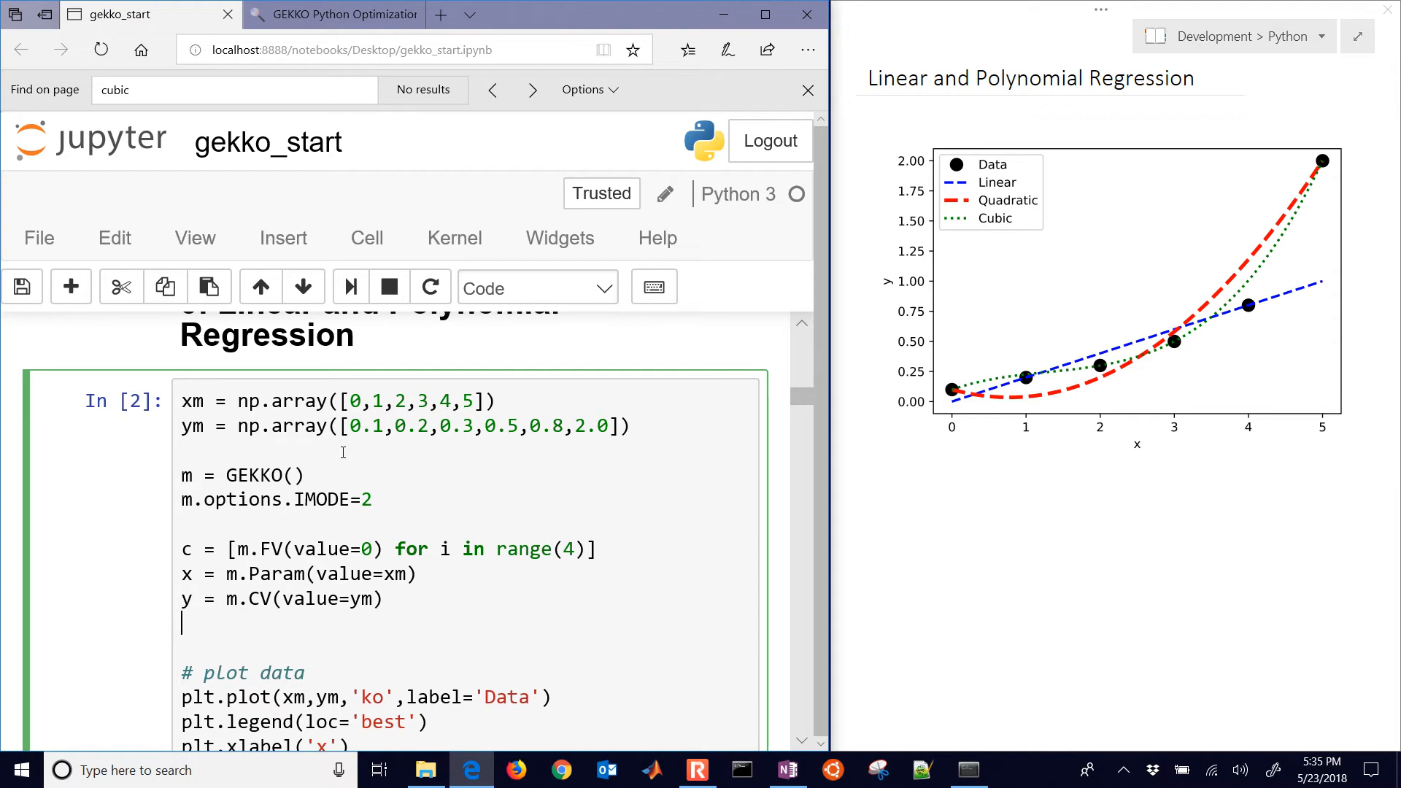
text(.)
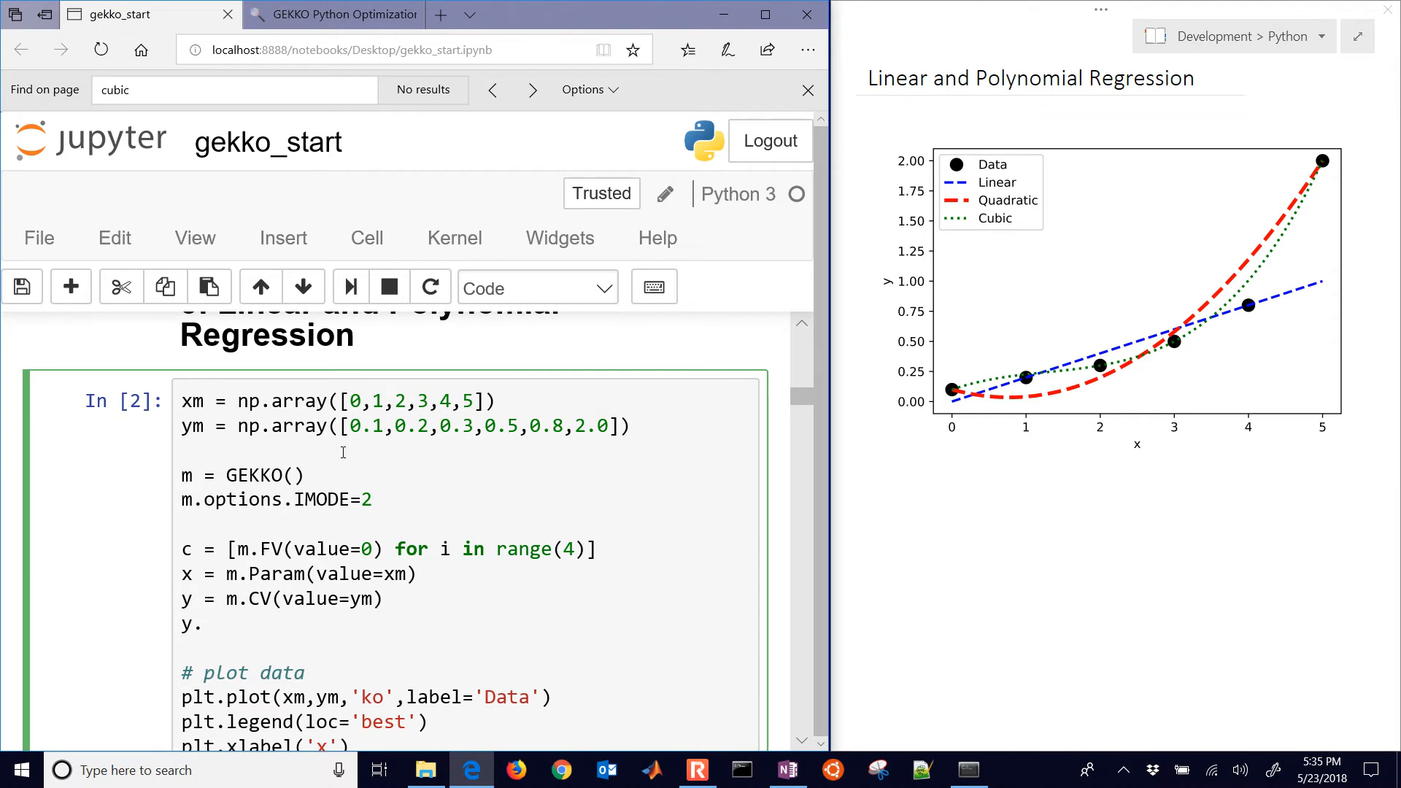
text(FSTAU)
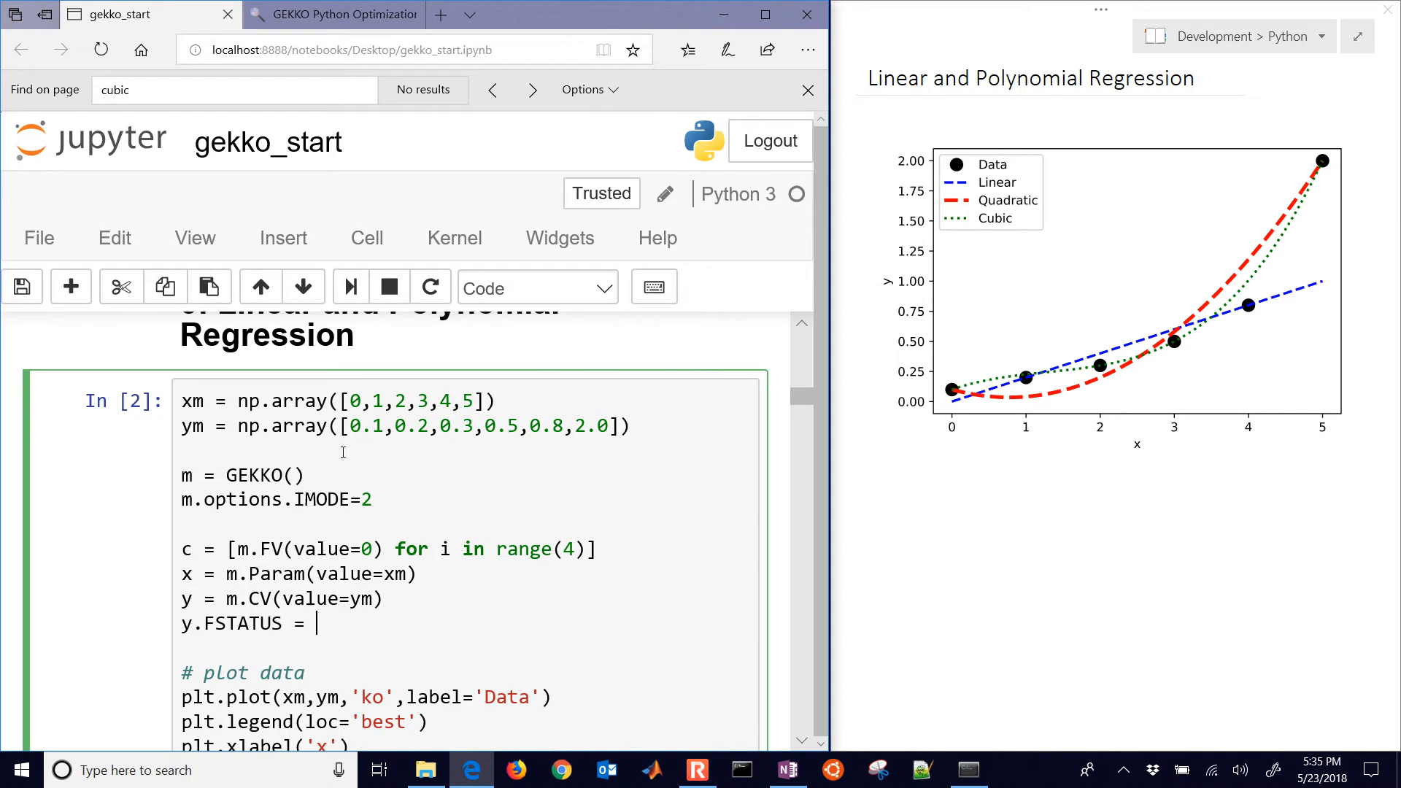
text(1)
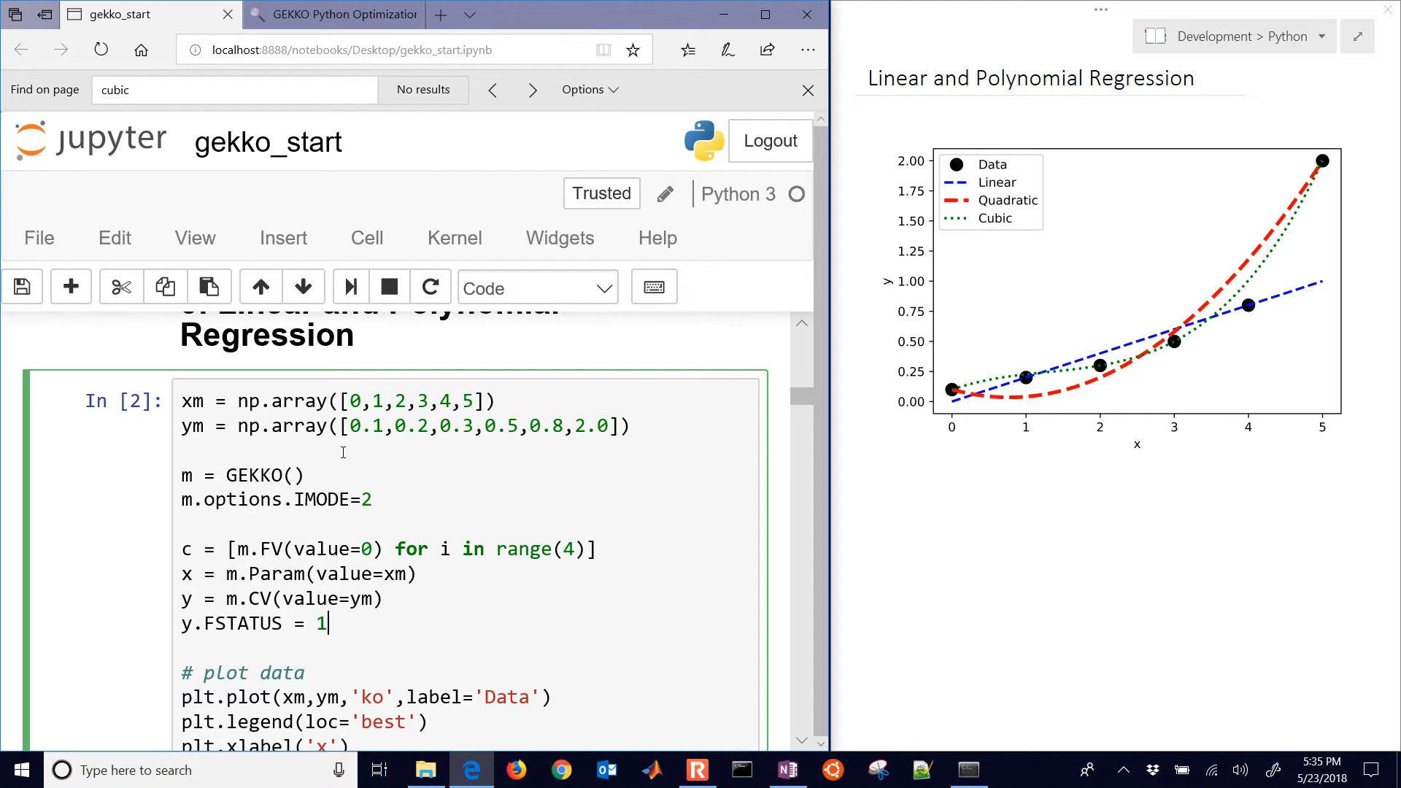
- Add m.Equation(y == c[0] + c[1]*x + c[2]*x**2 + c[3]*x**3)
text(m.E)
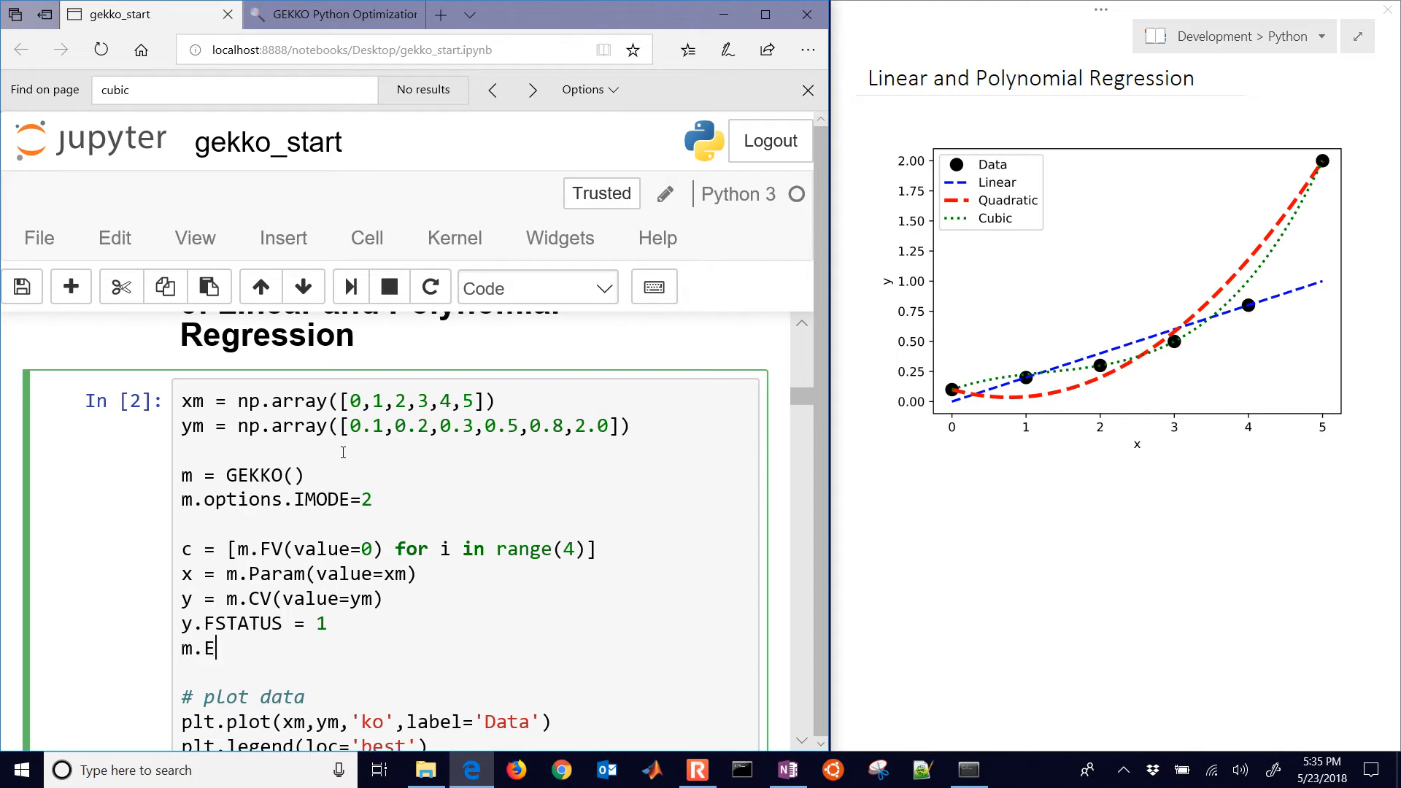
text(quation())
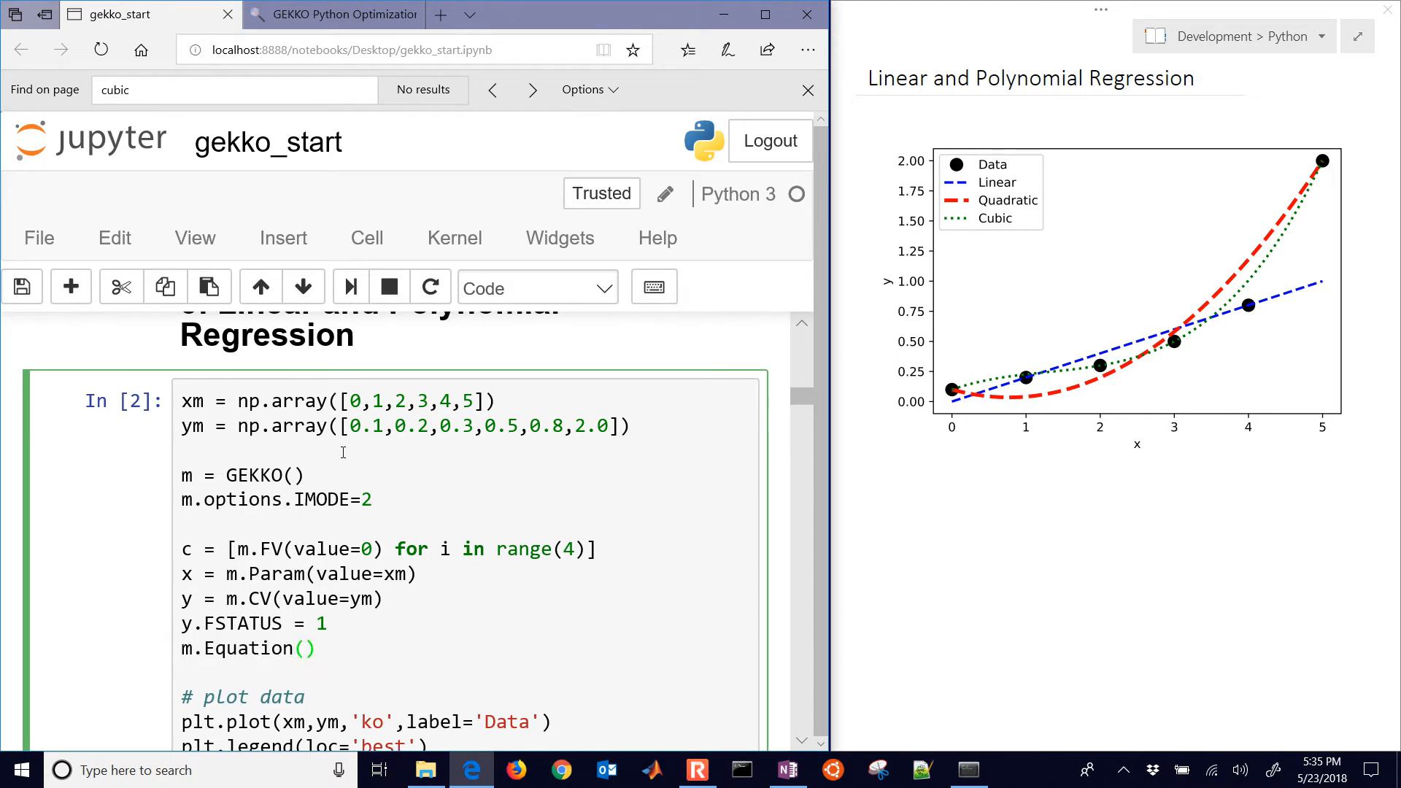
text(y==)
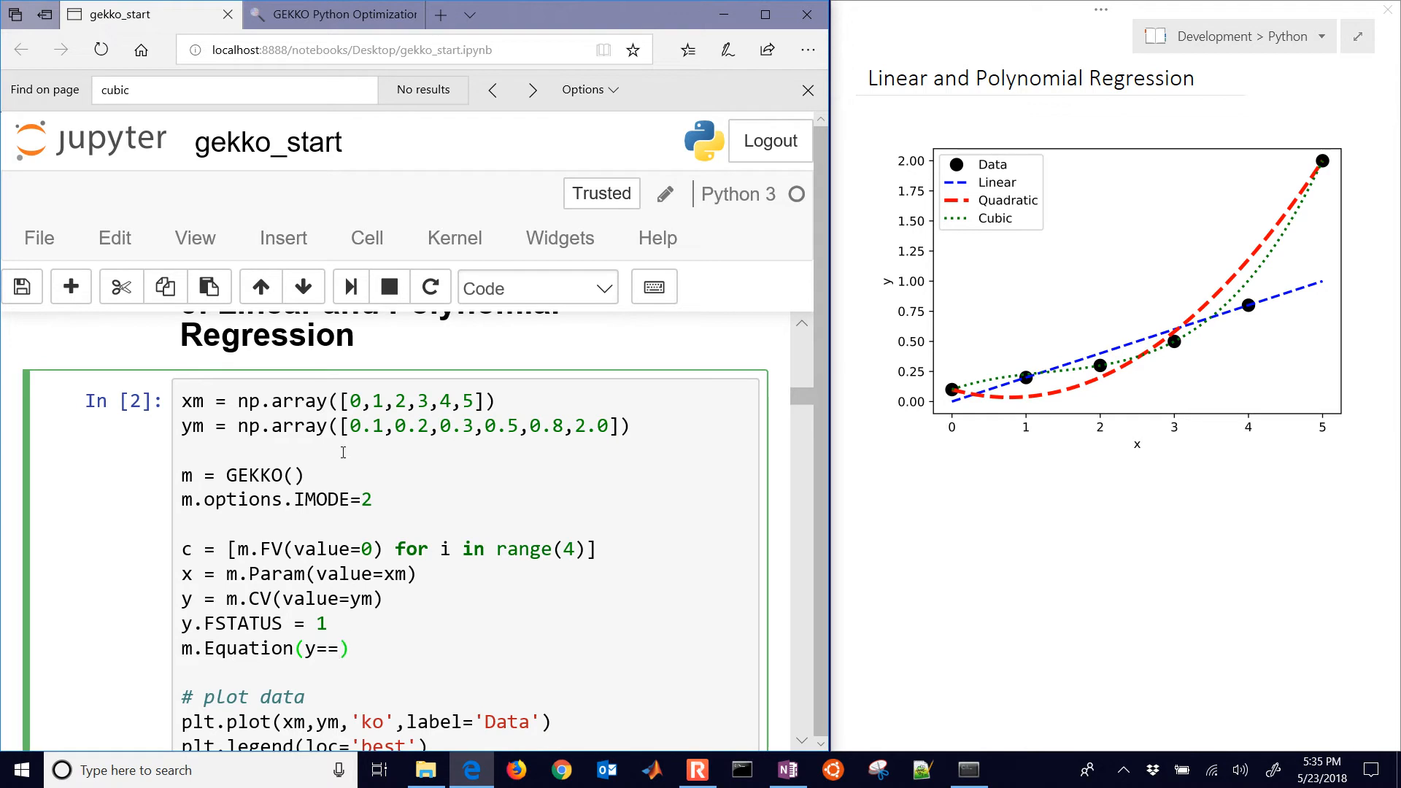
text(c[0])
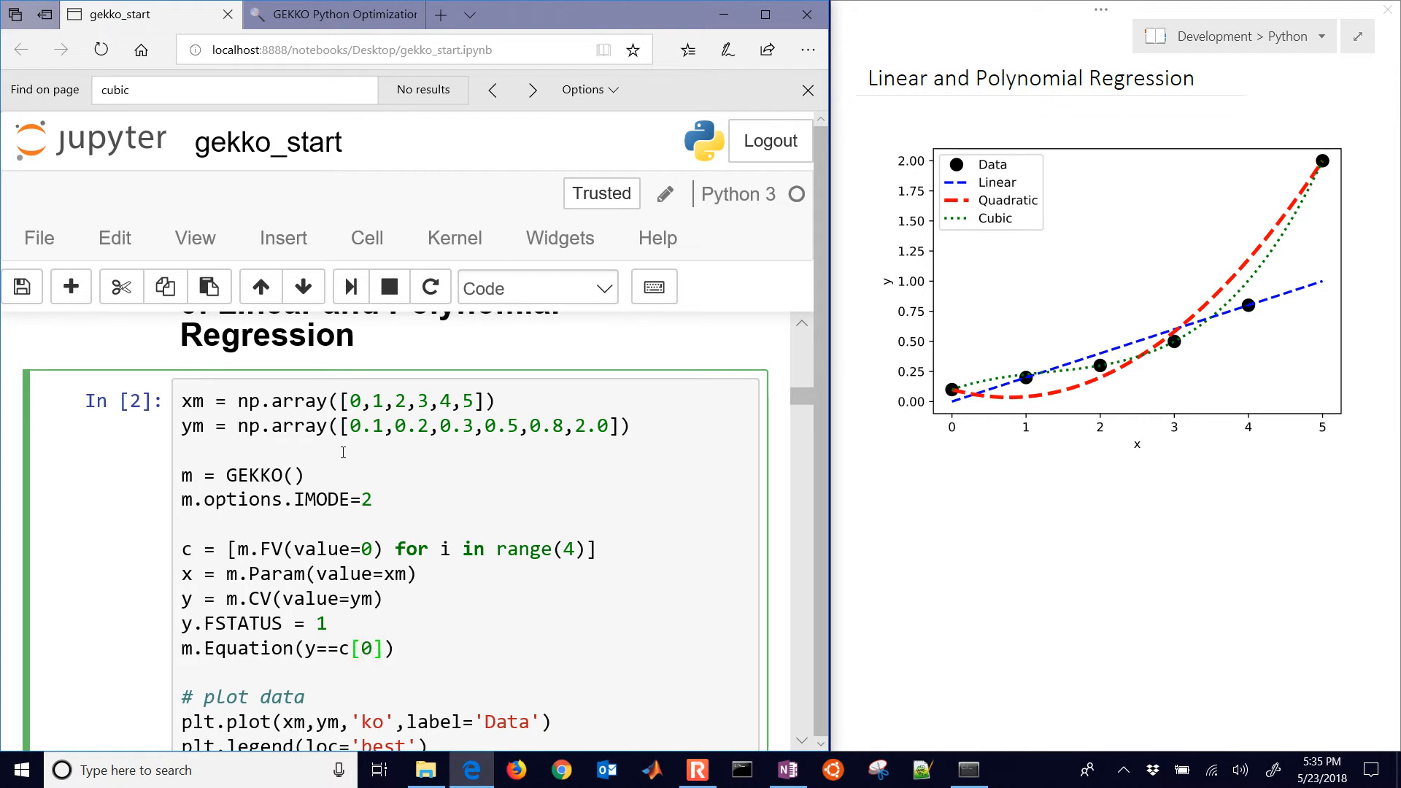
text(+c[1])
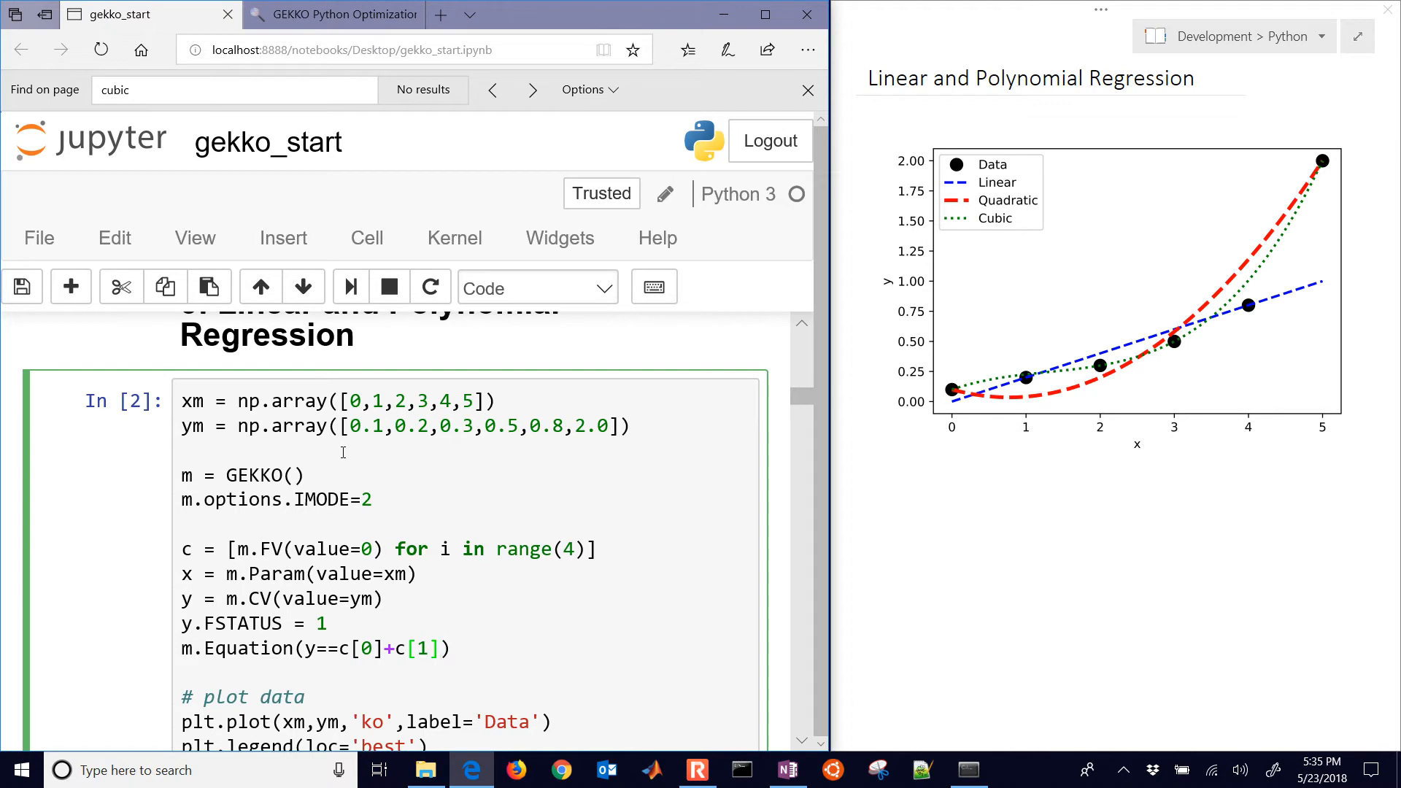
text(*x)
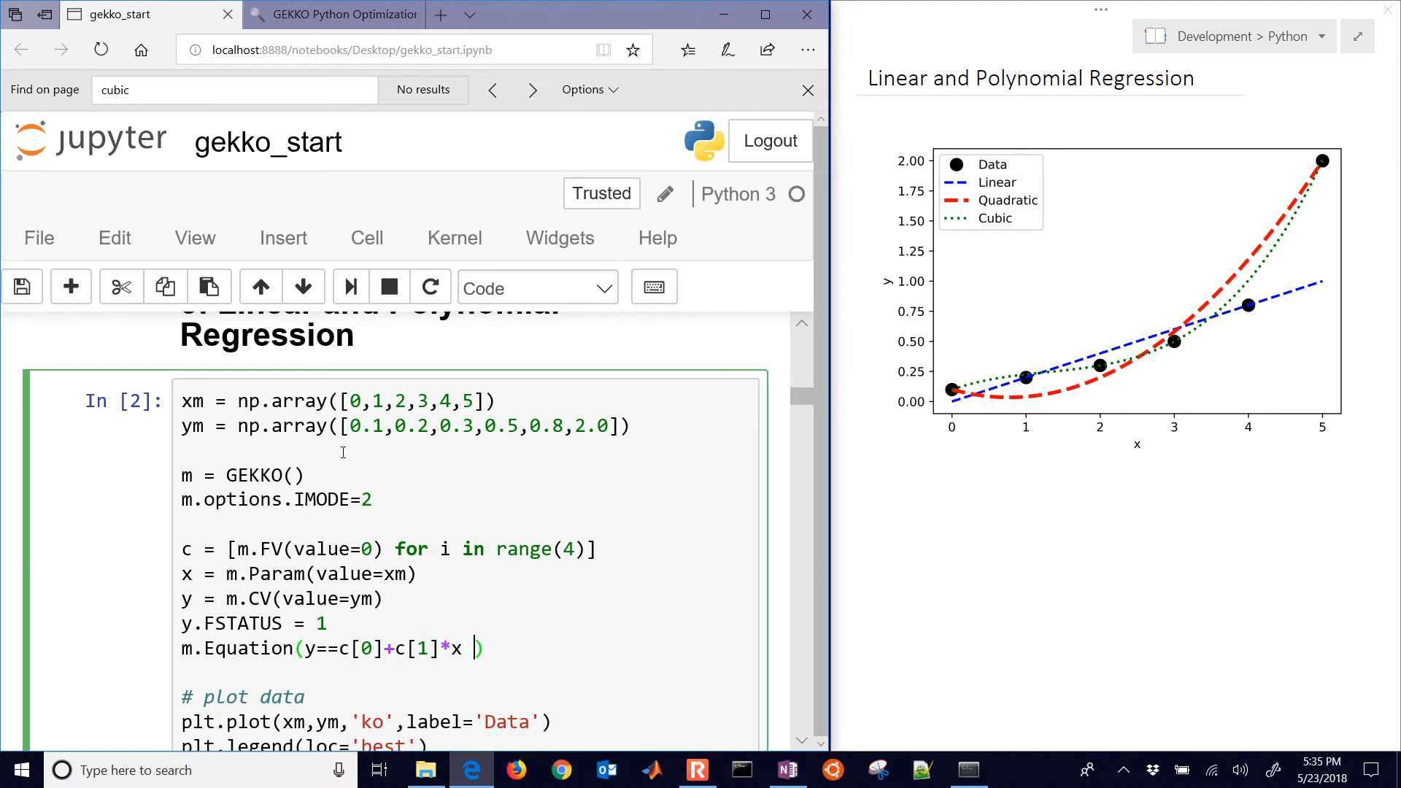
text(+c[)
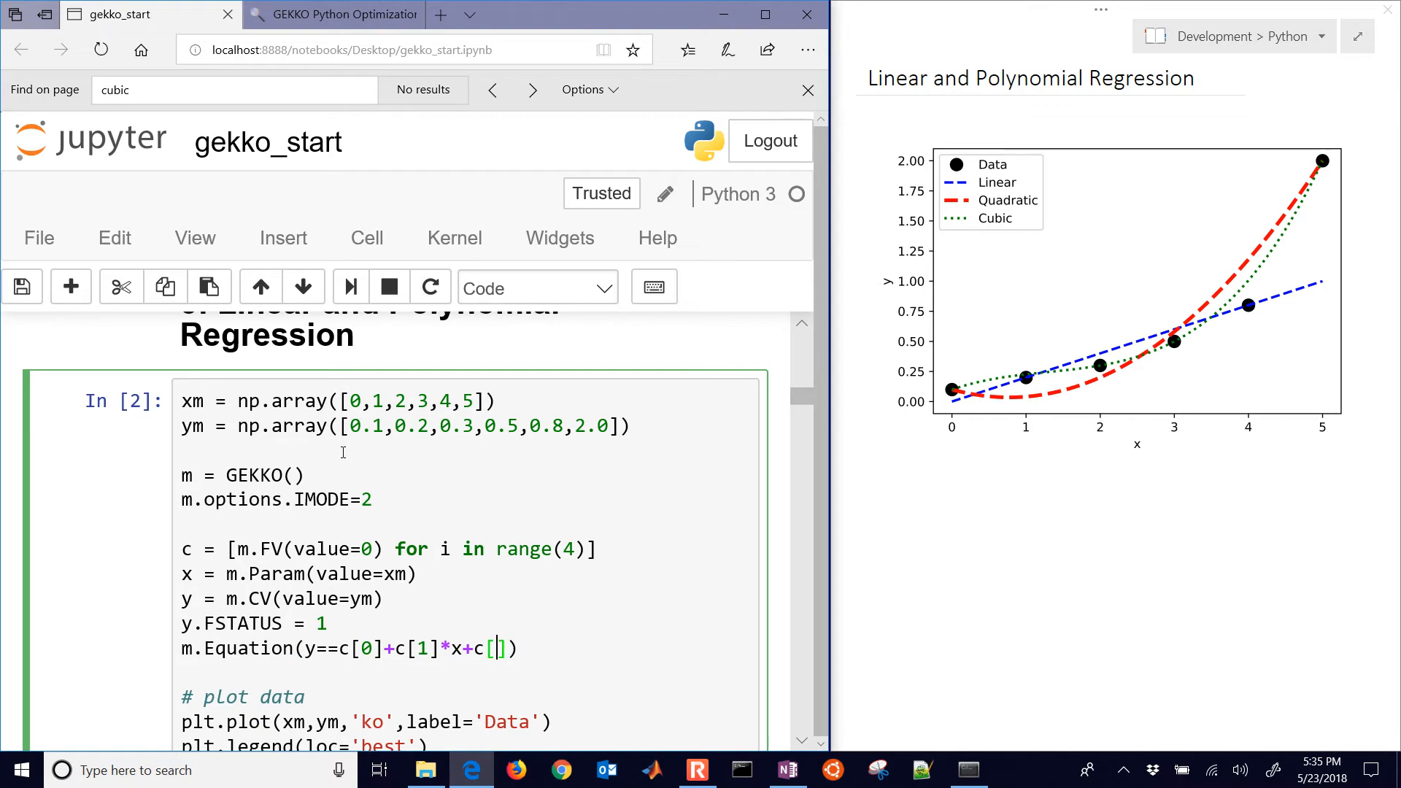
text(2]*)
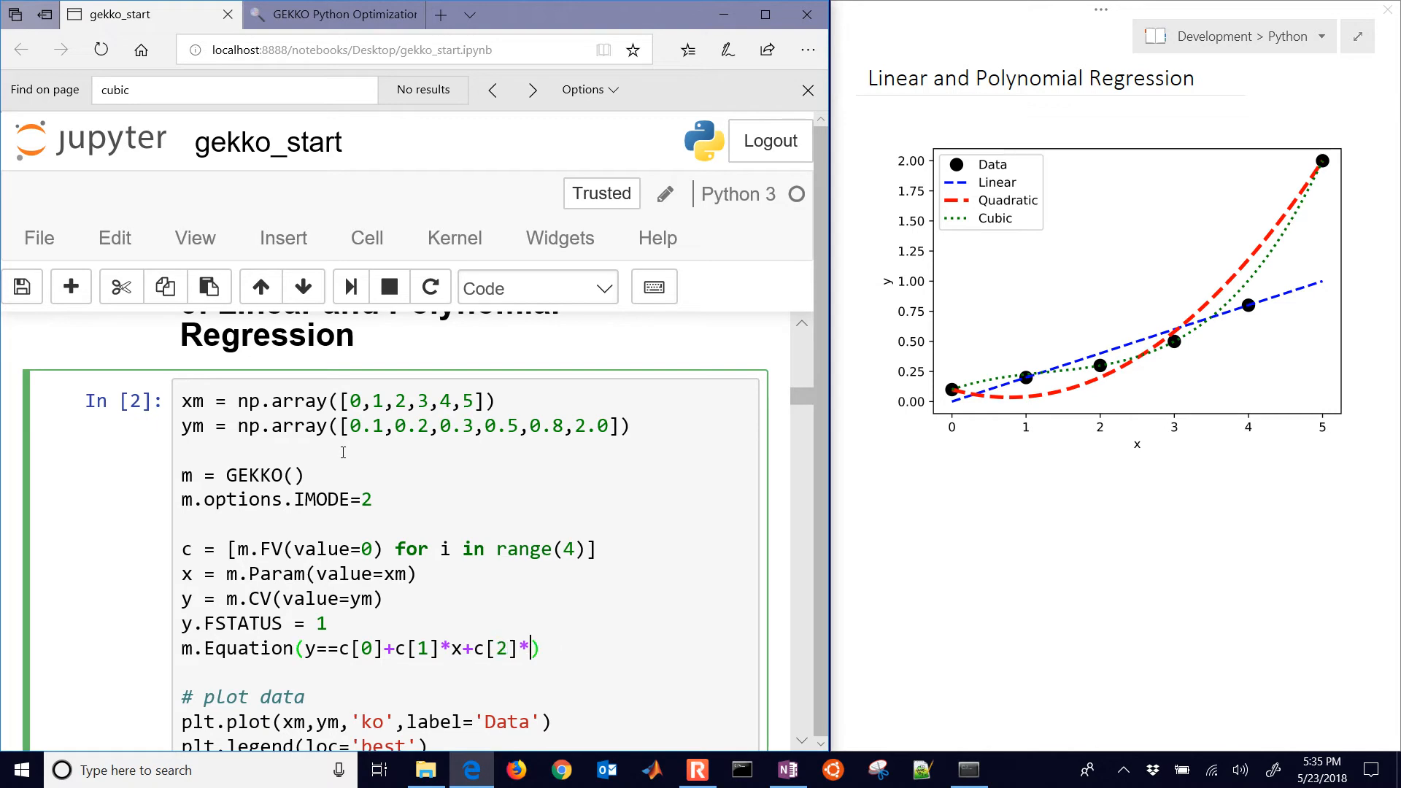
text(x**2)
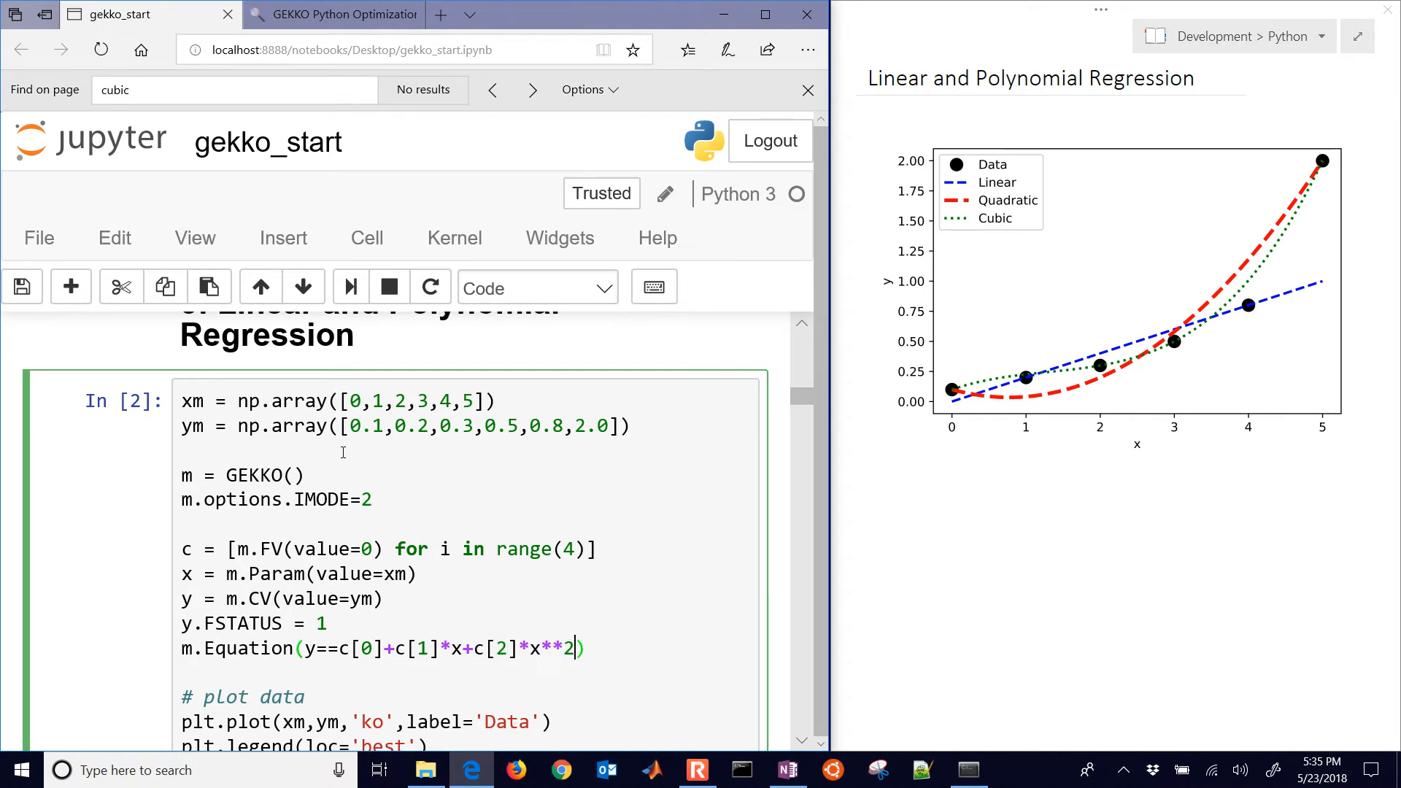
text(+c[3]**)
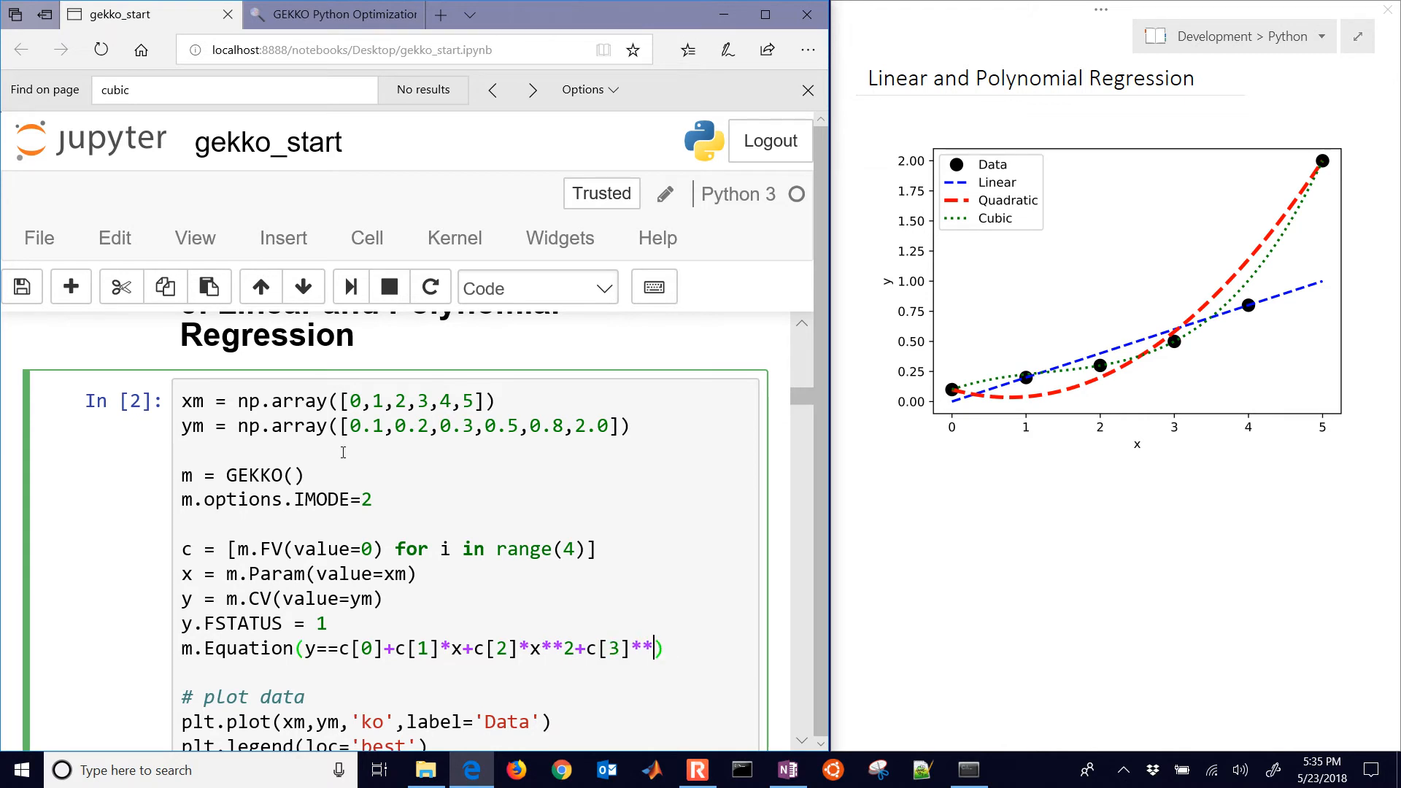
text(c*)
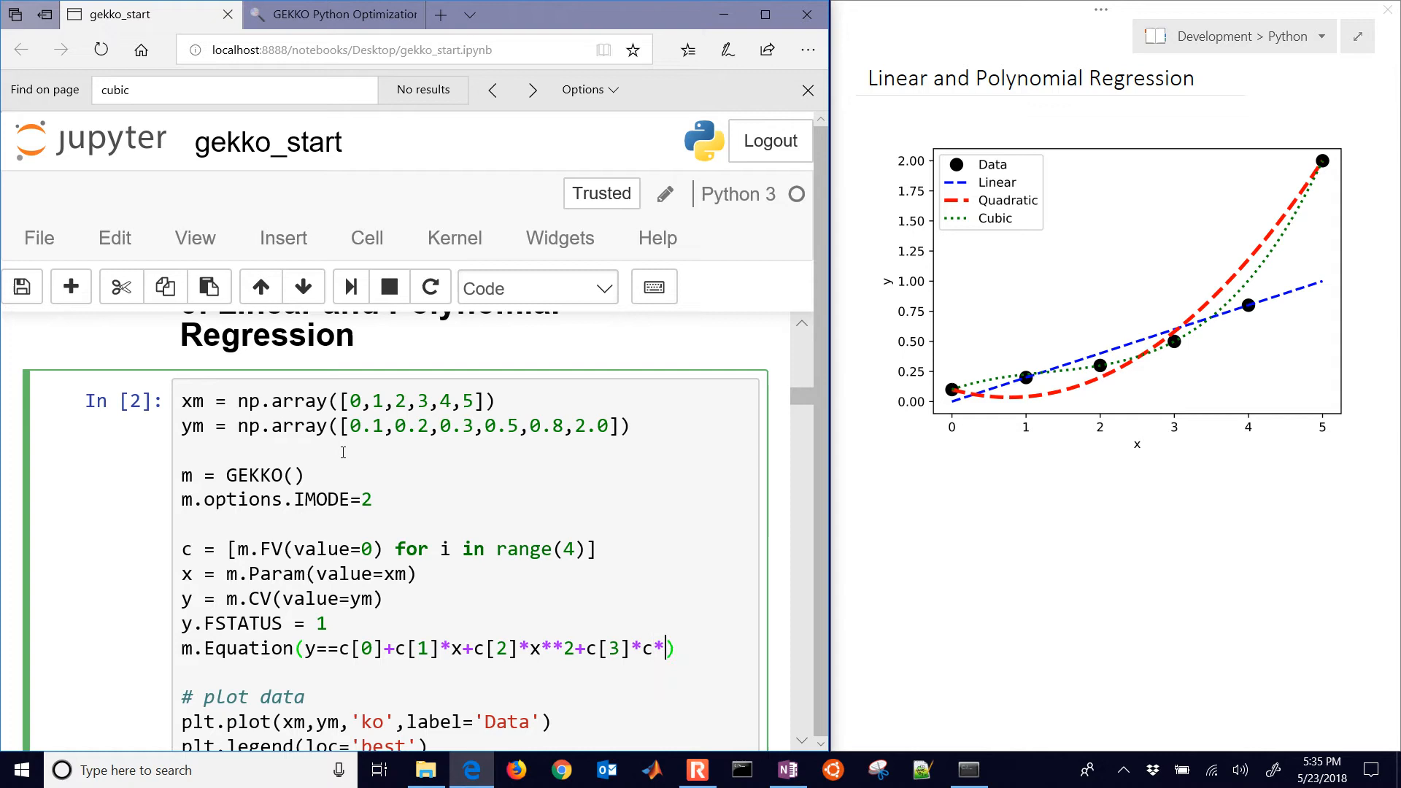
text(x)
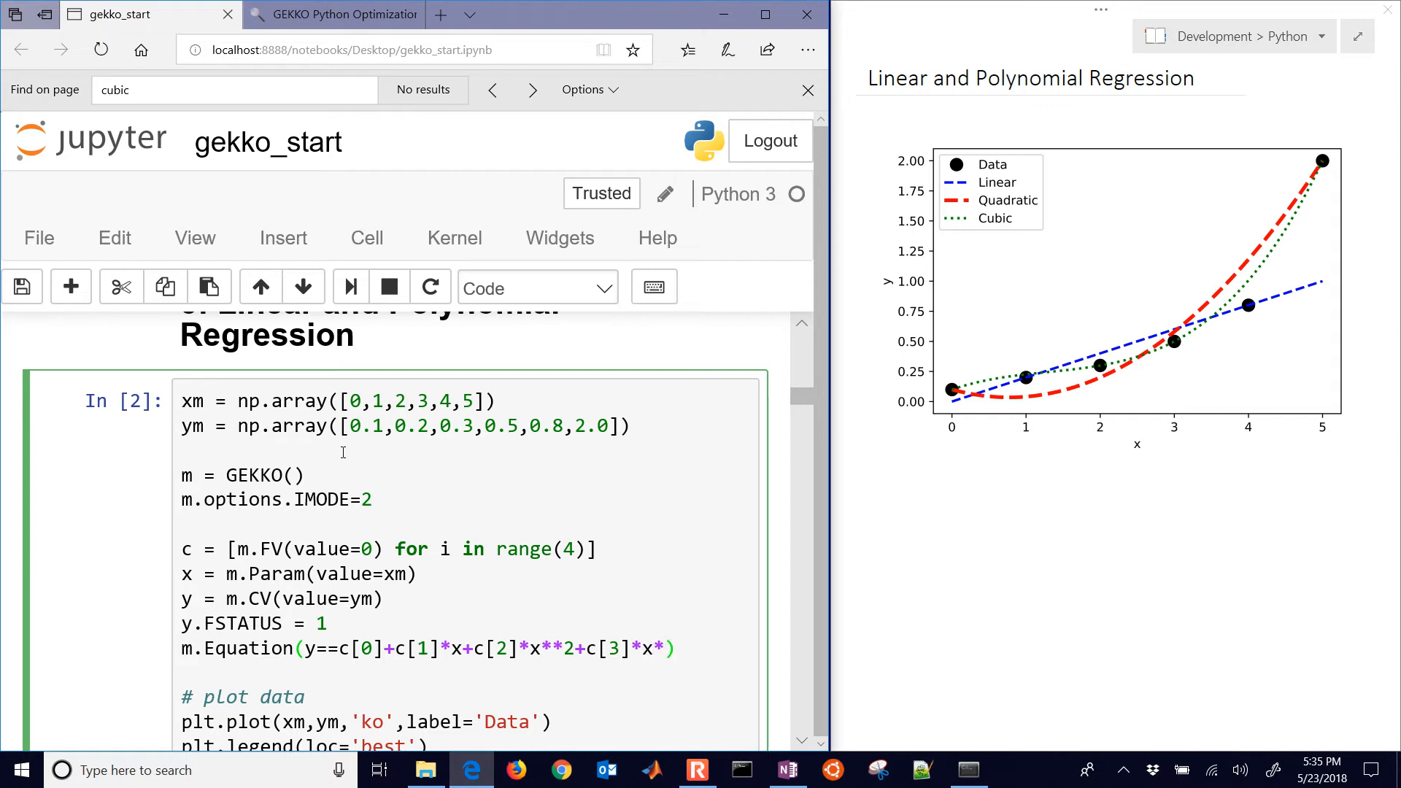
text(*3)
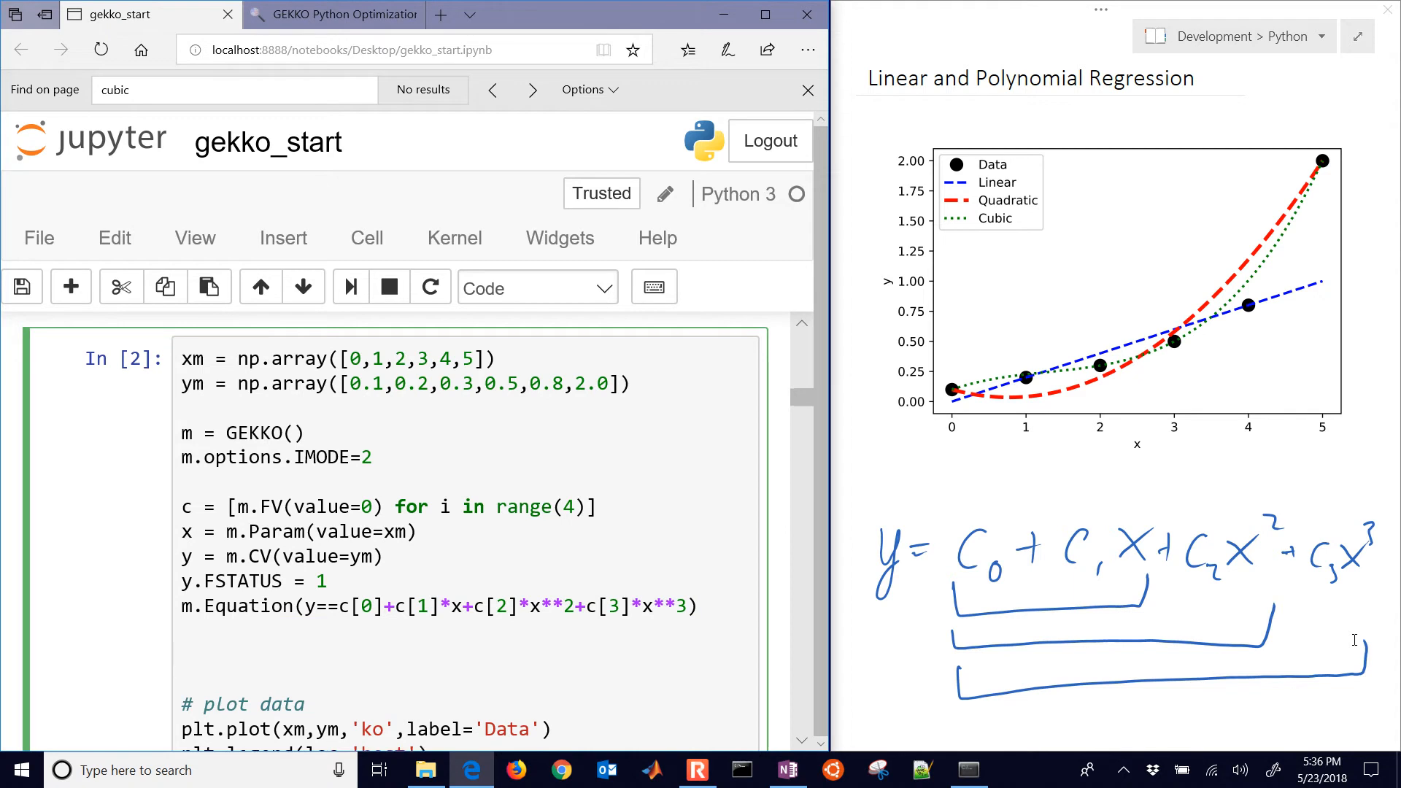
- Free the coefficients with c[0].STATUS = 1 and c[1].STATUS = 1
text(c[0])
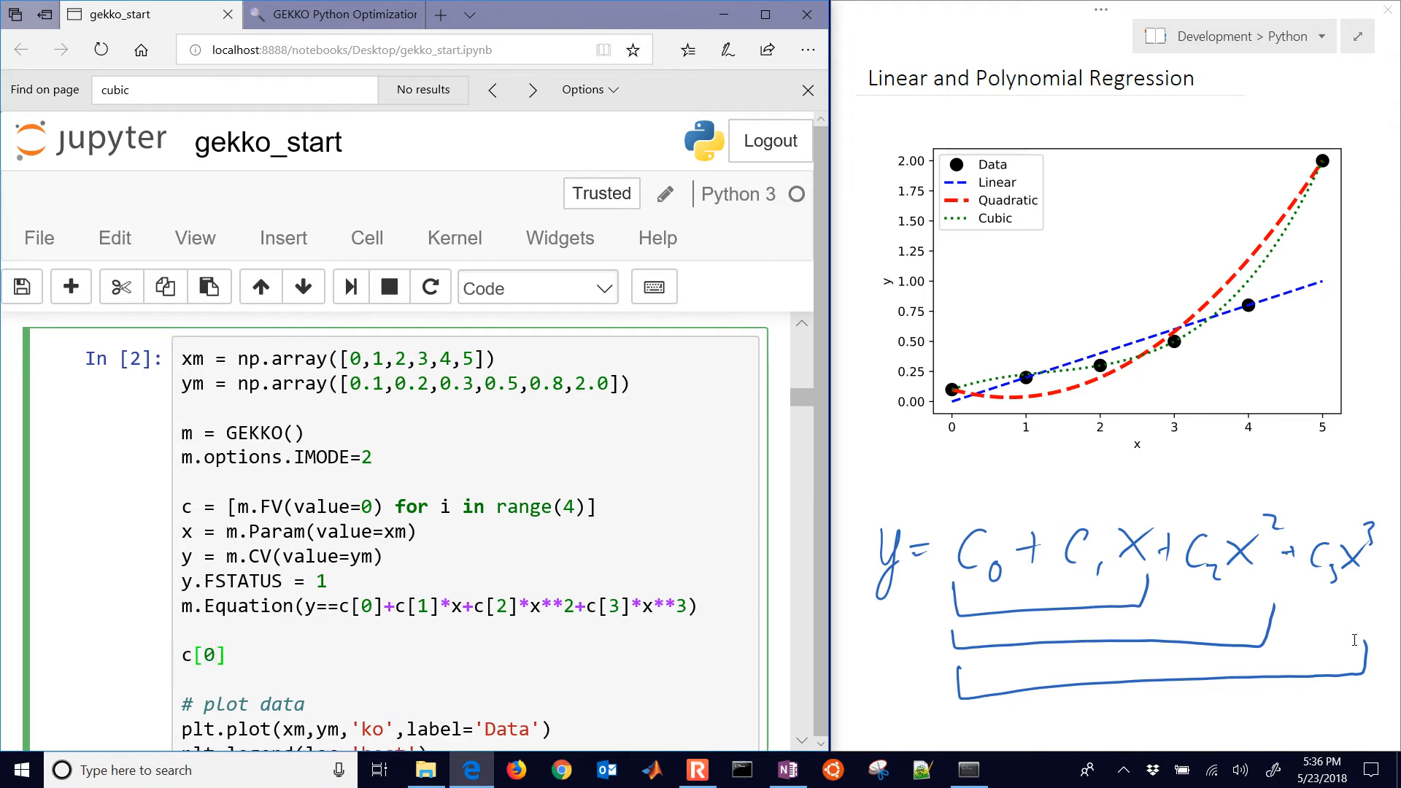
text(.)
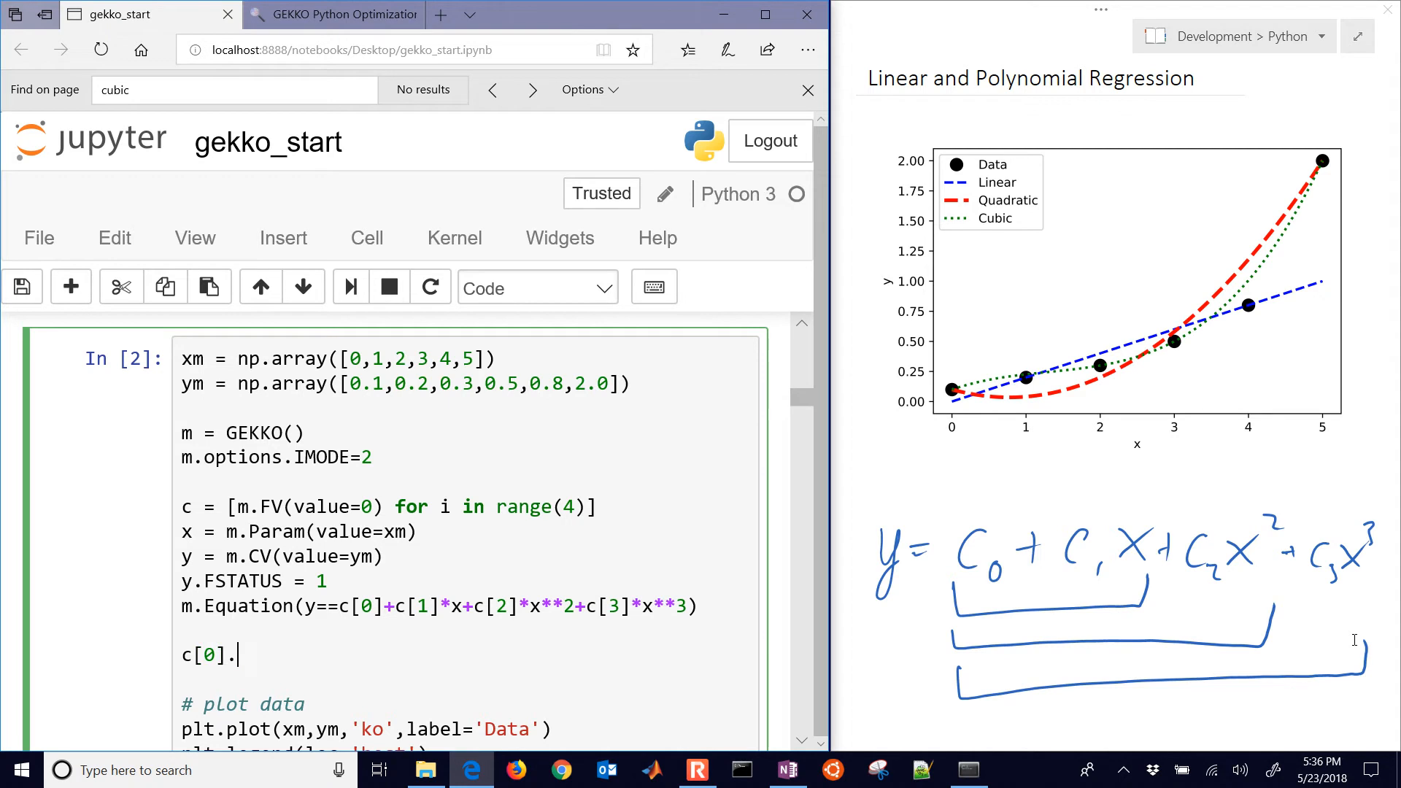
text(STUTUS)
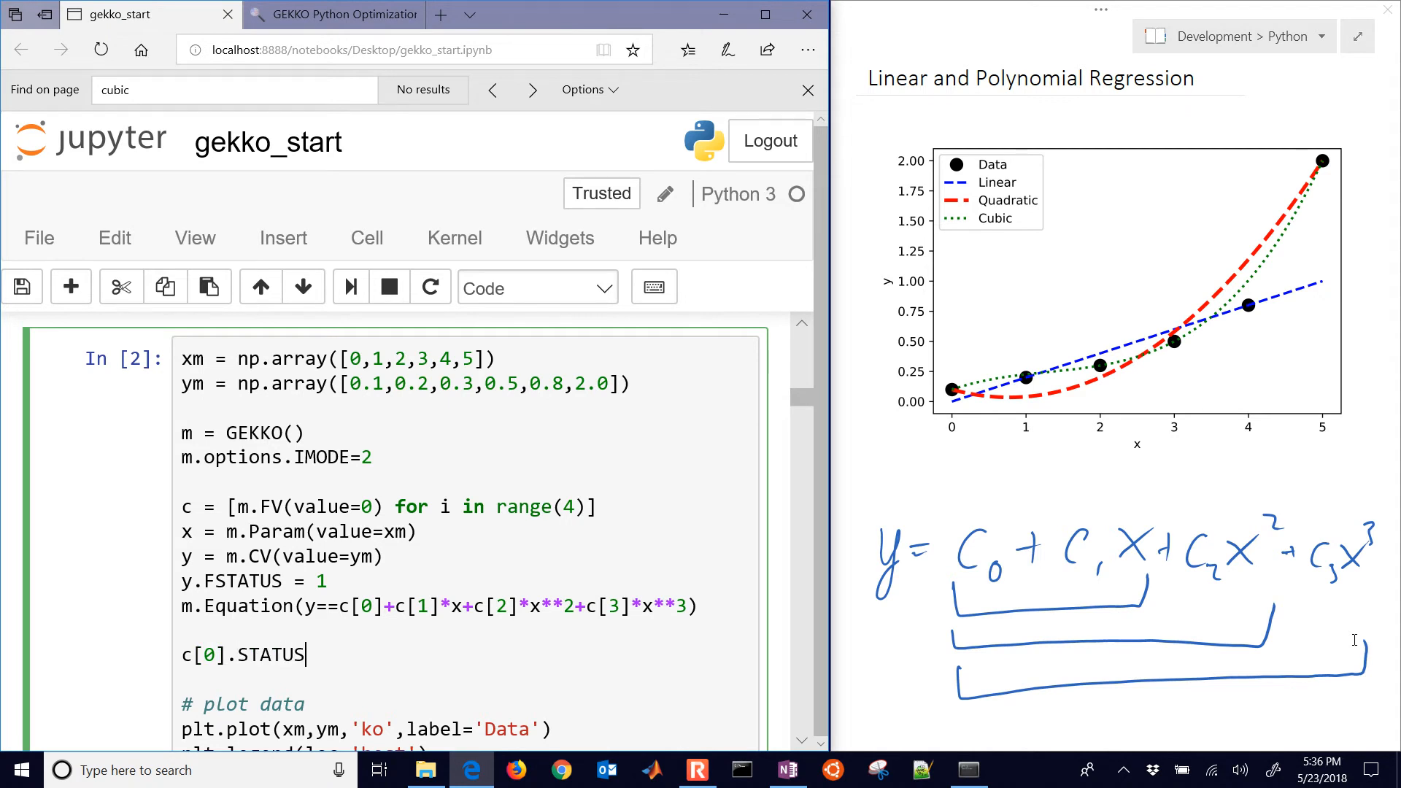
text(= 1)
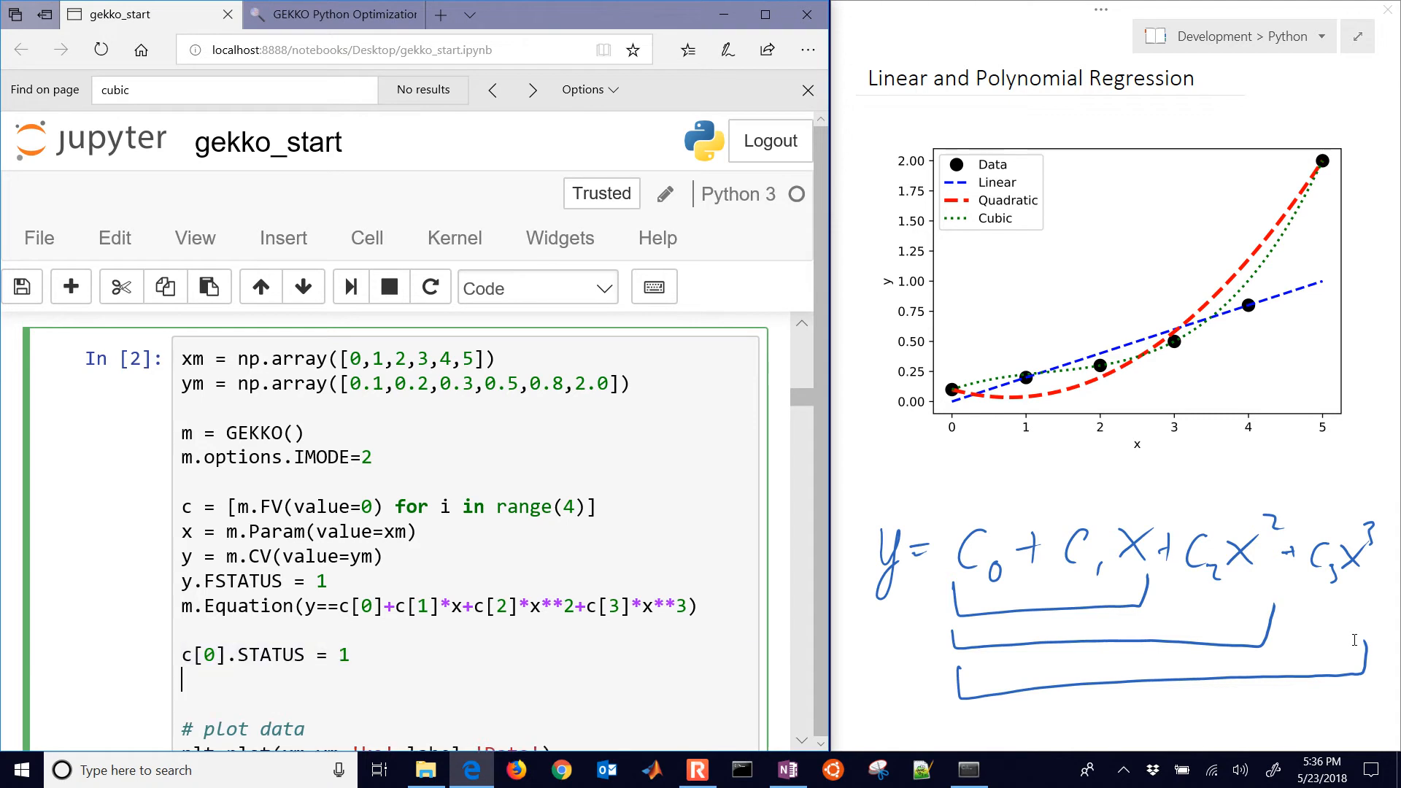
text(c[1].STATUS = 1)
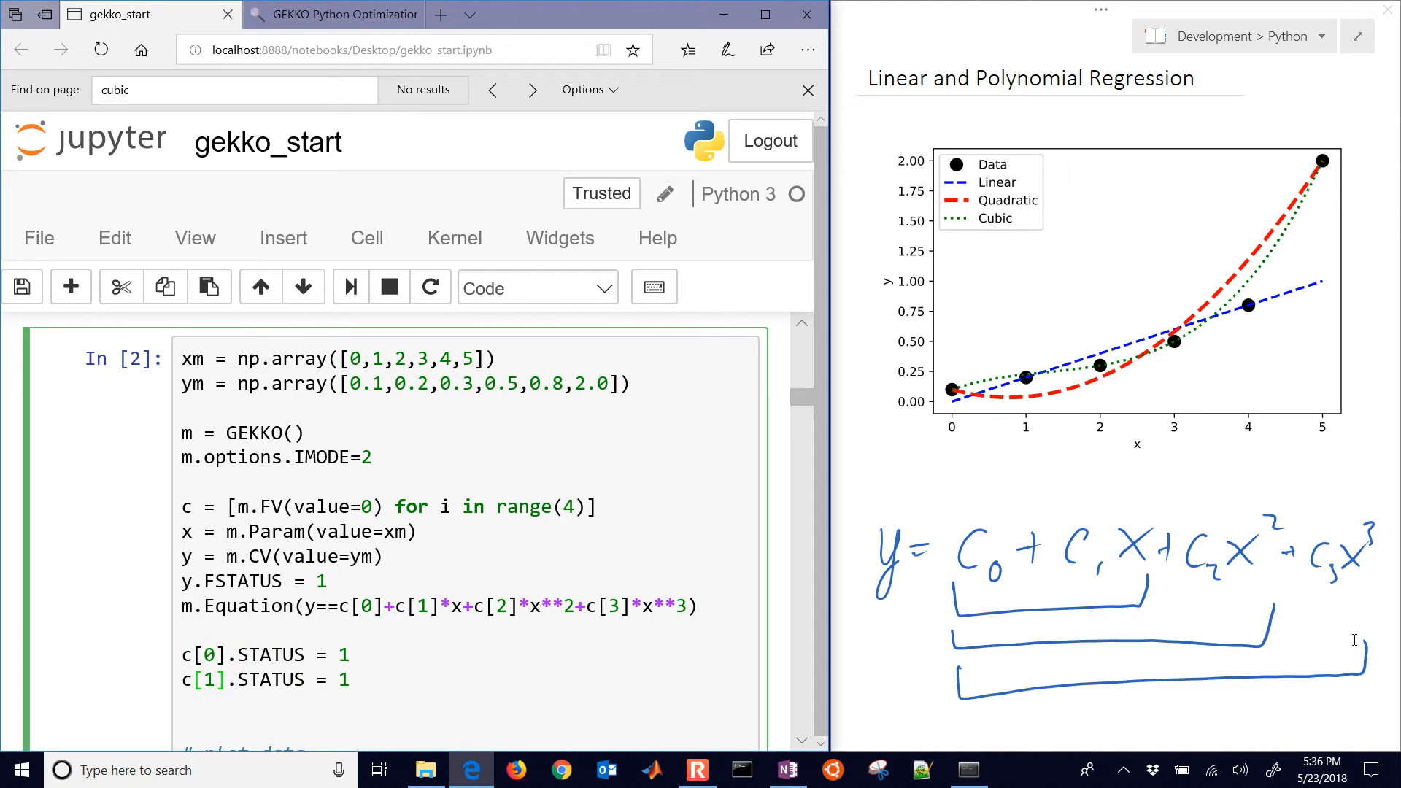
- Solve with m.solve(disp=False) and store p1 = [c[1].value, c[0].value]
text(m.)
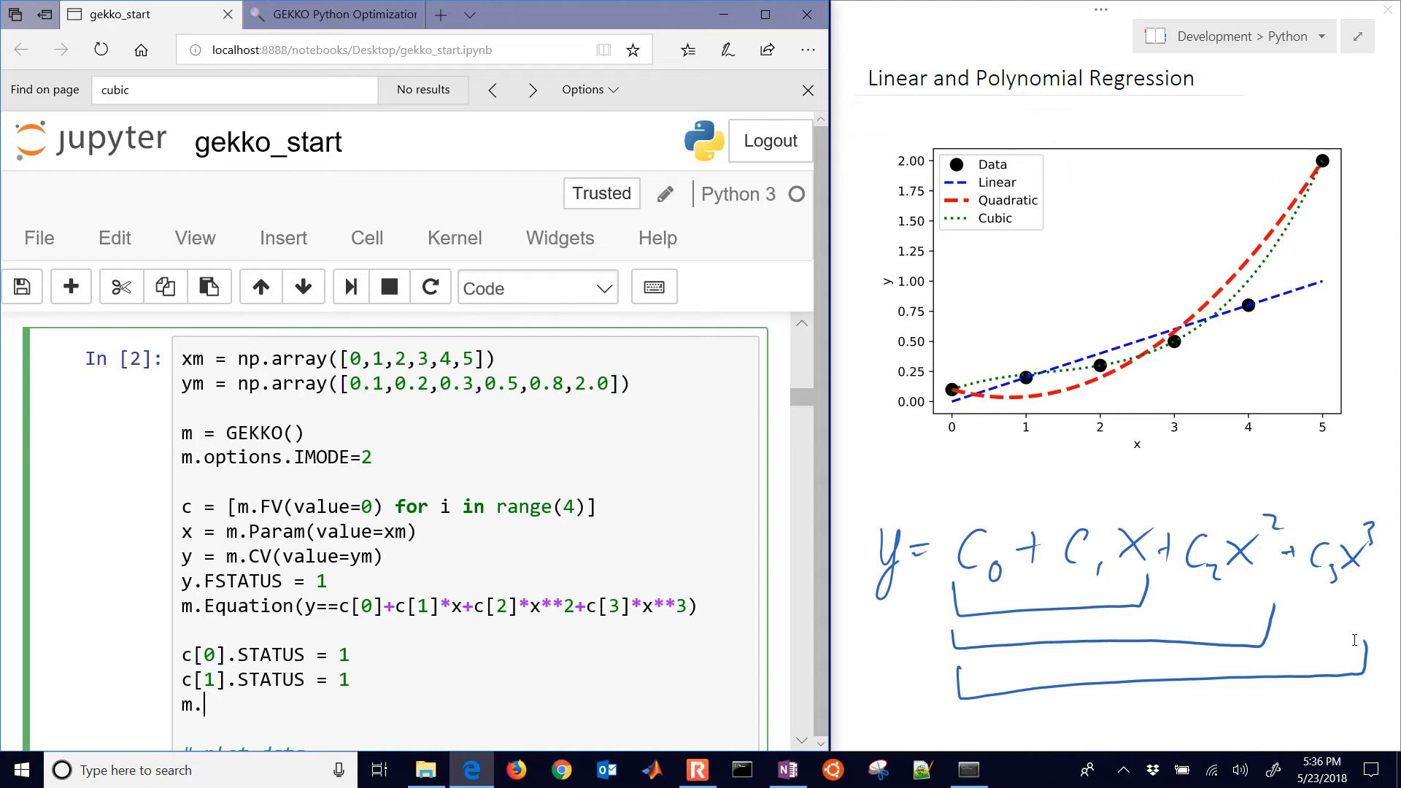
text(solve(disp=Fals)
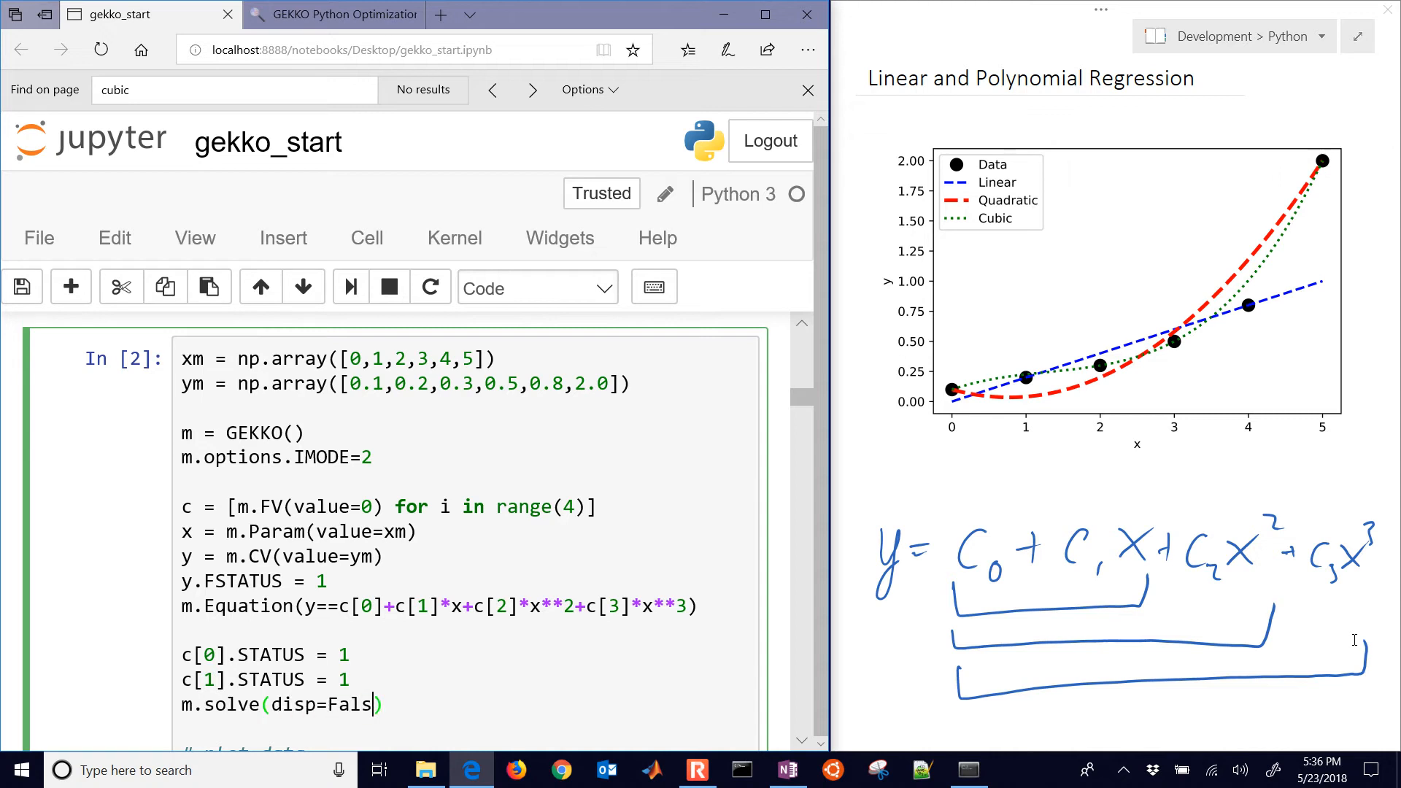
text(e))
text(p1)
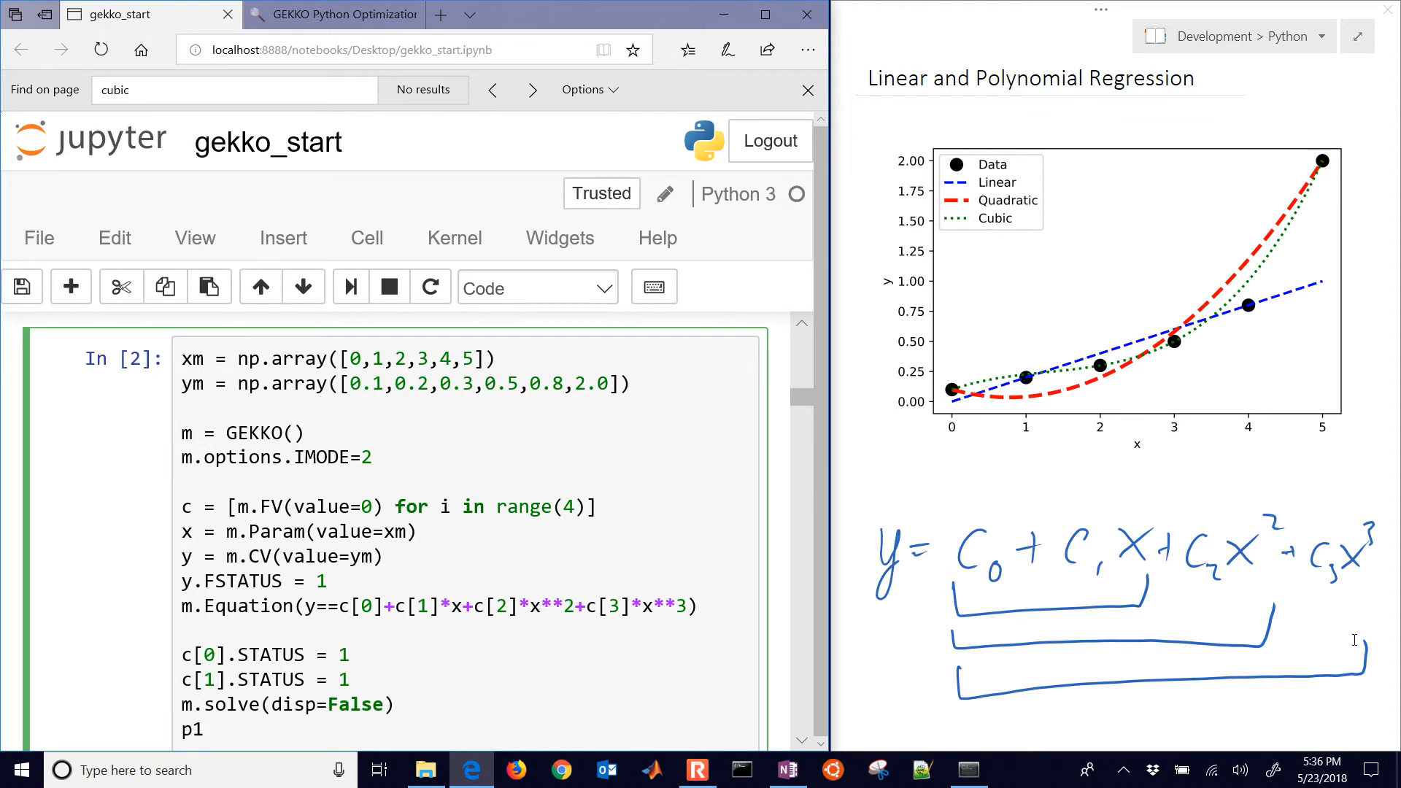
text(=)
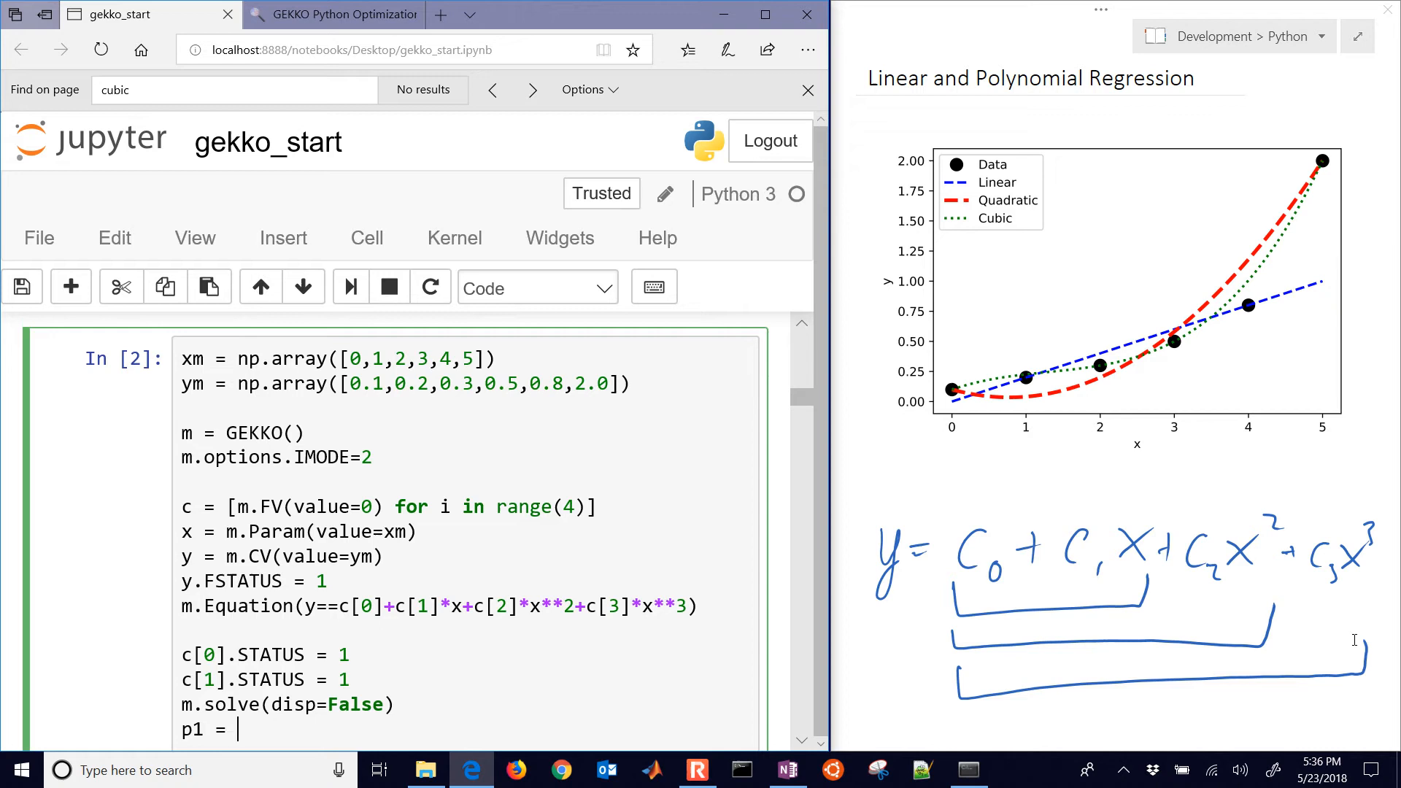
text([c)
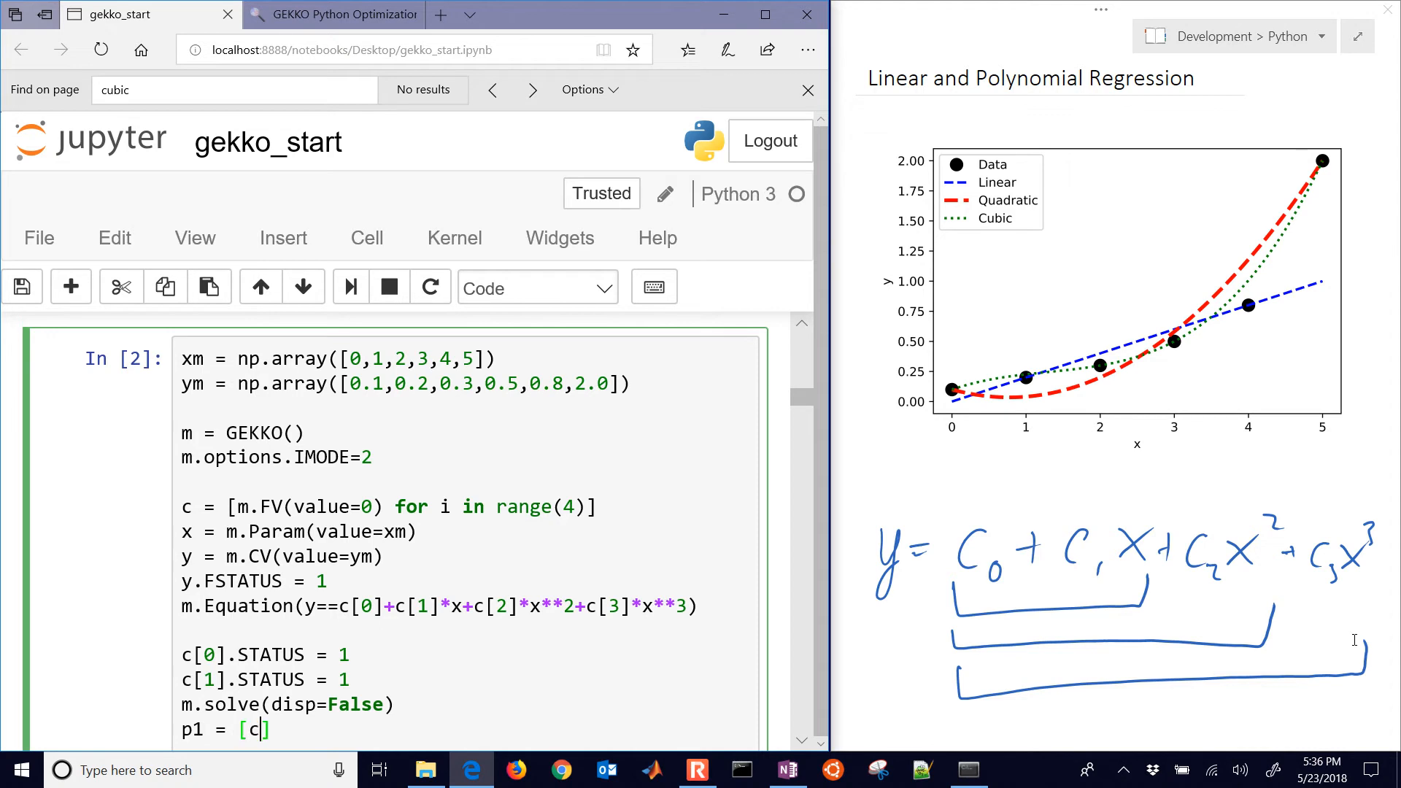
text([1].value)
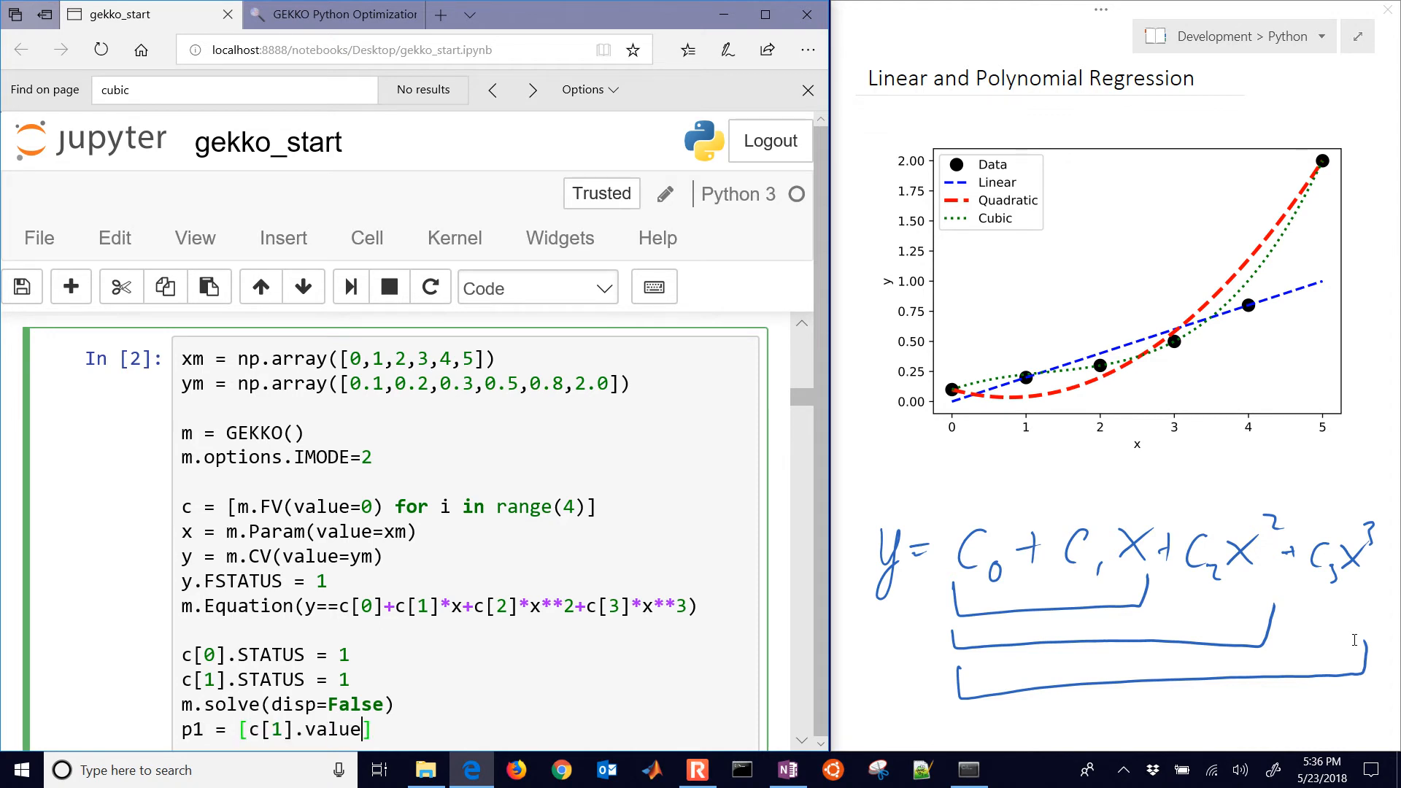
text(,c[0])
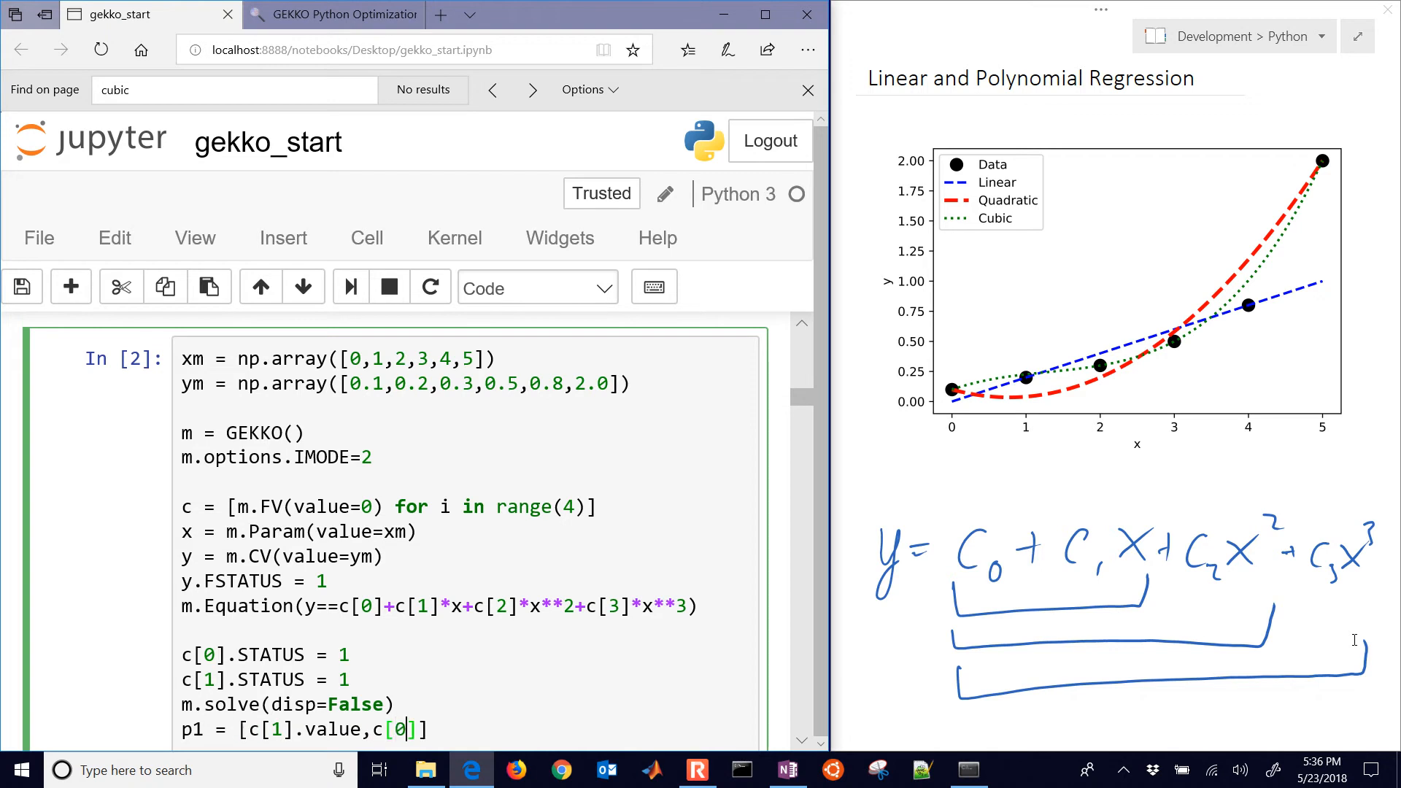
text(.value)
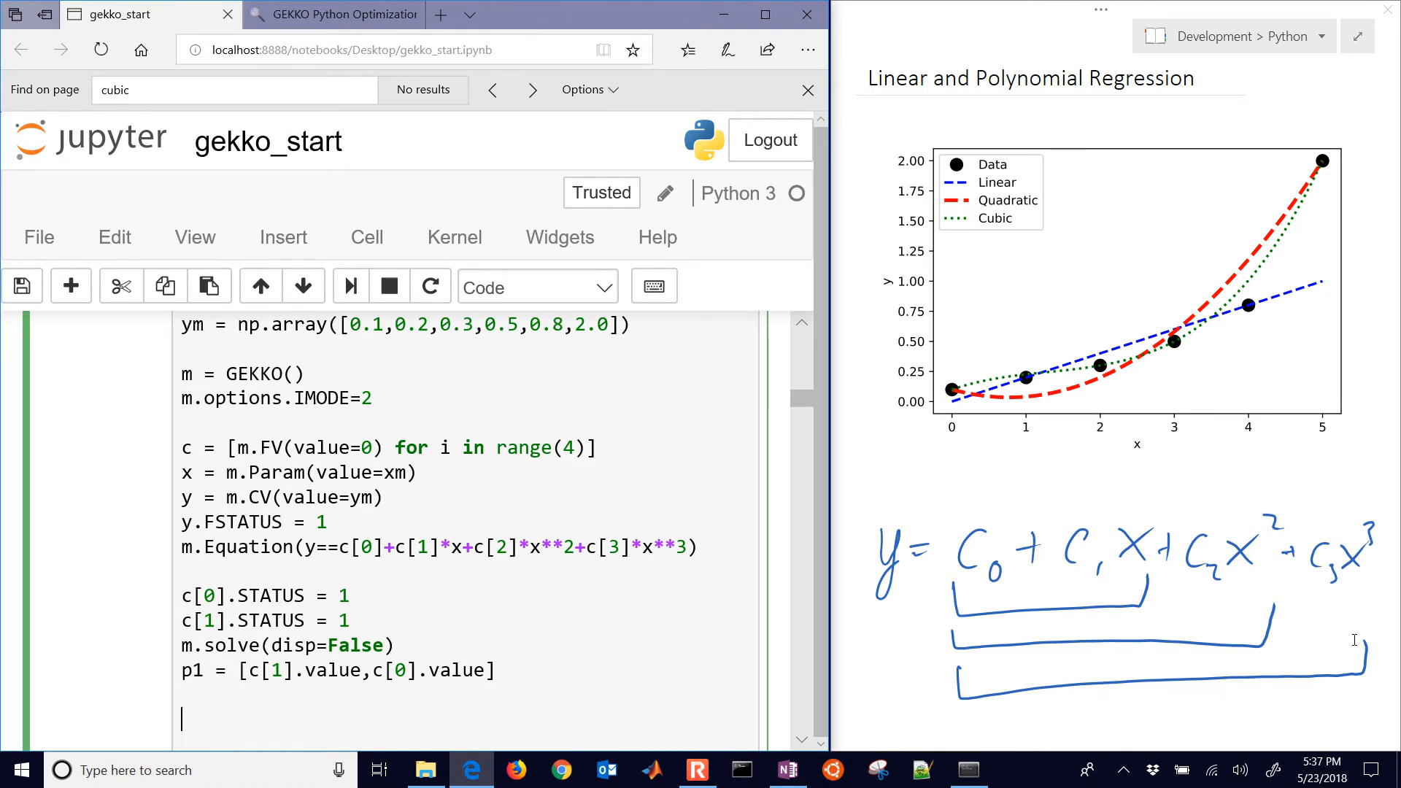
text(print(p1))
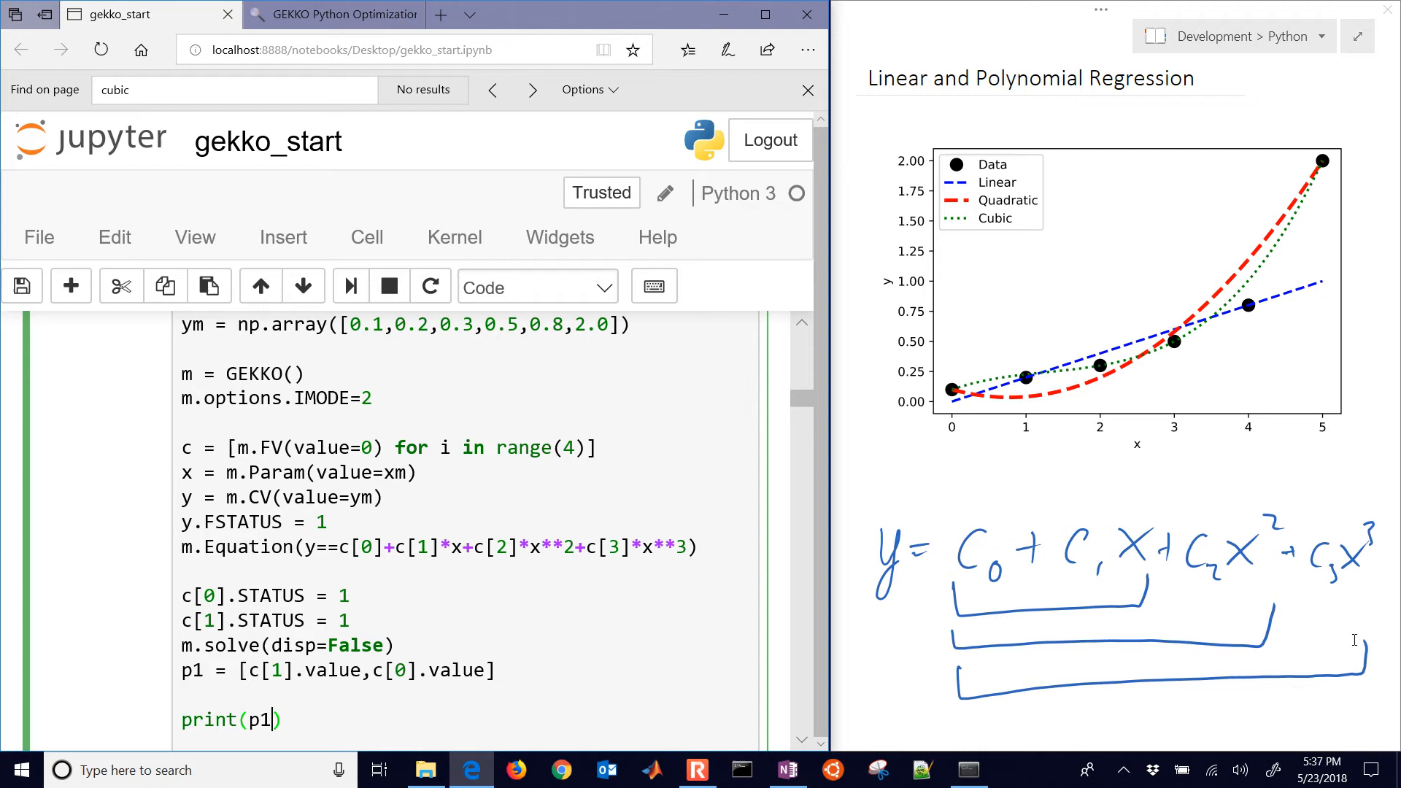
scroll(down, 3)
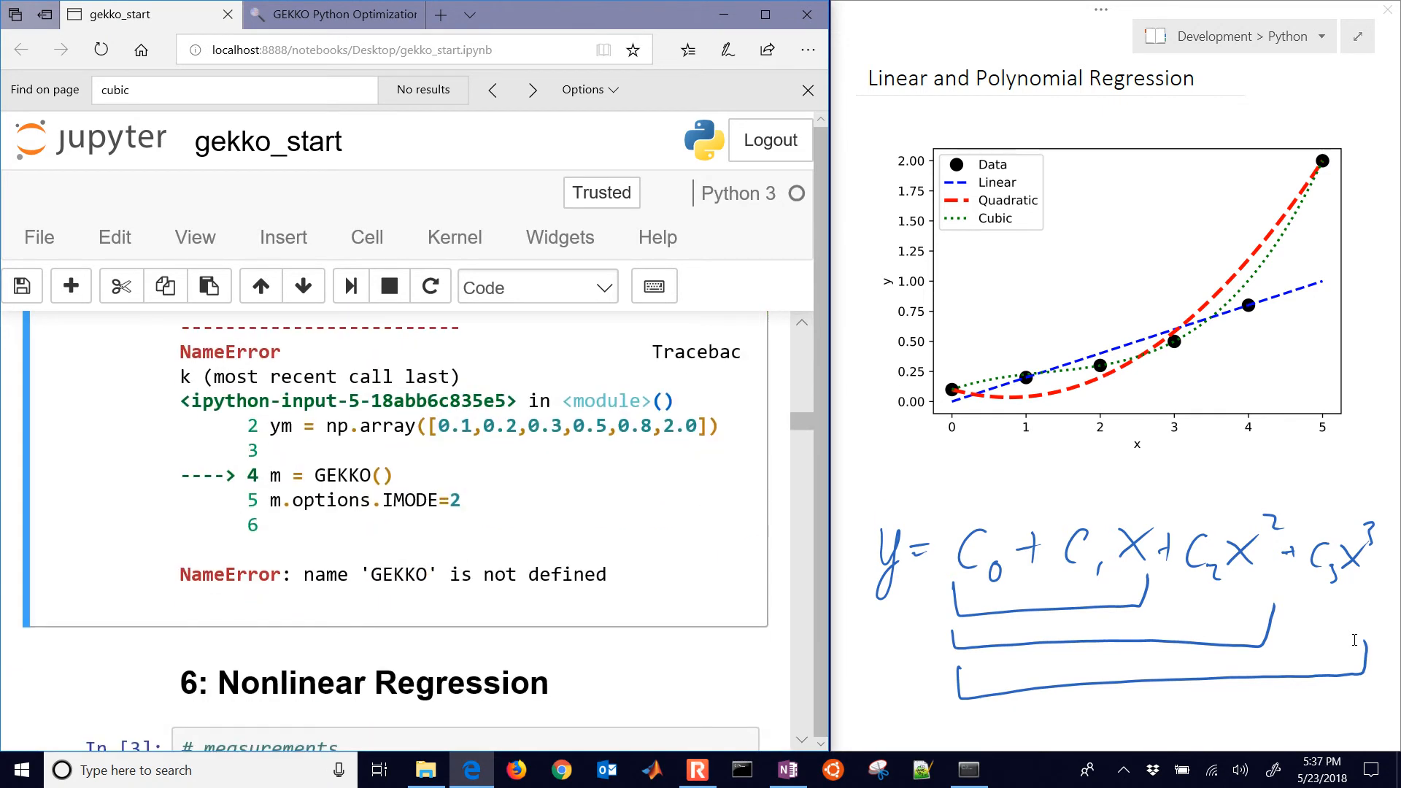
scroll(down, 3)
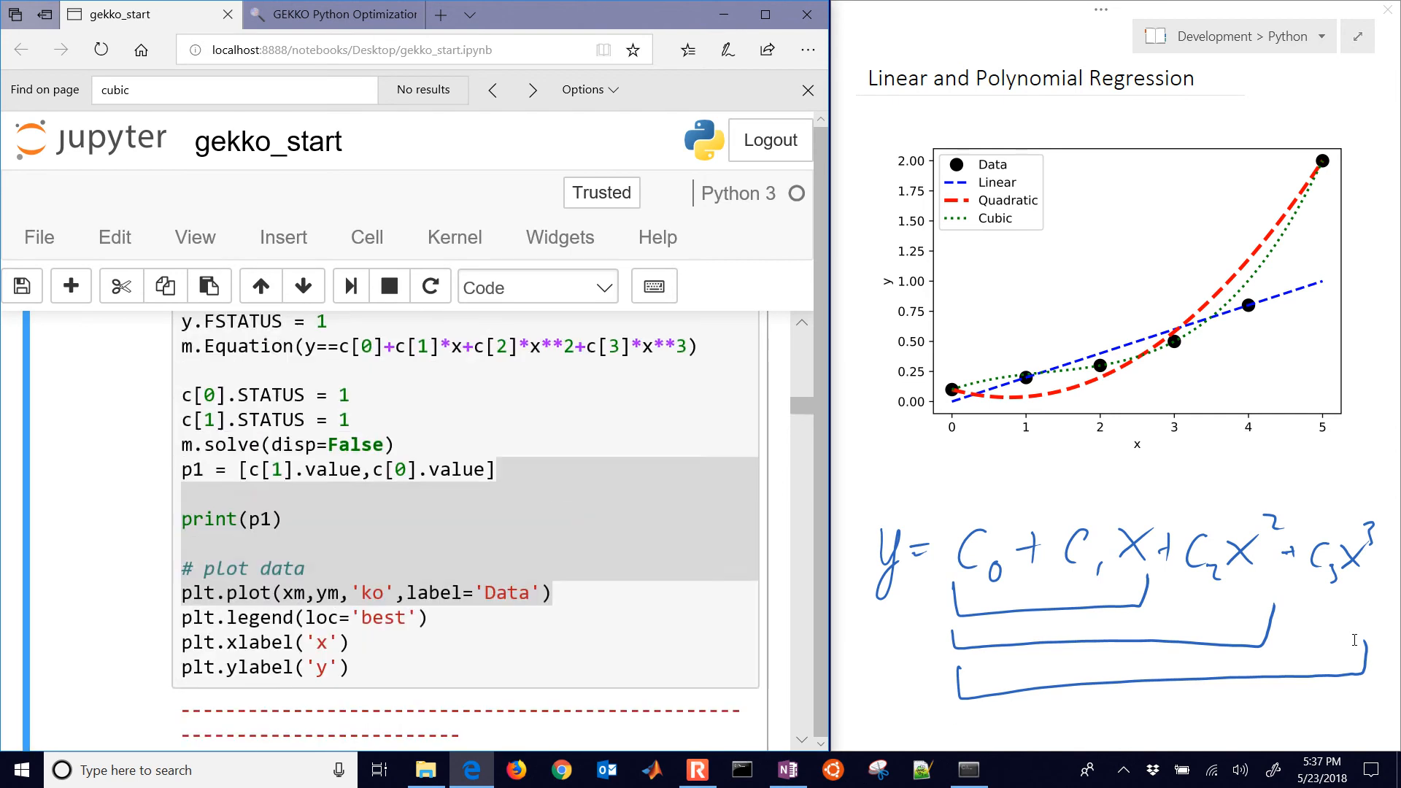
scroll(up, 3)
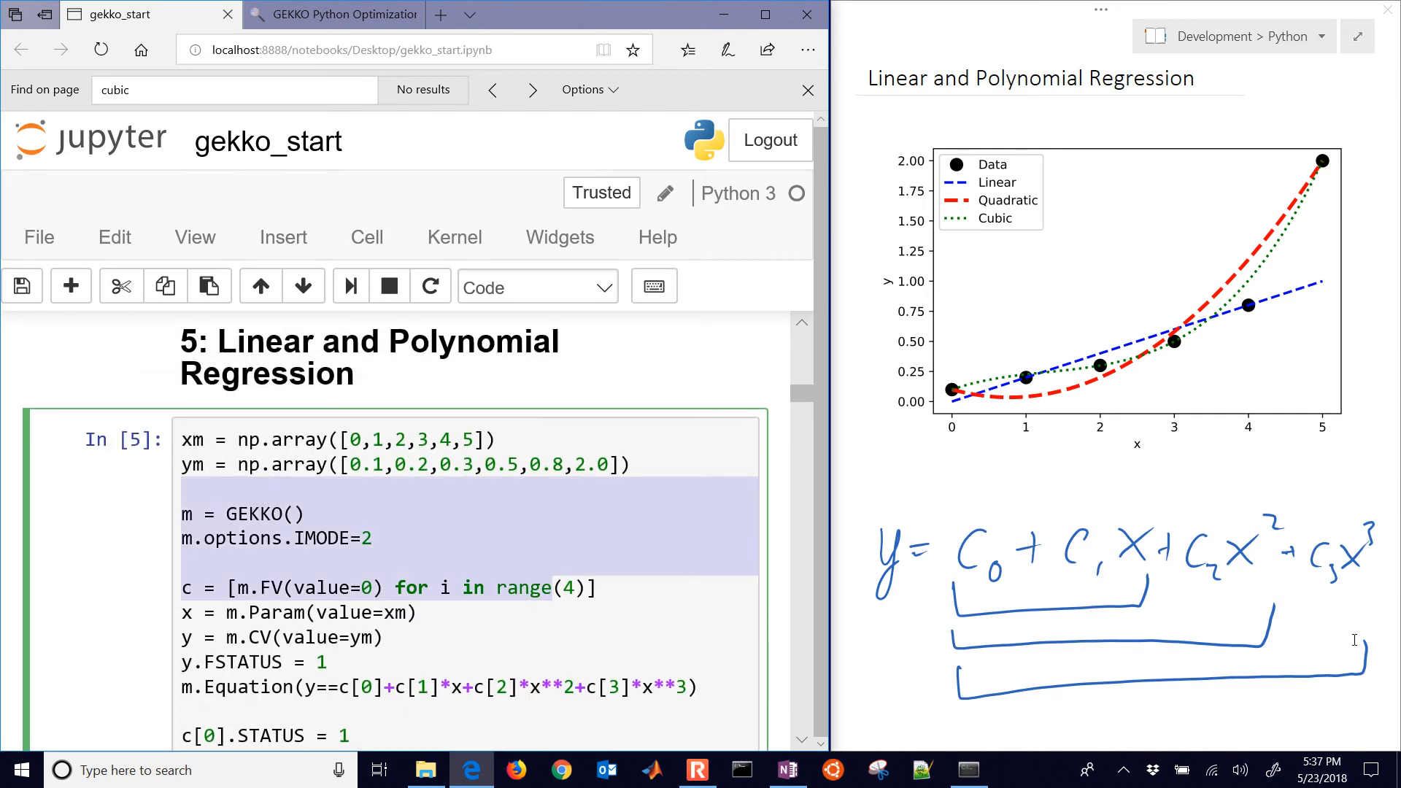
- Add 'from gekko import GEKKO' to the cell, run it and check the output
text(fr)
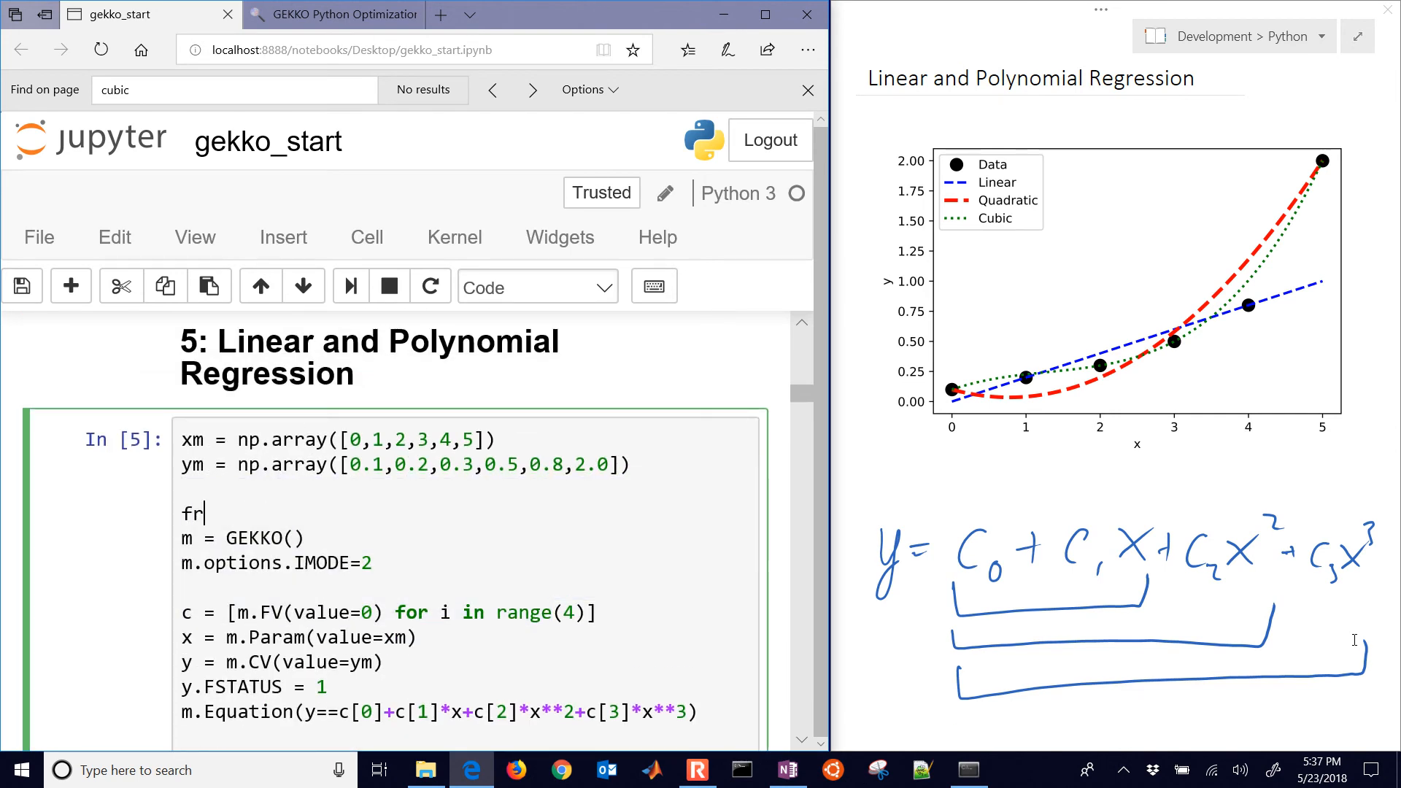
text(om gel)
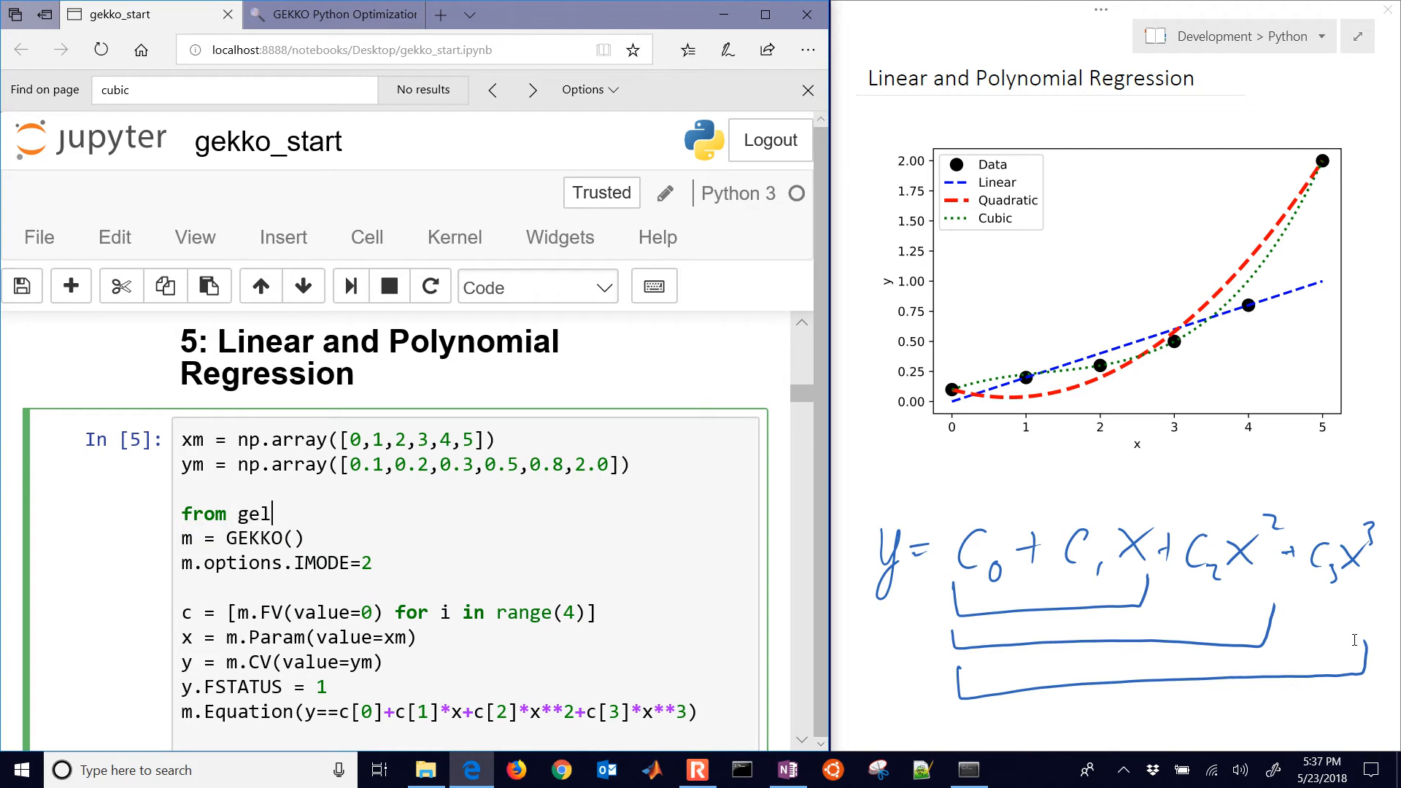
text(kko import GEKKO)
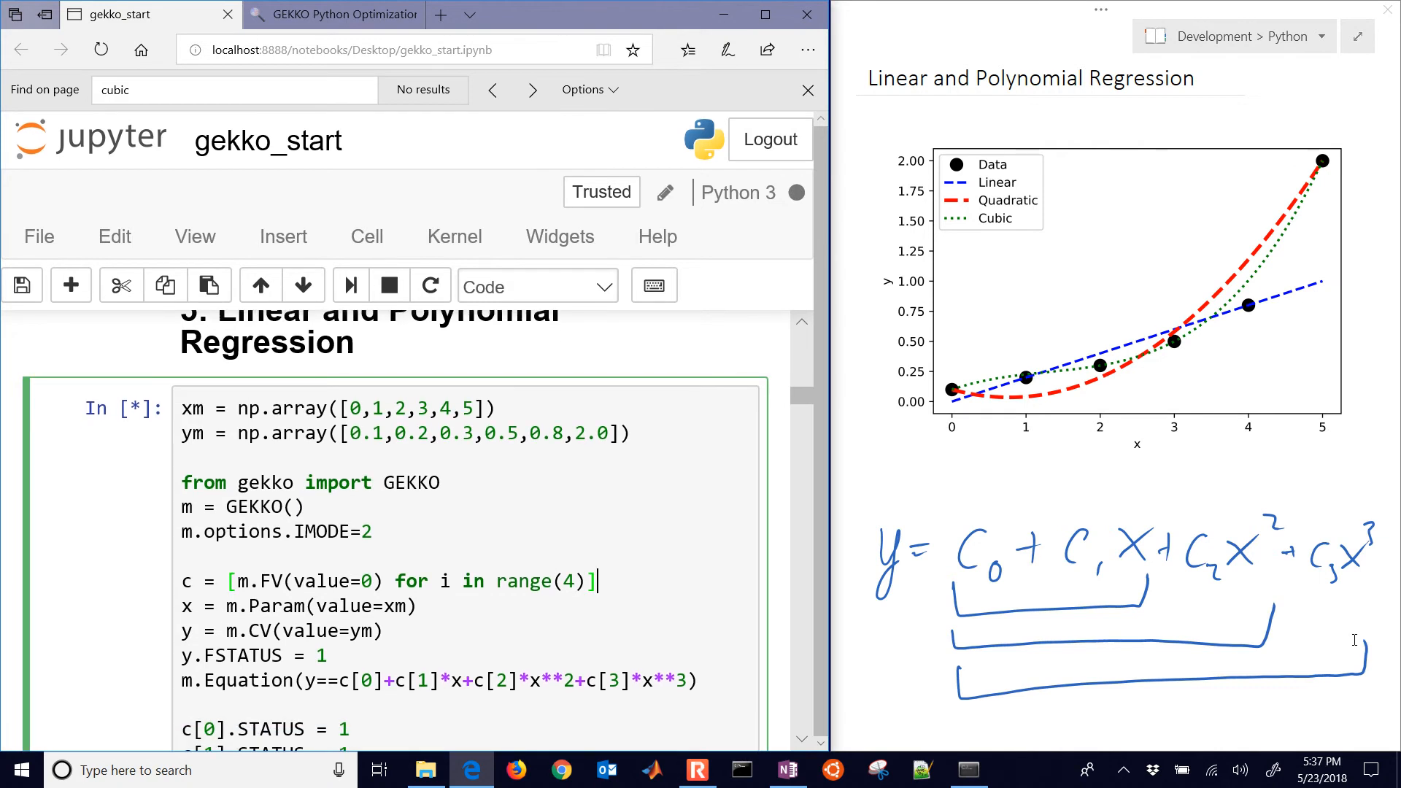
scroll(down, 3)
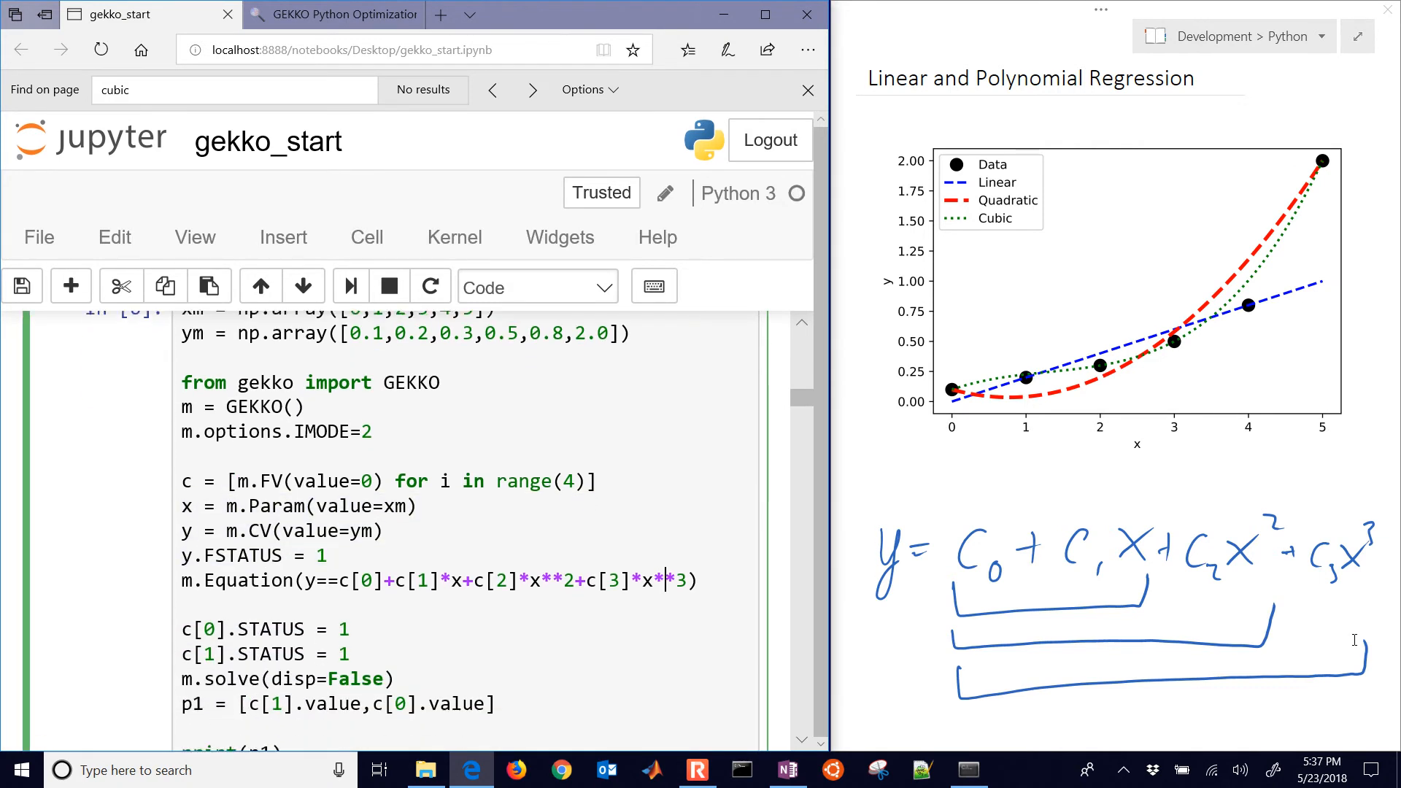
scroll(down, 3)
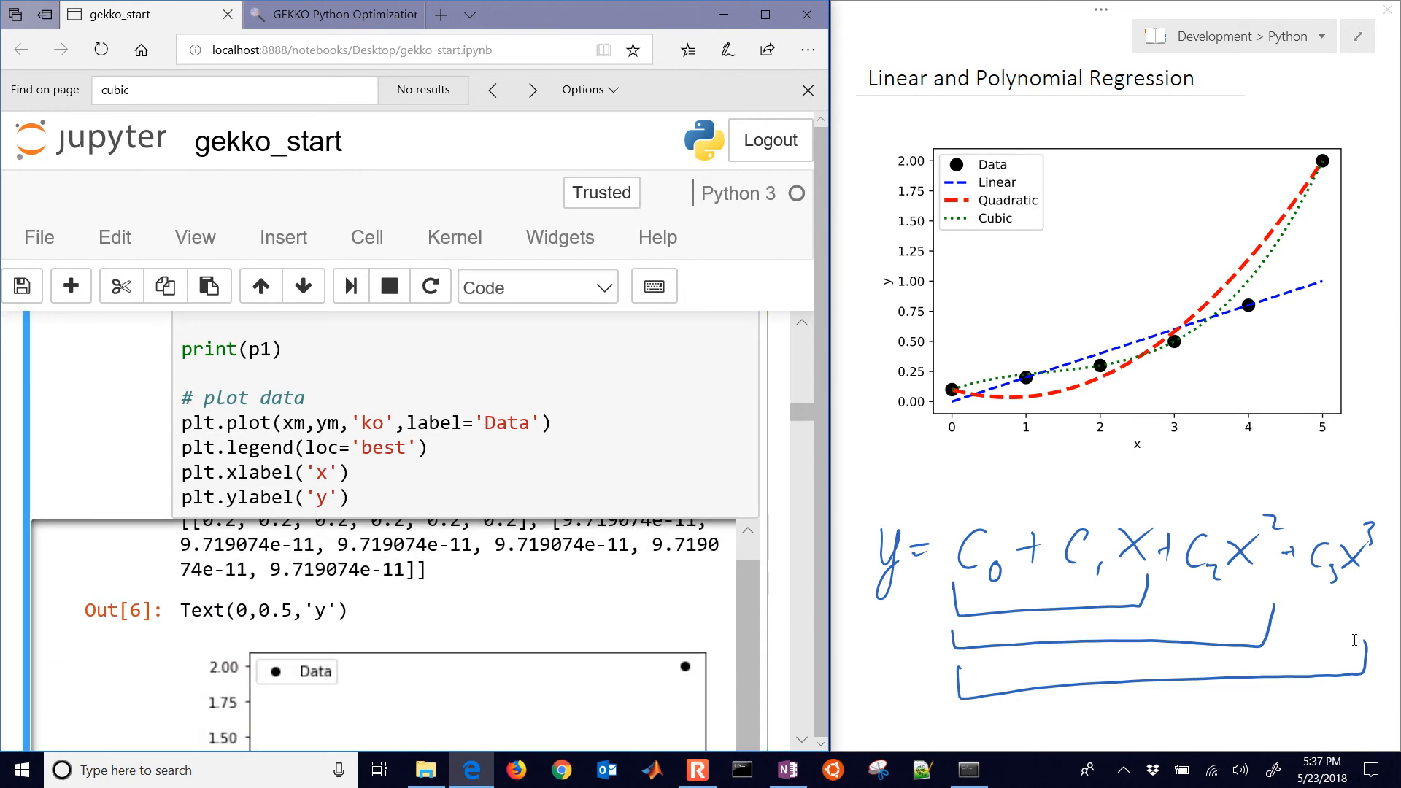
scroll(up, 3)
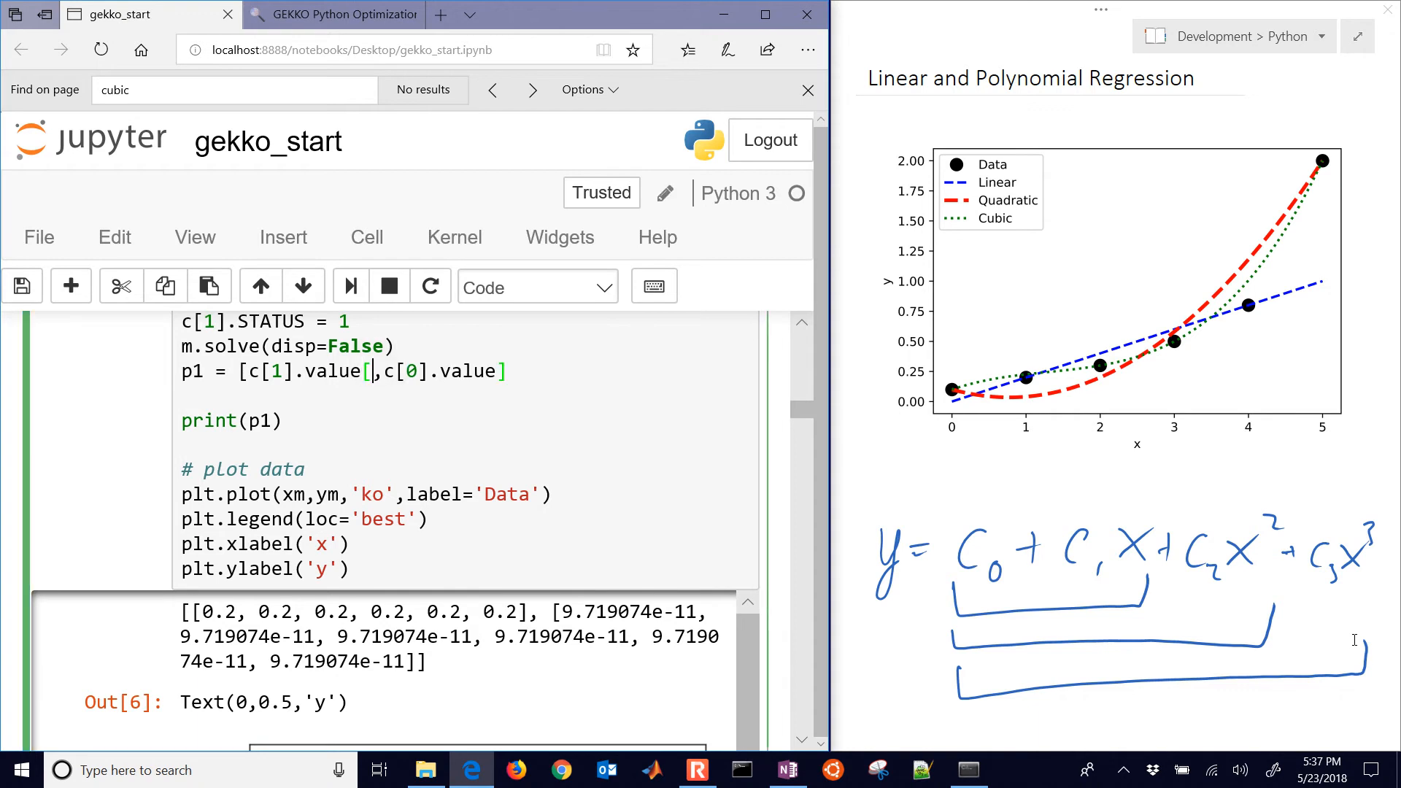
- Change p1 to [c[1].value[0], c[0].value[0]] and rerun, printing [0.2, 9.719074e-11]
text(0)
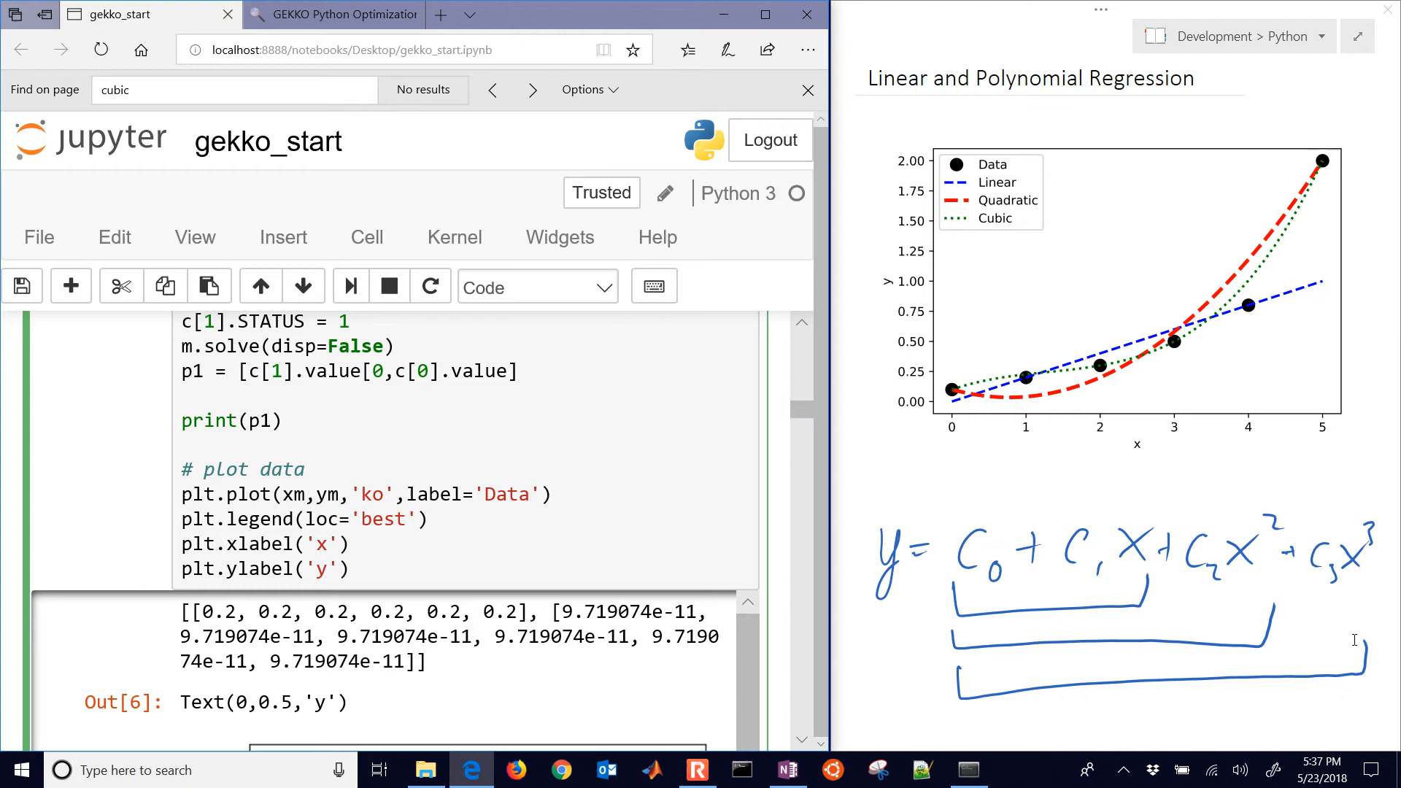
click(415, 371)
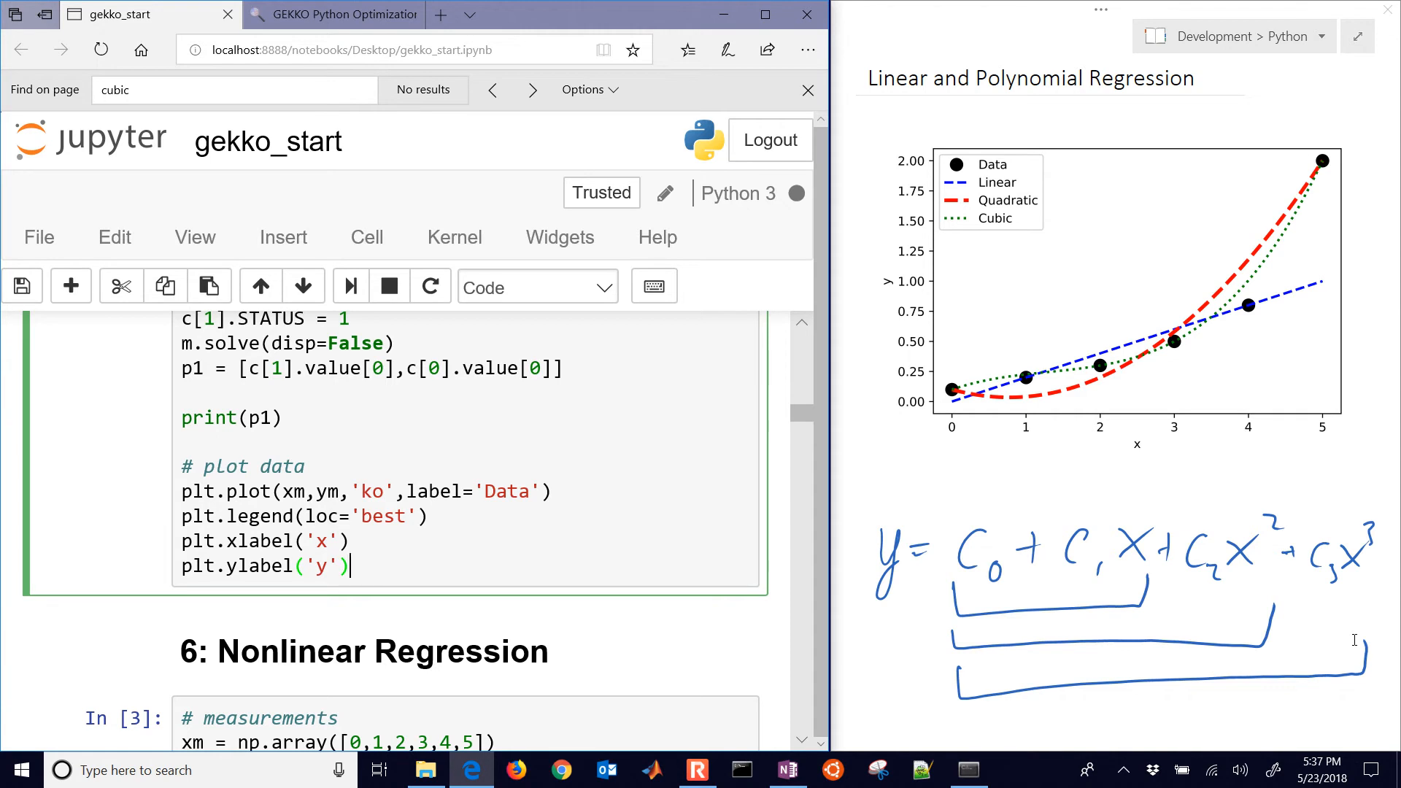
click(429, 286)
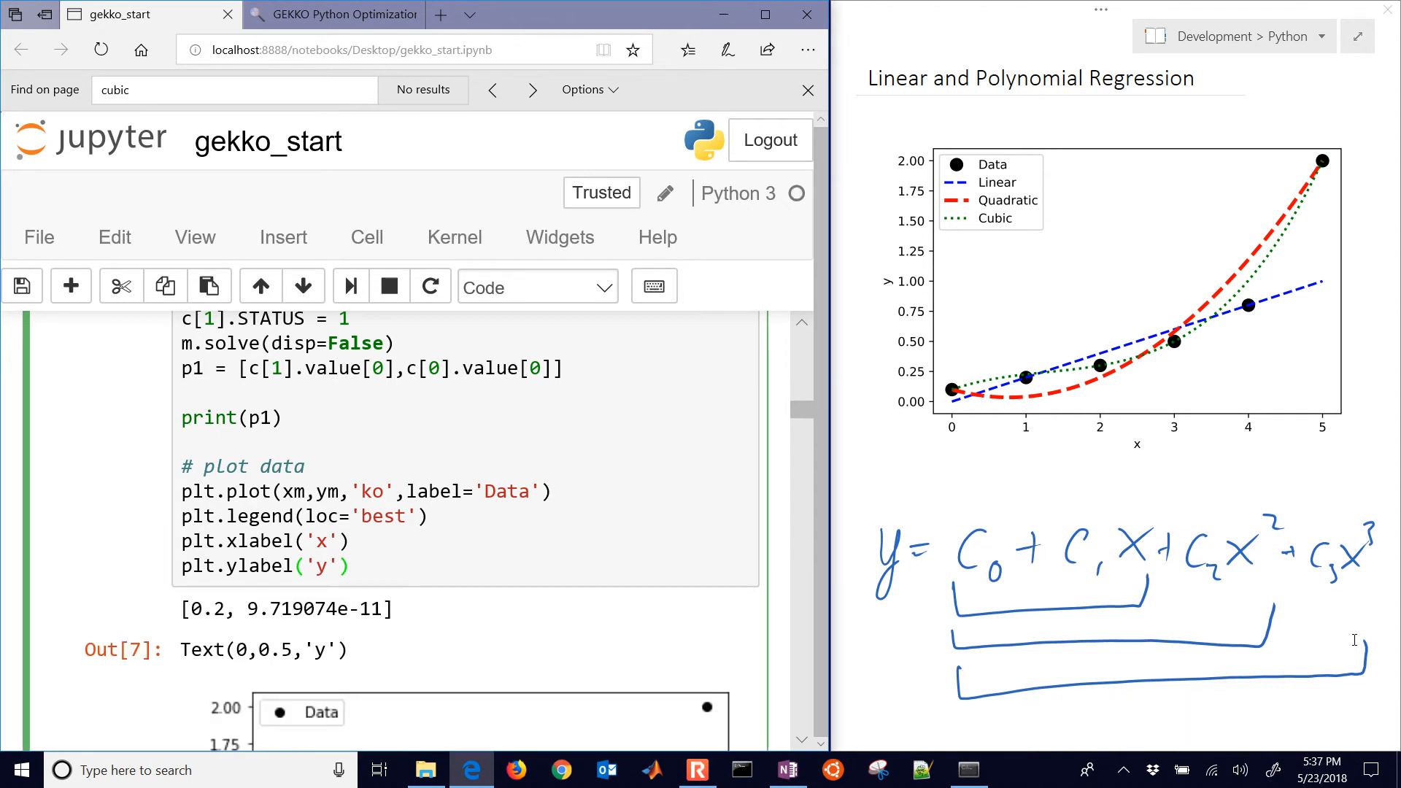
scroll(down, 3)
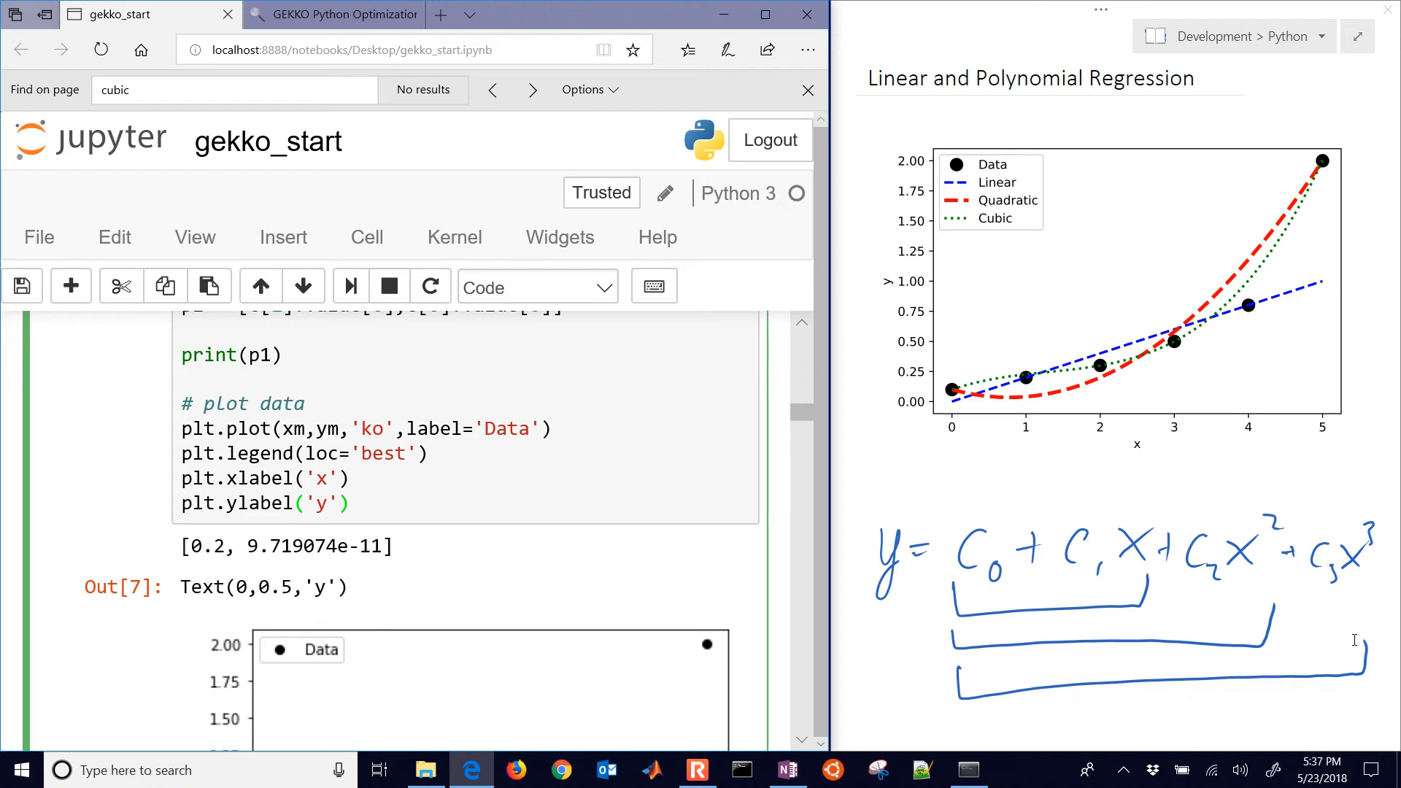
click(351, 503)
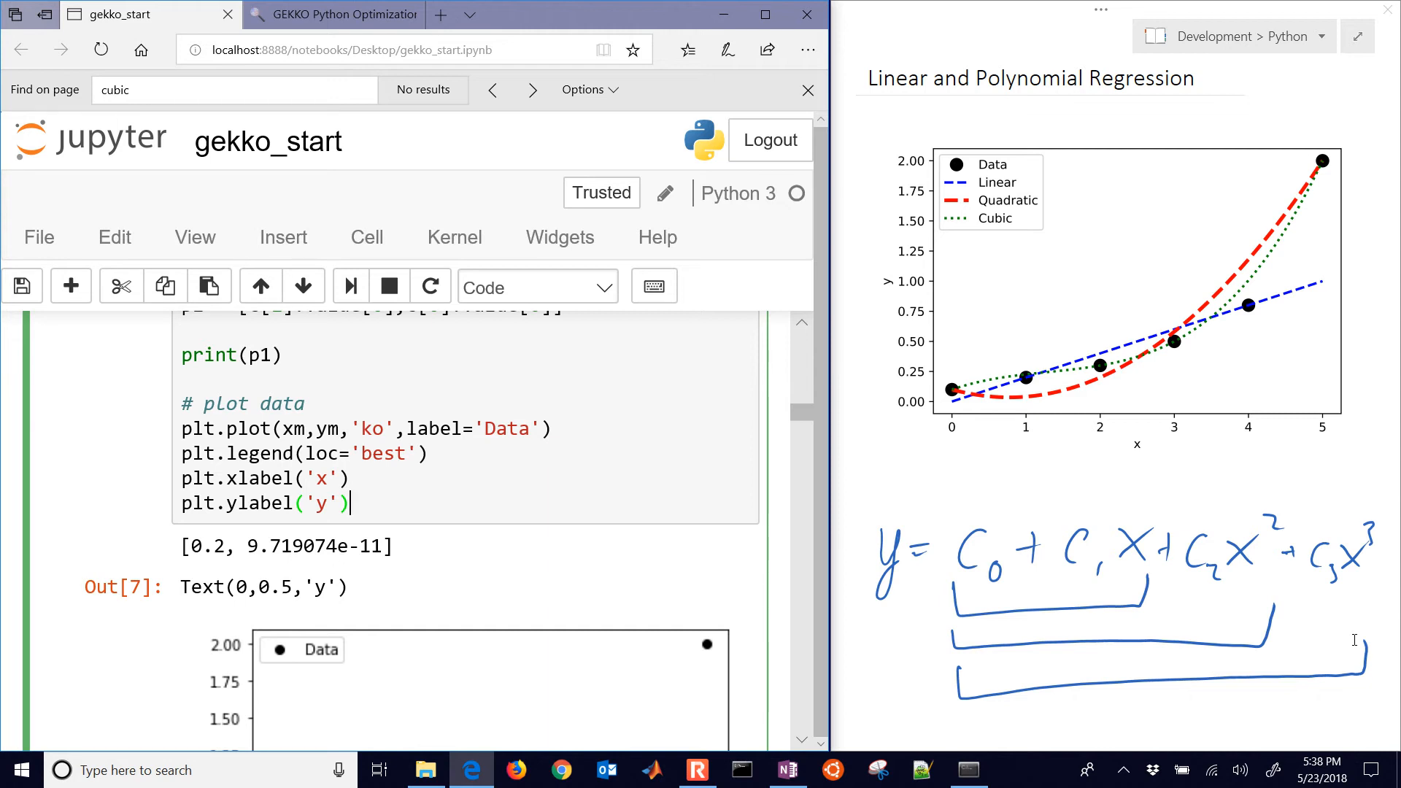
- Plot the data points and define xp = np.linspace(0, 5, 100)
scroll(up, 3)
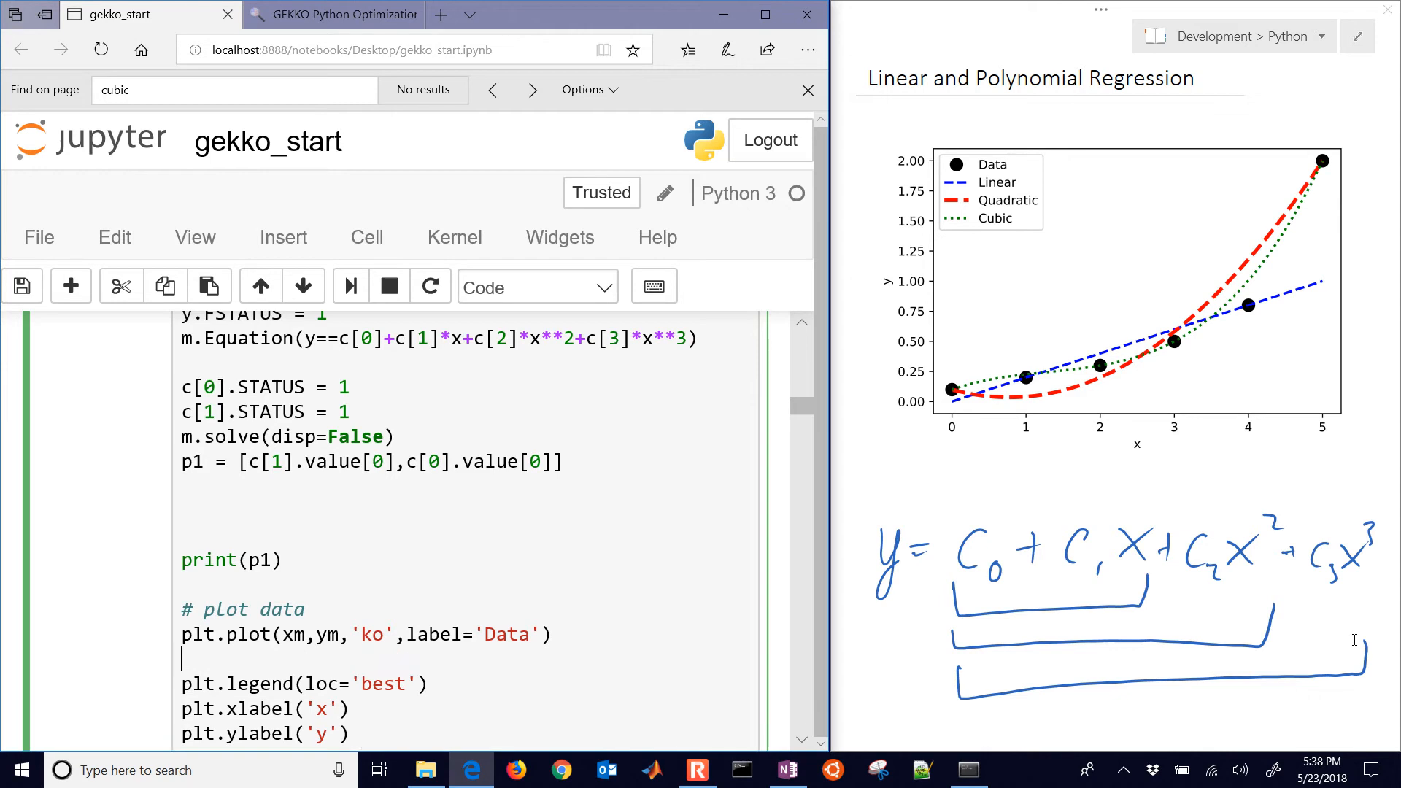
text(plt.plto)
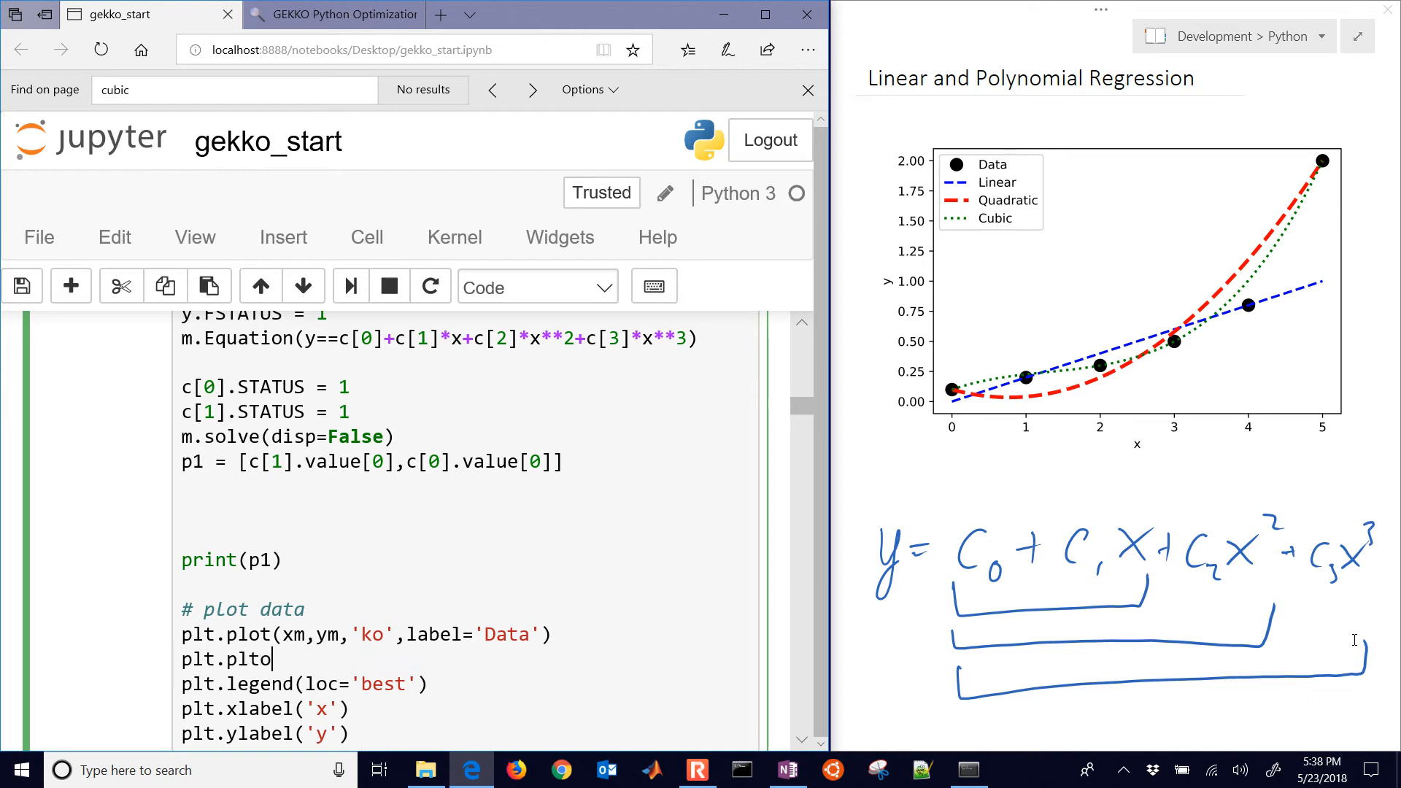
text((x))
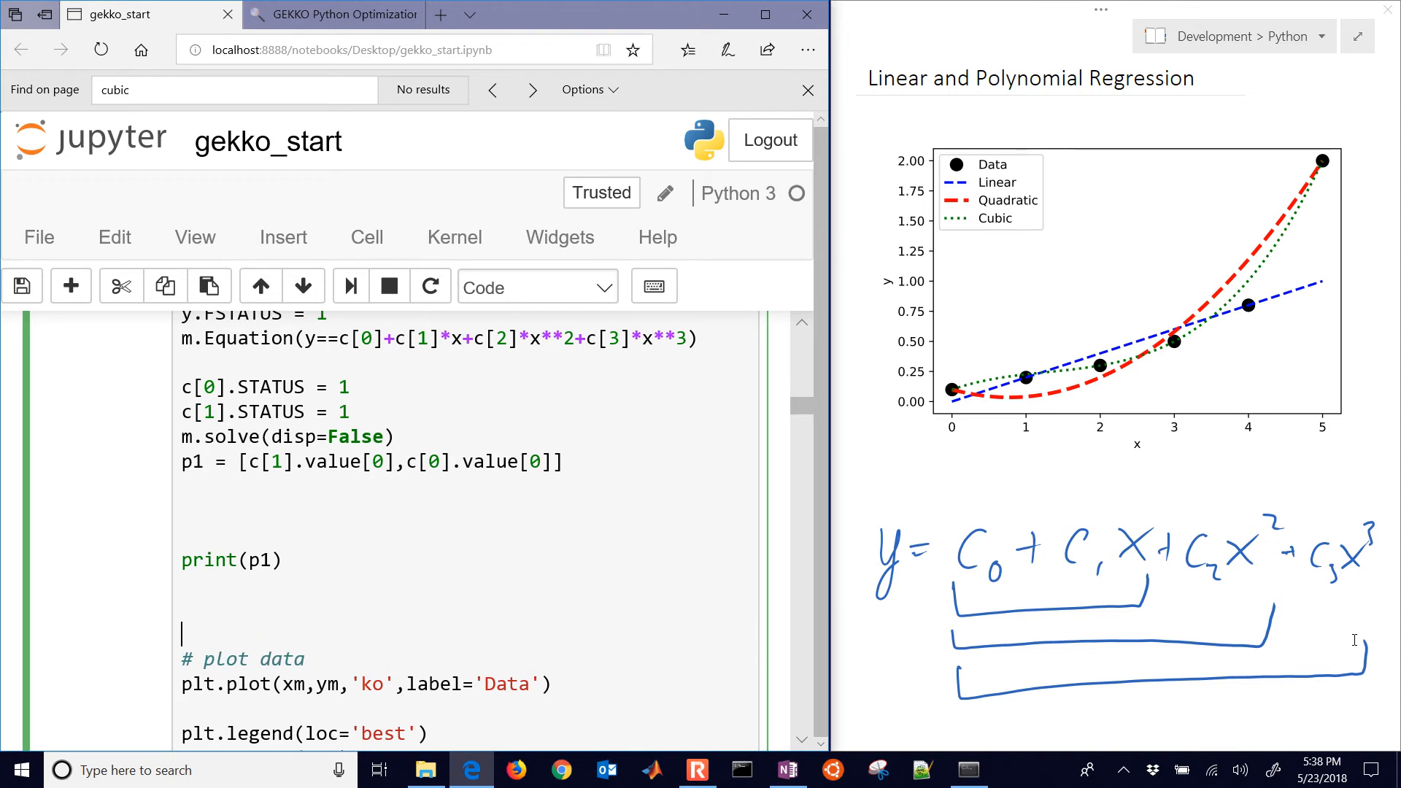
text(x)
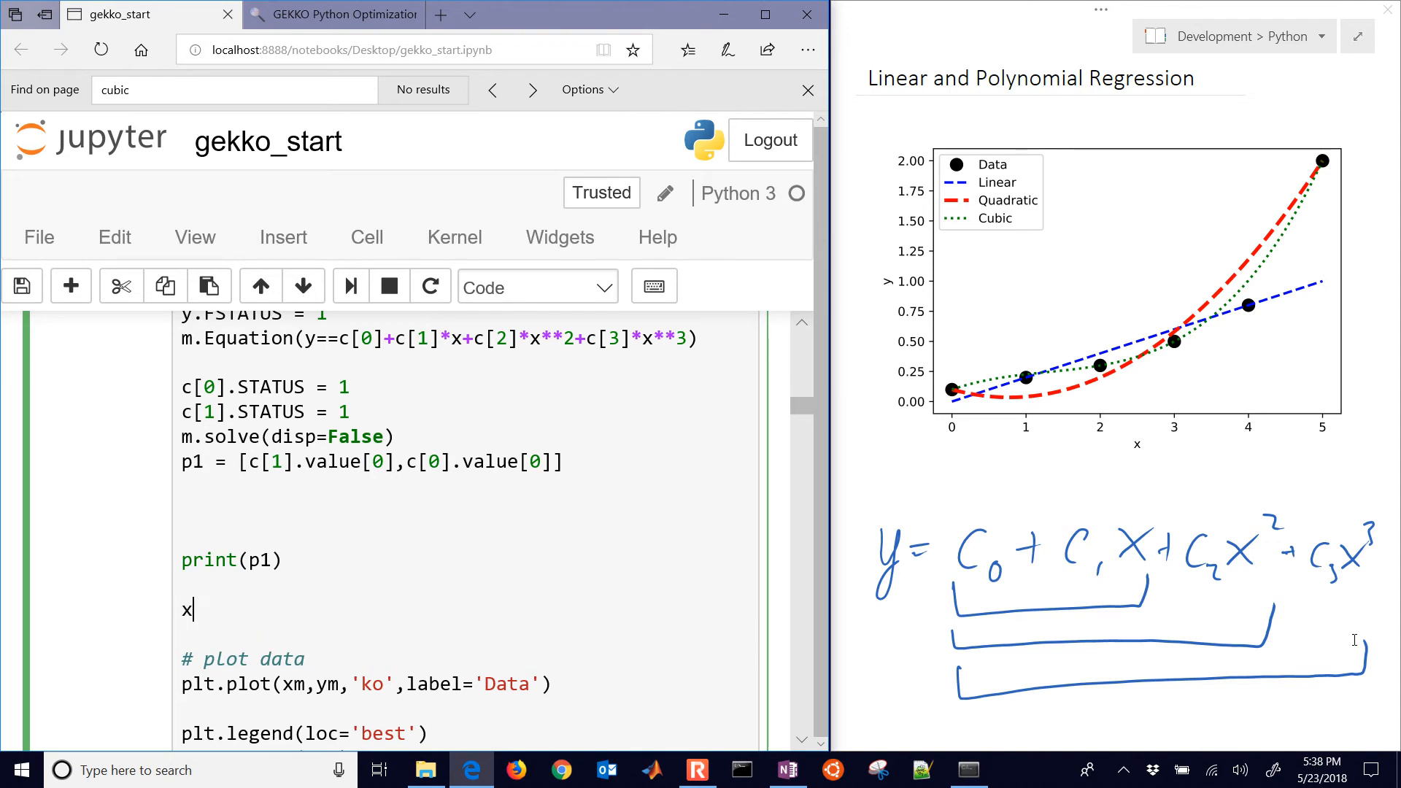
text(p =)
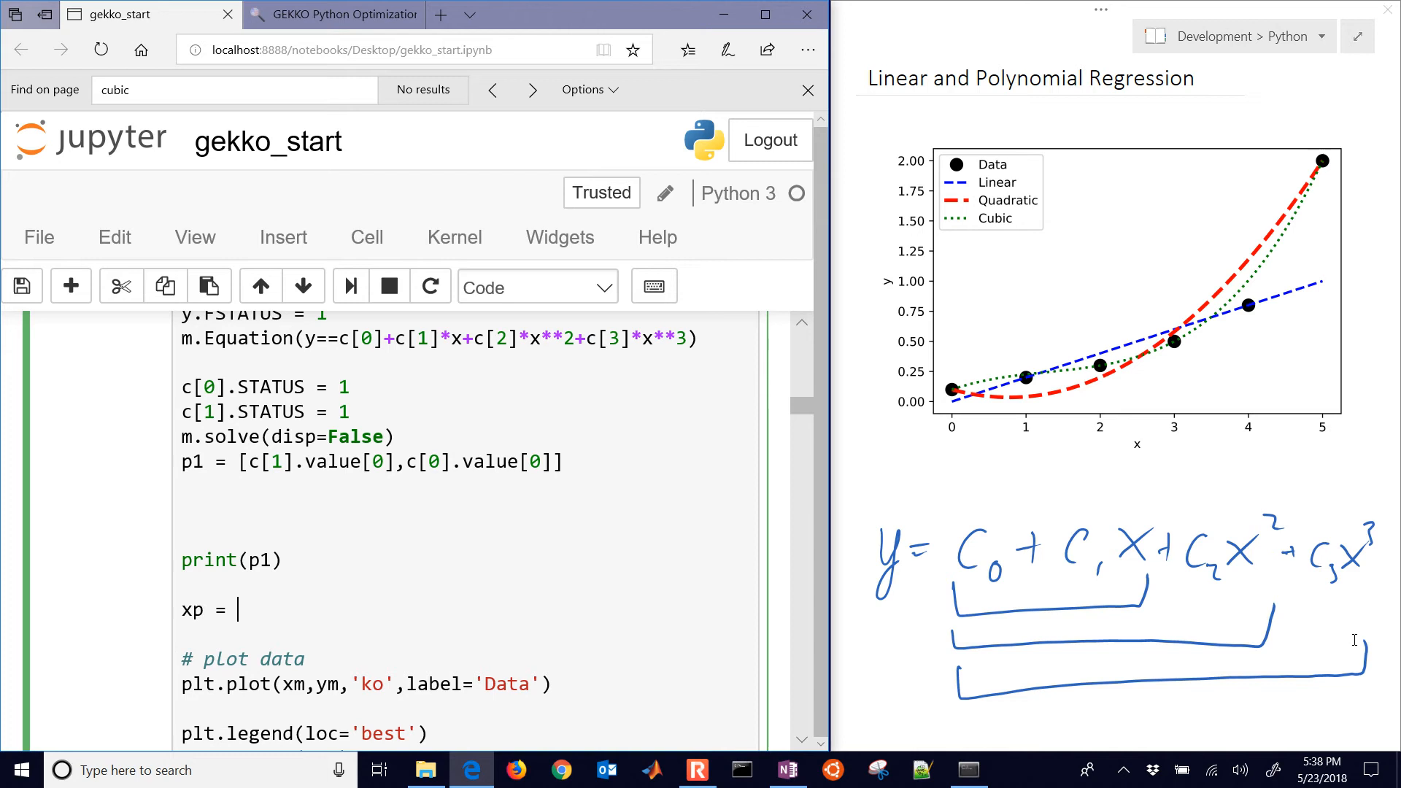
text(np.)
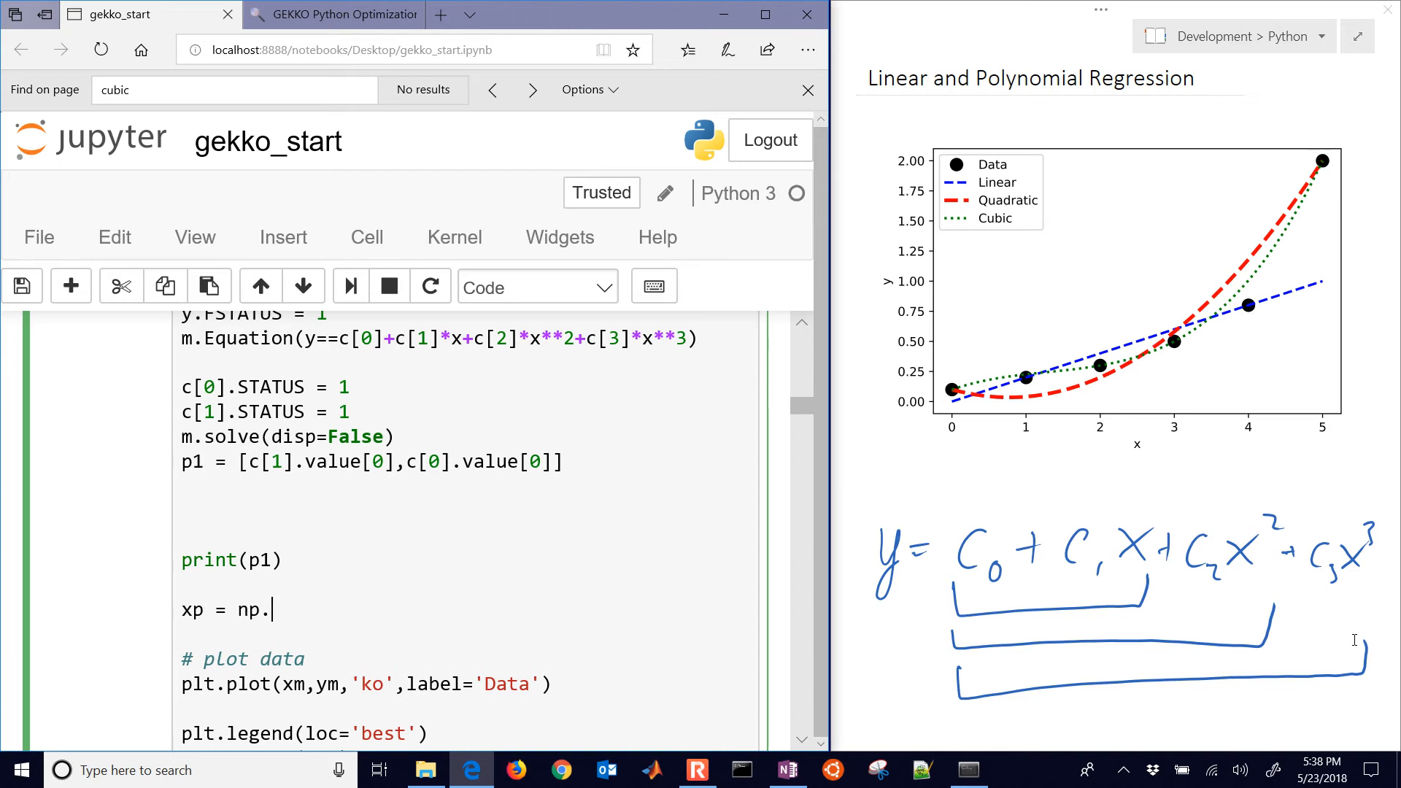
text(linspa)
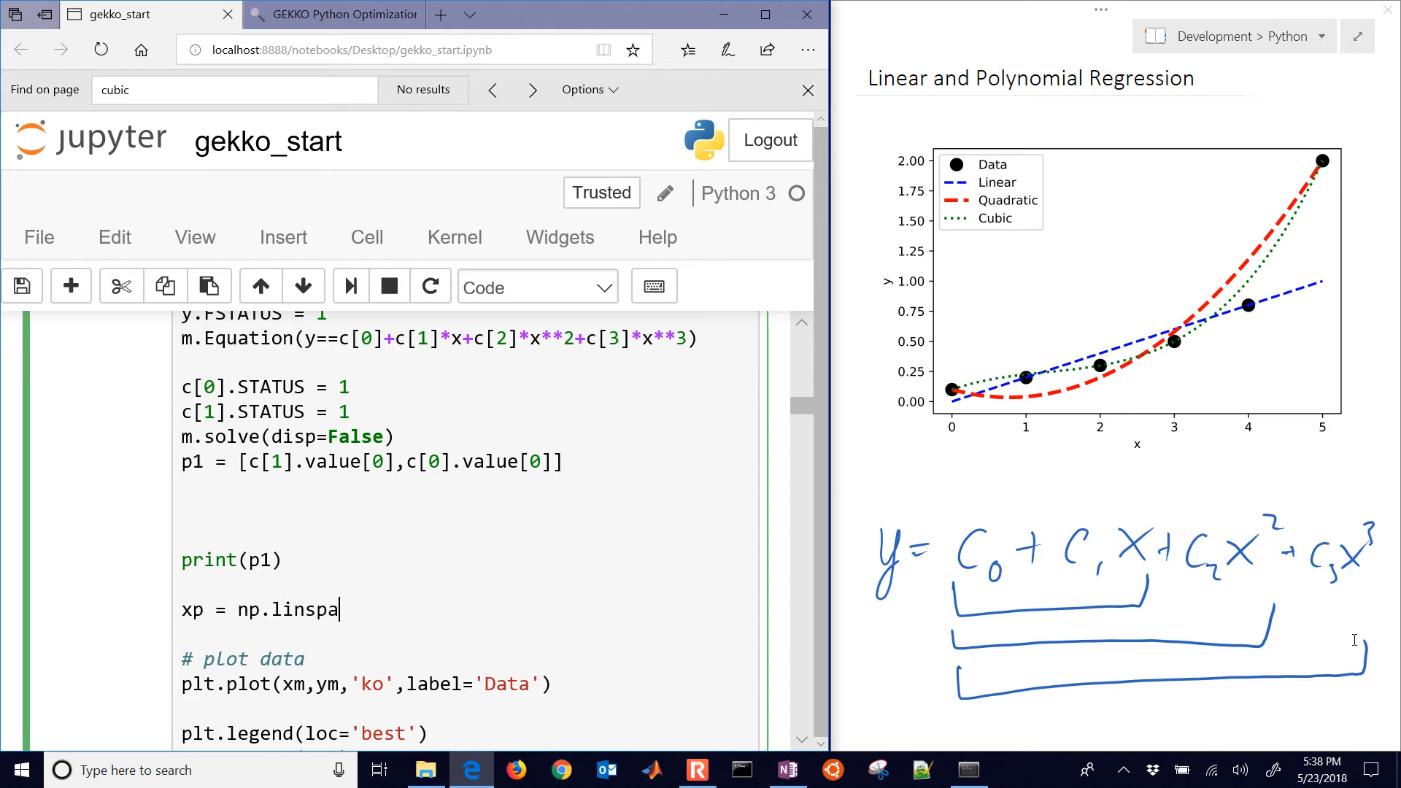
text(ce(0)
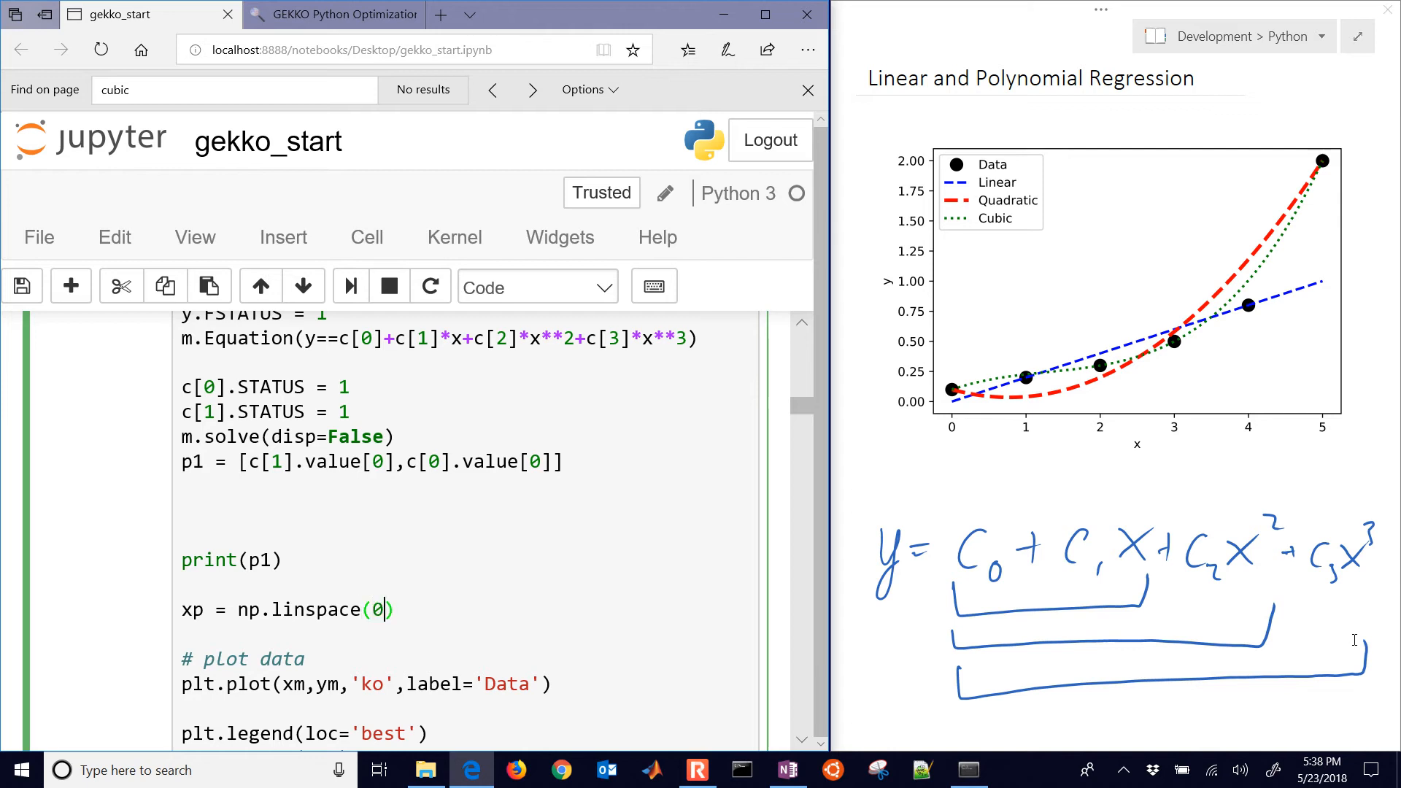
text(,5,100)
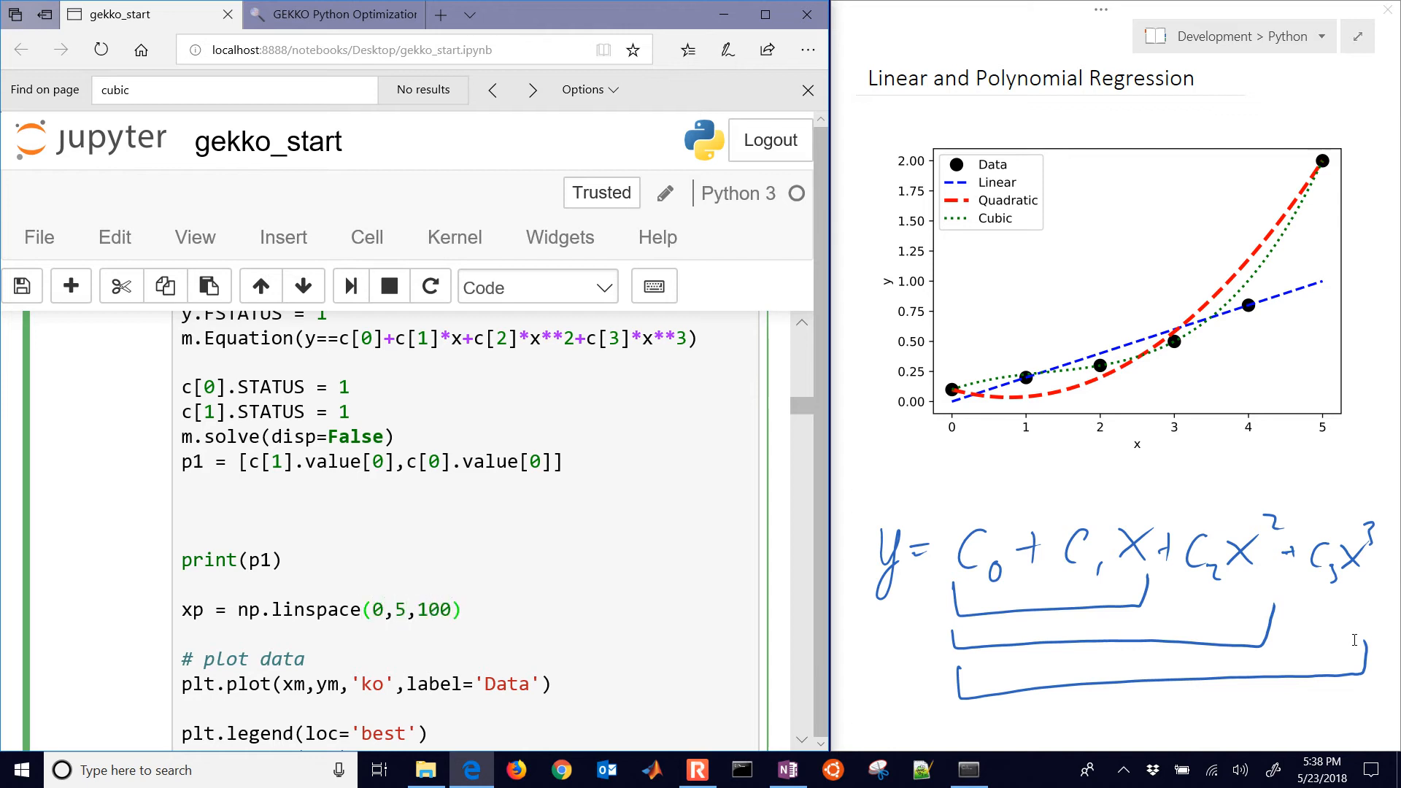
- Plot np.polyval(p1, xp) against xp as a blue line labelled 'Linear'
text(plt.pl)
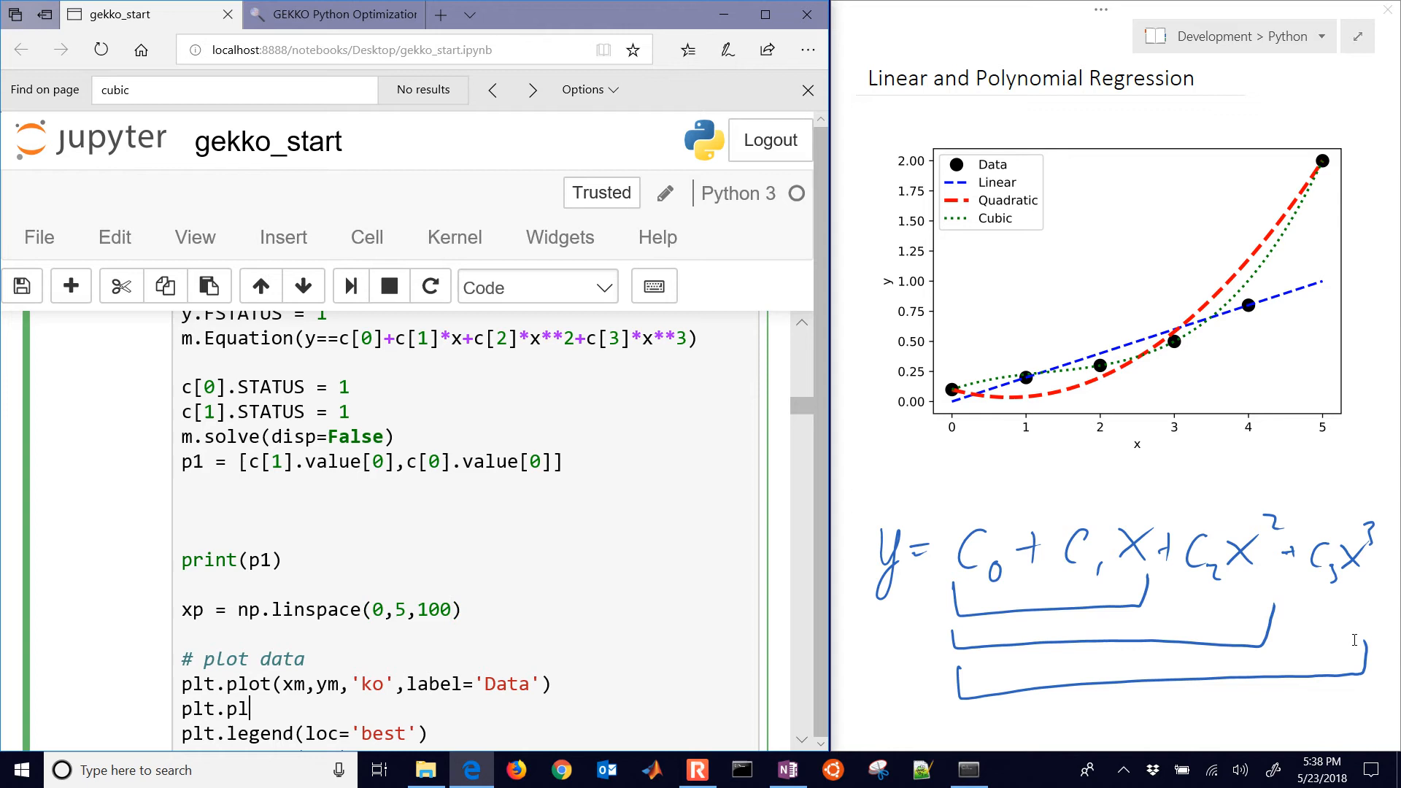
text(ot(xp,)
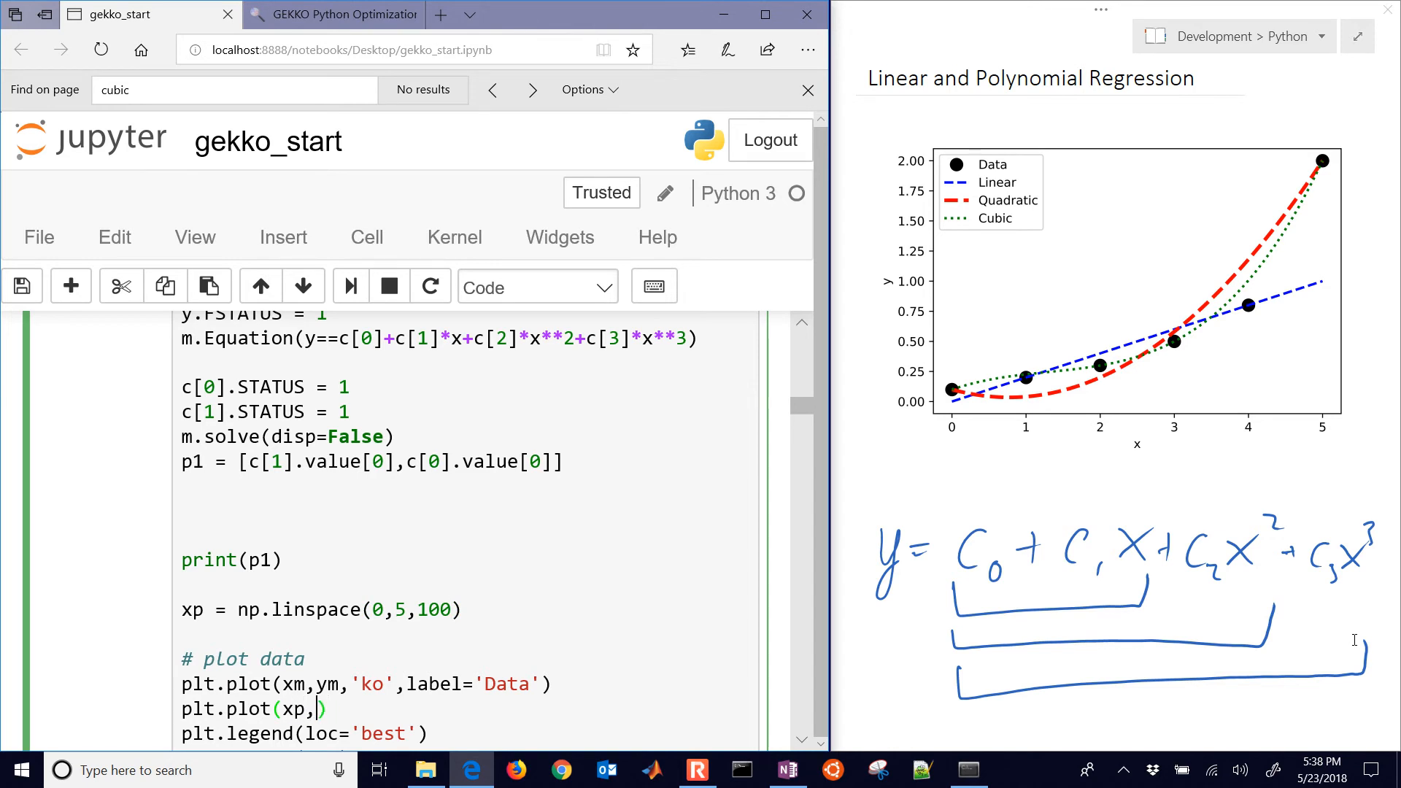
text(np.polyva)
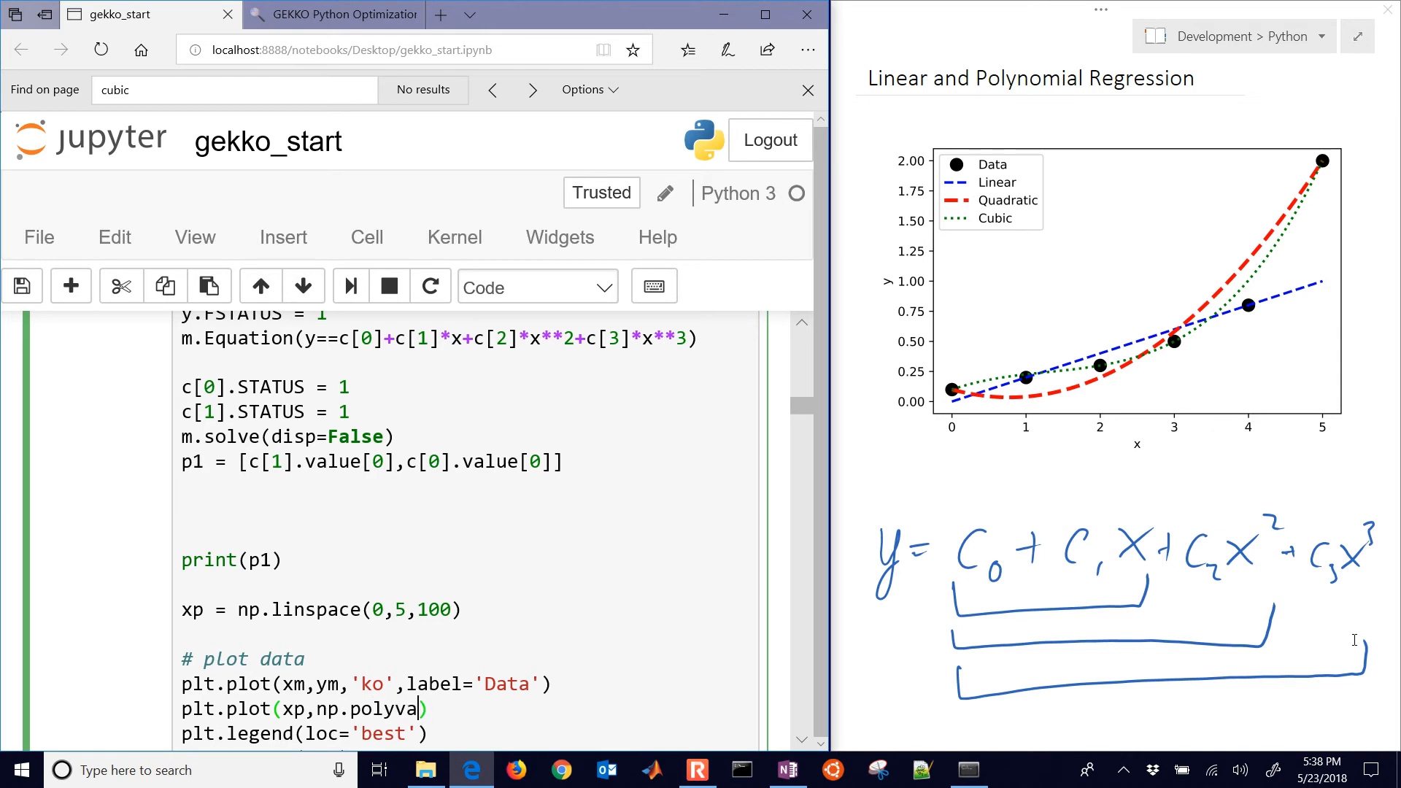
text(())
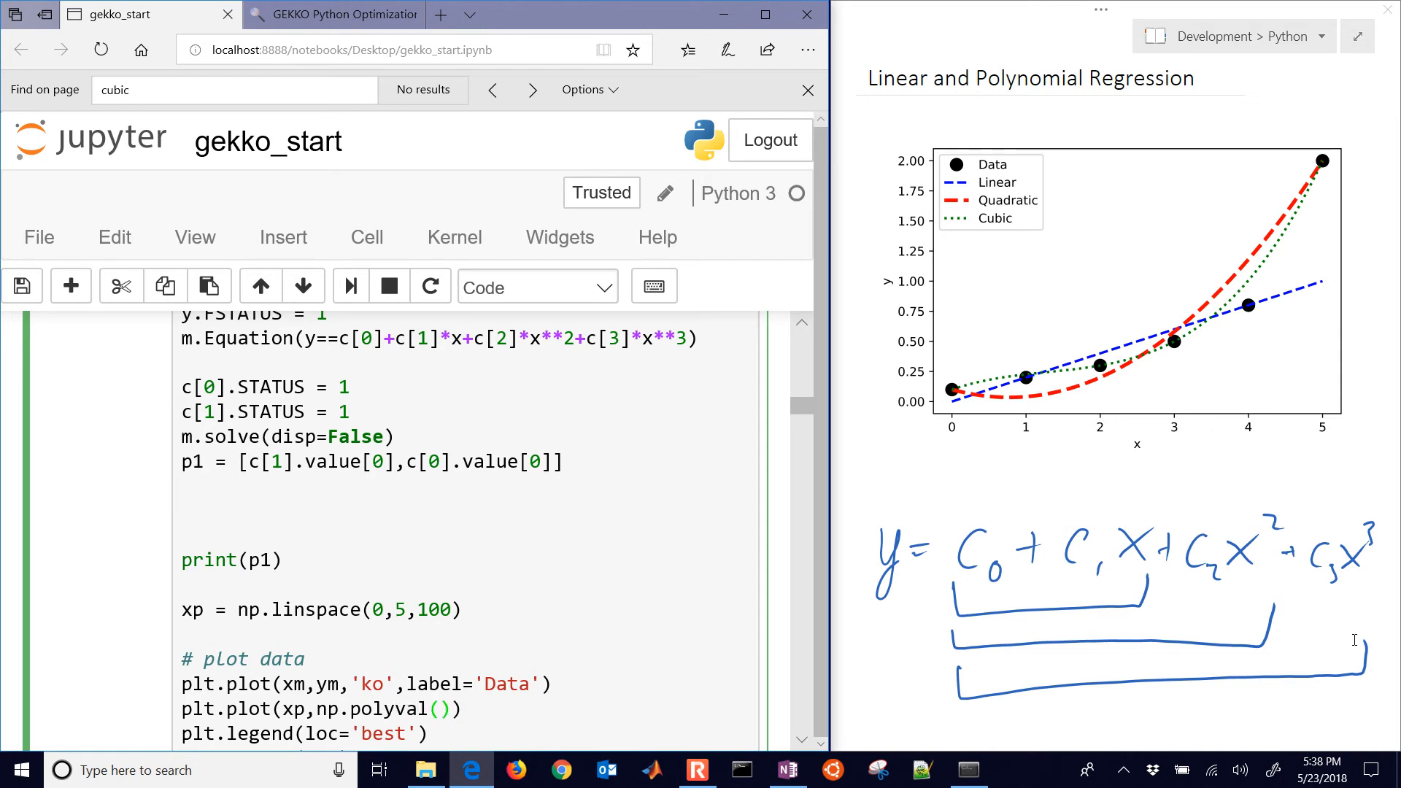
text(p1)
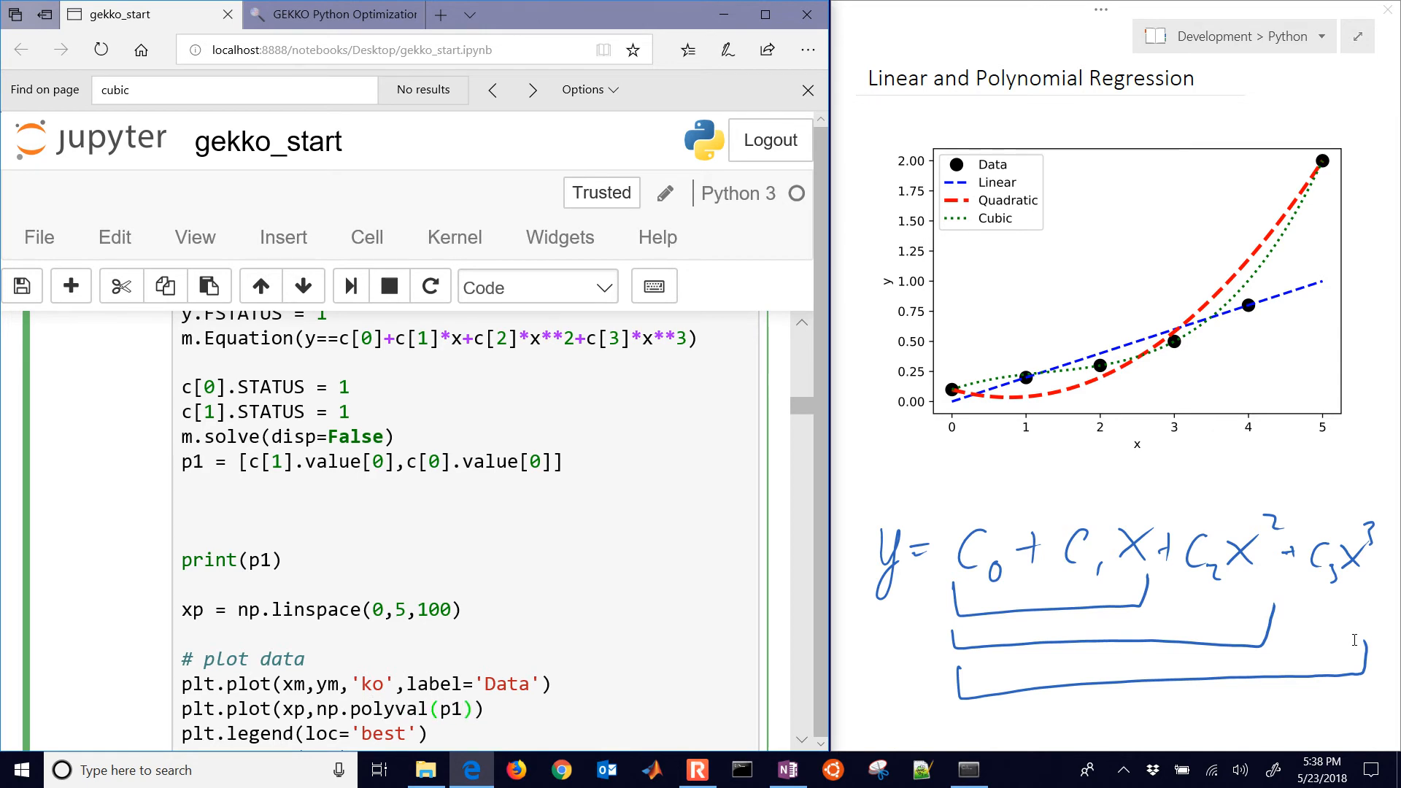
text(,xp)
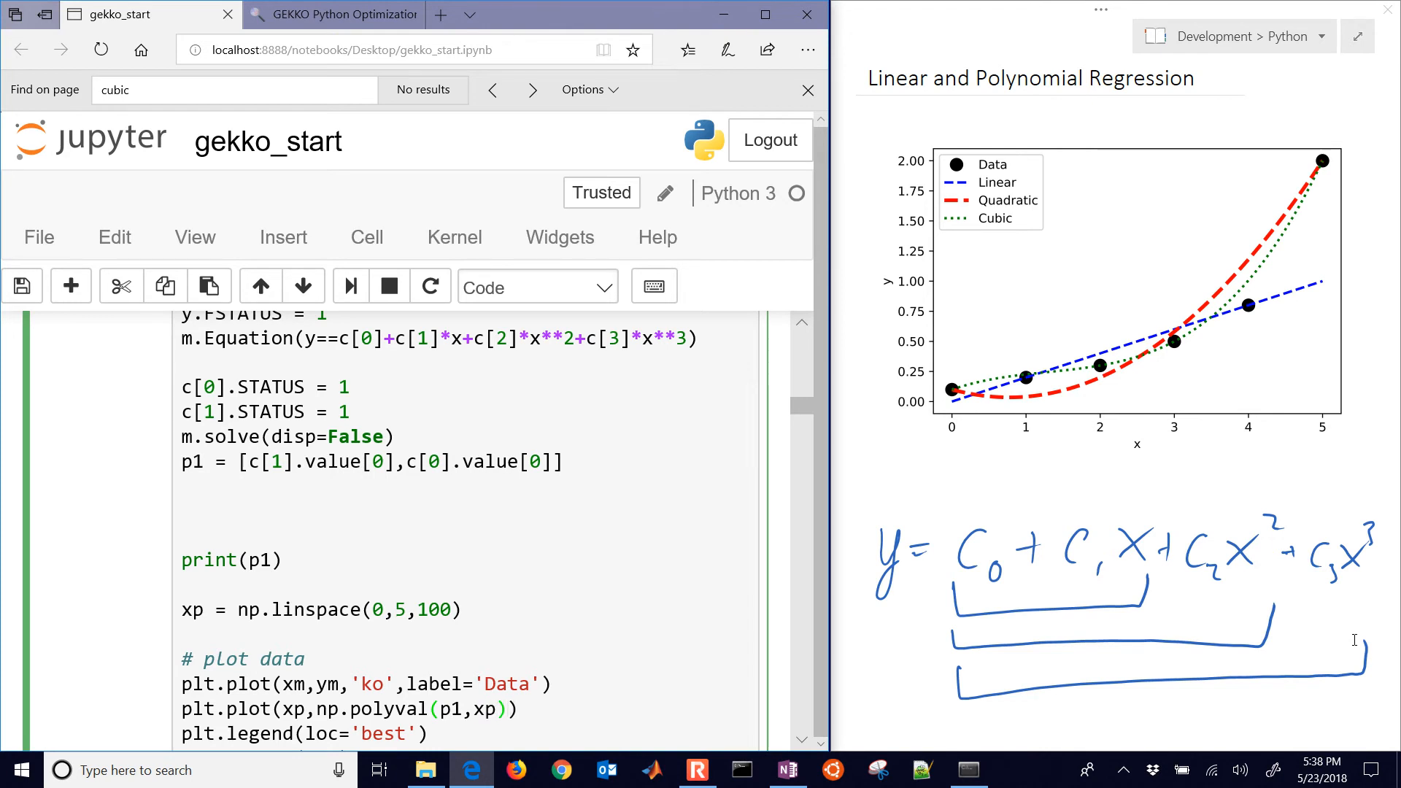
text(,'')
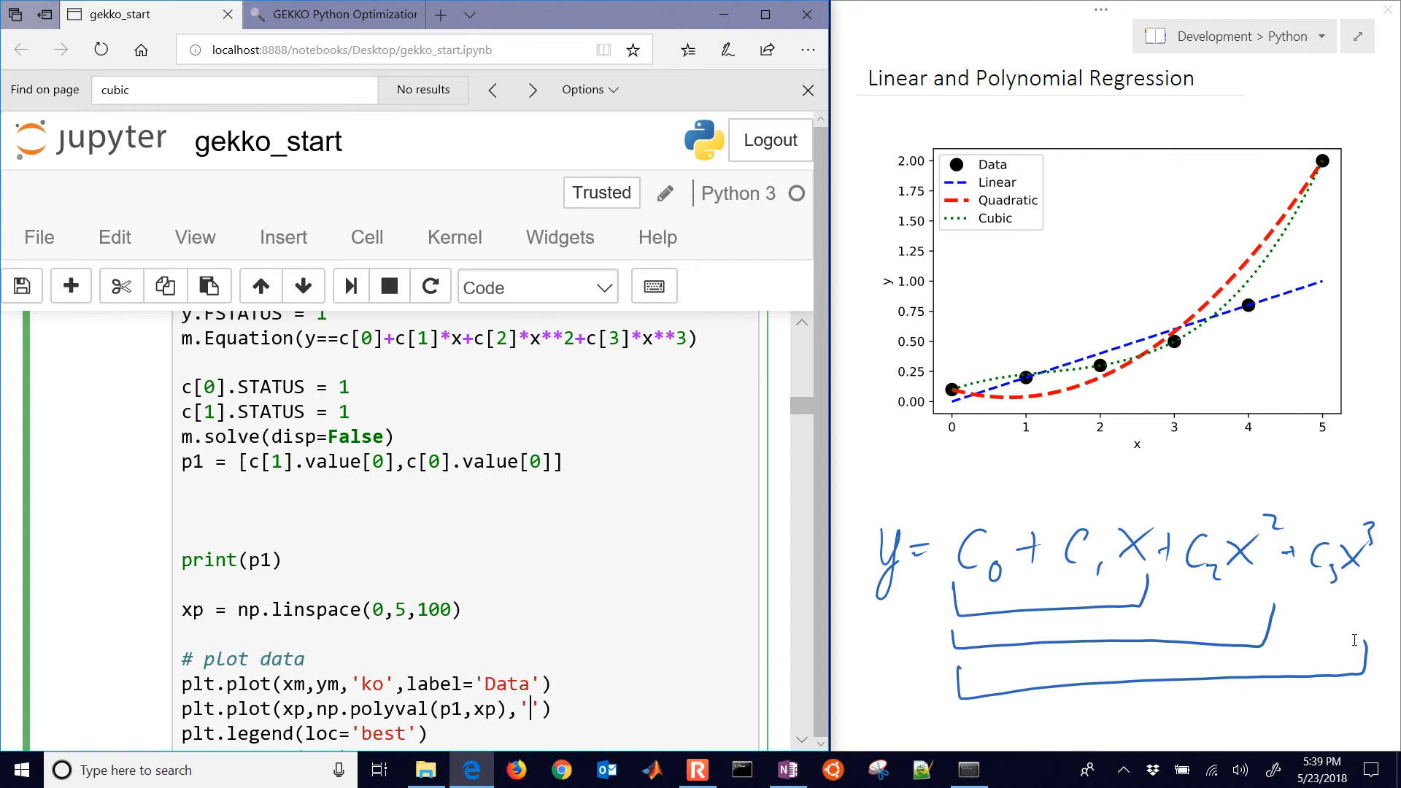
text(b--)
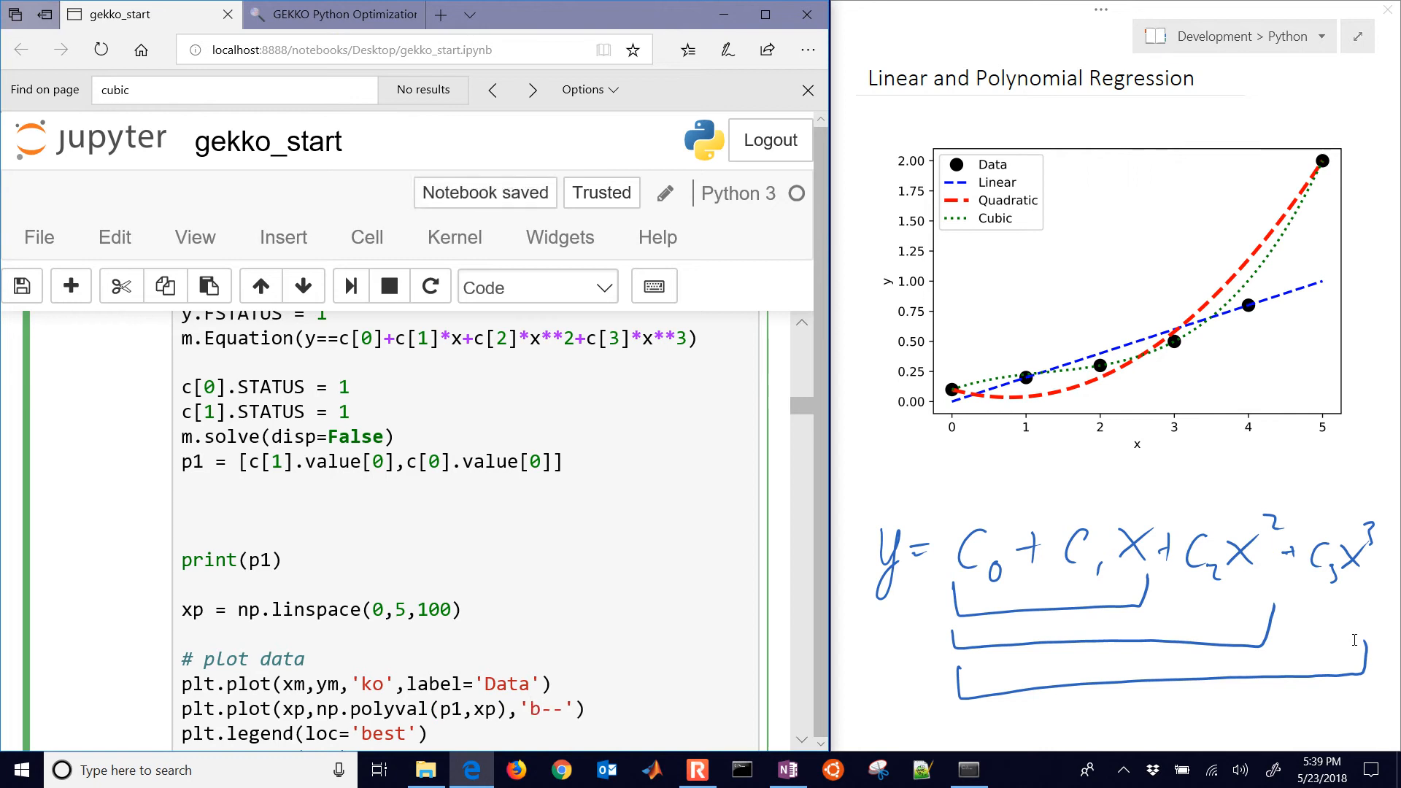
text(,)
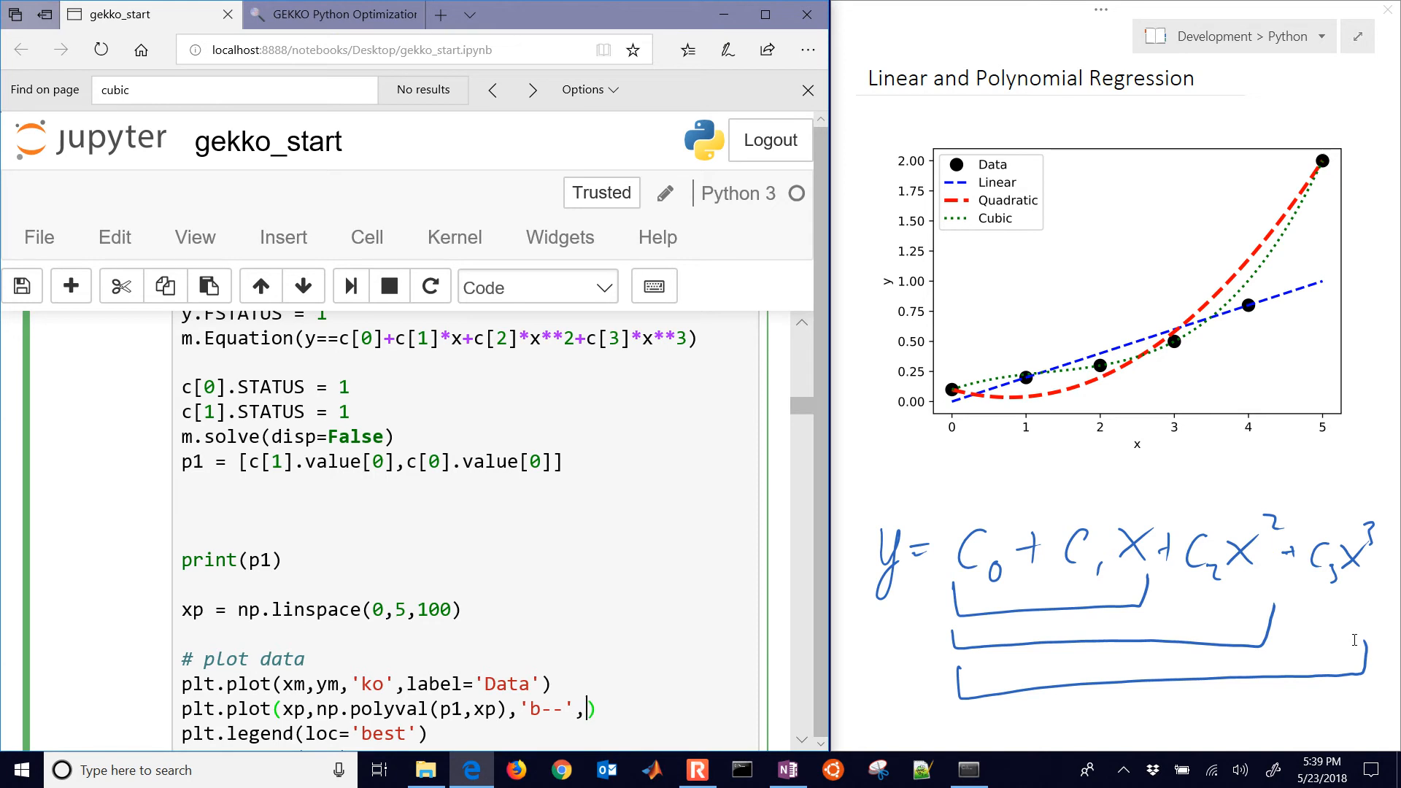
text(label=')
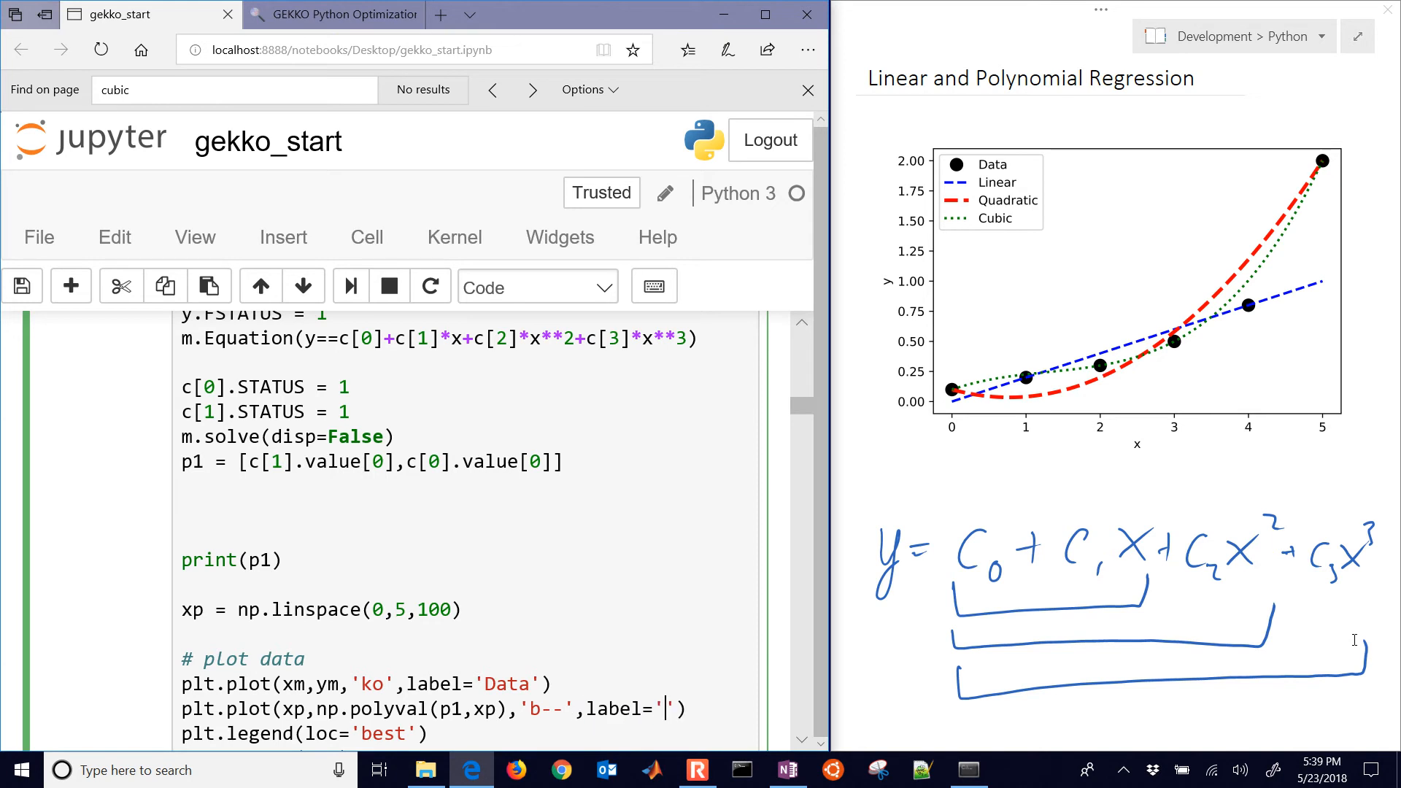
text(Linear)
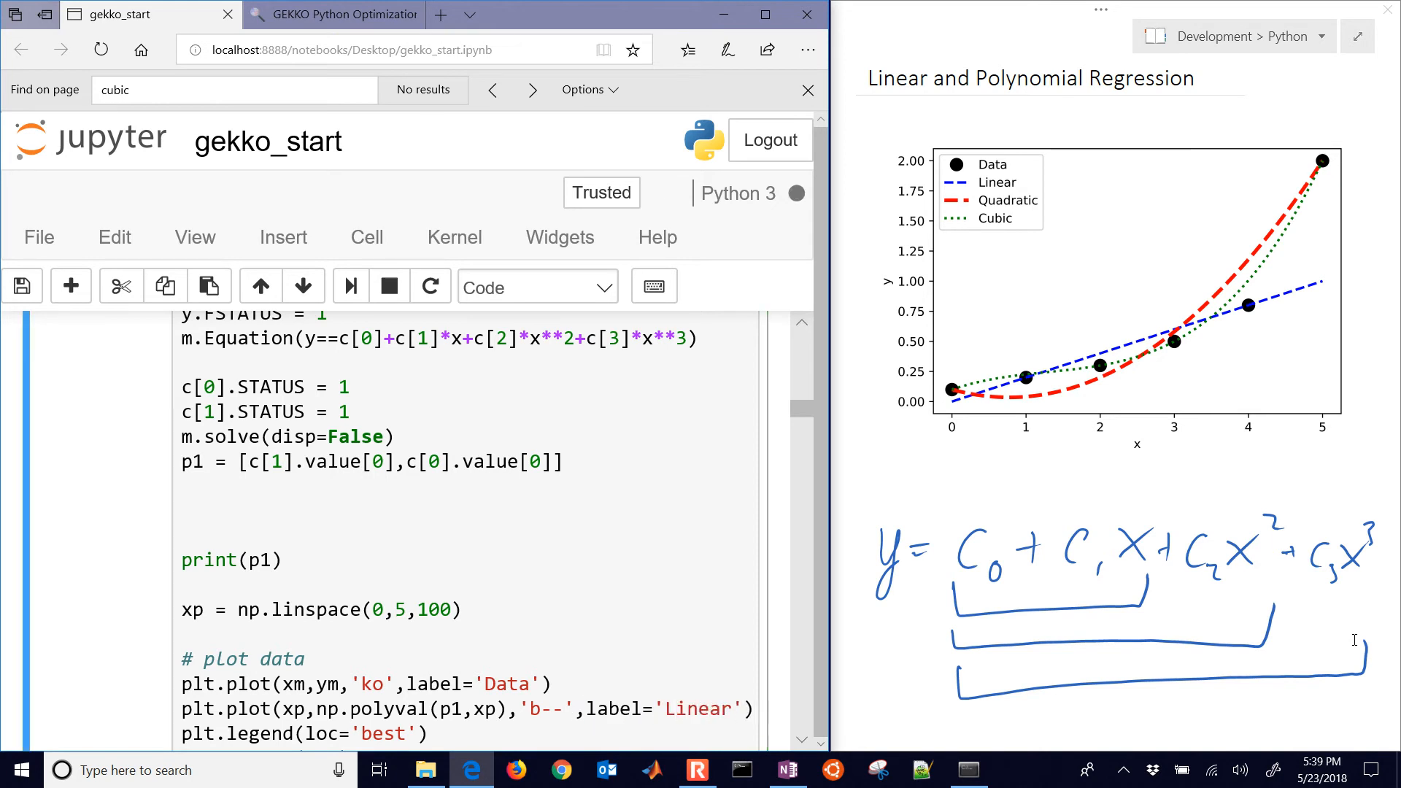
- Scroll to the output plot showing the dashed linear fit, then back to the solver code
scroll(down, 3)
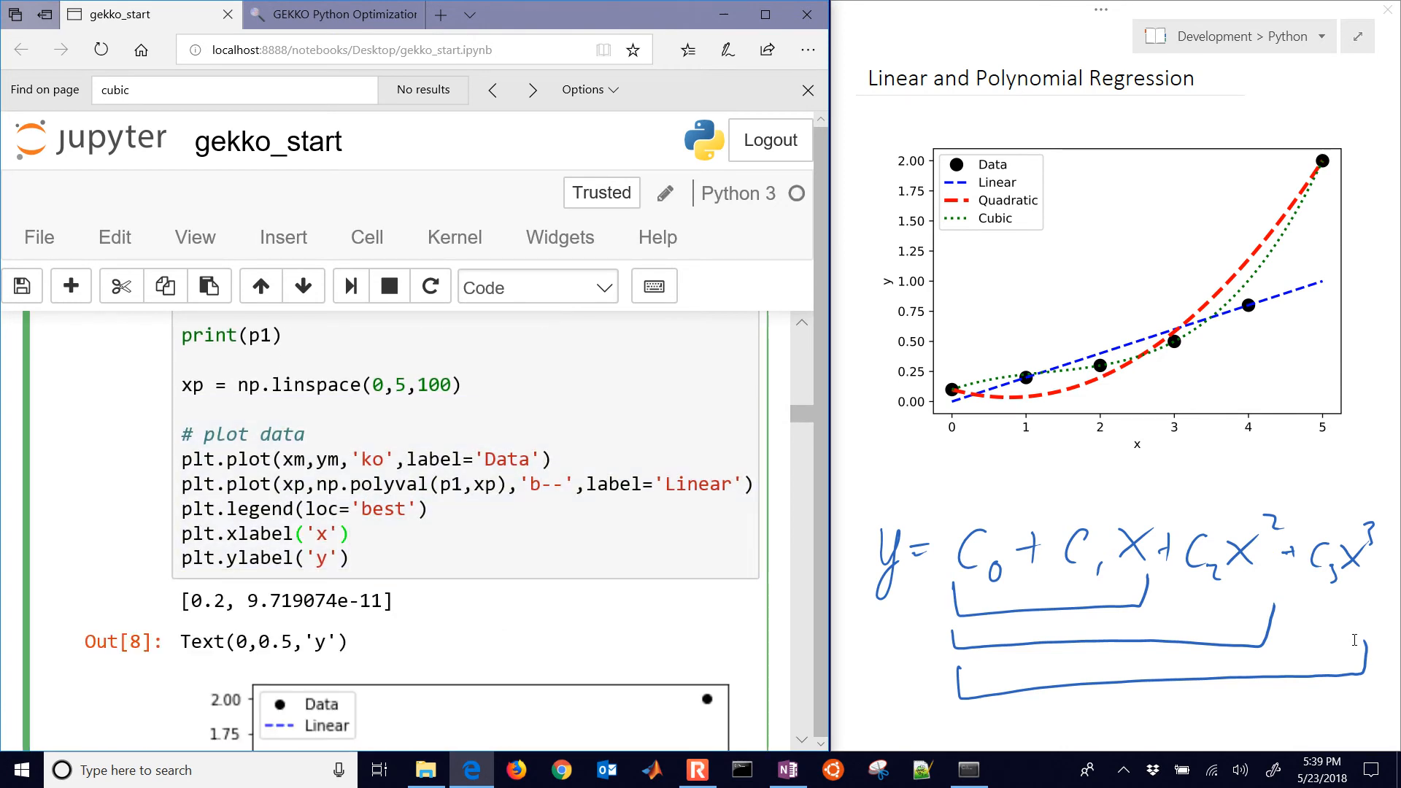
scroll(down, 3)
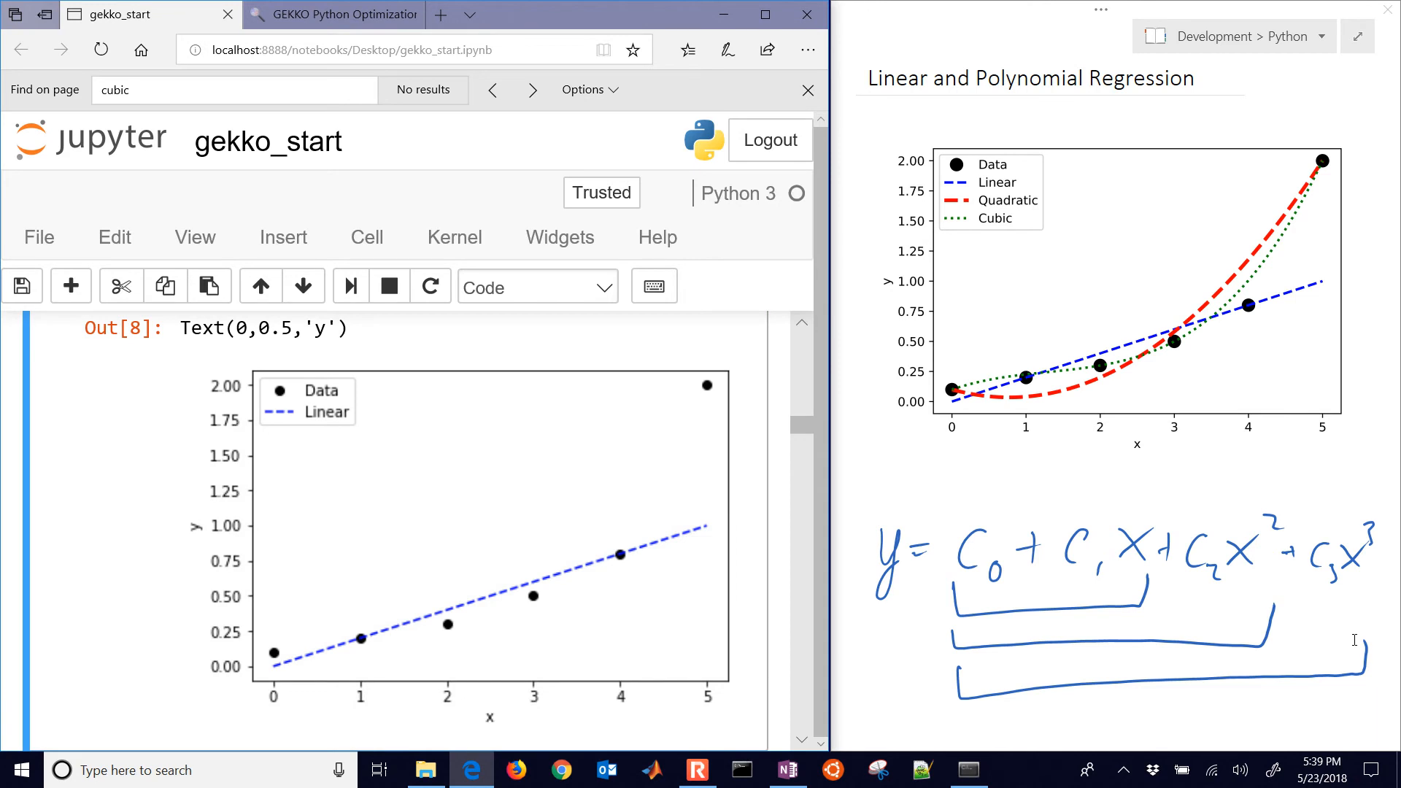
scroll(up, 3)
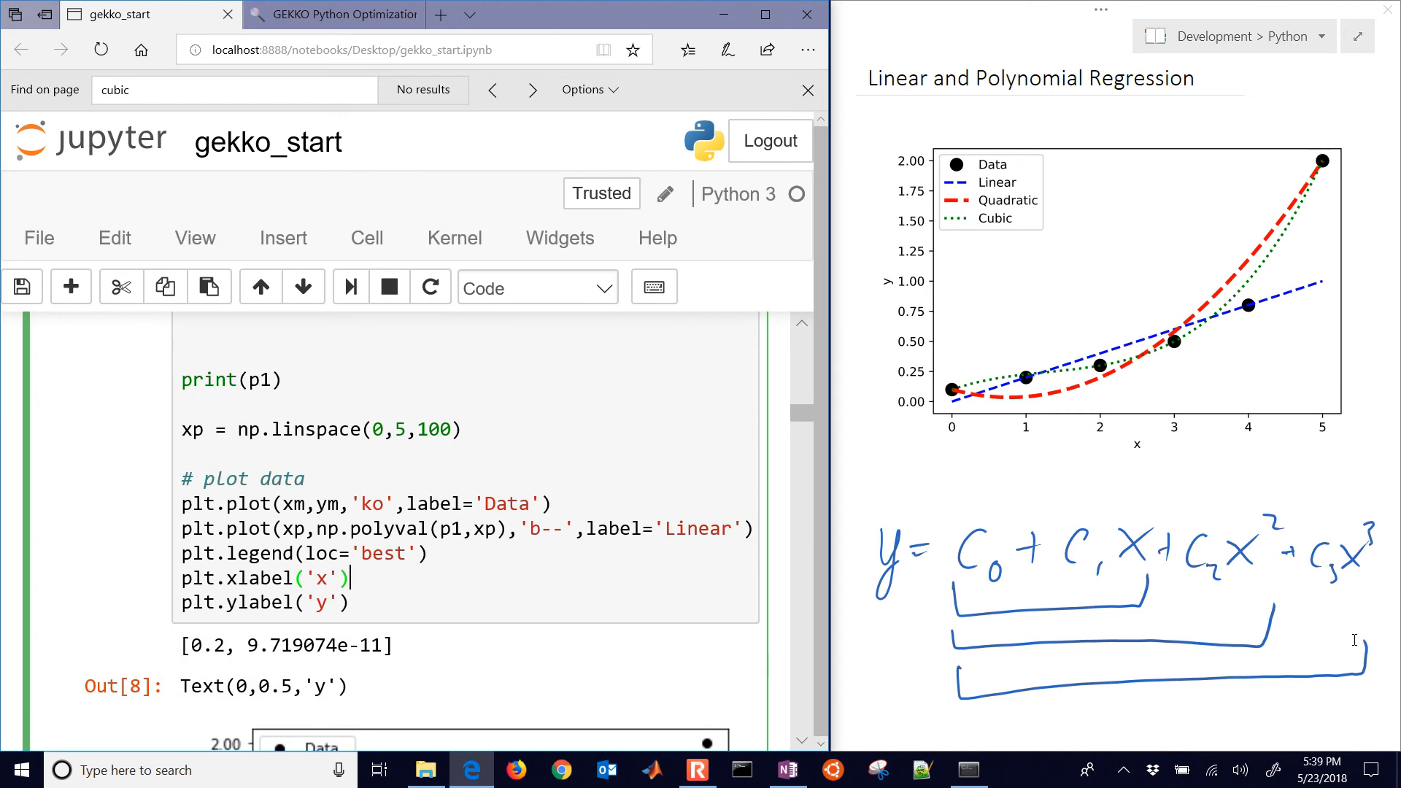
scroll(up, 3)
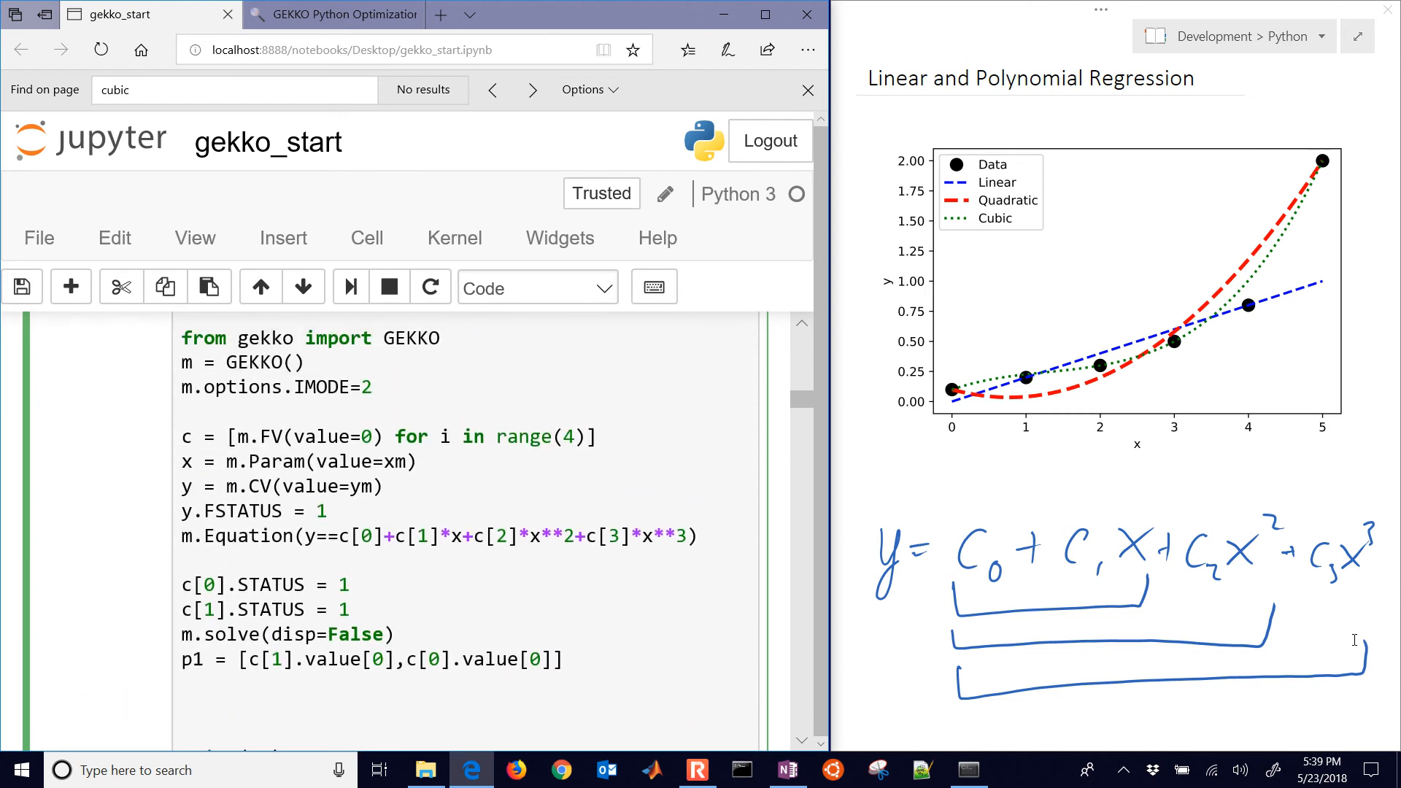
scroll(down, 3)
text(m.)
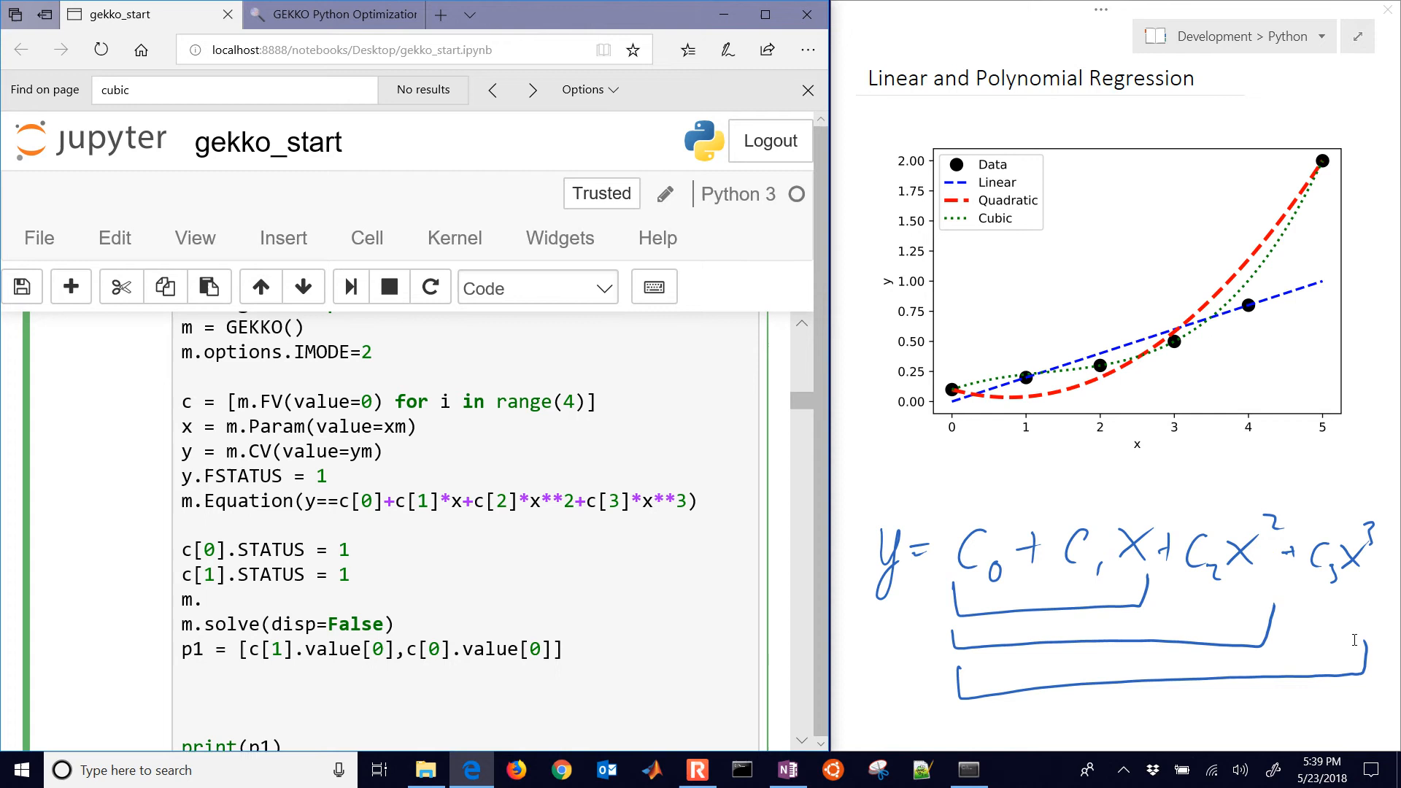
- Set m.options.EV_TYPE = 2 and view the steeper fit with coefficients [0.3285714, -0.1714286]
text(options.E)
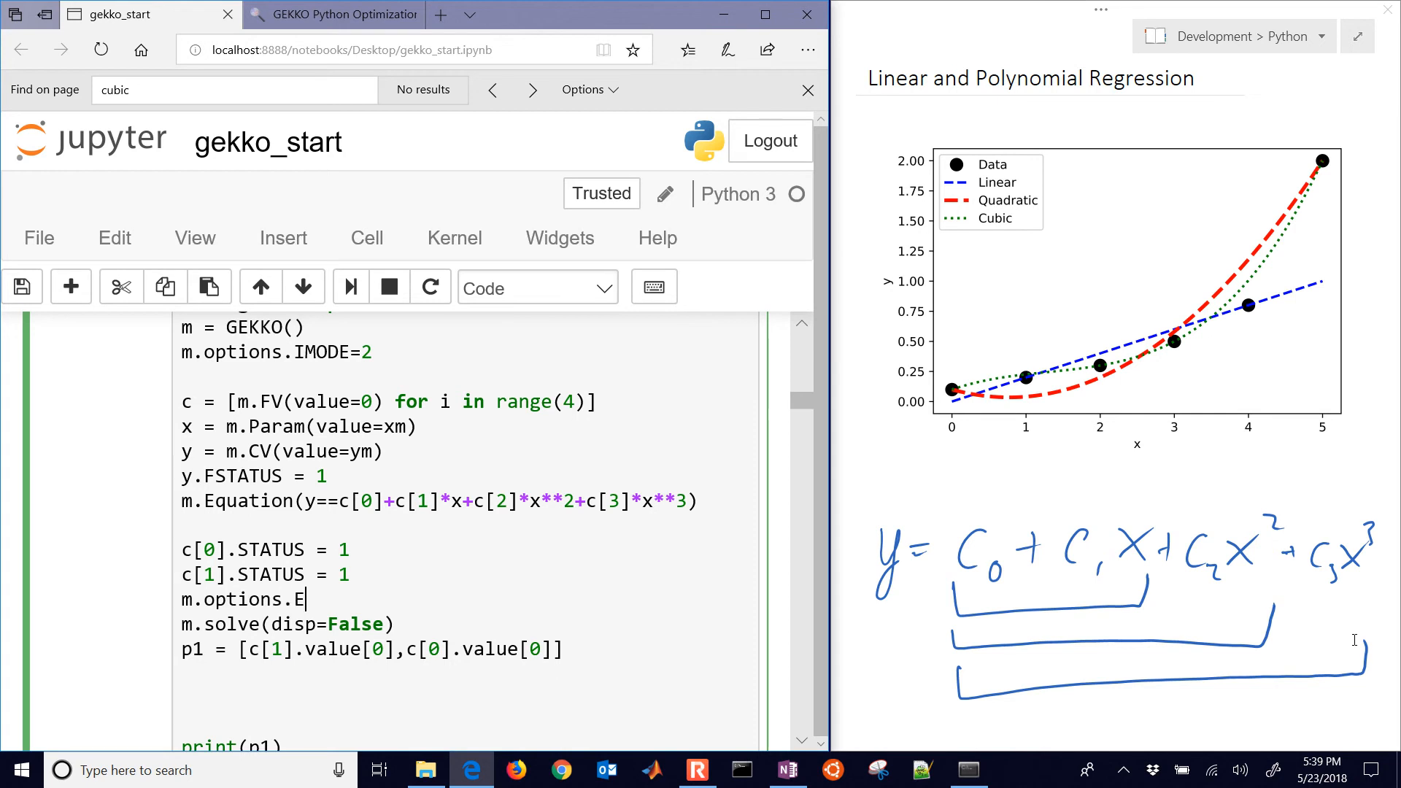
text(V_TYPE)
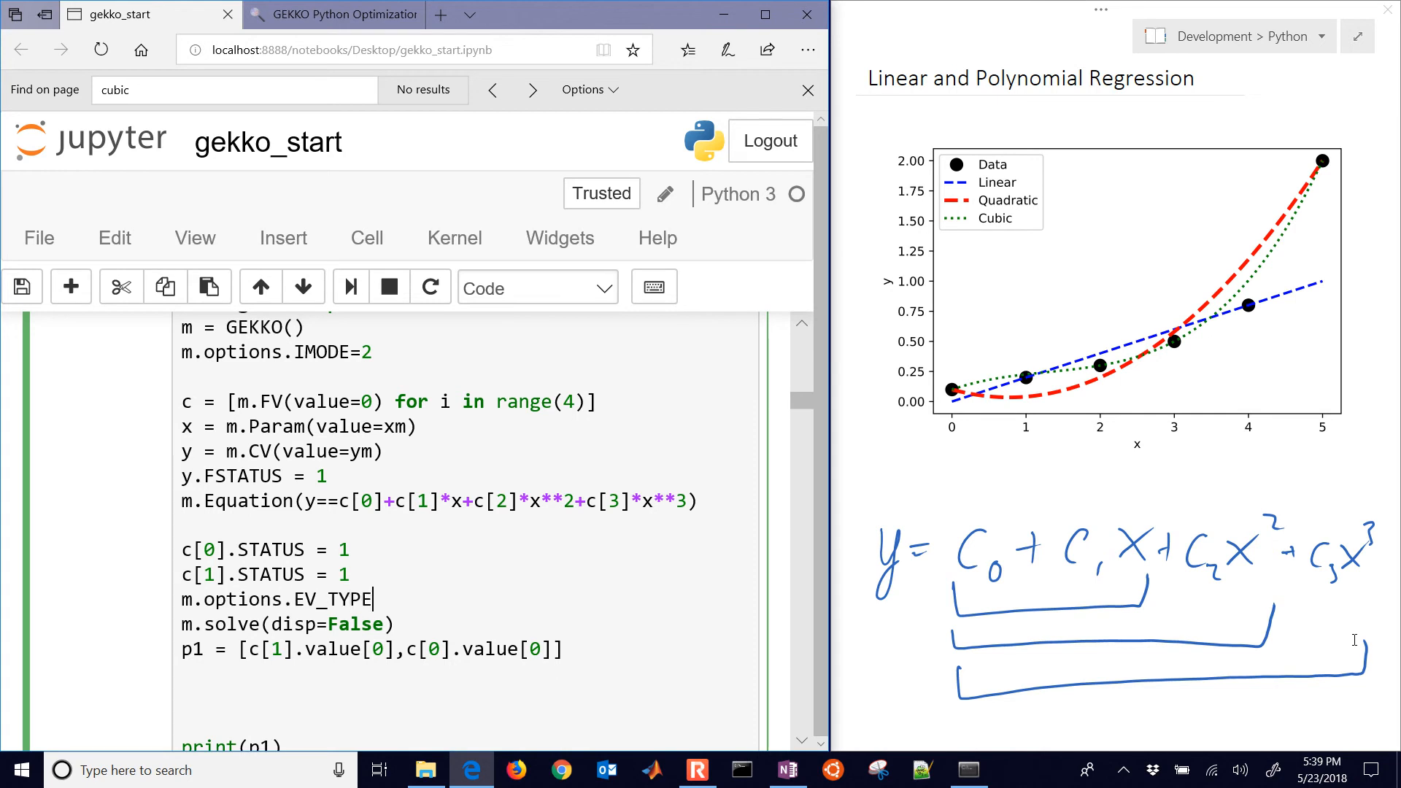
text(= 2)
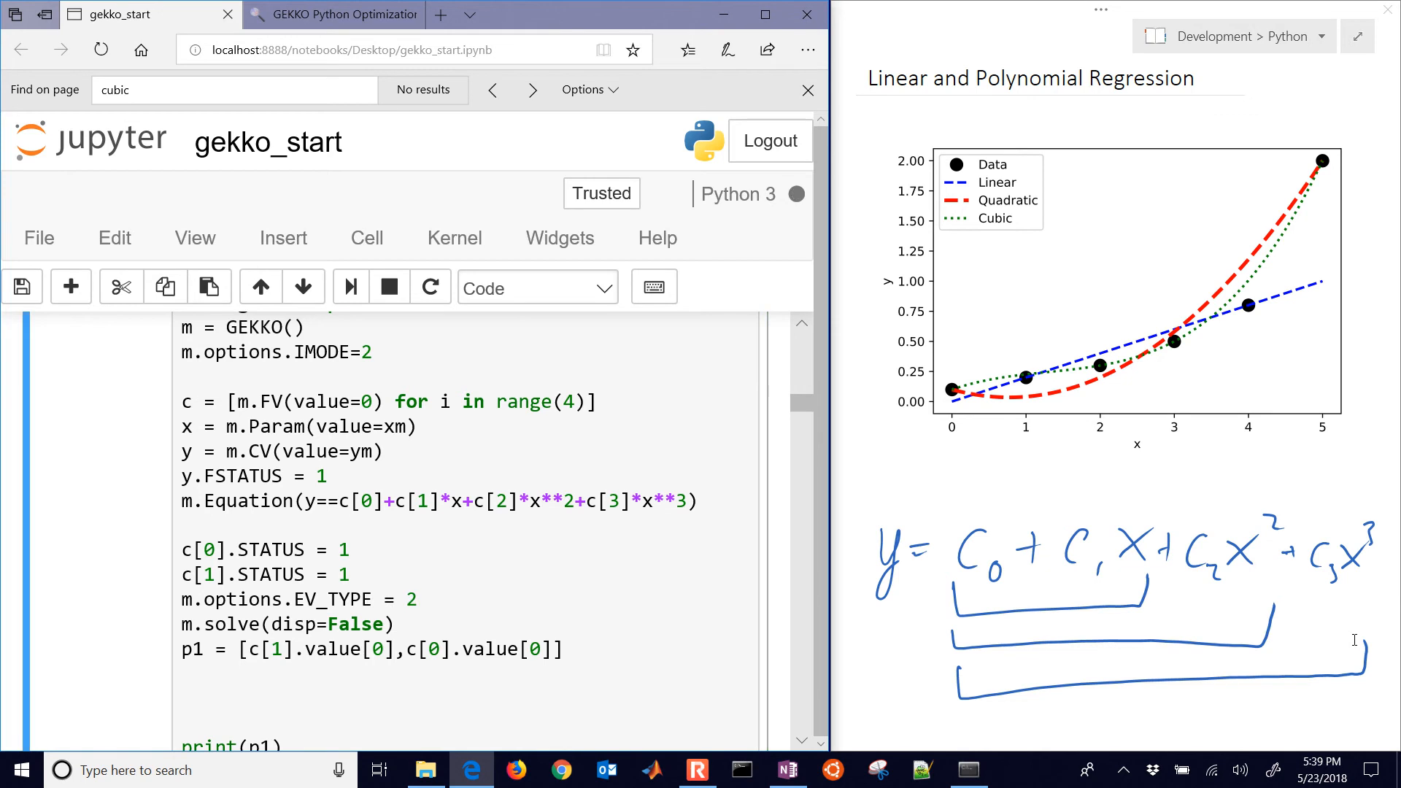
scroll(down, 3)
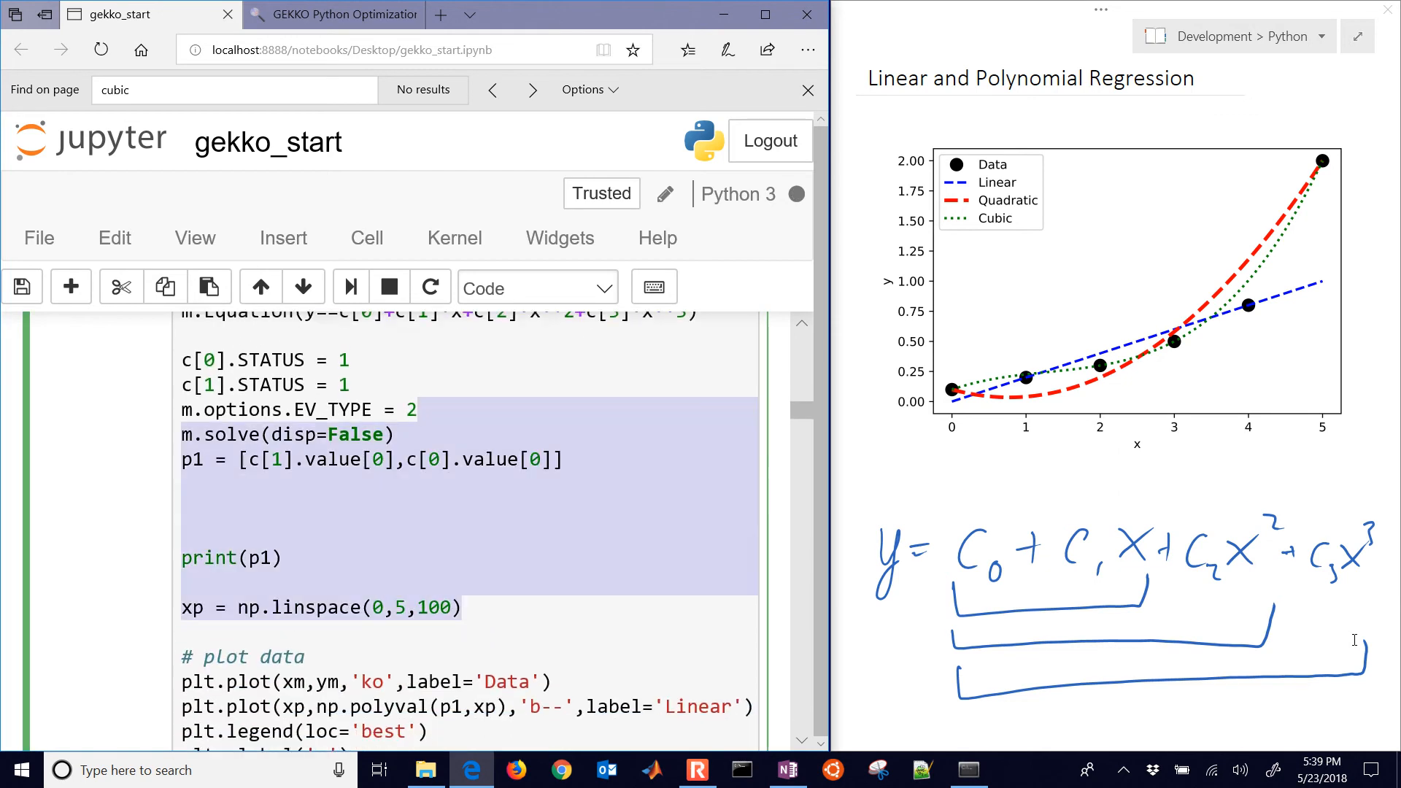
scroll(down, 3)
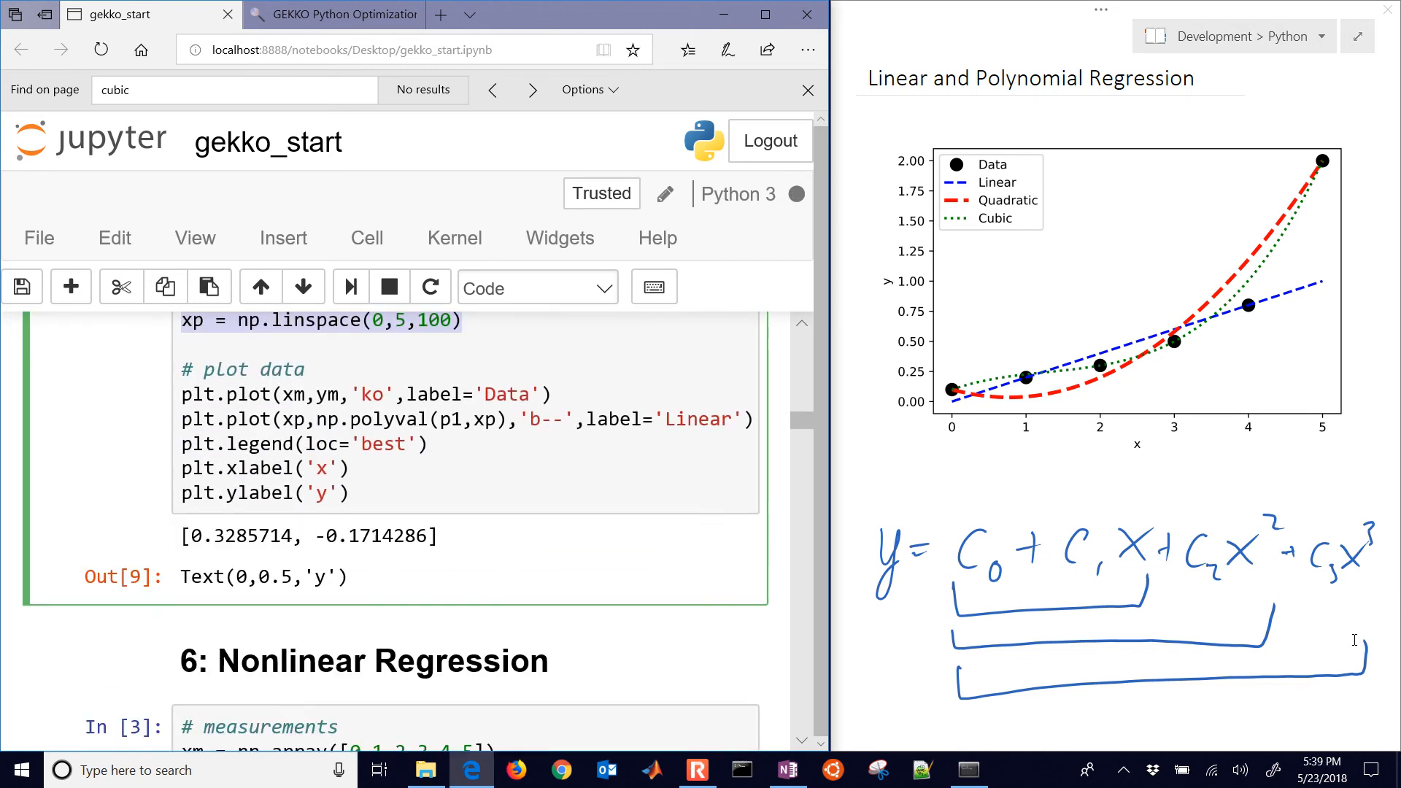
scroll(down, 3)
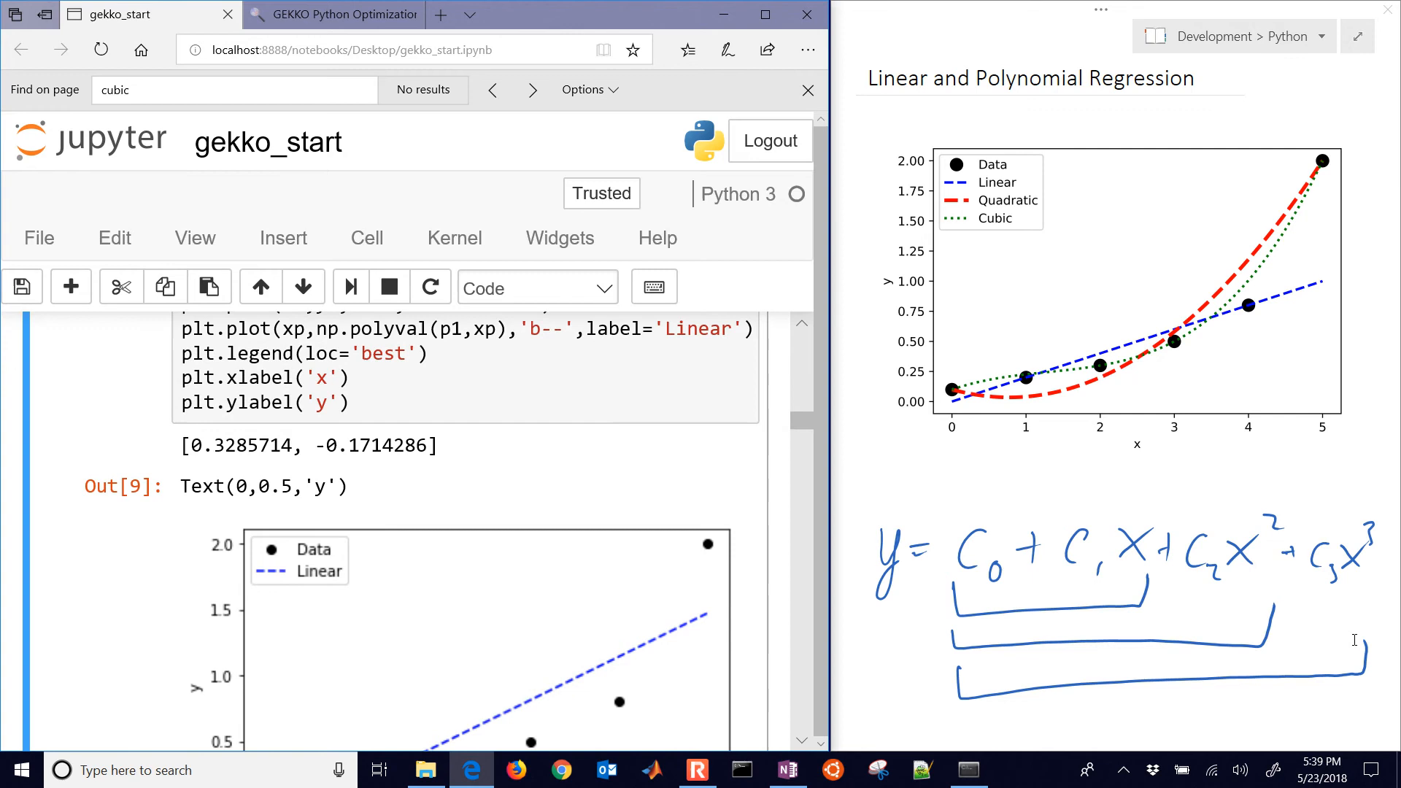
scroll(down, 3)
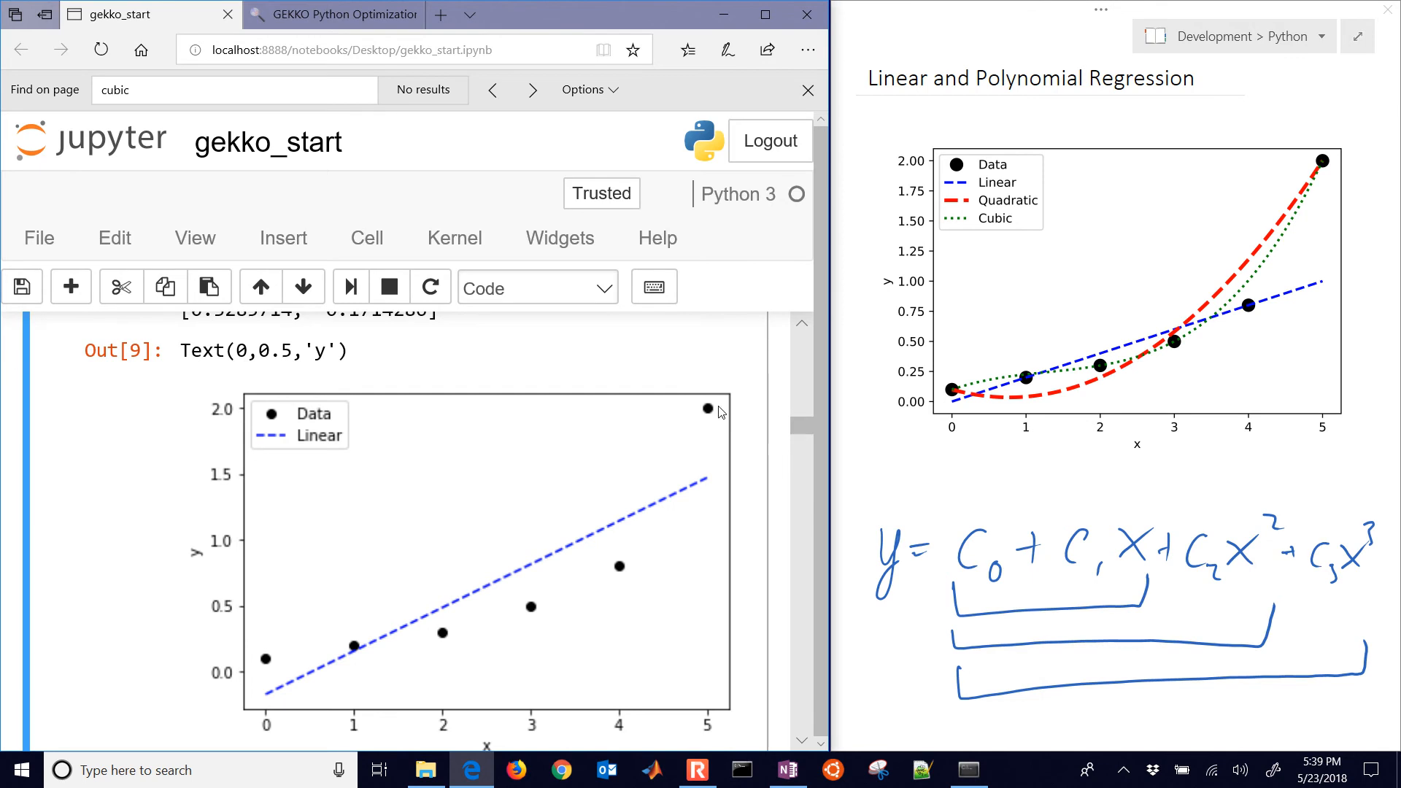
scroll(up, 3)
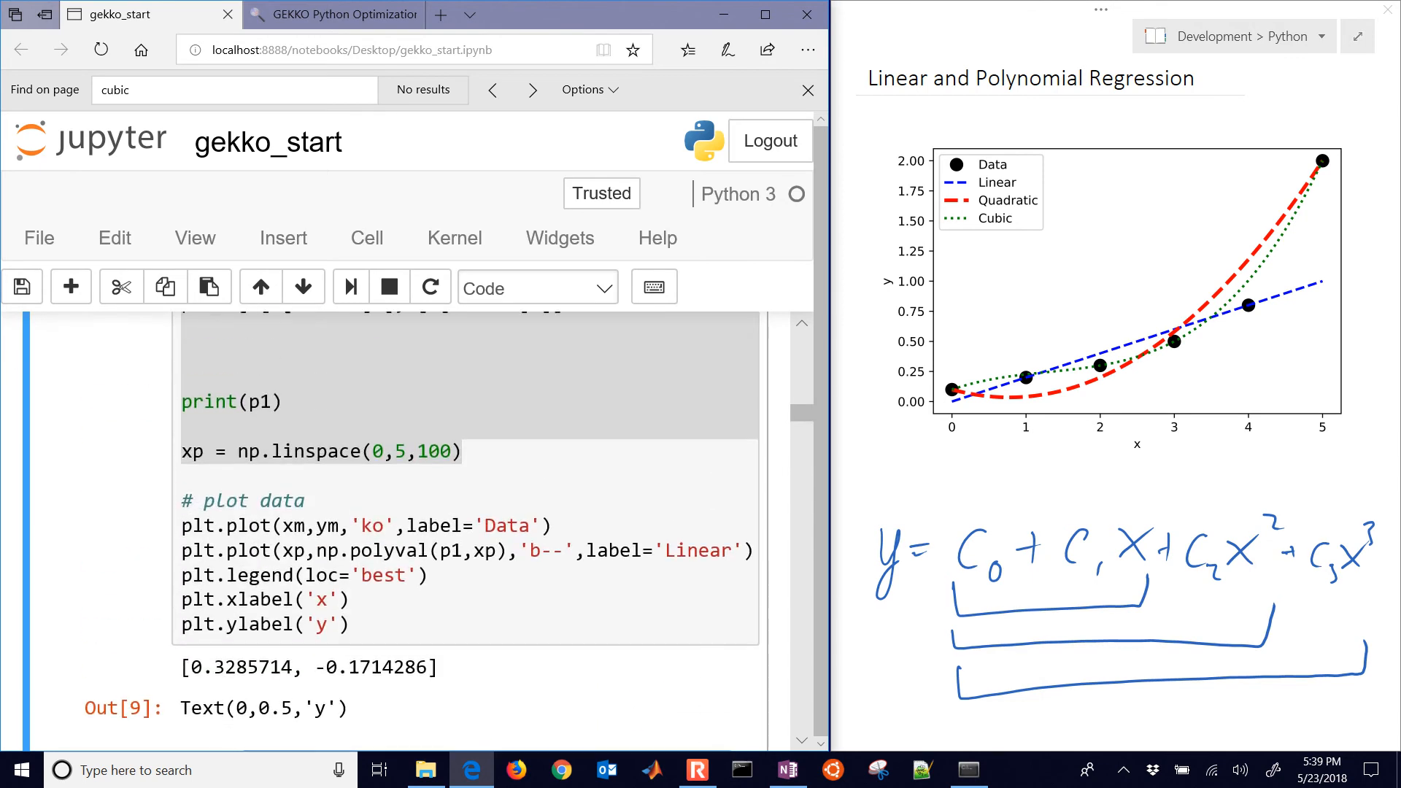
- Change the EV_TYPE value in the fitting code from 2 back to 1
scroll(up, 3)
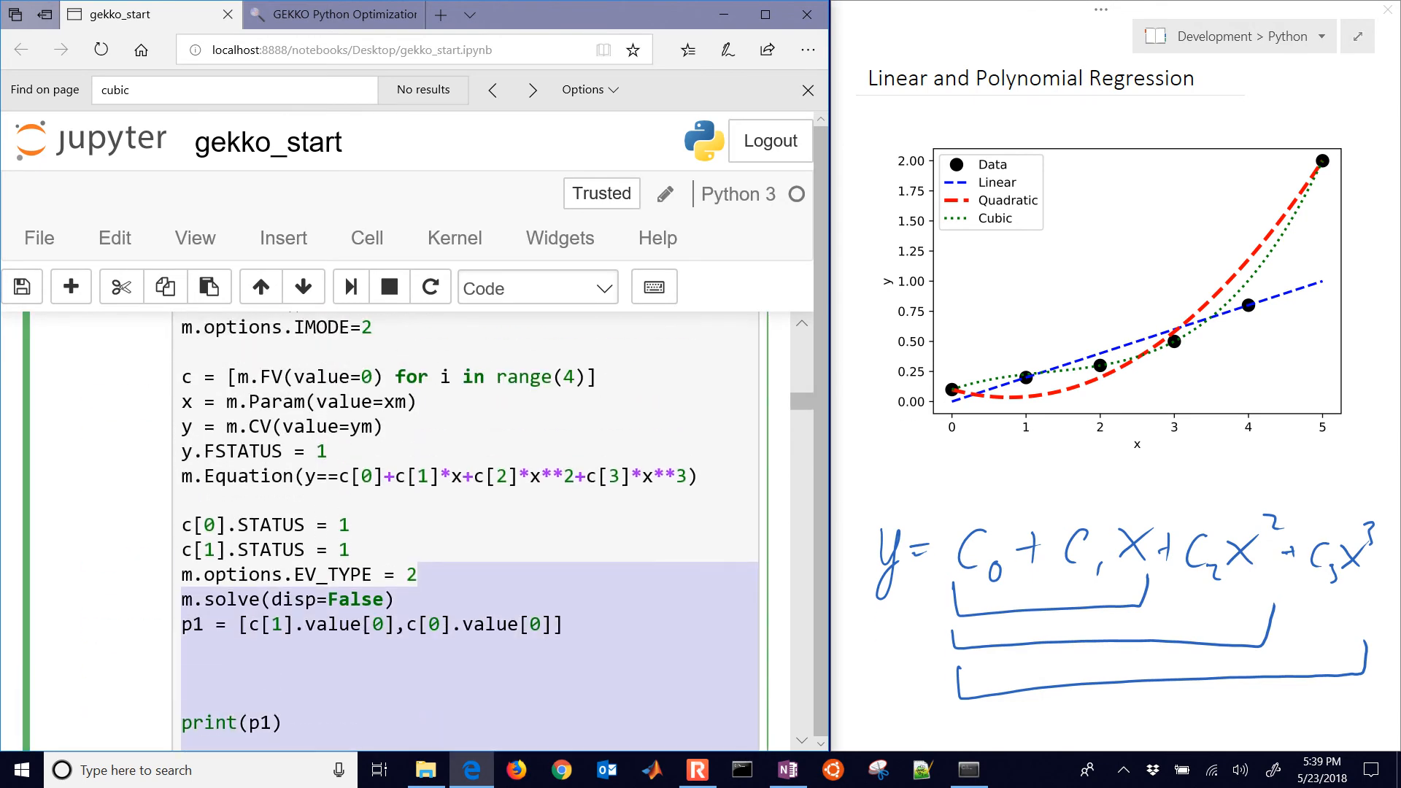
click(415, 574)
text(1)
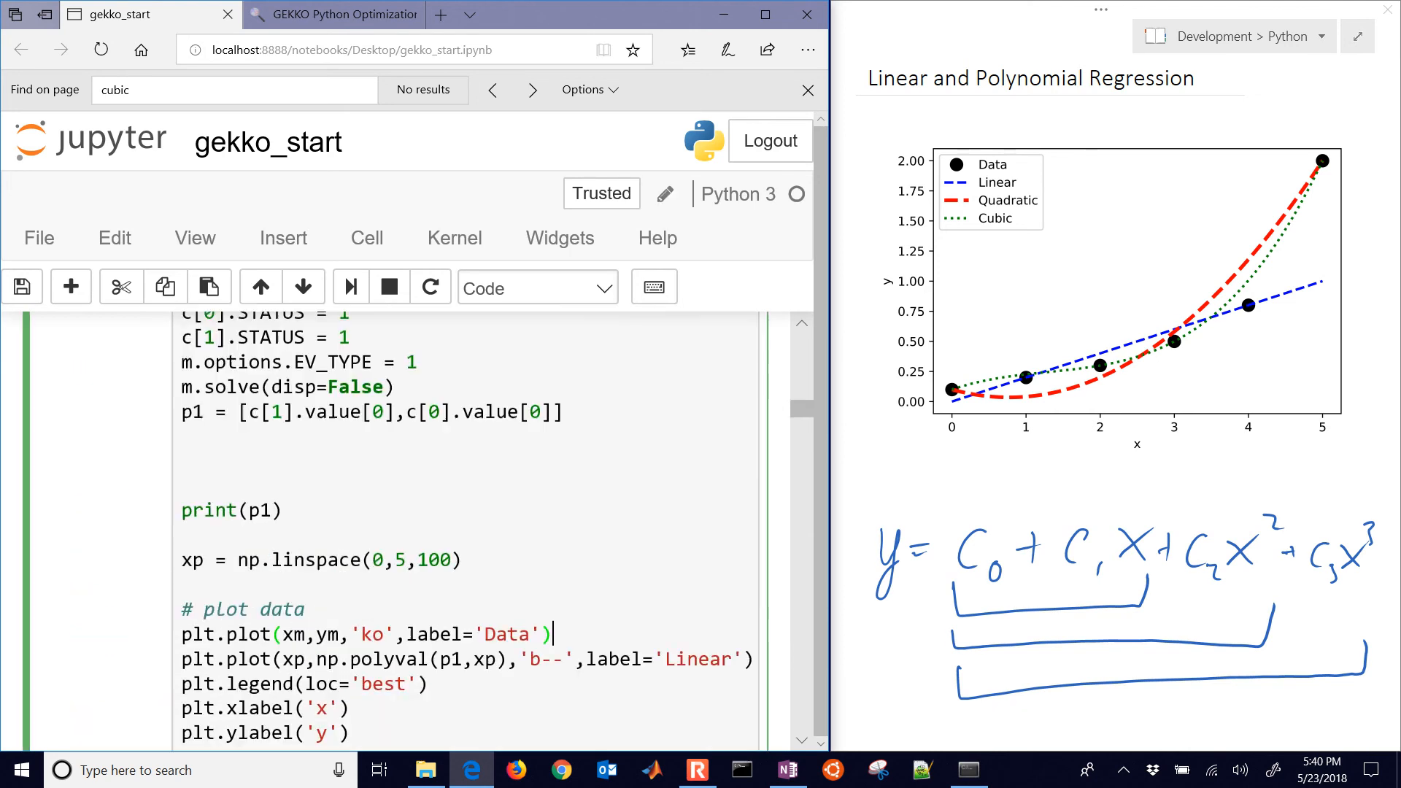
scroll(up, 3)
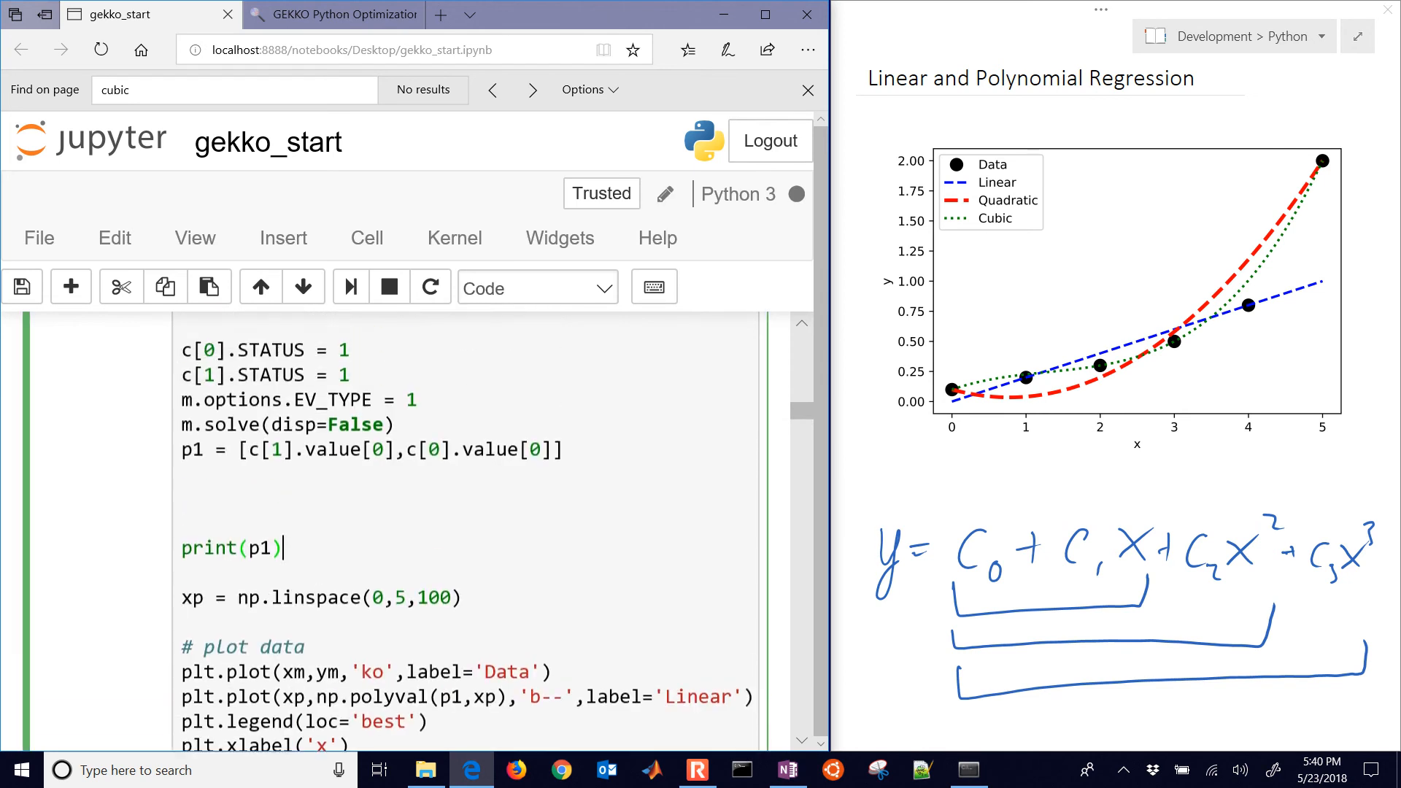
- Add c[2].STATUS = 1 to free the quadratic coefficient
scroll(down, 3)
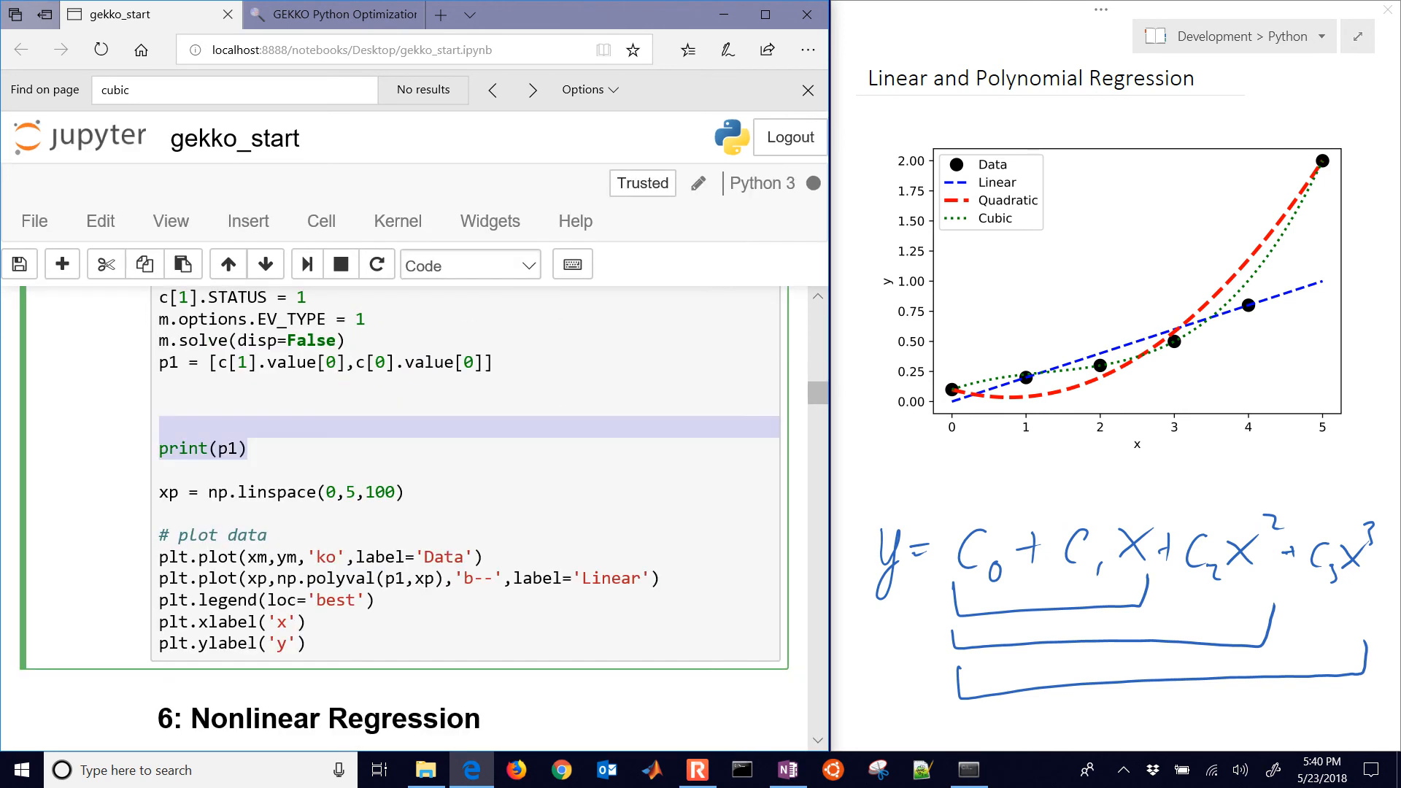
scroll(up, 3)
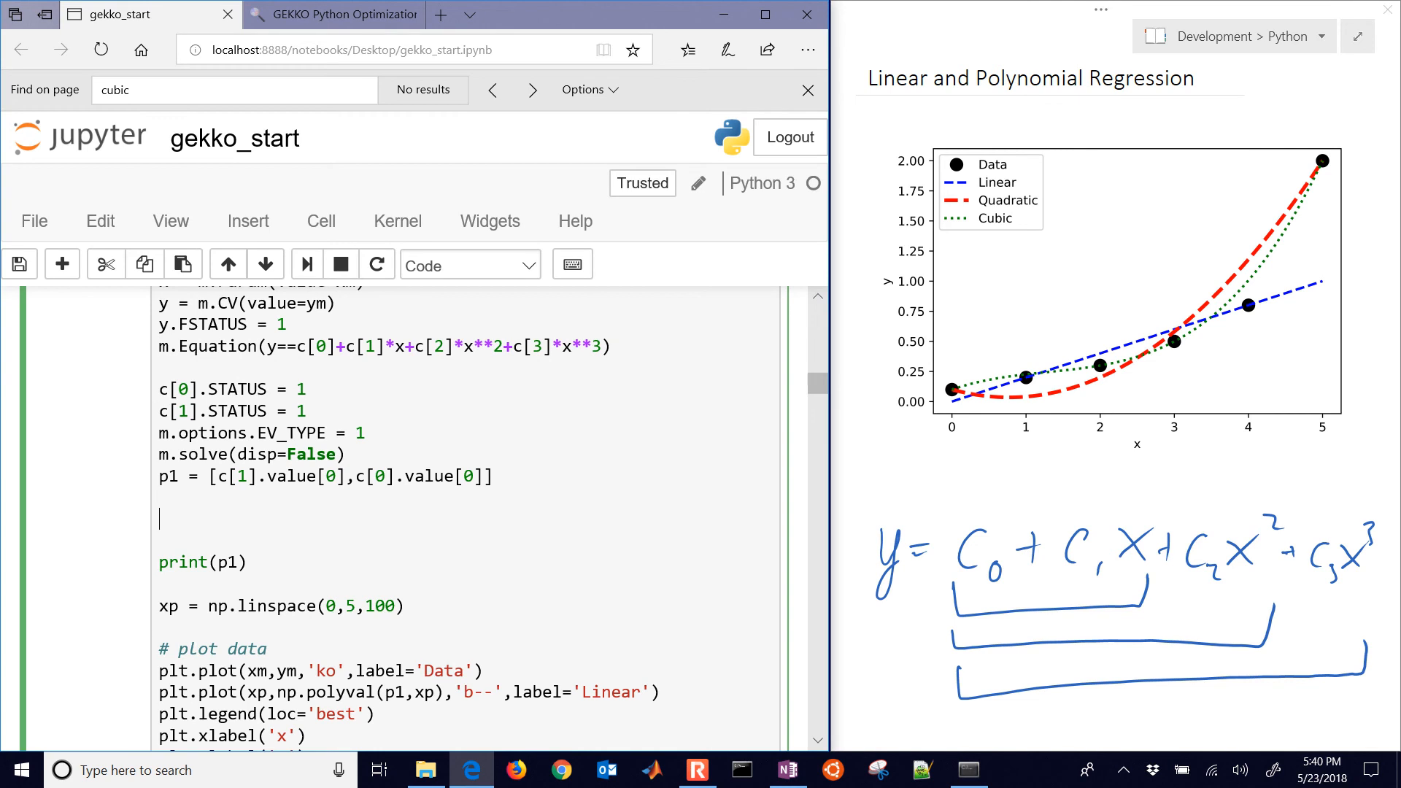
text(c[2].)
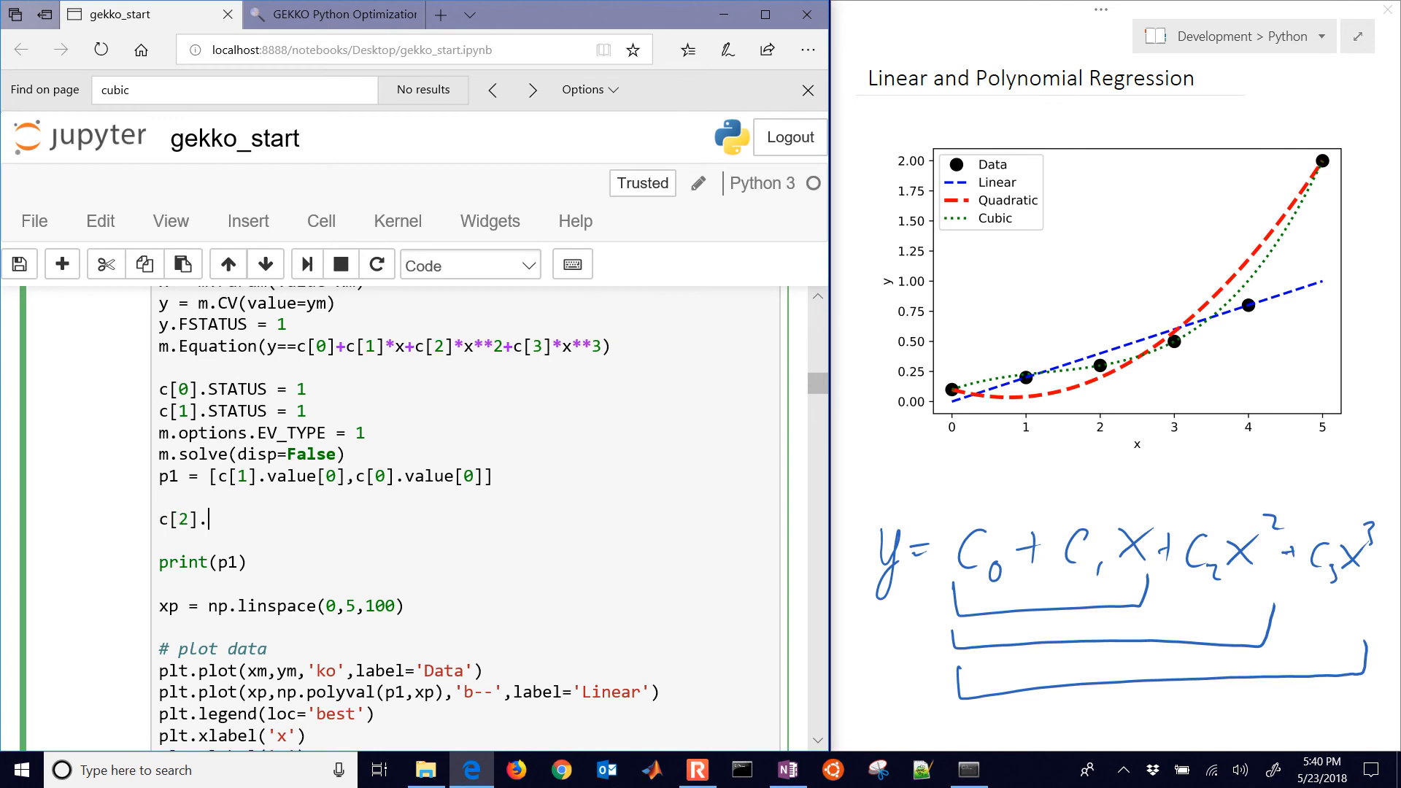
text(STA)
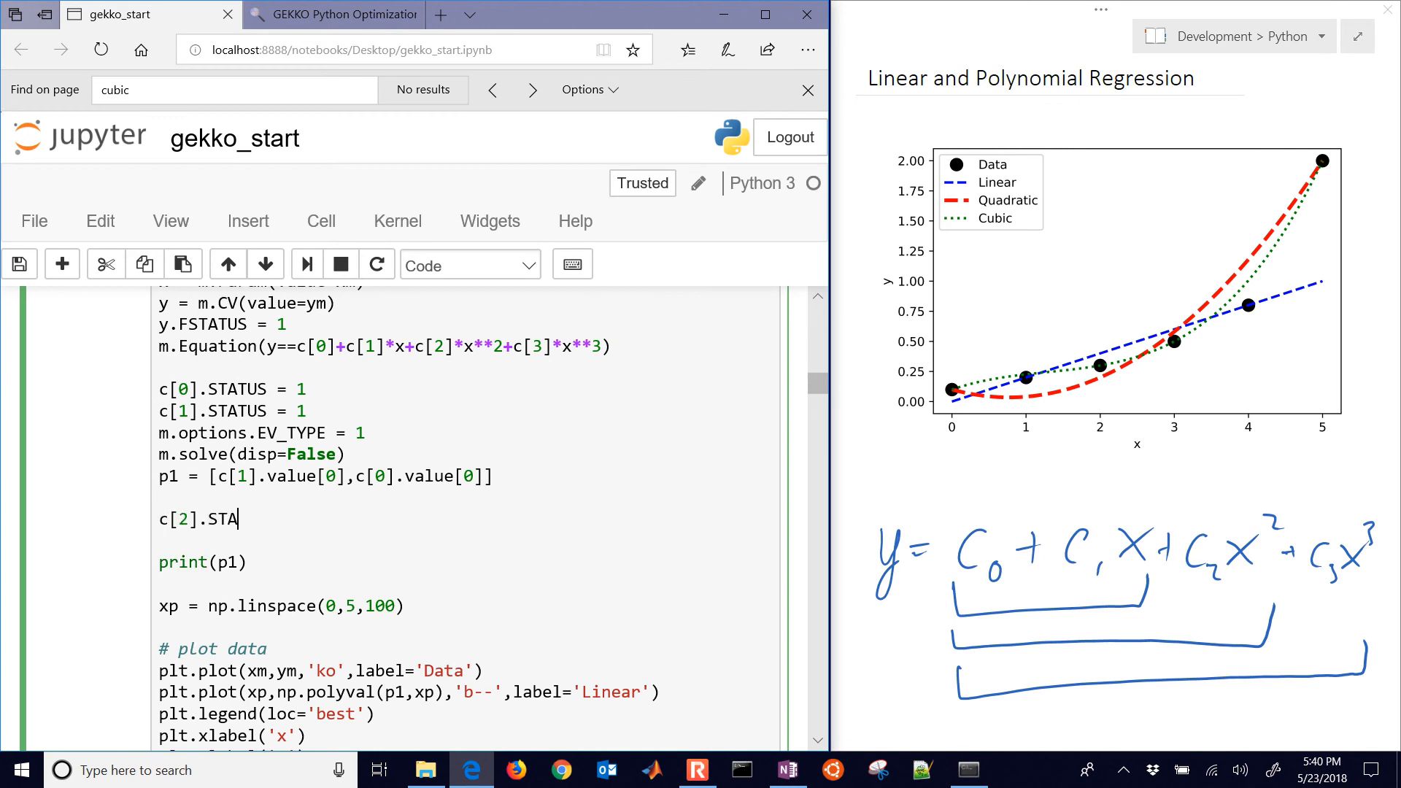
text(TUS = 1)
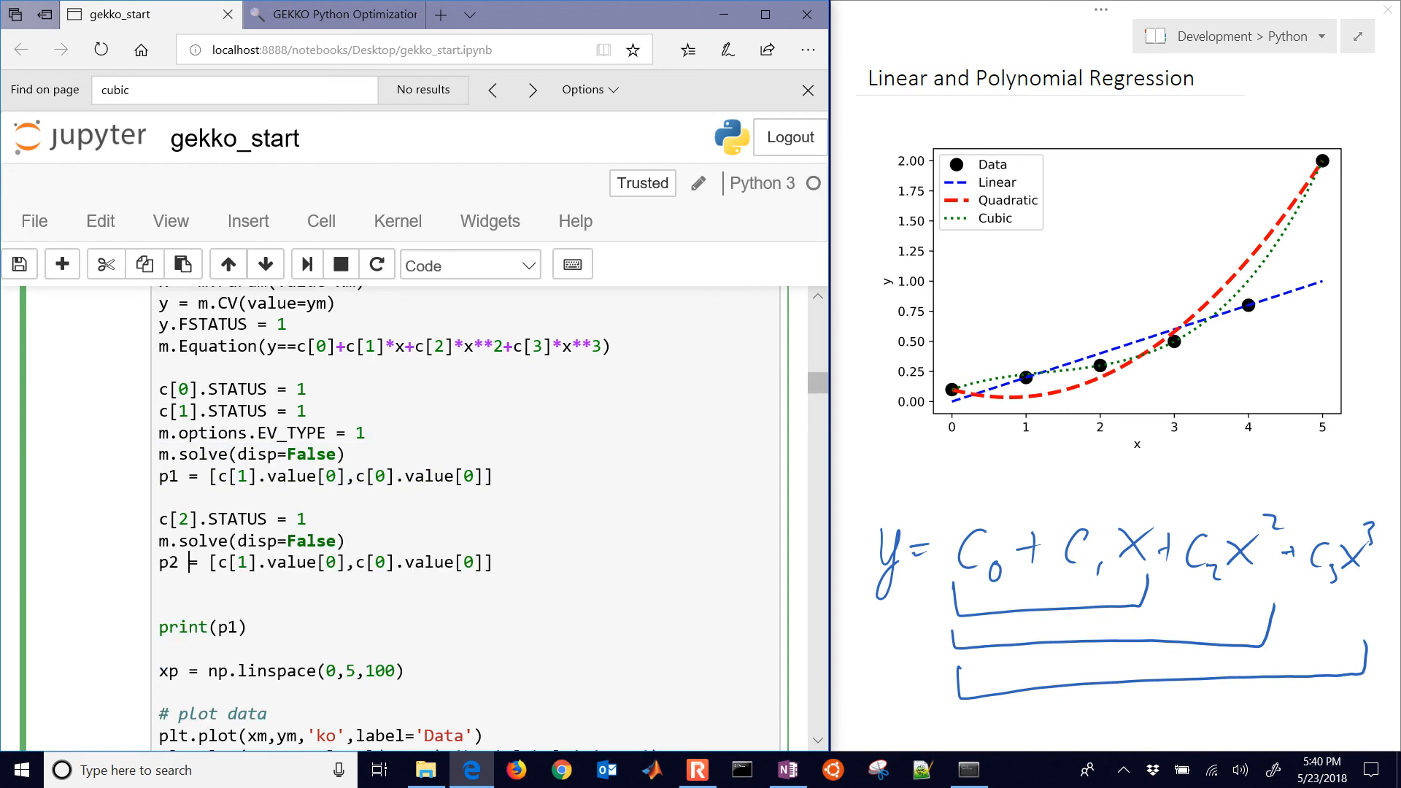
- Store the re-solved coefficients in p2, plot them as a red dashed 'Quad' line, and save
double_click(272, 562)
text(c[2].value[0],)
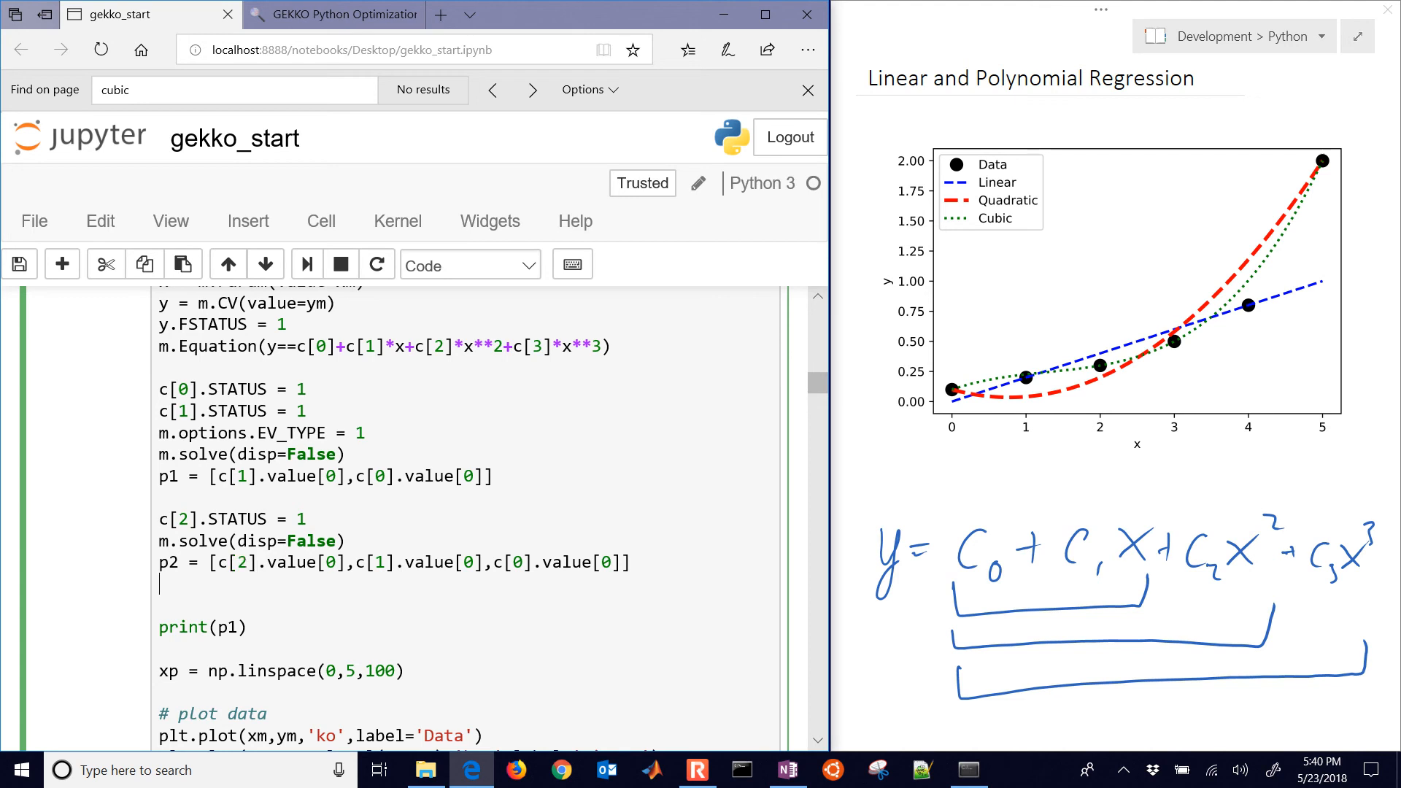
scroll(down, 3)
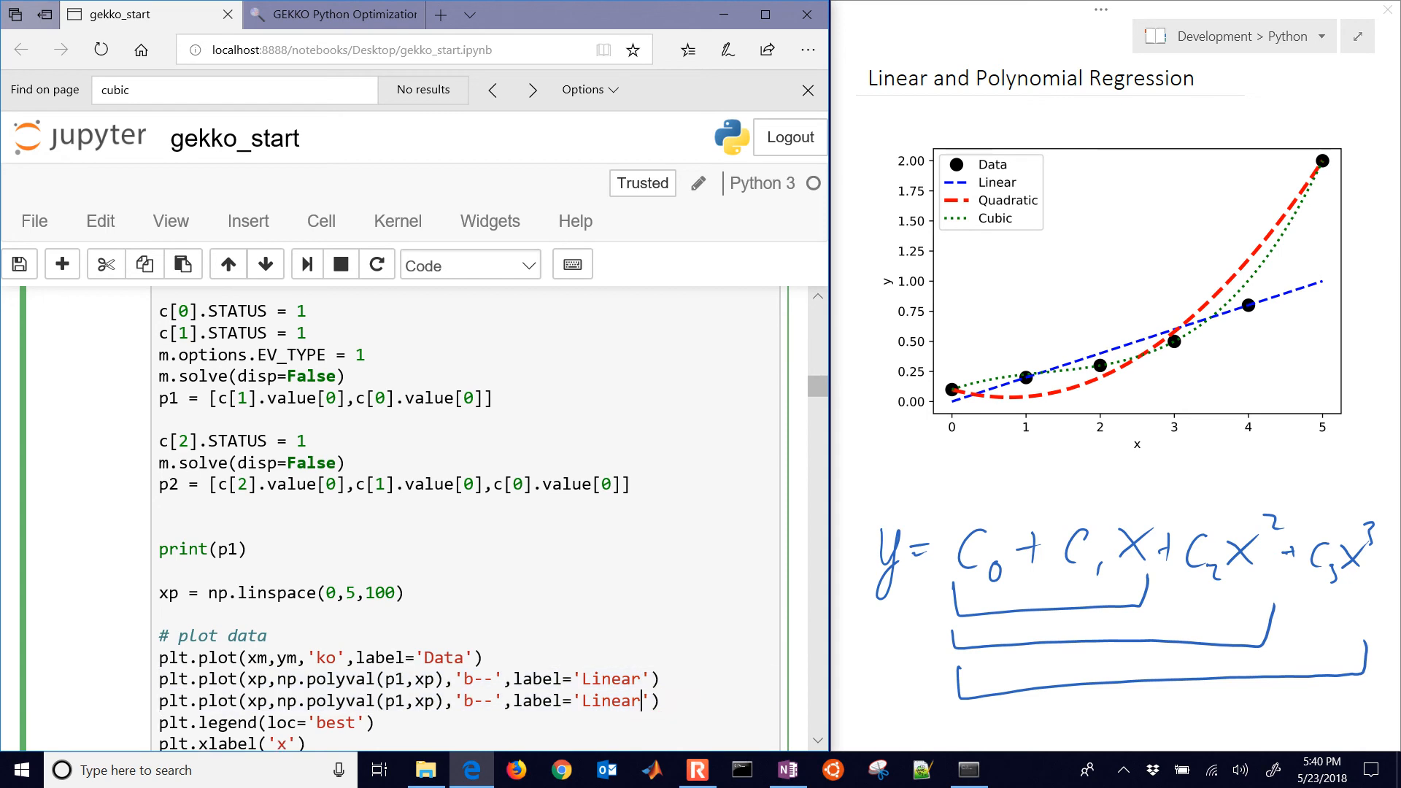
text(Quad)
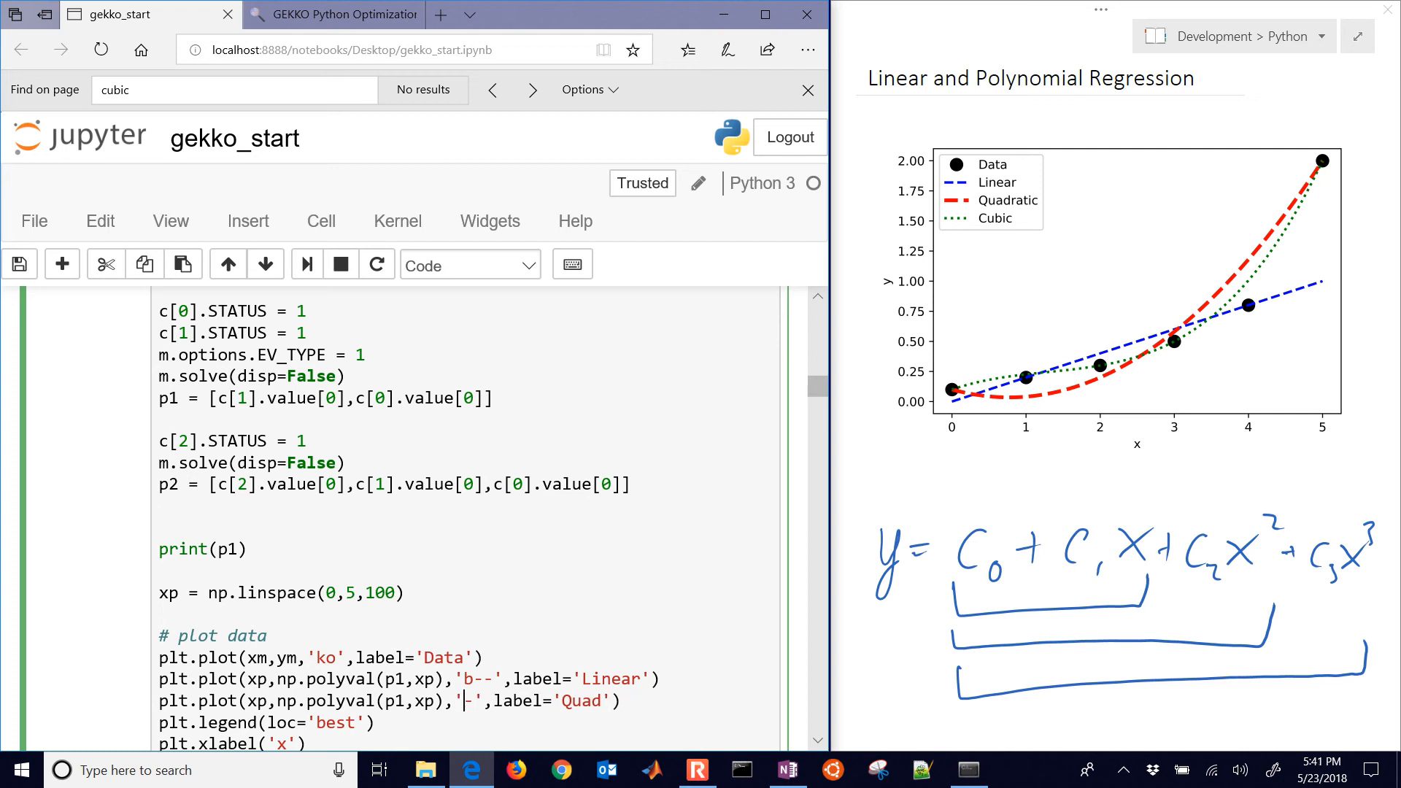
text(r-)
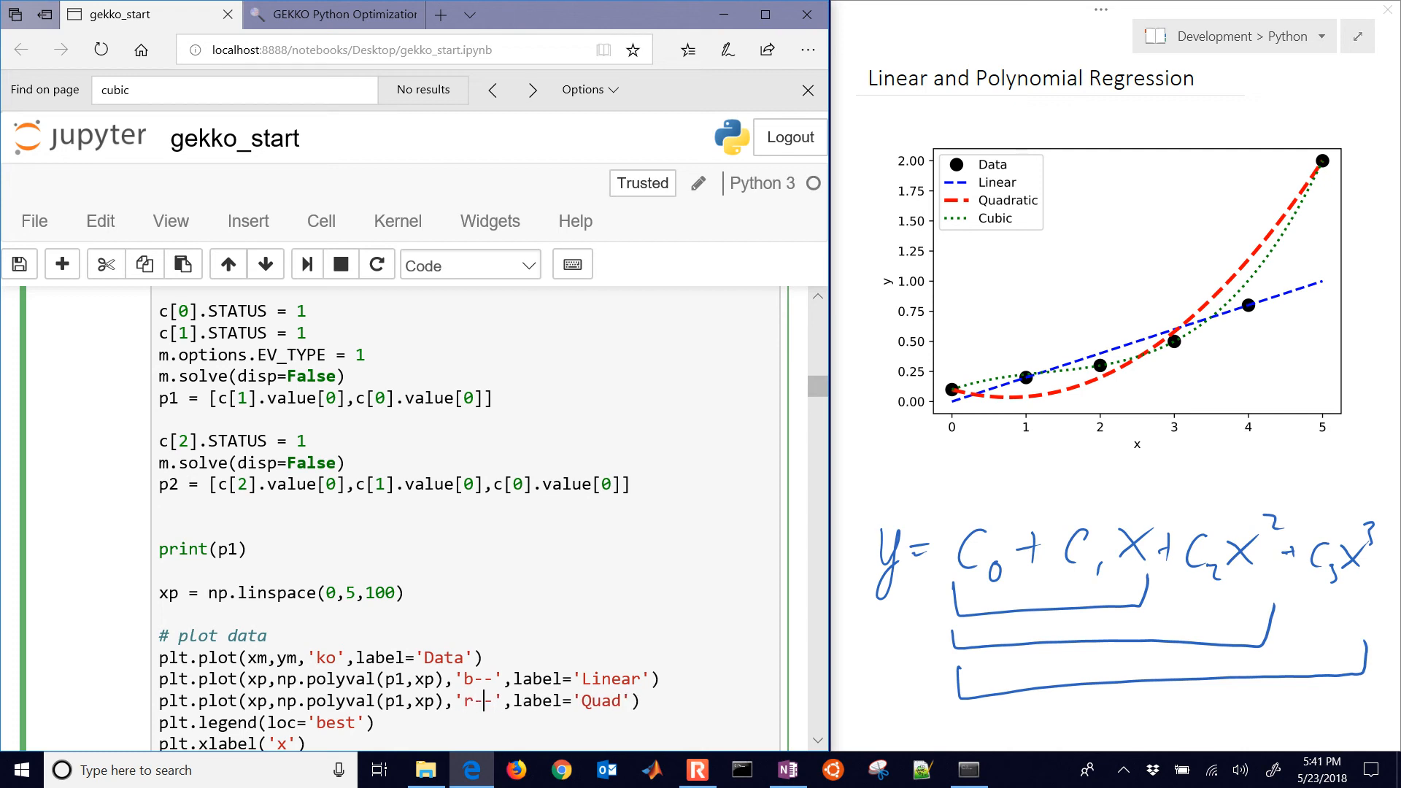
key(ctrl+s)
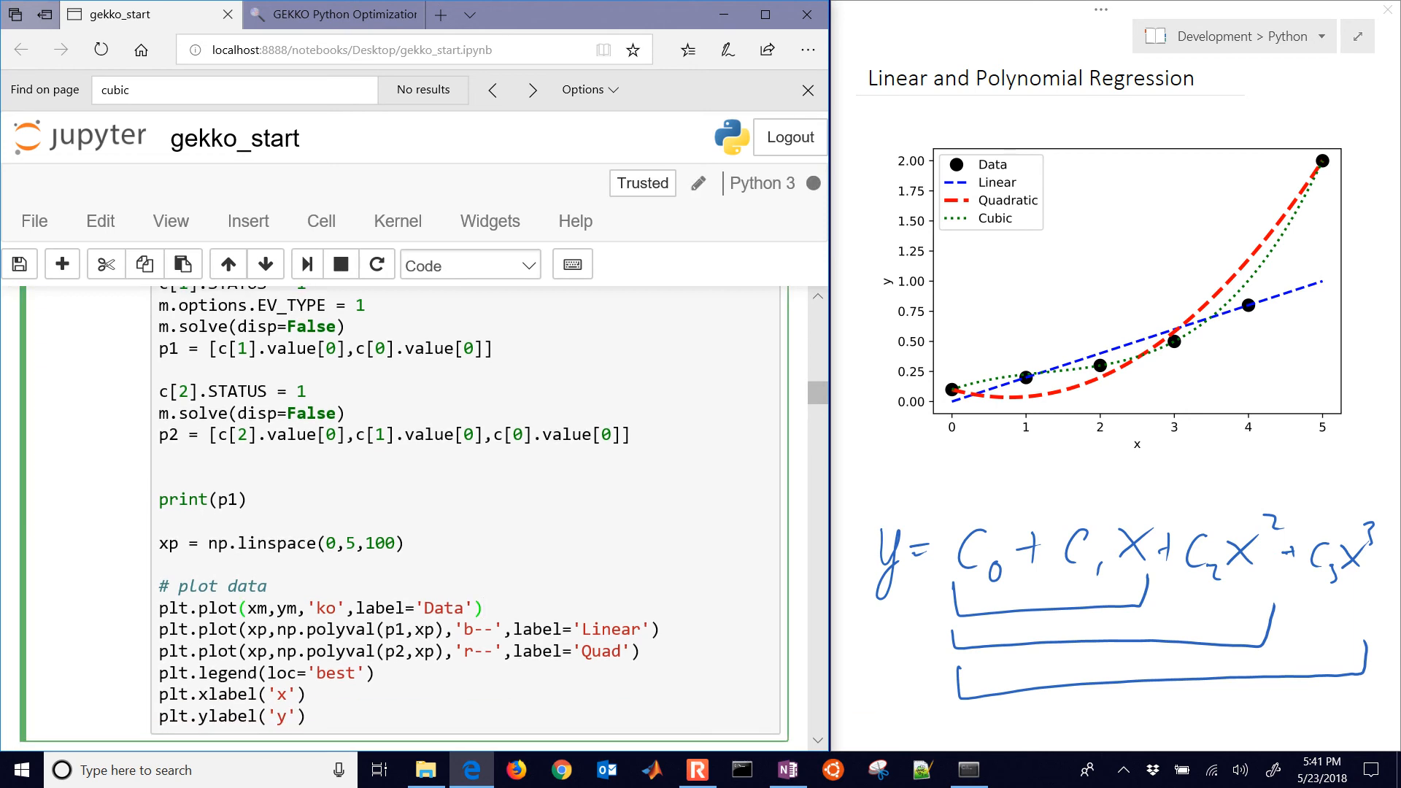
scroll(down, 3)
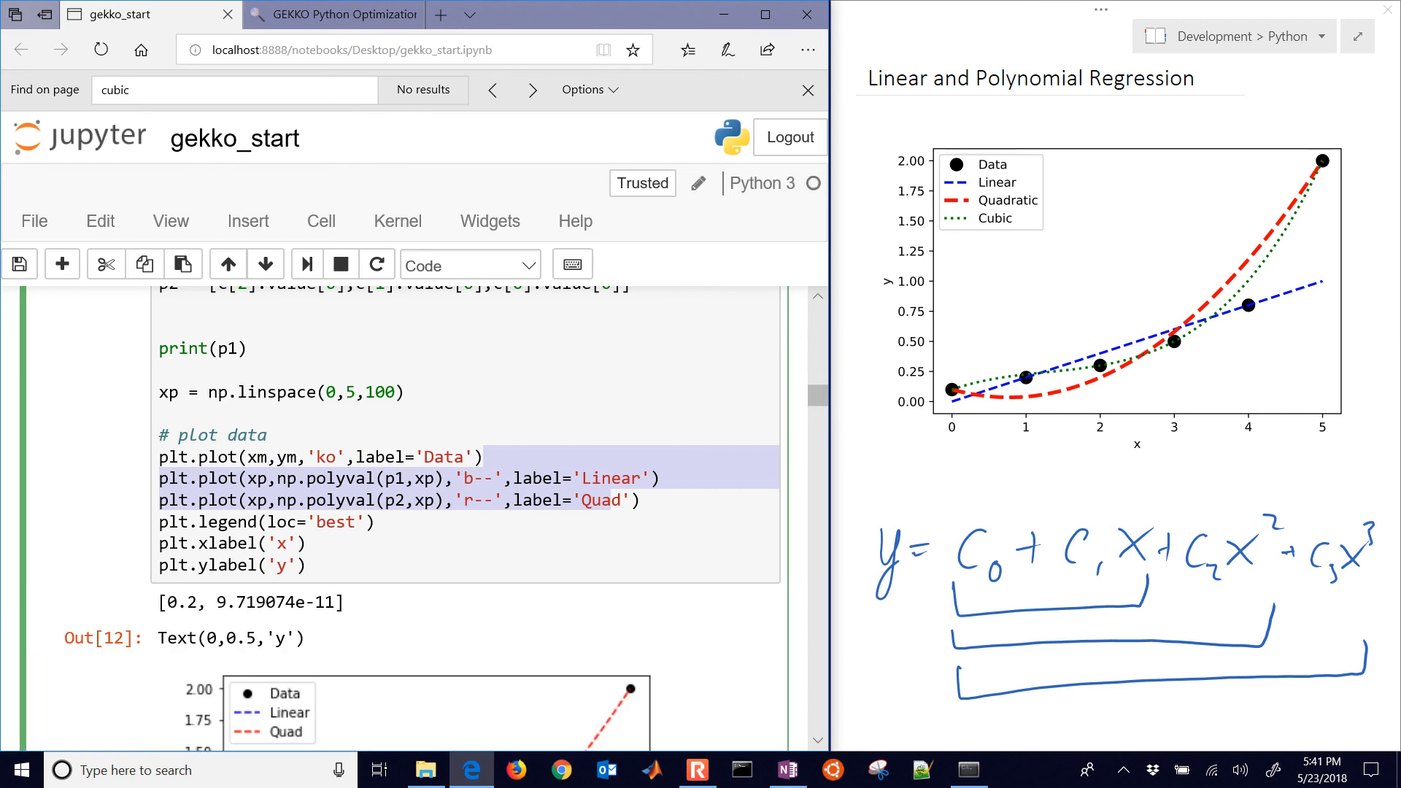
- Scroll the rerun output to view the Linear line and red dashed Quad curve
scroll(down, 3)
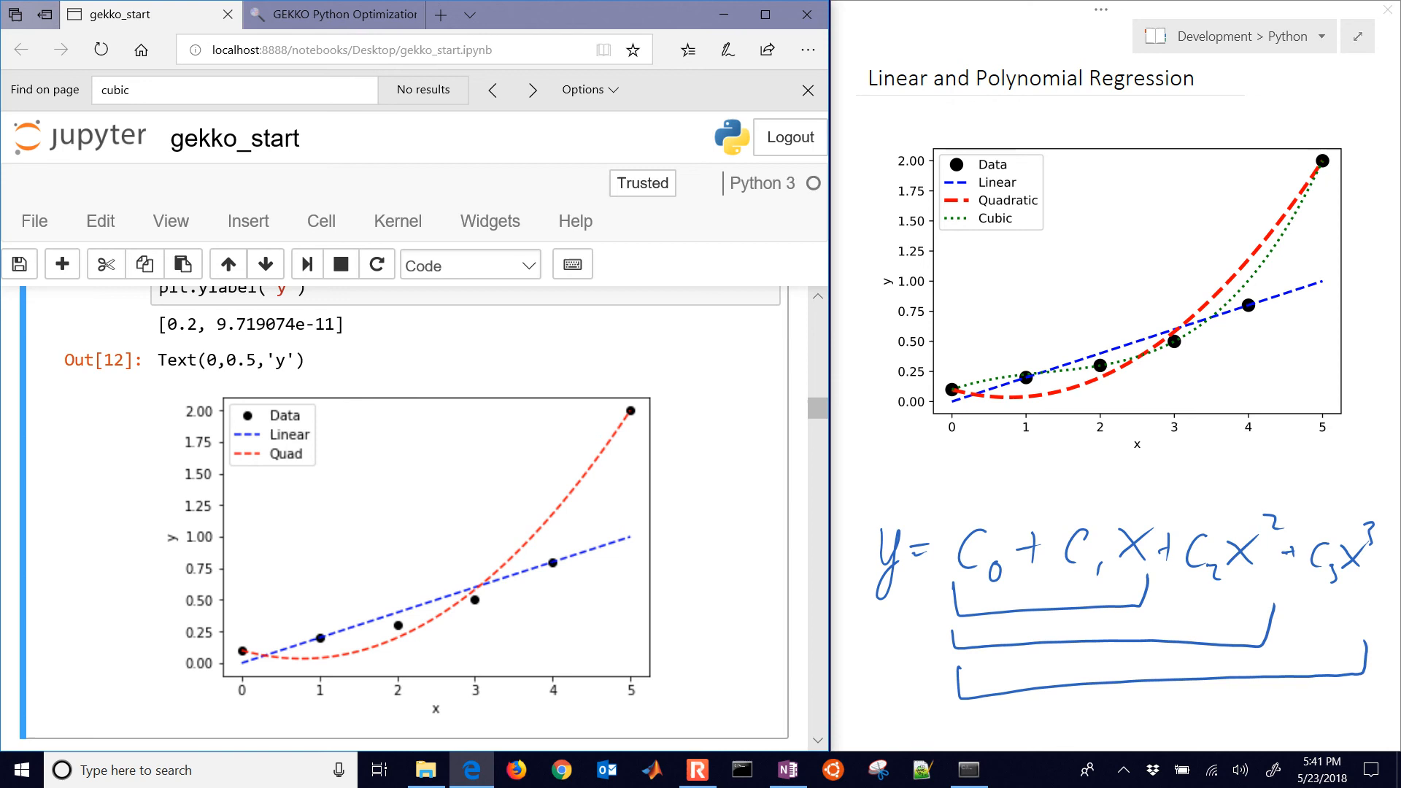
scroll(up, 3)
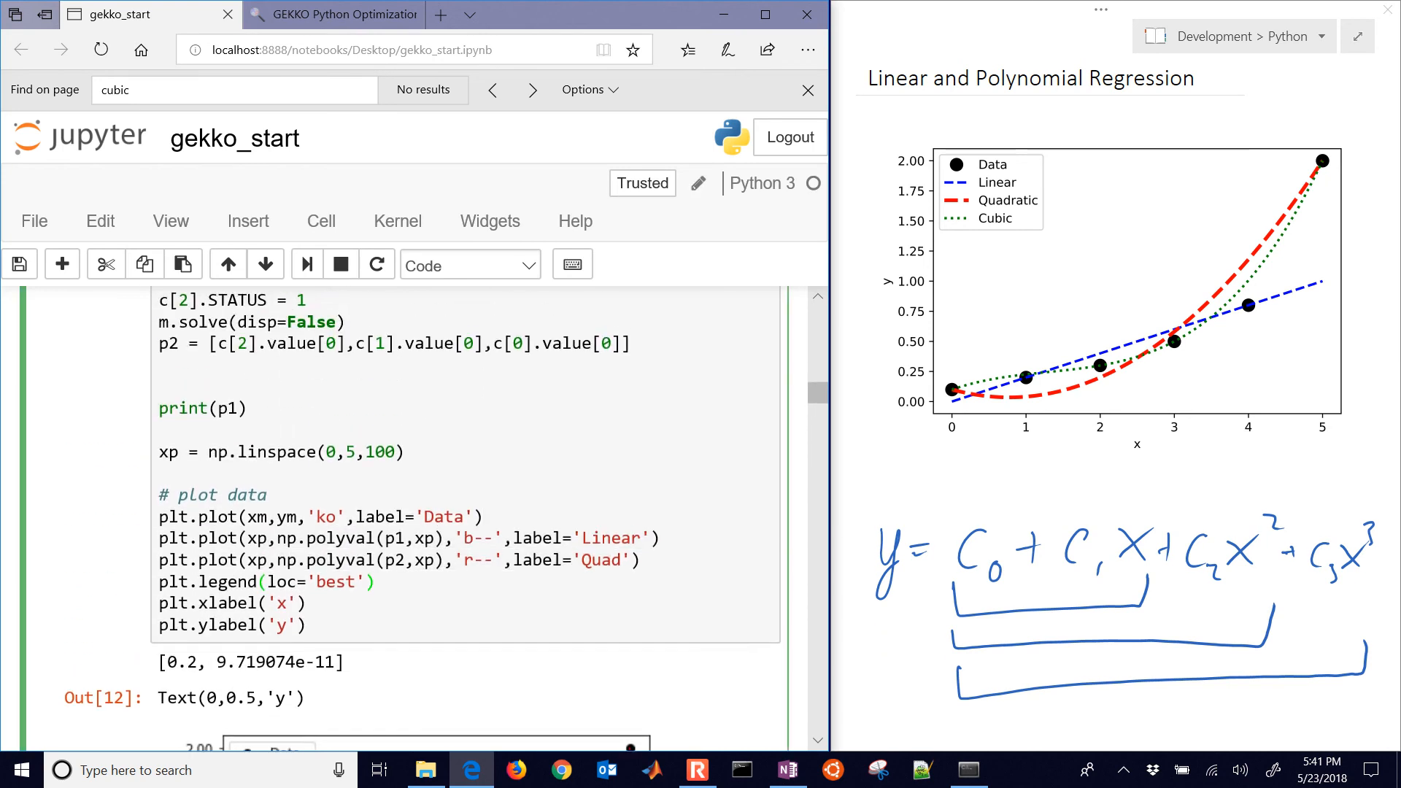
- Add print(p2) and print(p3), and copy the solve block to free c[3] into p3
text(p)
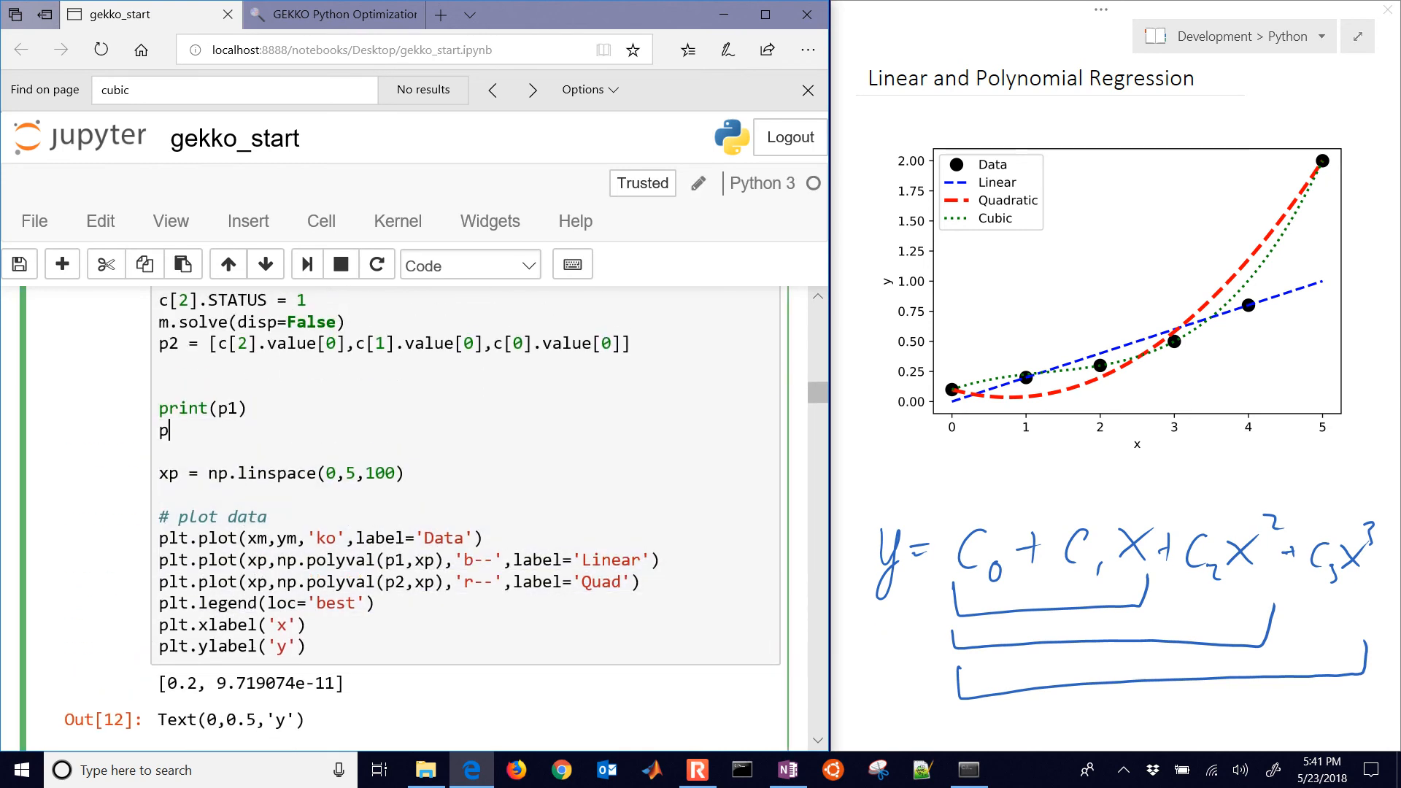
text(rint(p))
text(print)
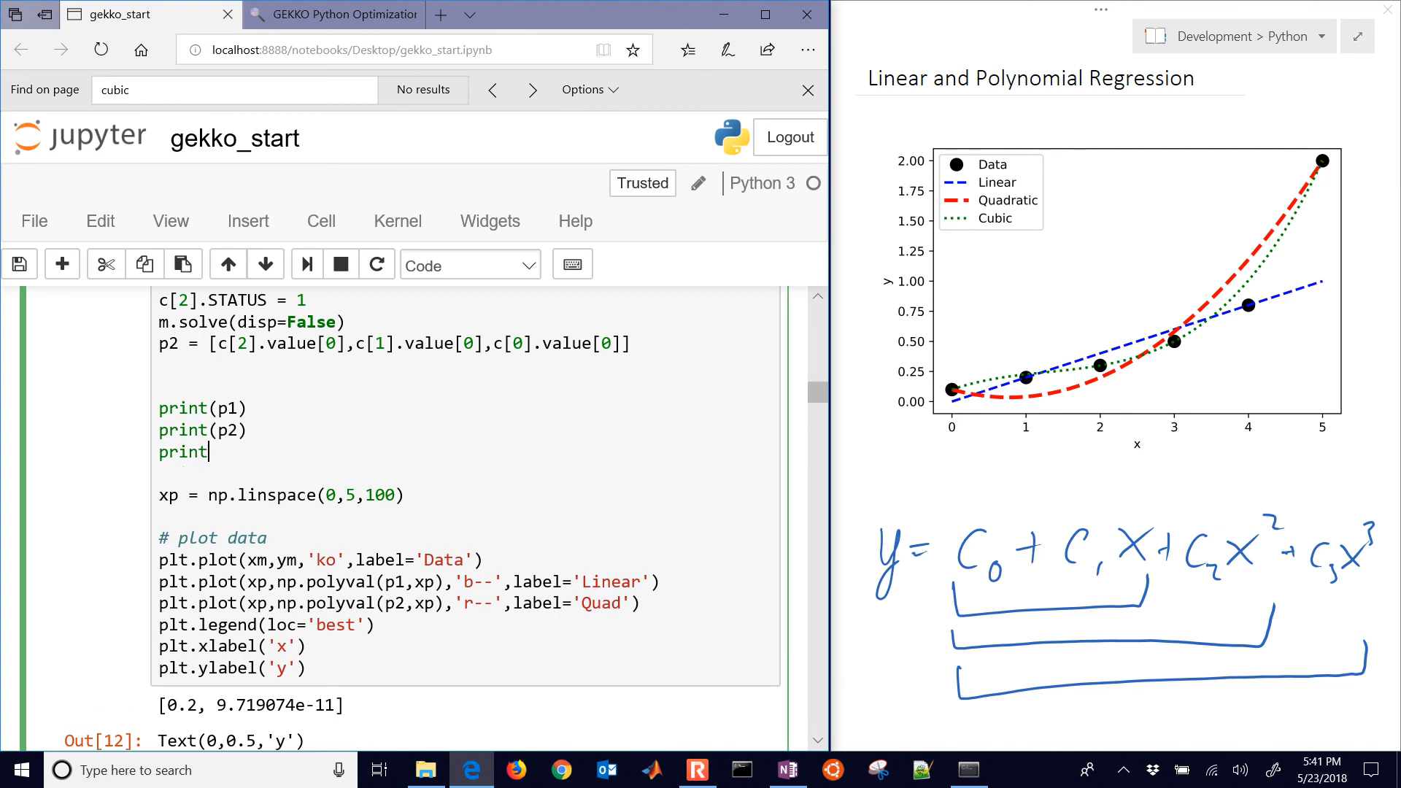
text((p3))
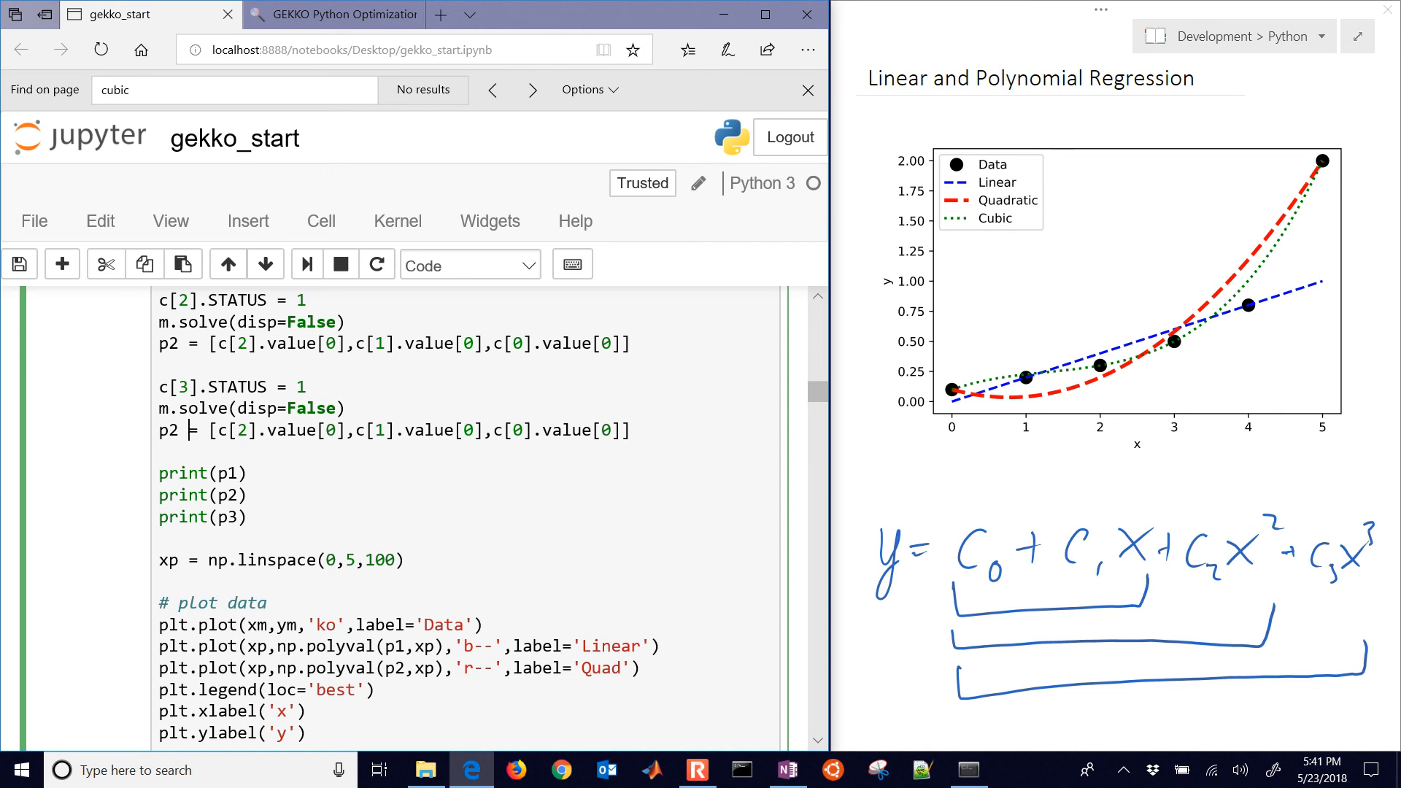
text(3)
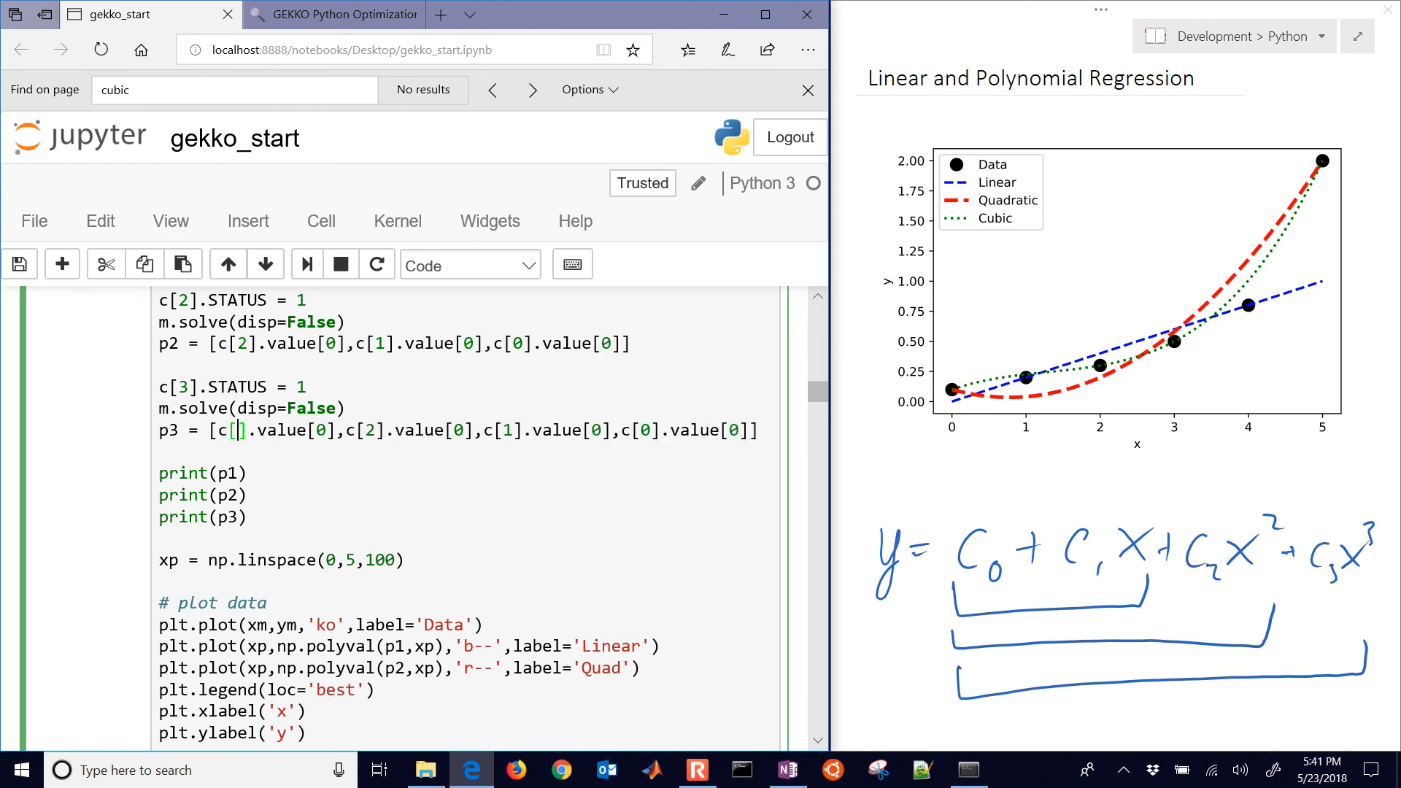
text(3)
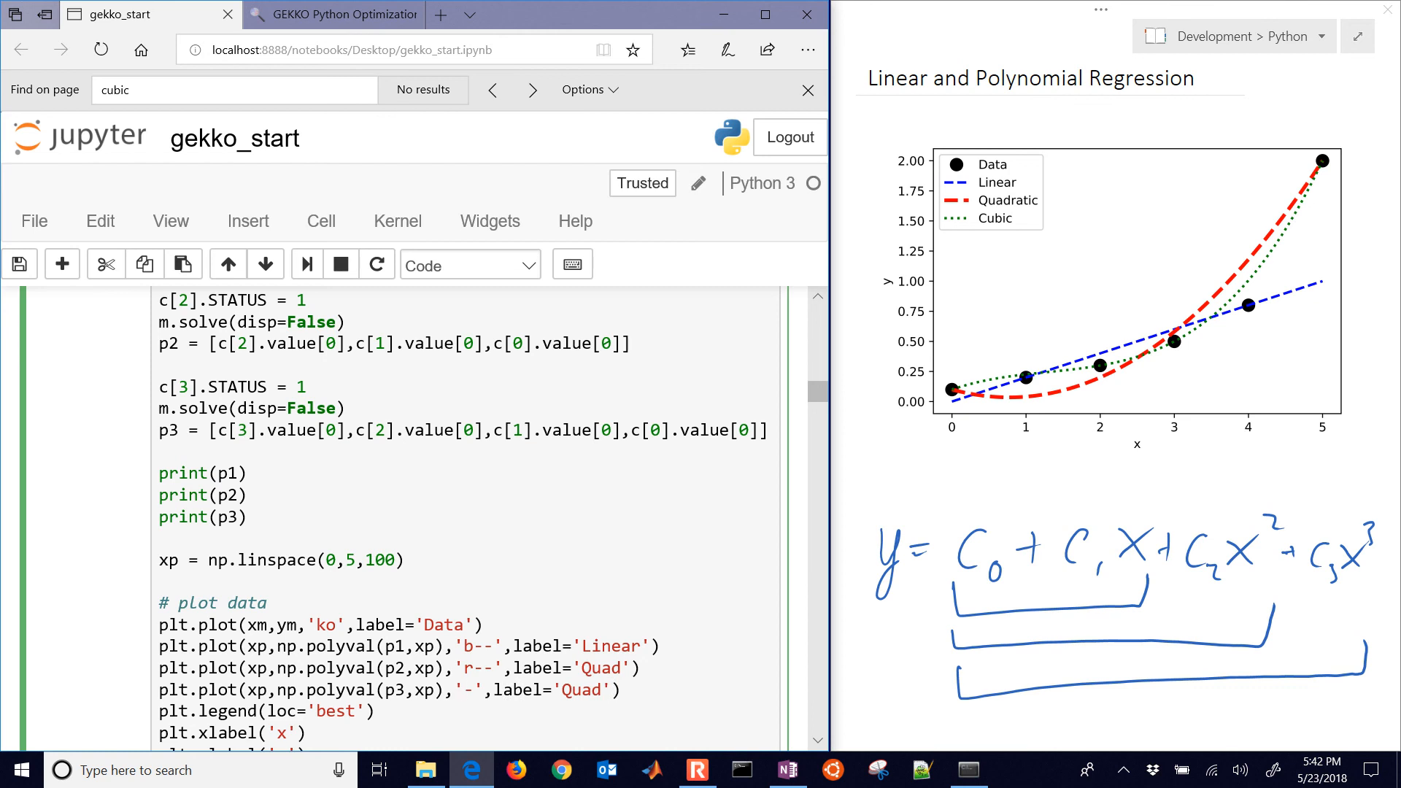
- Plot p3 as a green dotted line labelled 'Cubic'
text(g:)
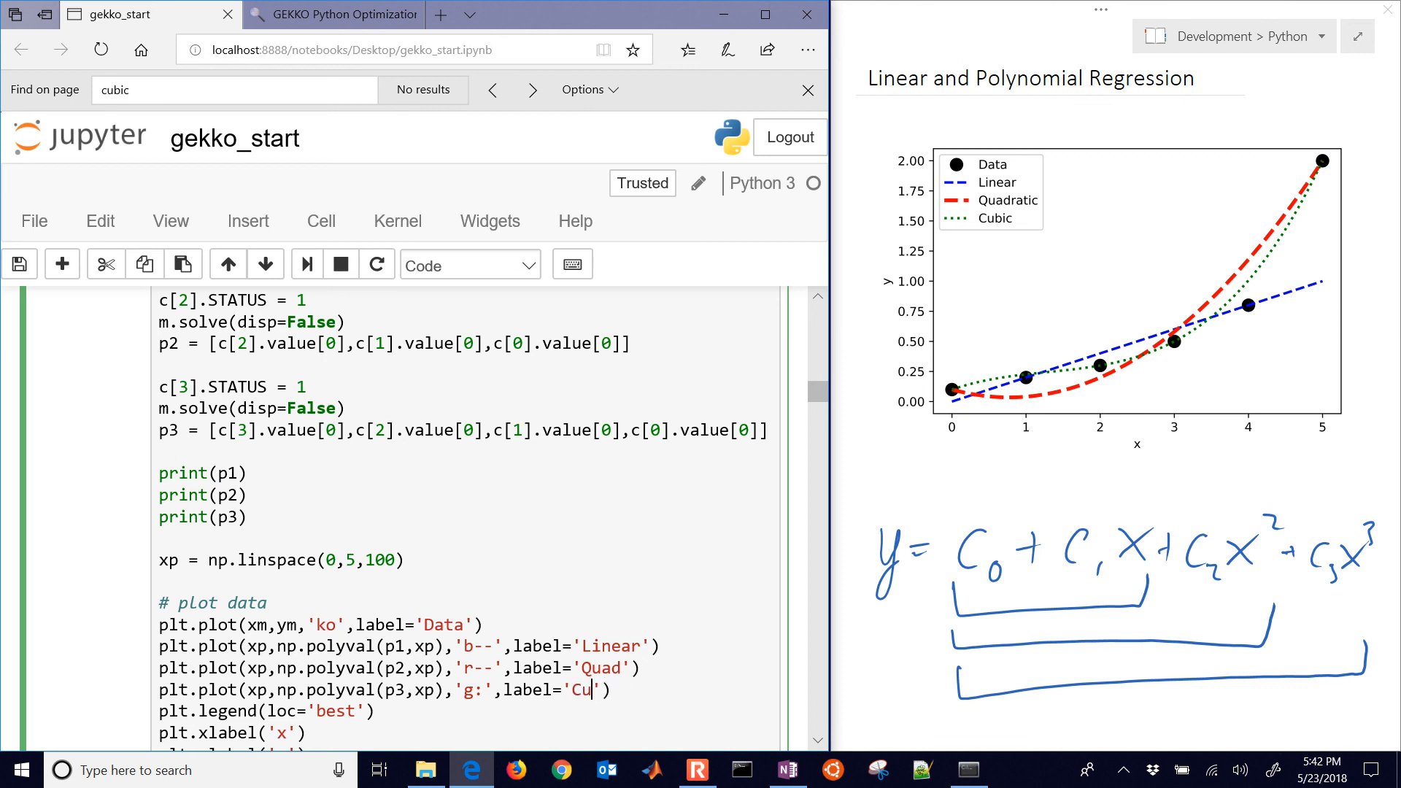
text(bic)
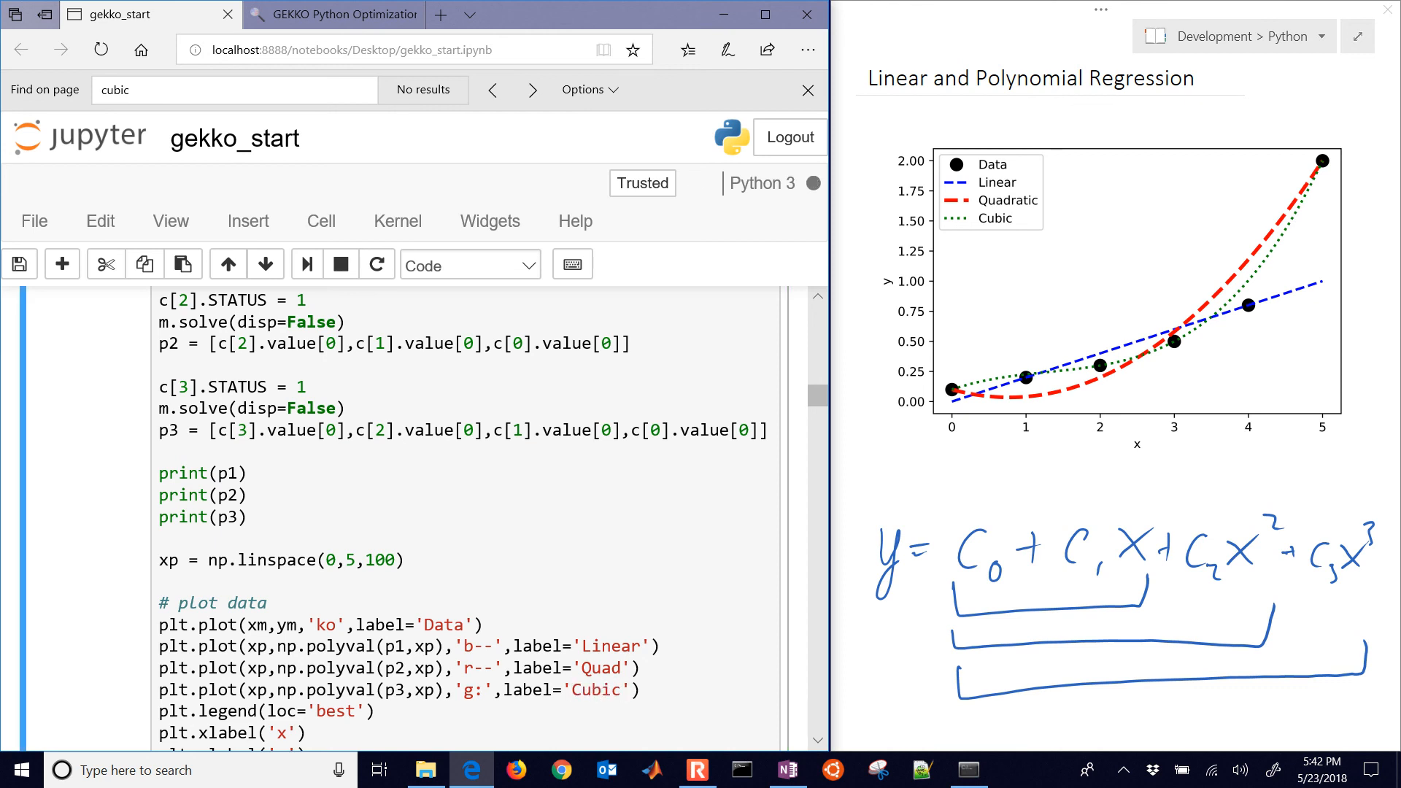
scroll(down, 3)
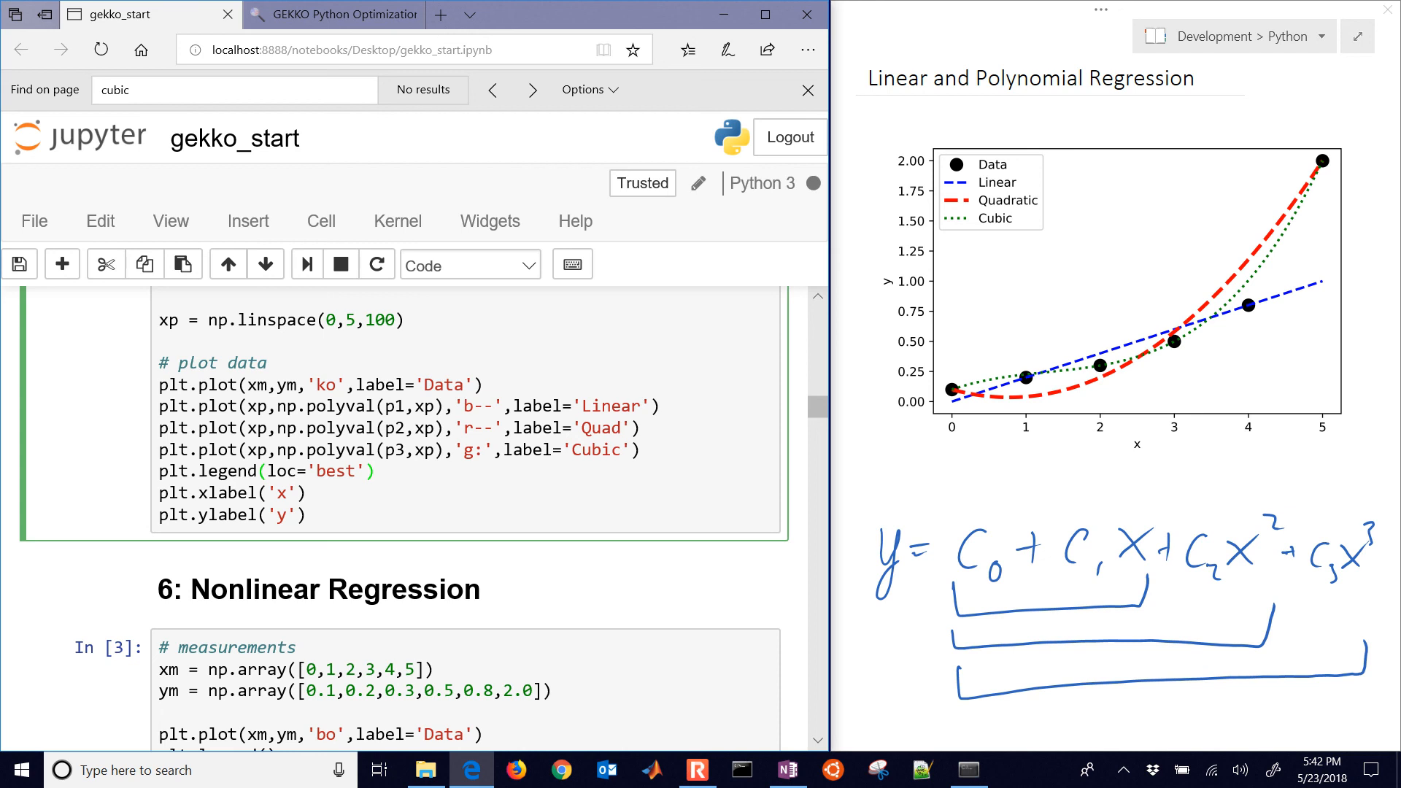
- Run the cell and review the cubic coefficients and the Linear, Quad and Cubic plot
click(375, 470)
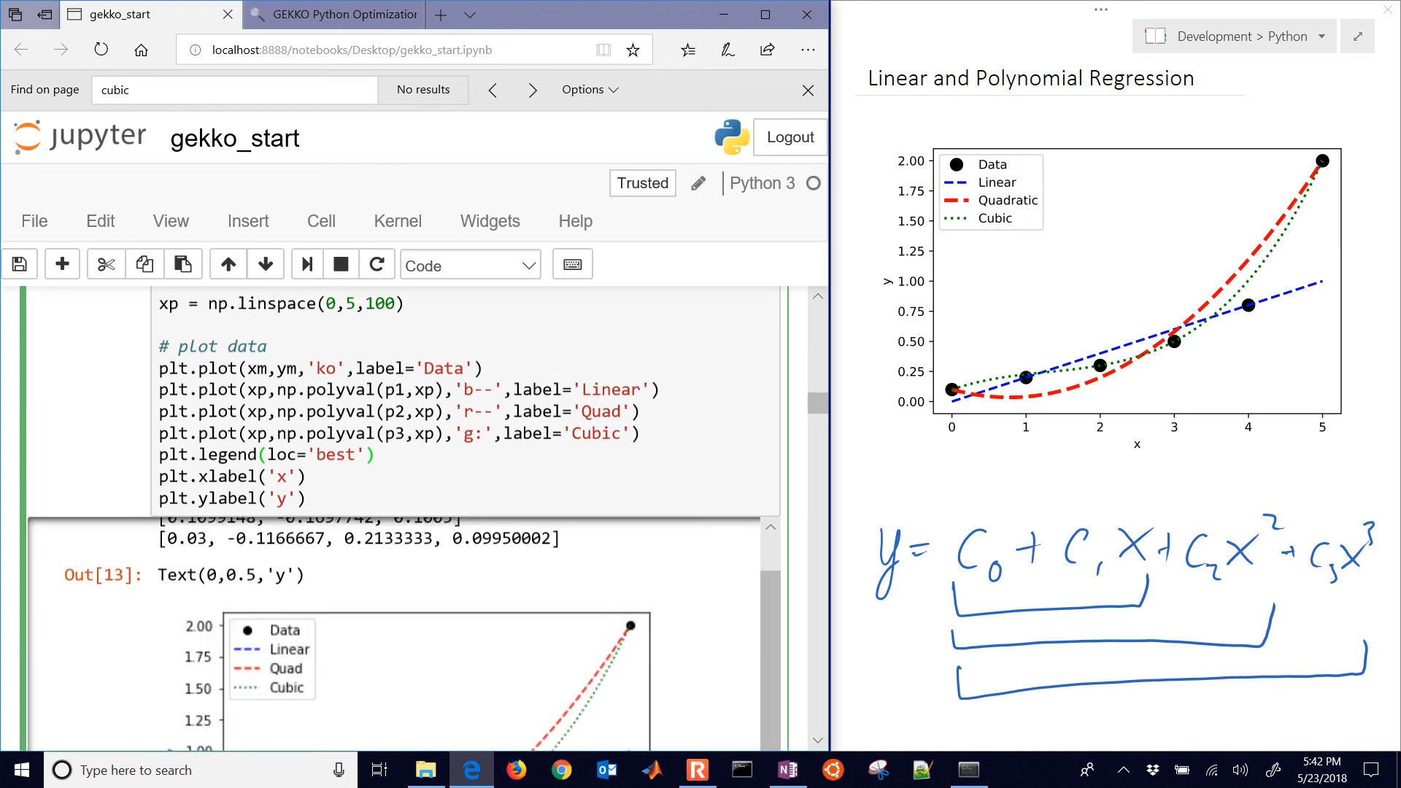
scroll(down, 3)
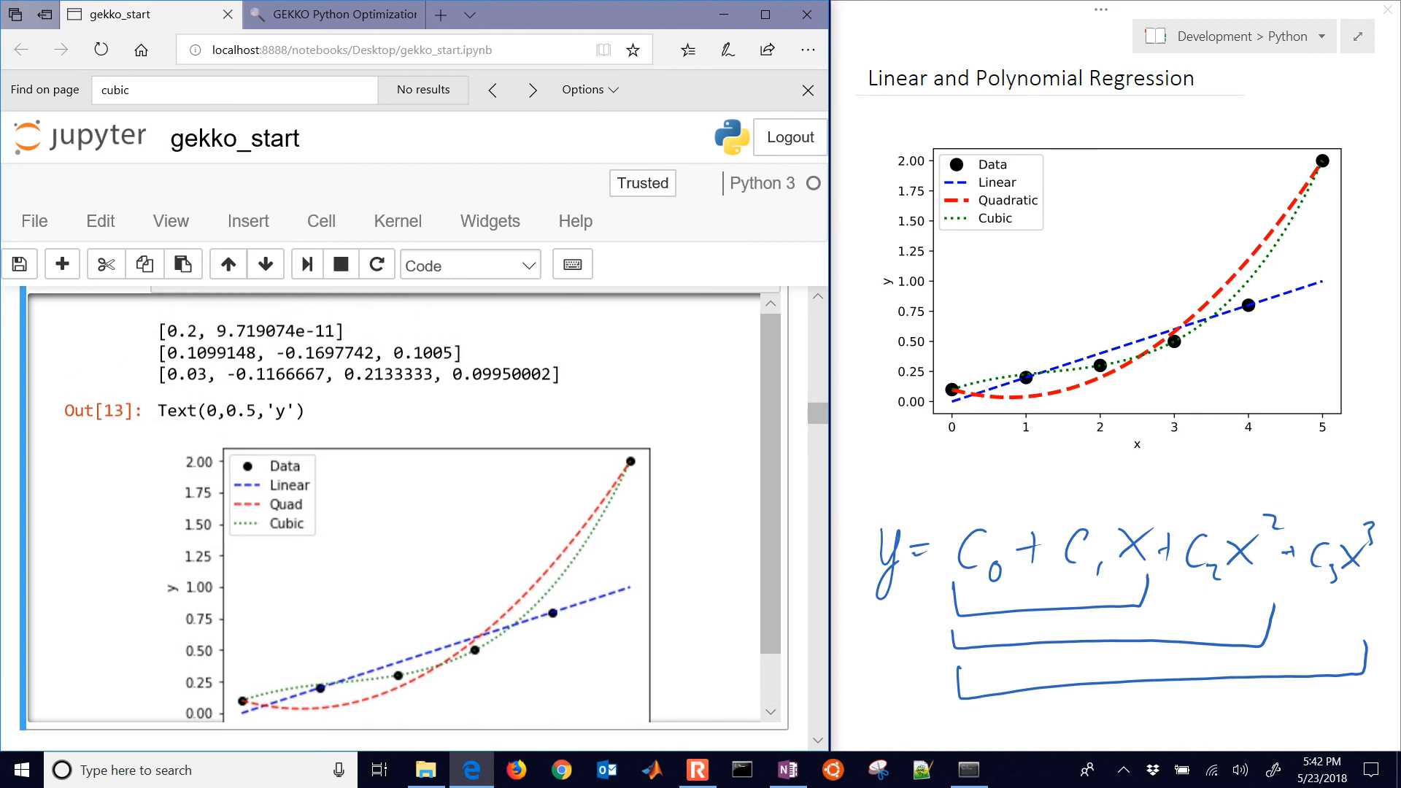
scroll(up, 3)
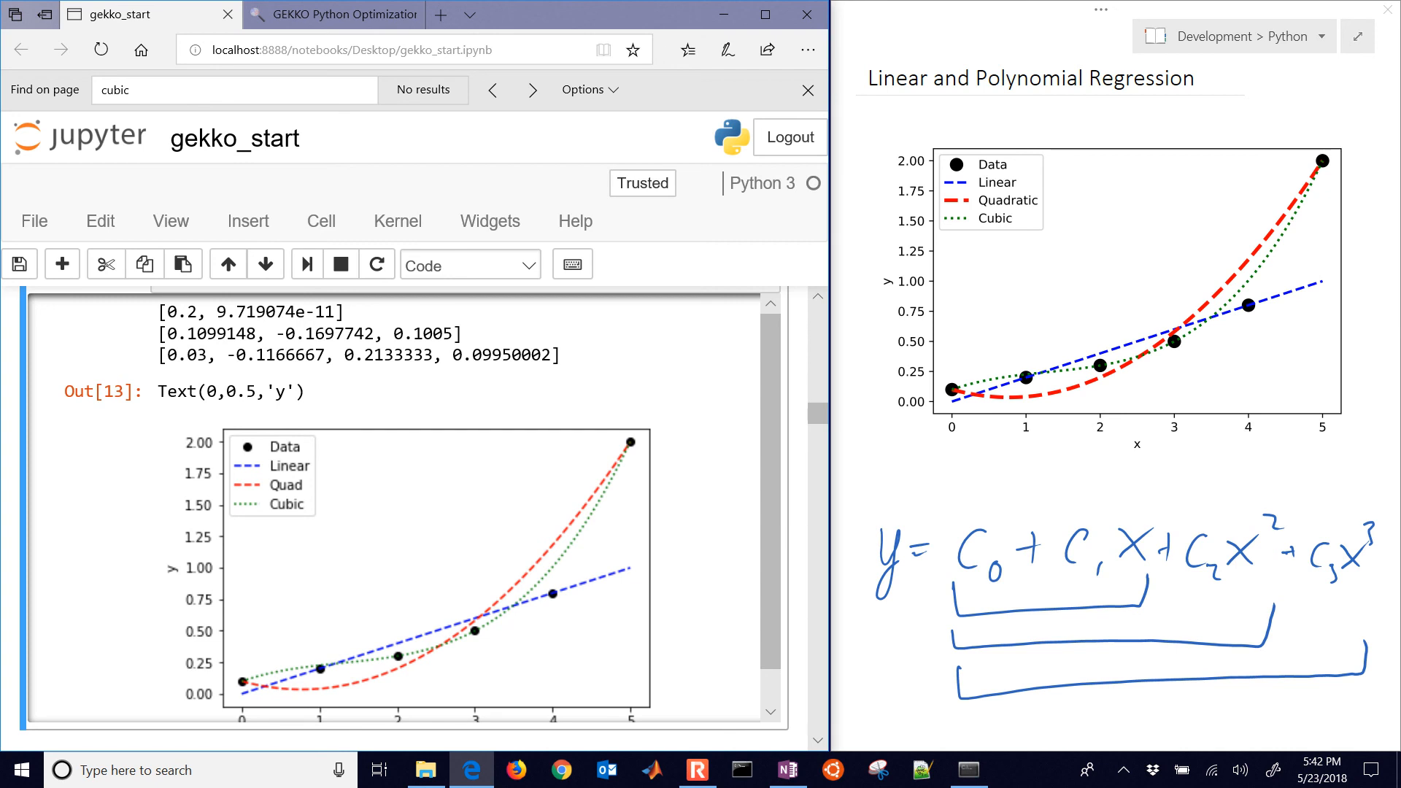
scroll(up, 3)
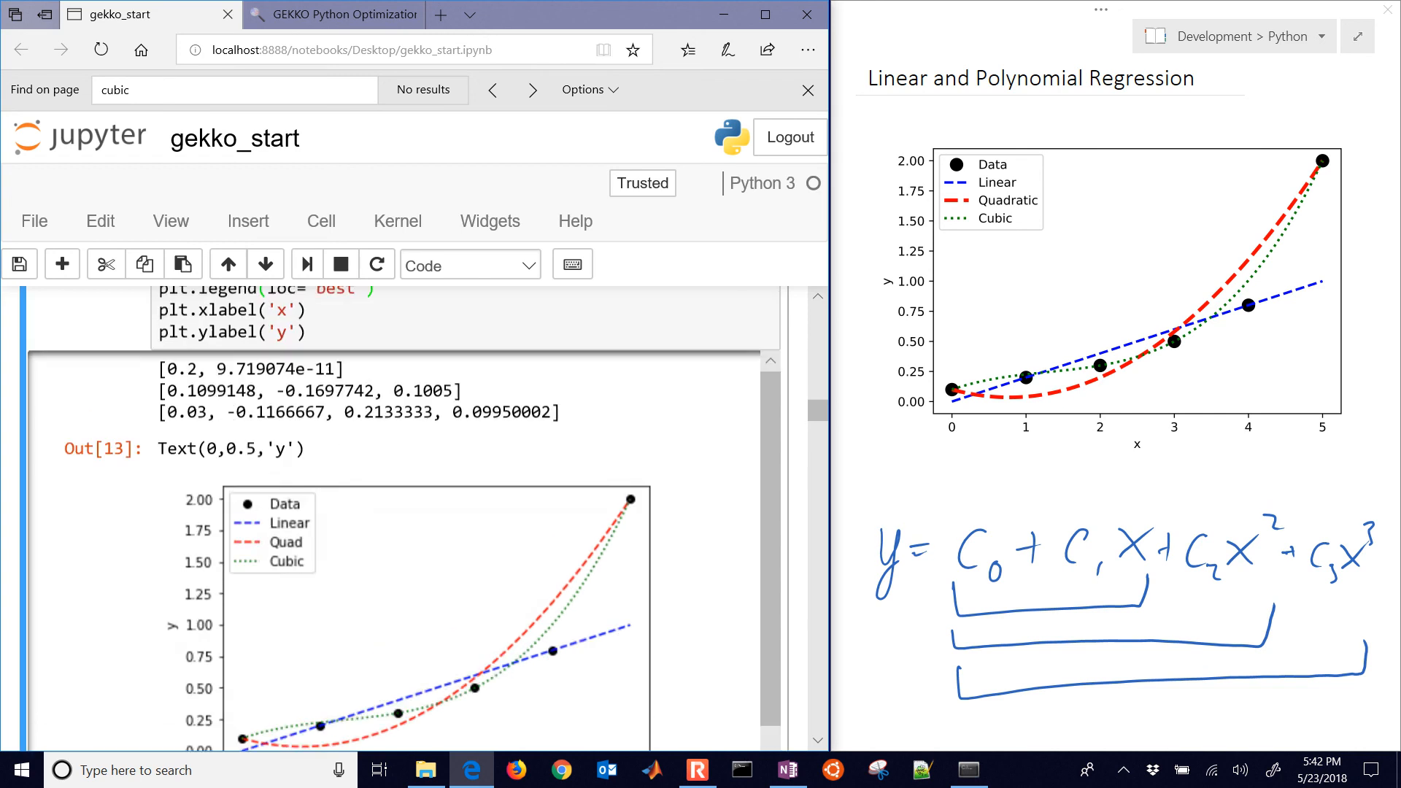
scroll(up, 3)
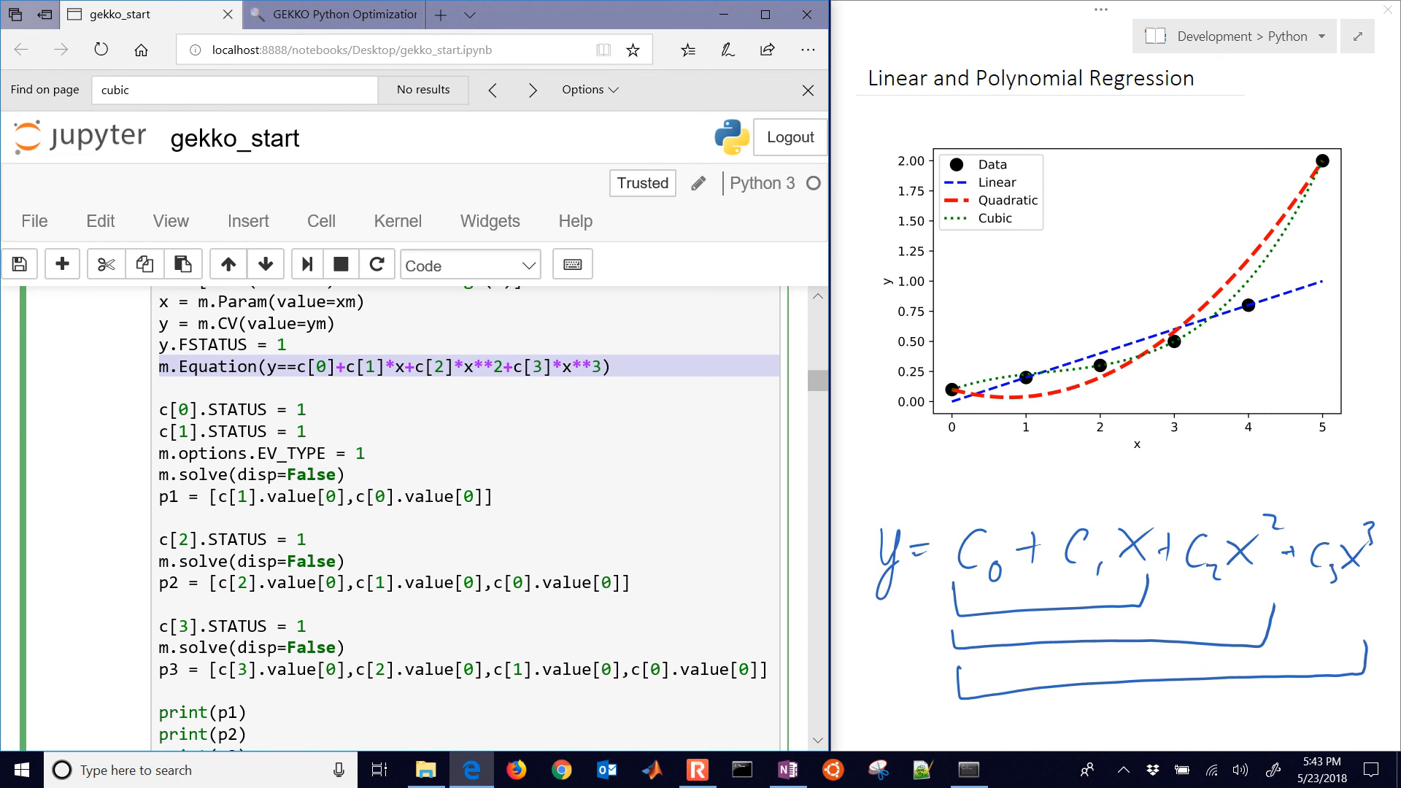
scroll(down, 3)
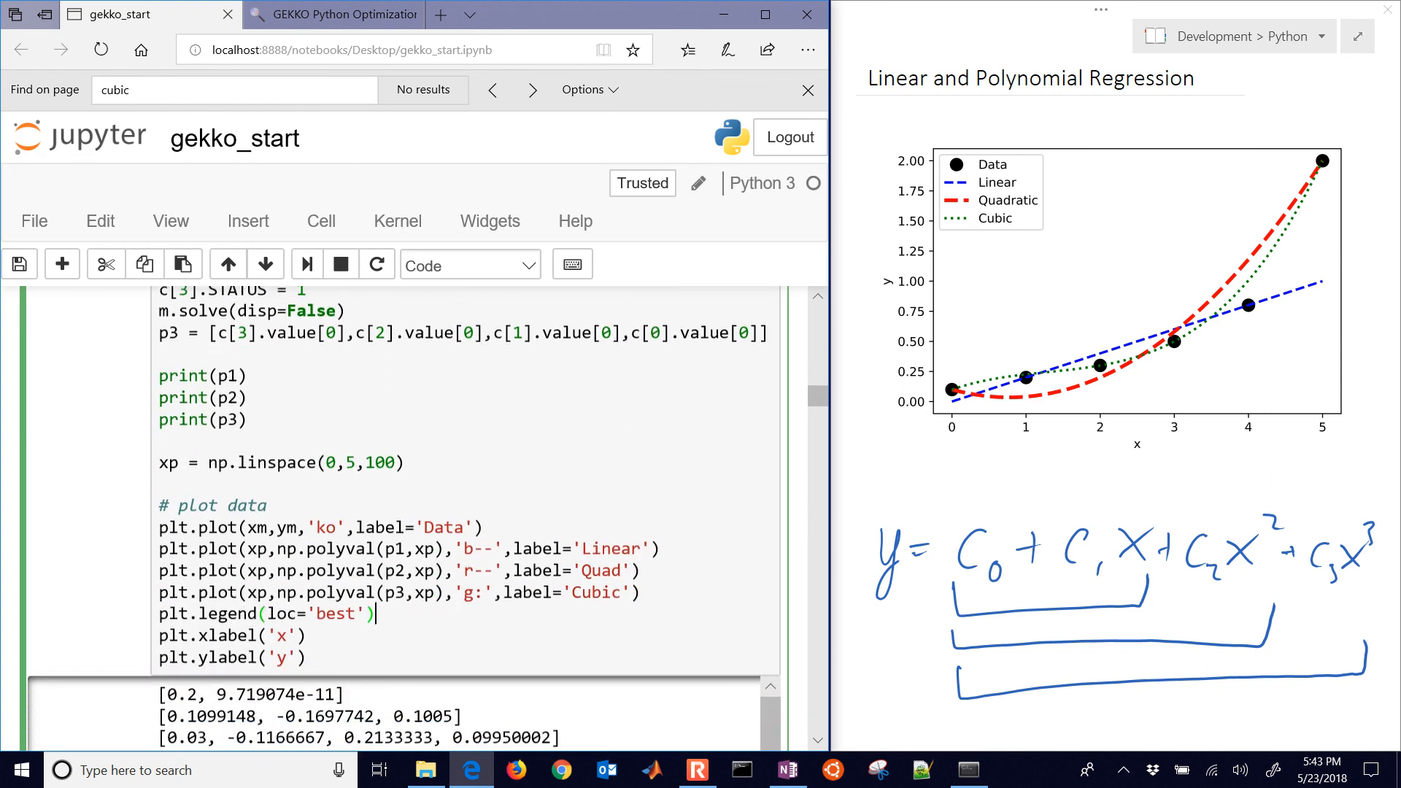
scroll(down, 3)
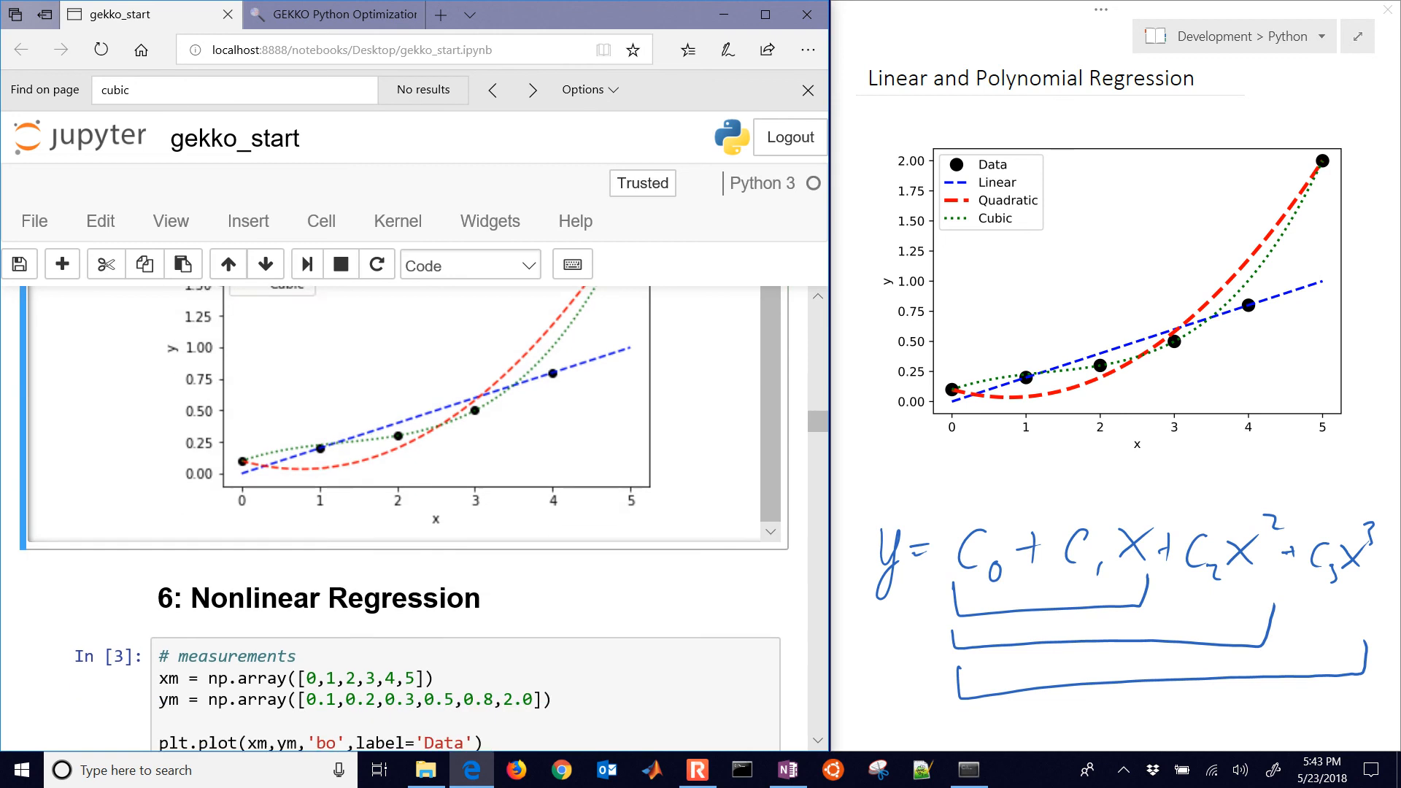
scroll(up, 3)
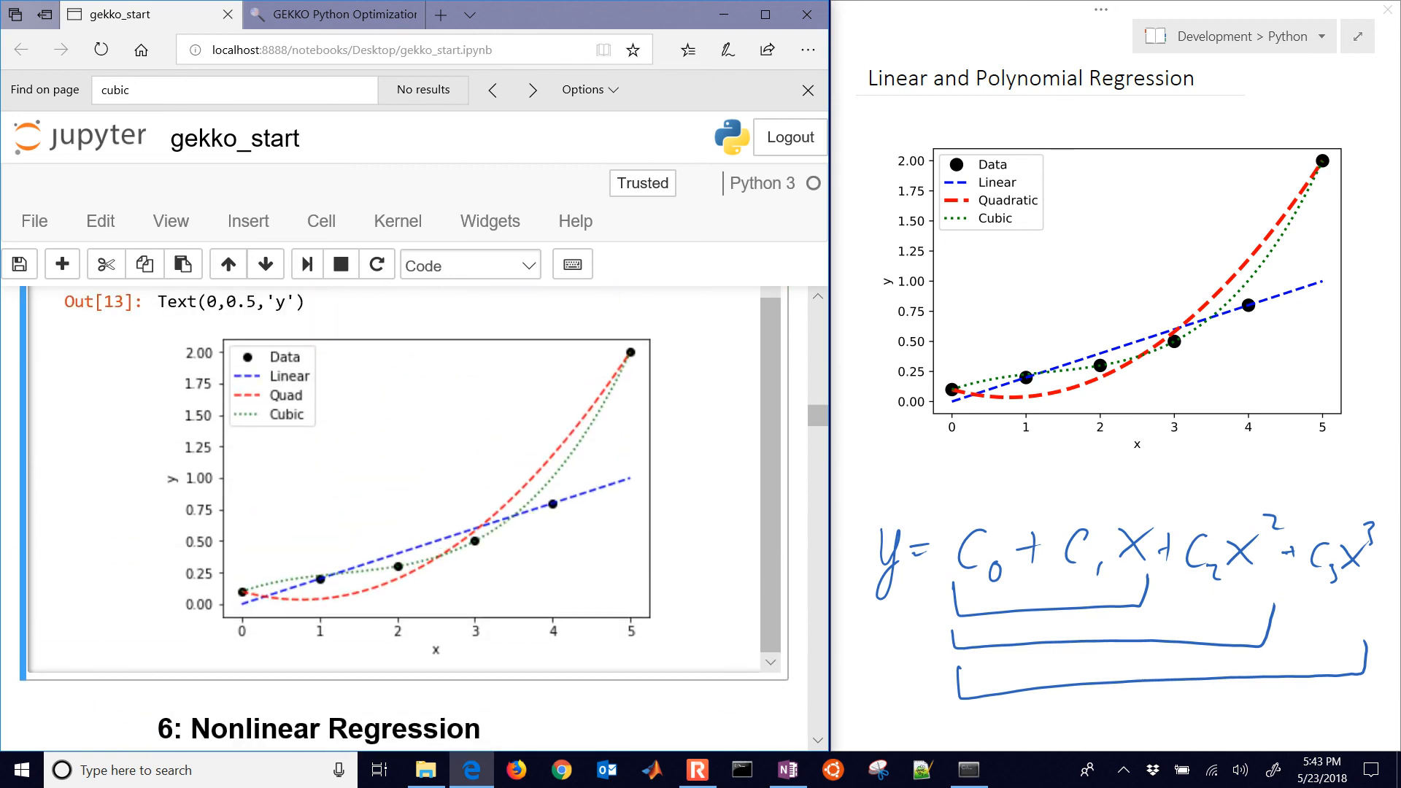
scroll(up, 3)
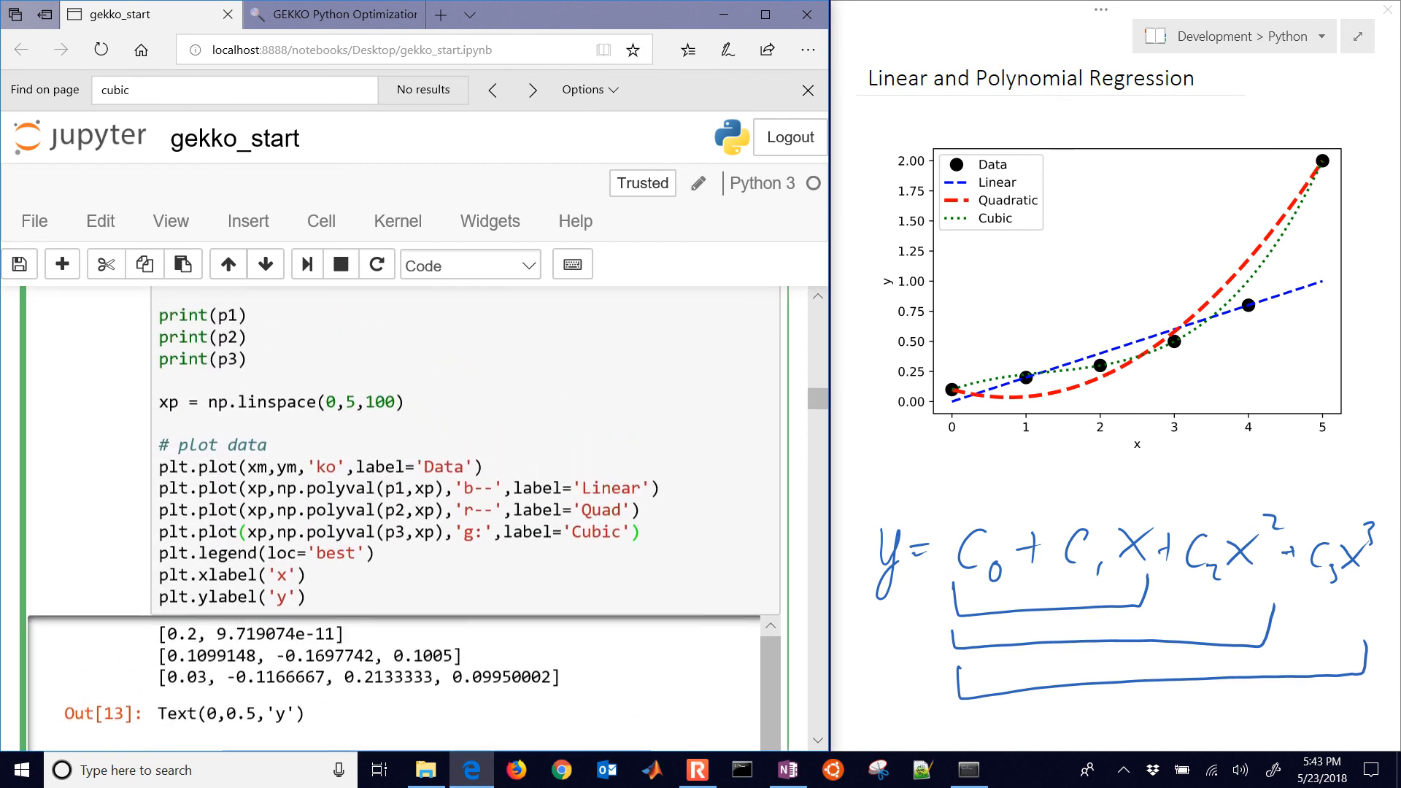
scroll(down, 3)
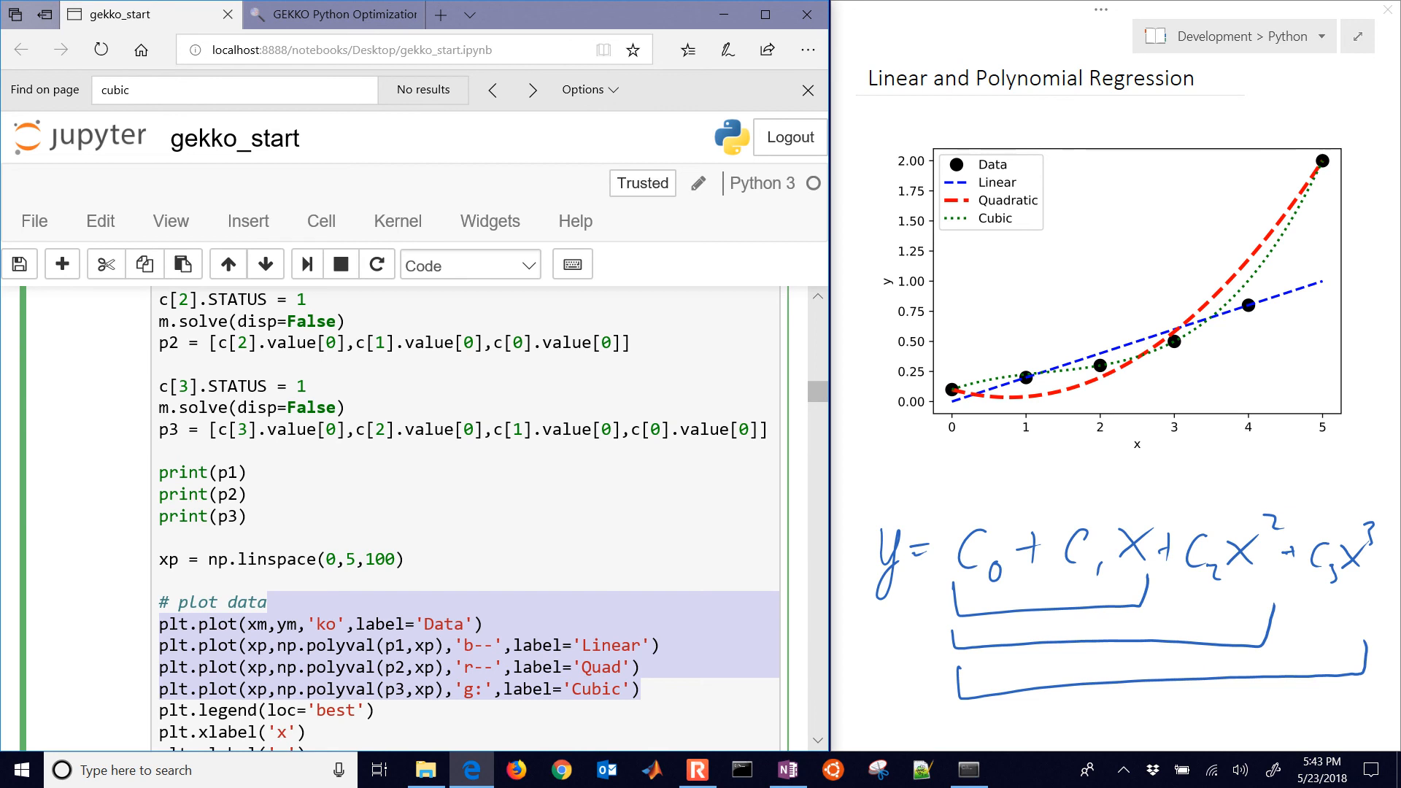
- Browse the APMonitor main site and its documentation pages in Edge
click(334, 15)
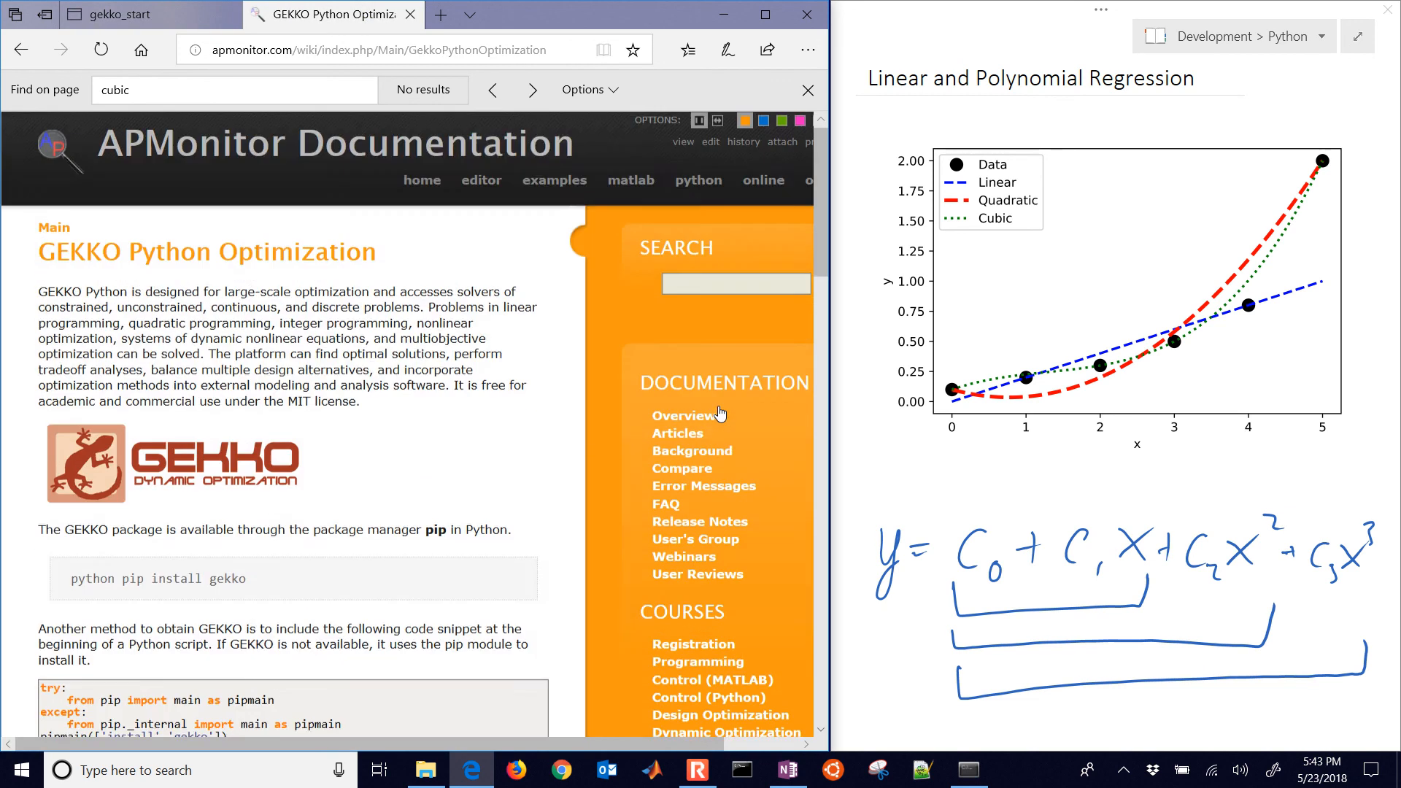
click(393, 49)
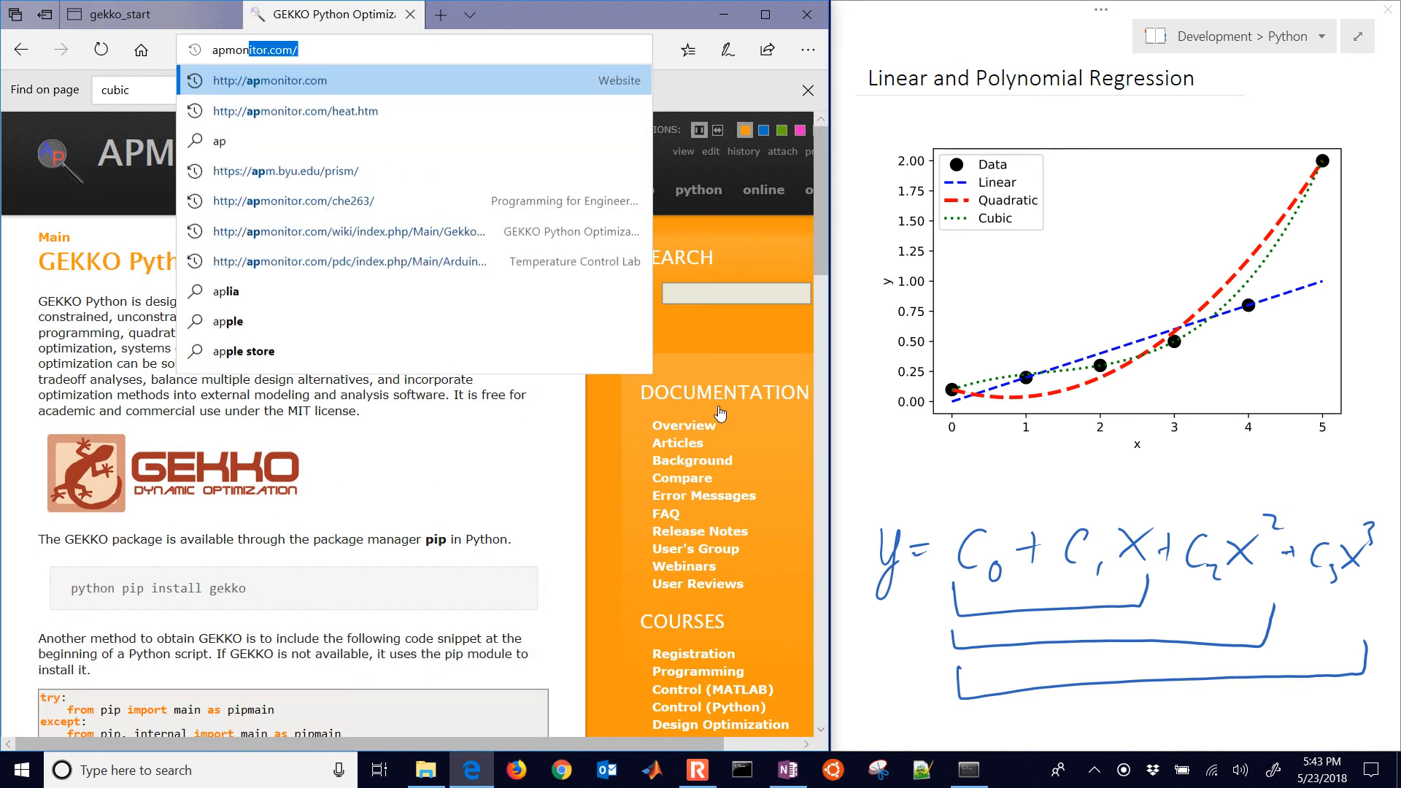
click(271, 80)
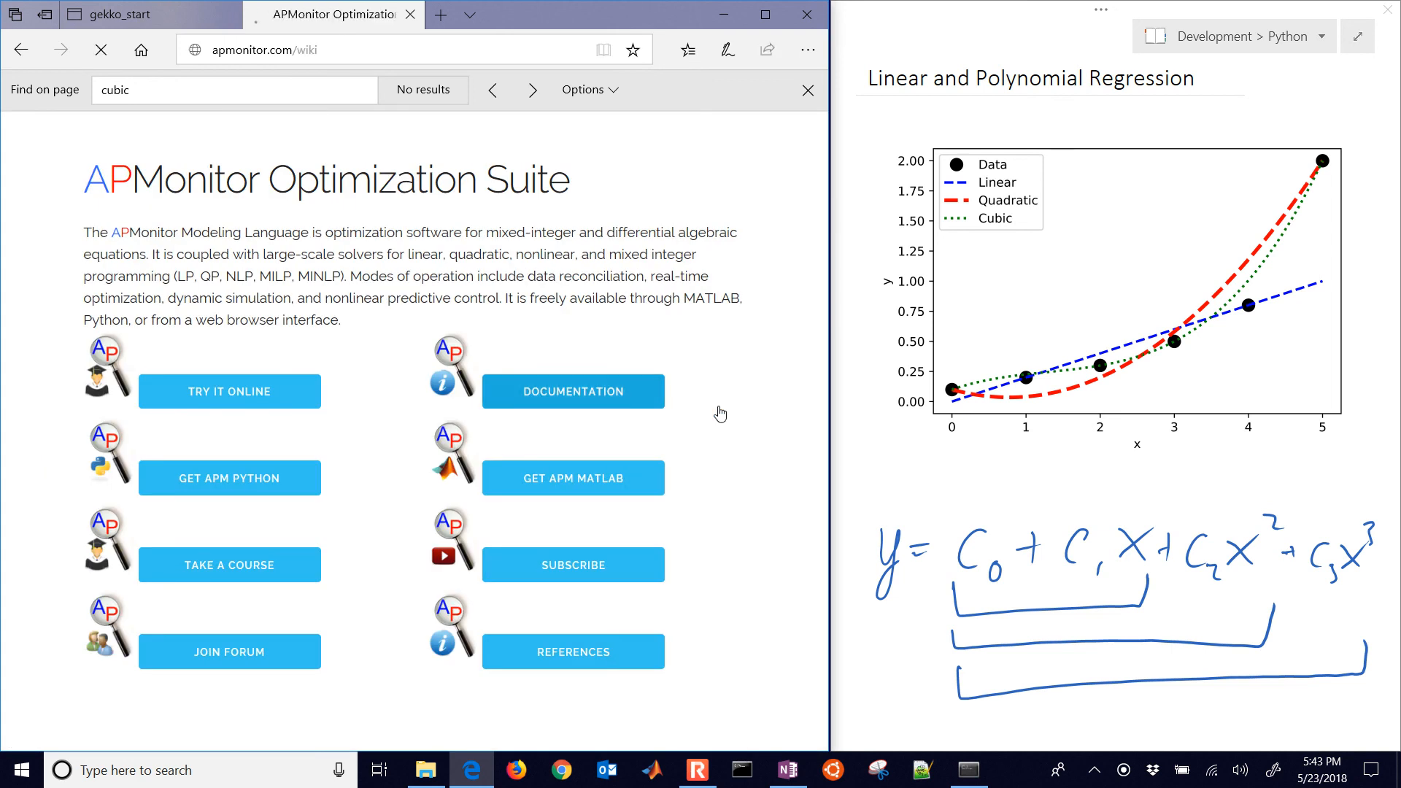
click(573, 391)
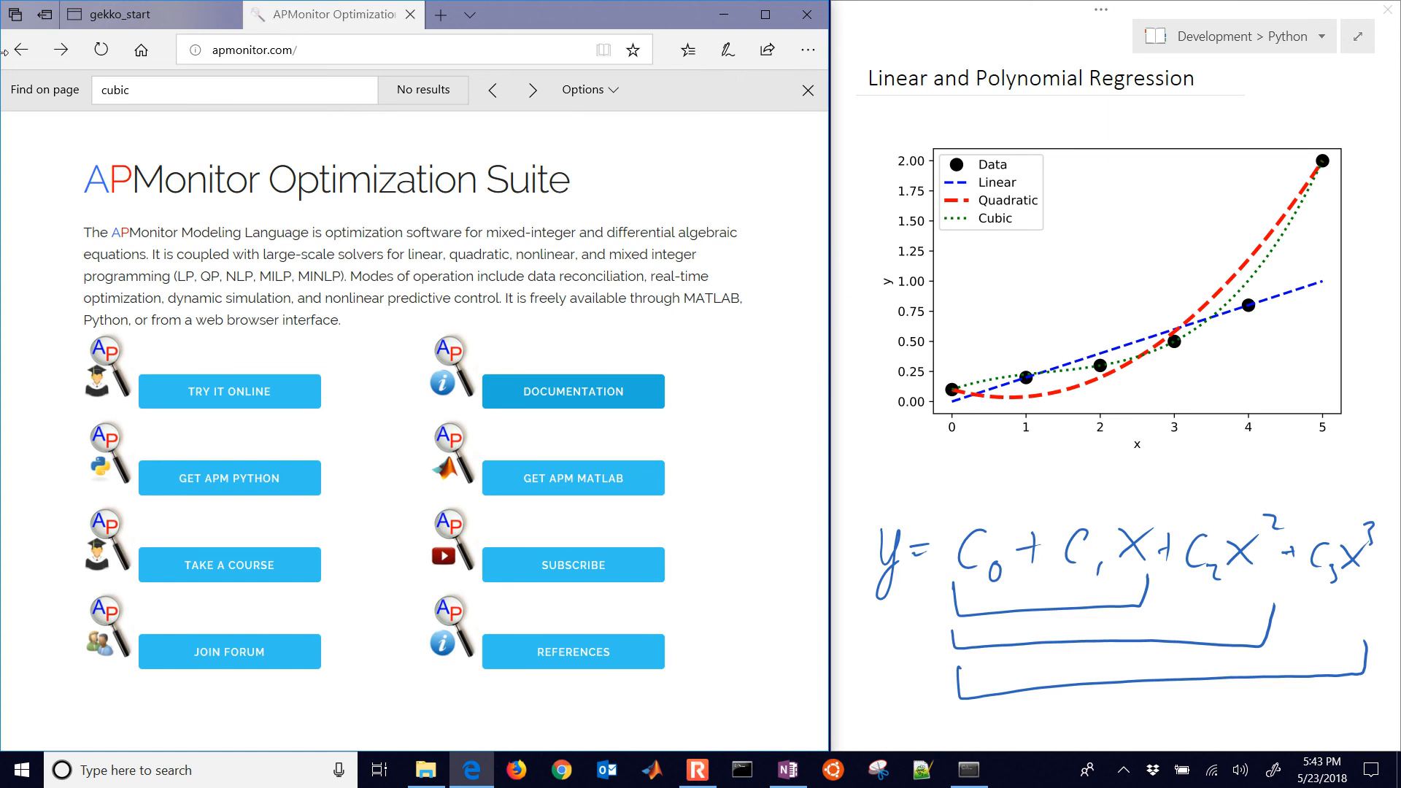
click(573, 391)
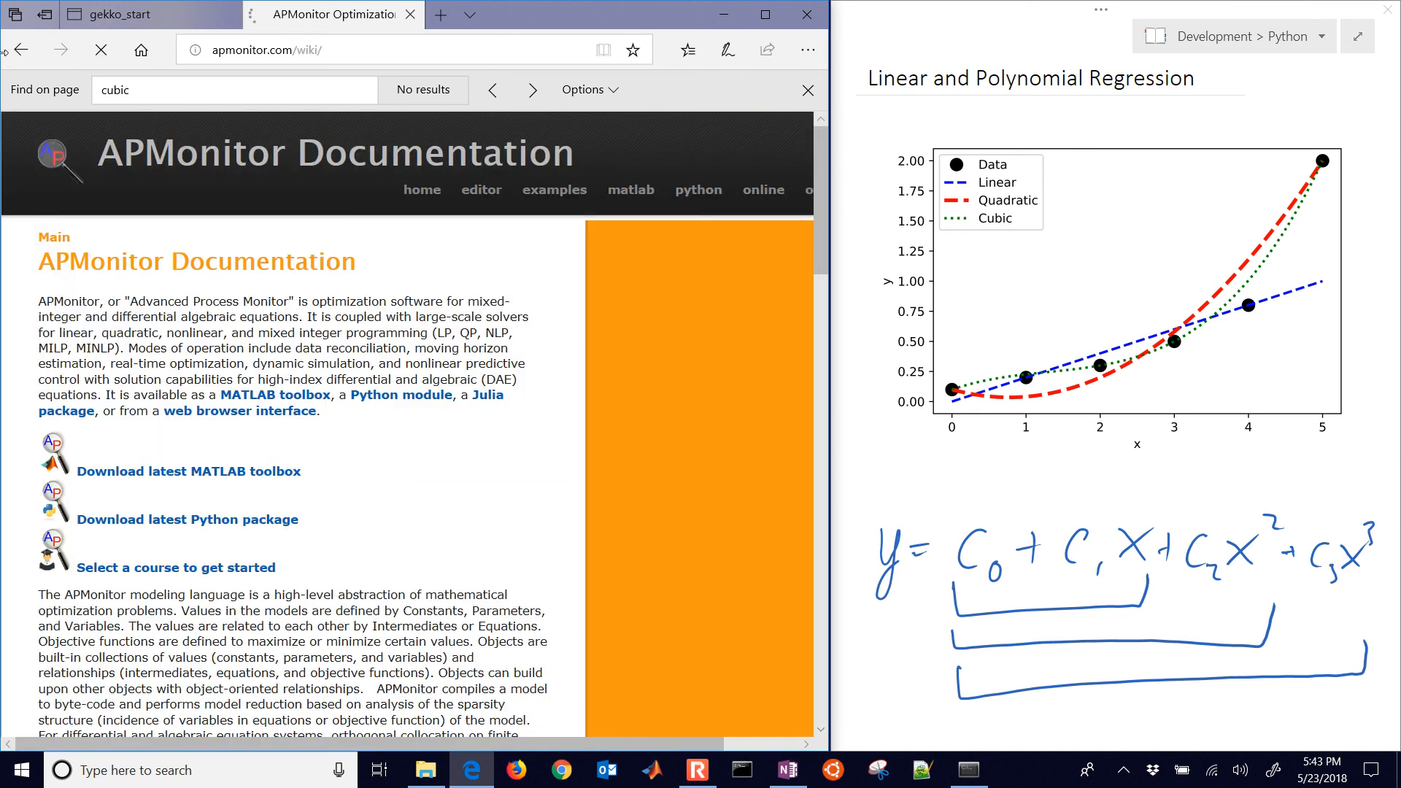
scroll(down, 3)
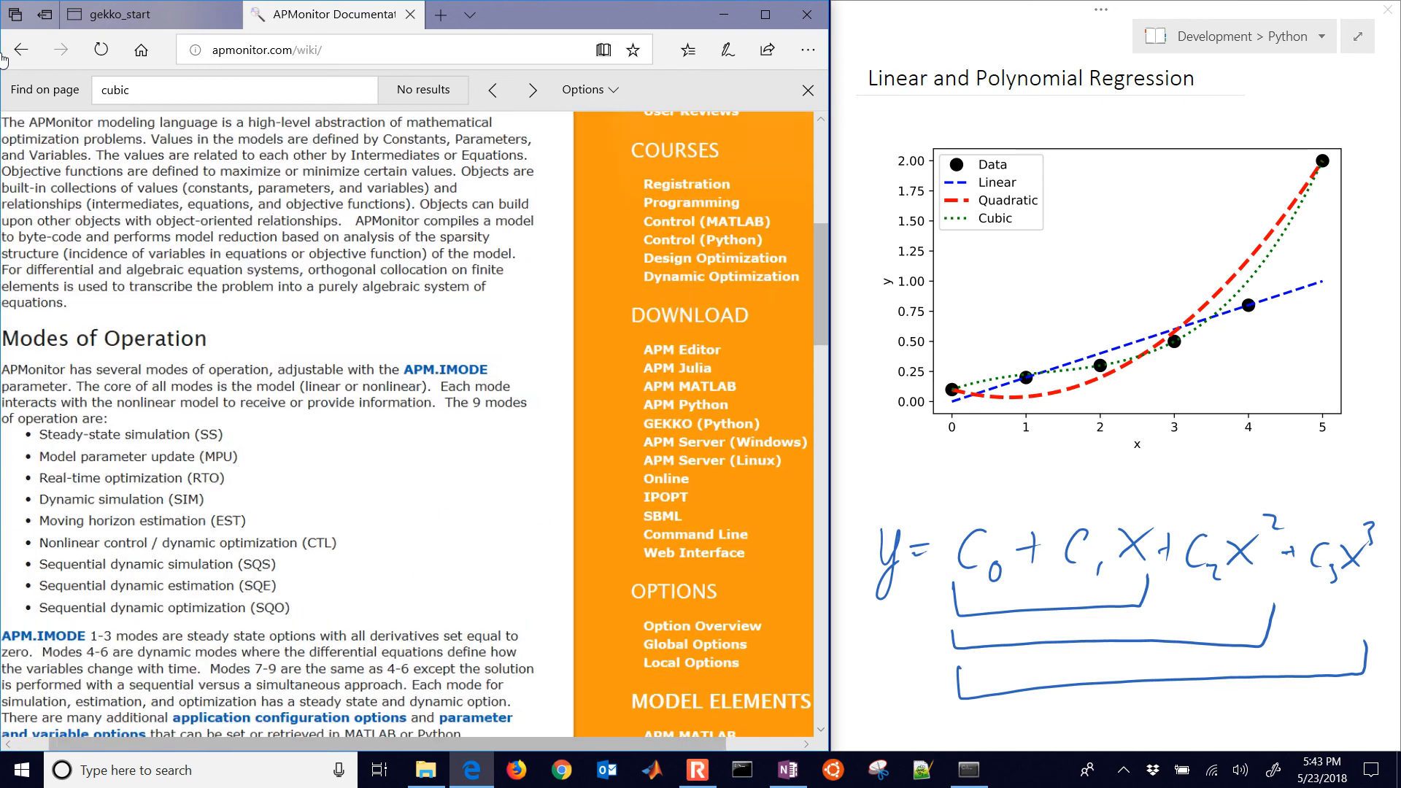
- Return to the GEKKO Python Optimization page and scroll to the regression example code
click(700, 423)
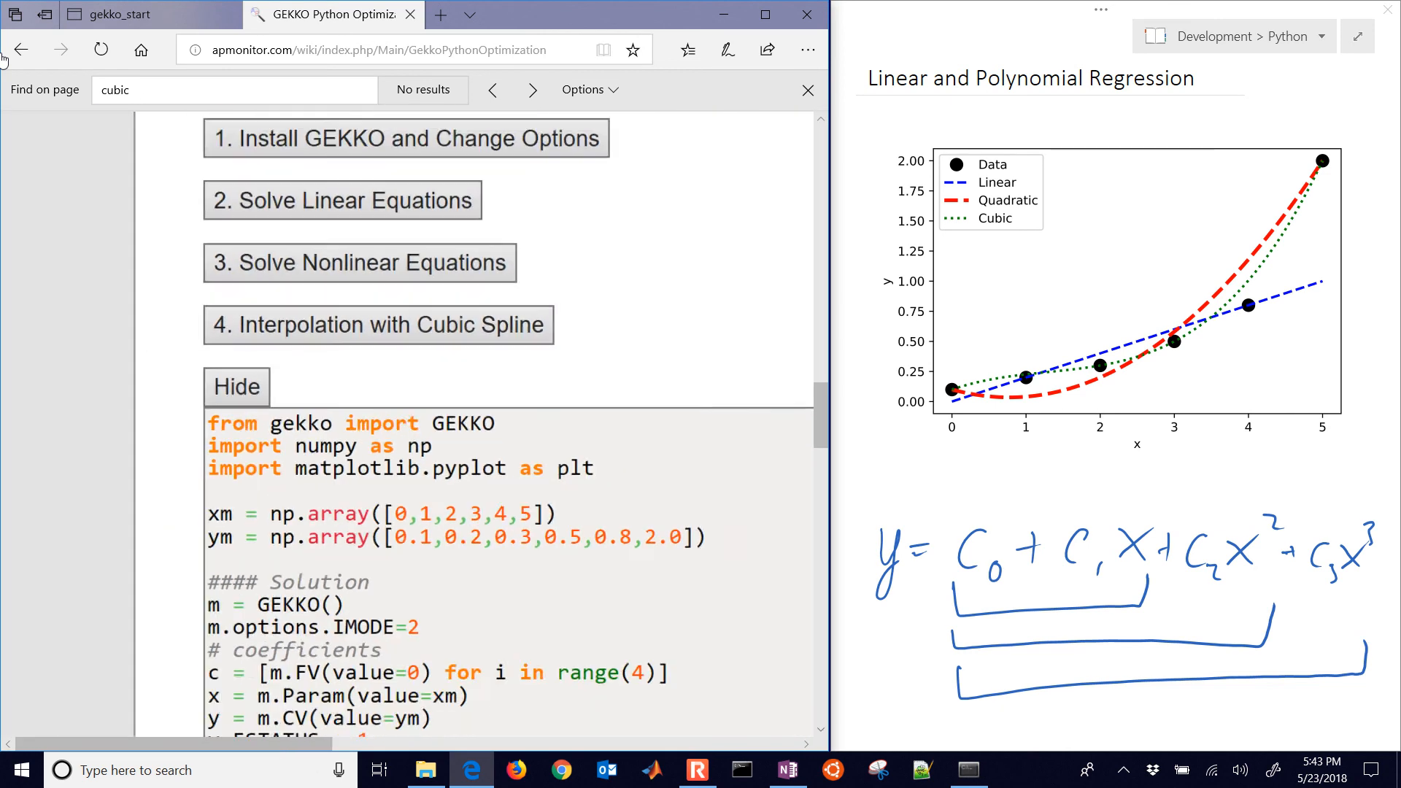
scroll(down, 3)
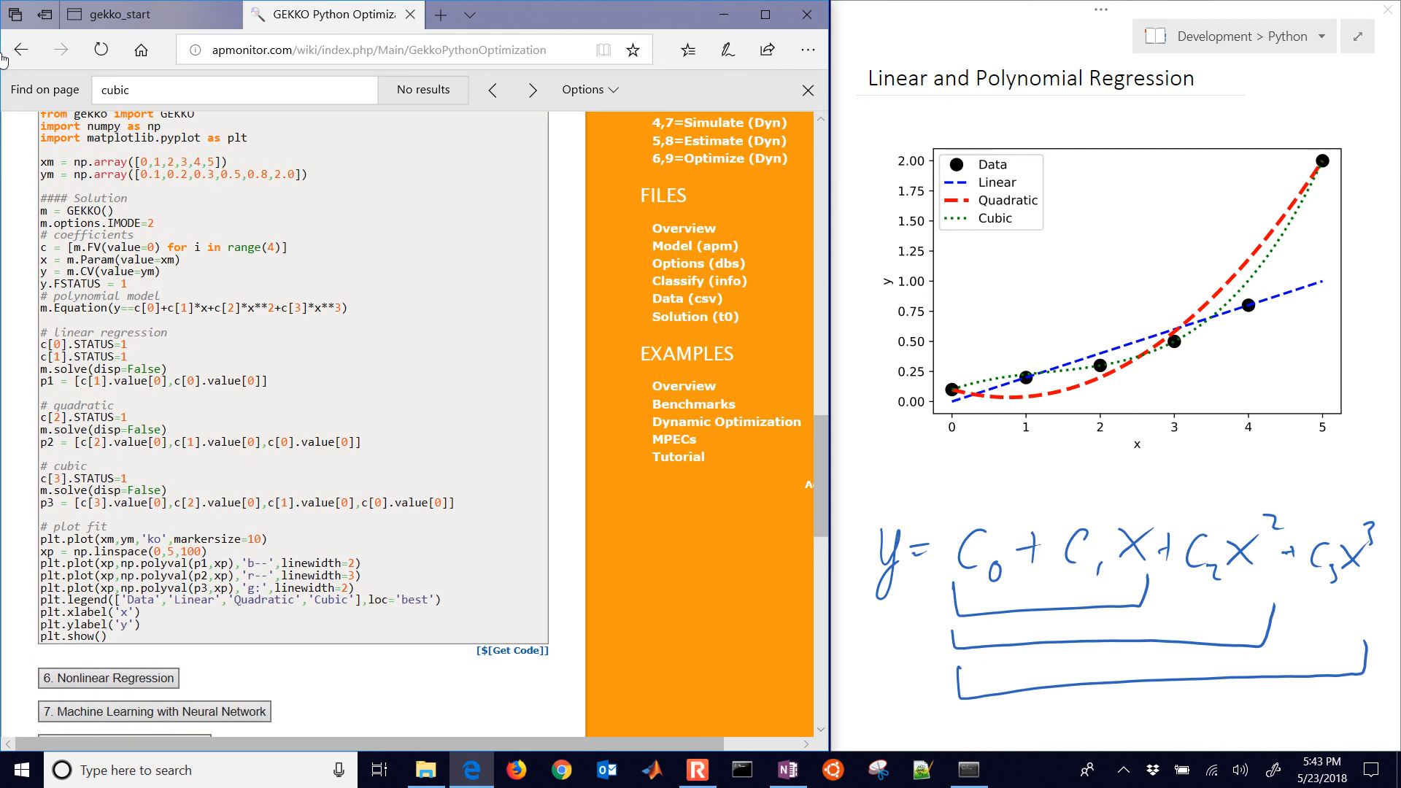
scroll(up, 3)
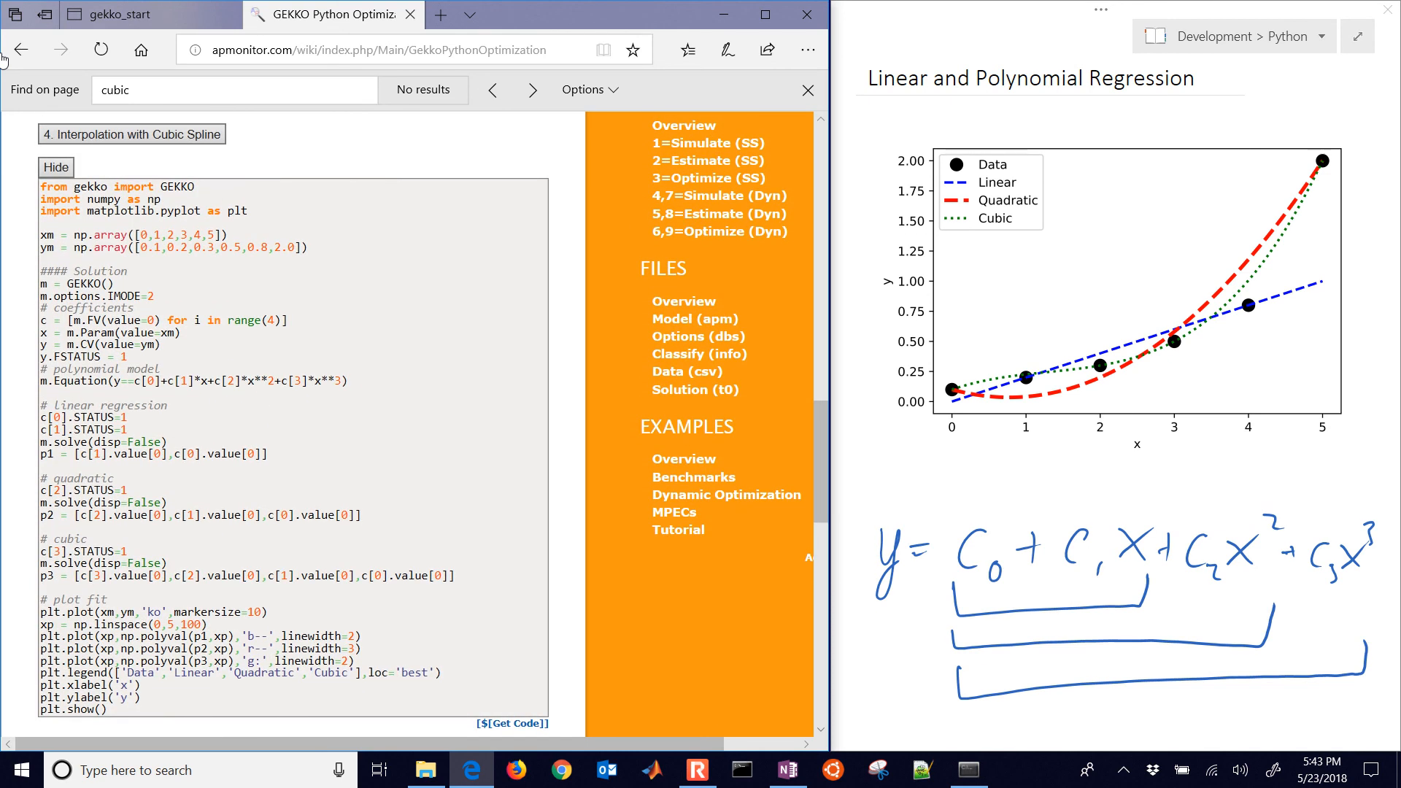